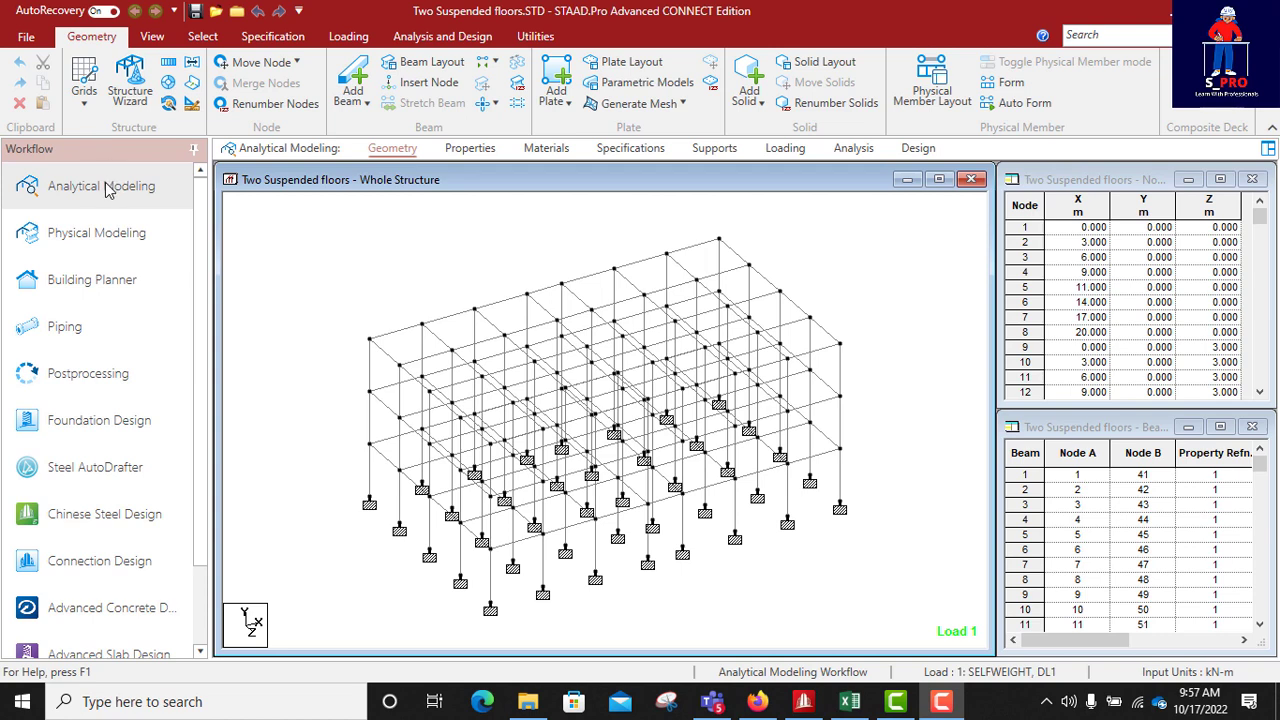
mouse_move(788, 345)
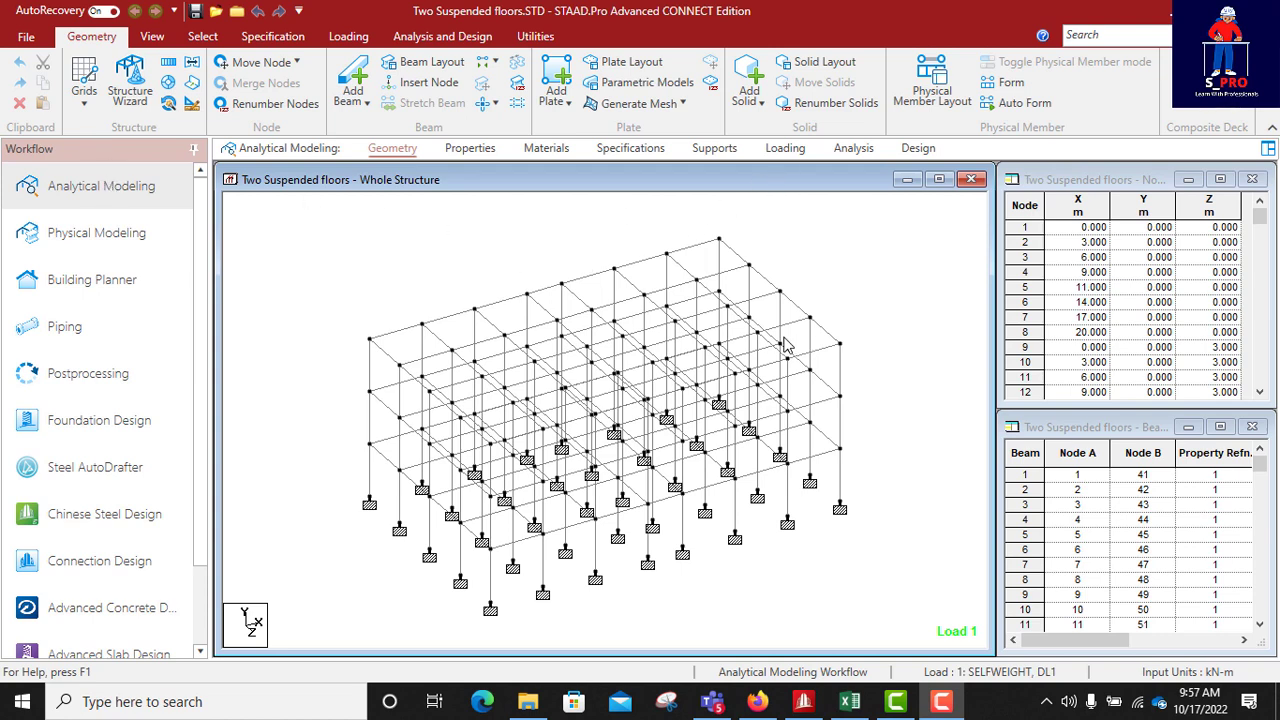
mouse_move(630, 413)
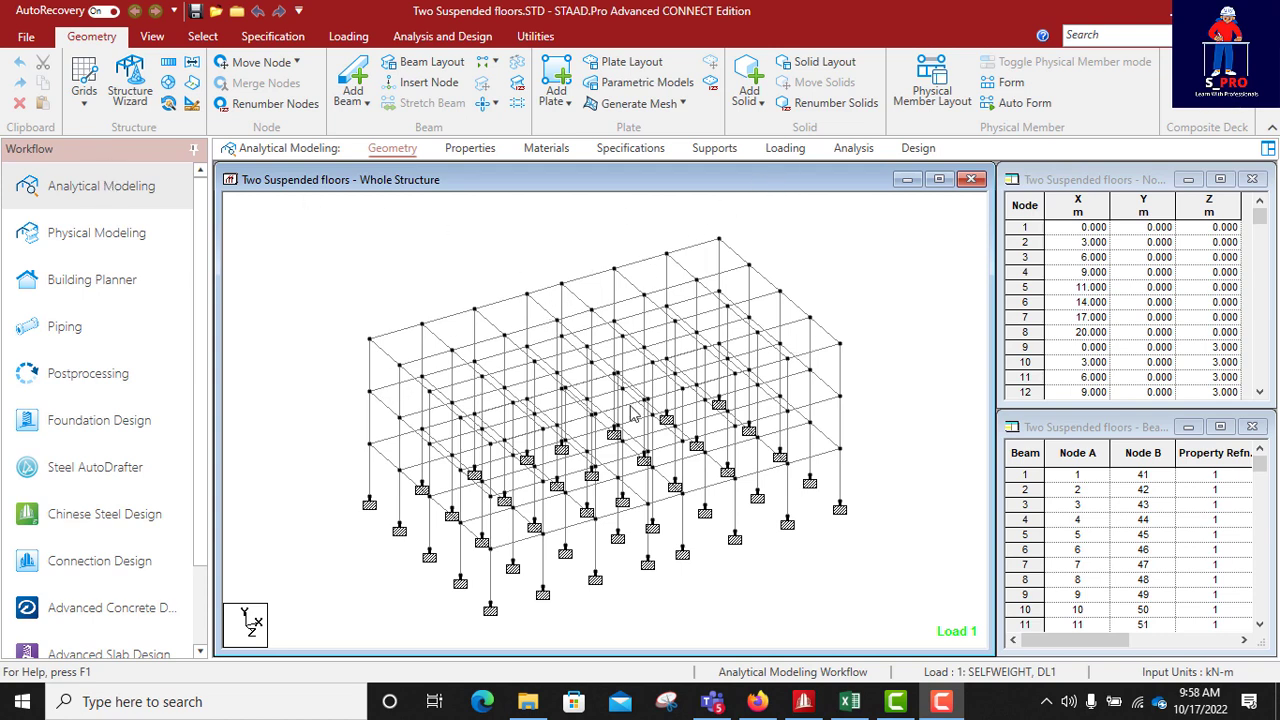
mouse_move(880, 190)
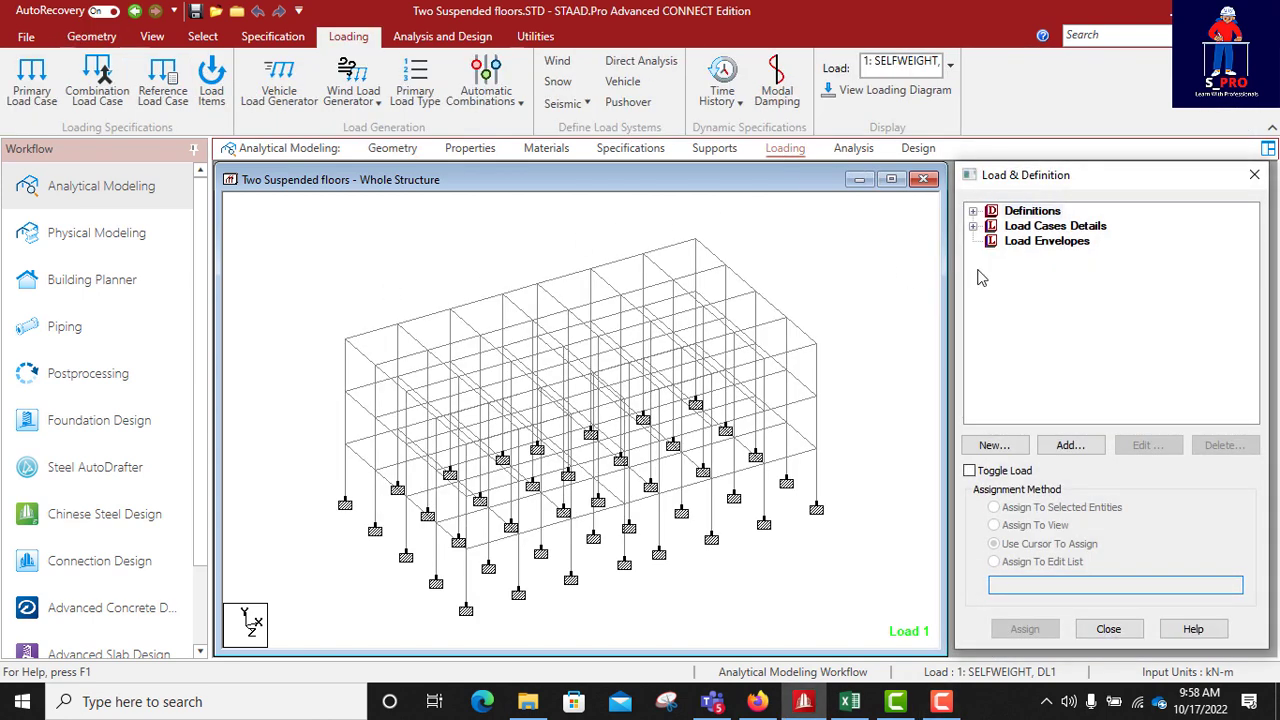
- Expand the SELFWEIGHT, PARAPET LOAD and BEAM LOAD cases to display their loads on the model
click(972, 225)
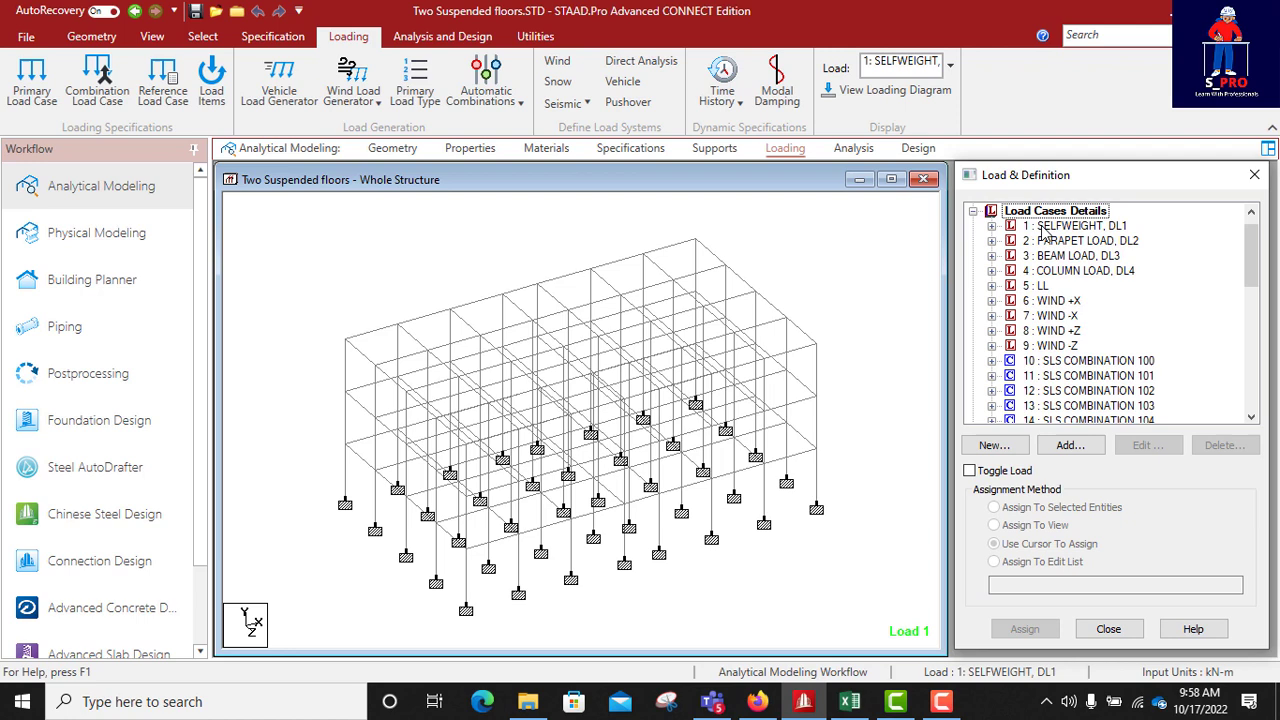
click(991, 225)
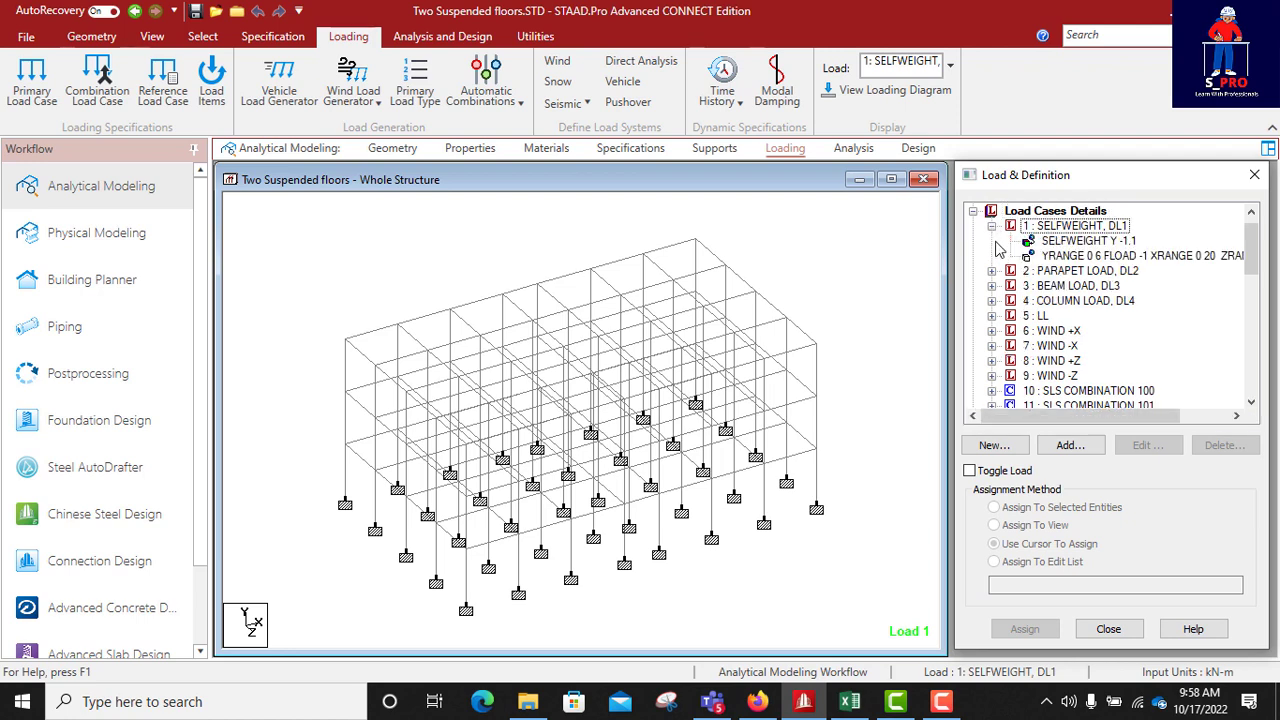
click(1085, 240)
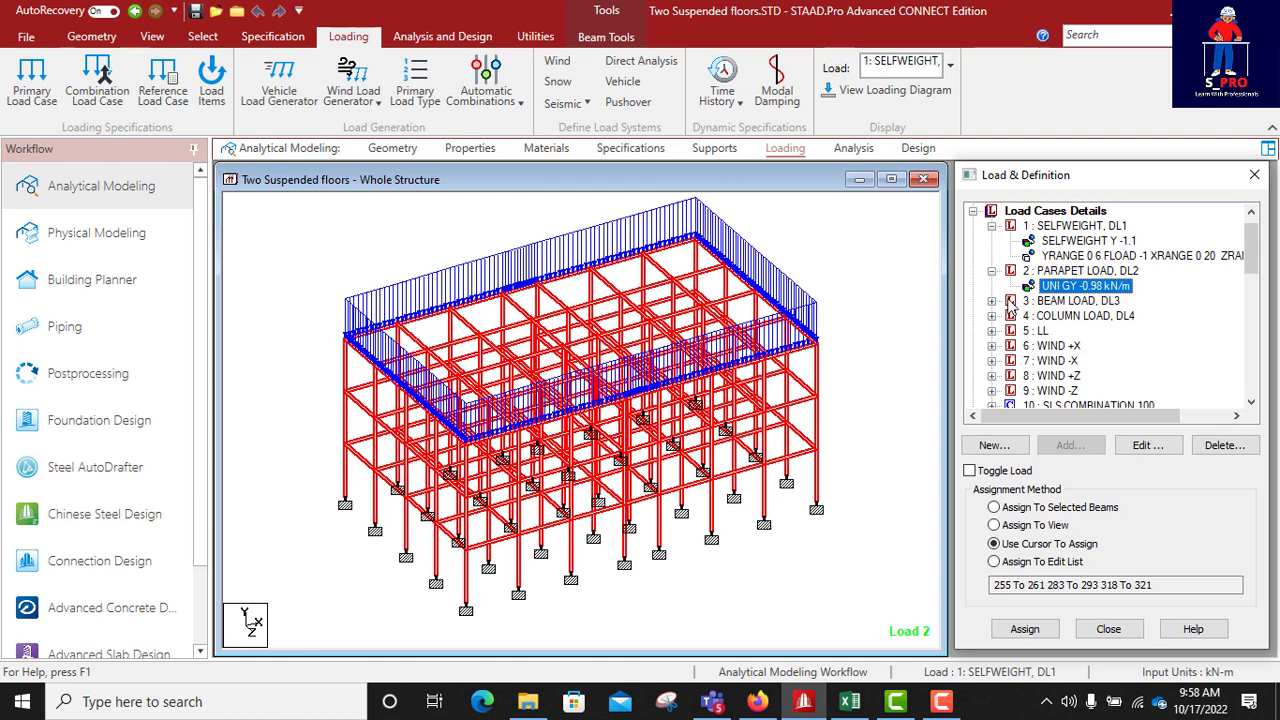
click(1090, 315)
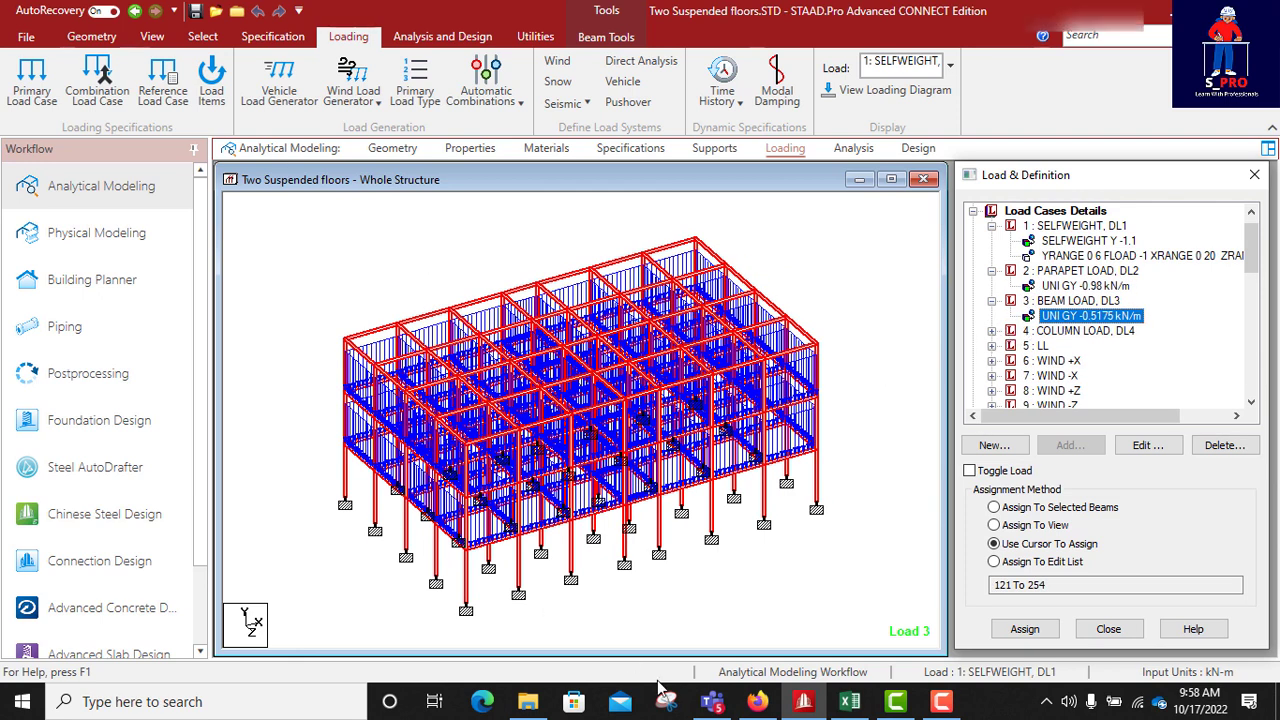
click(848, 701)
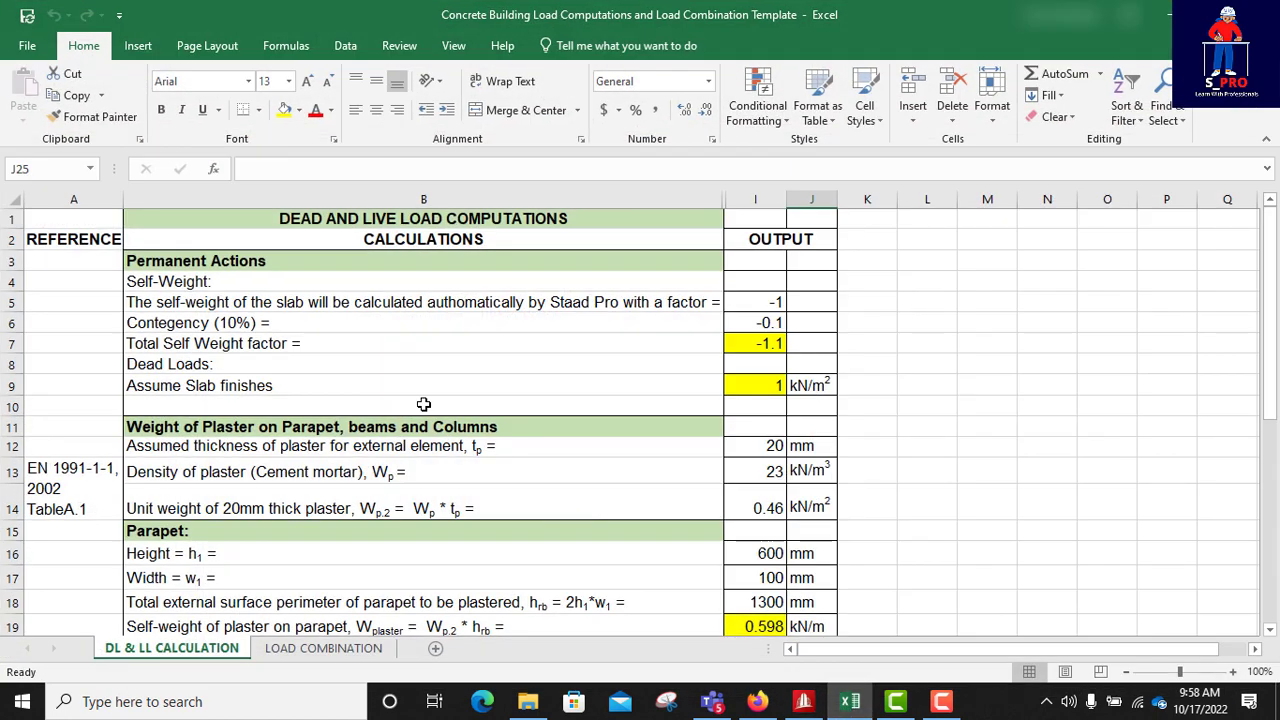
mouse_move(295, 100)
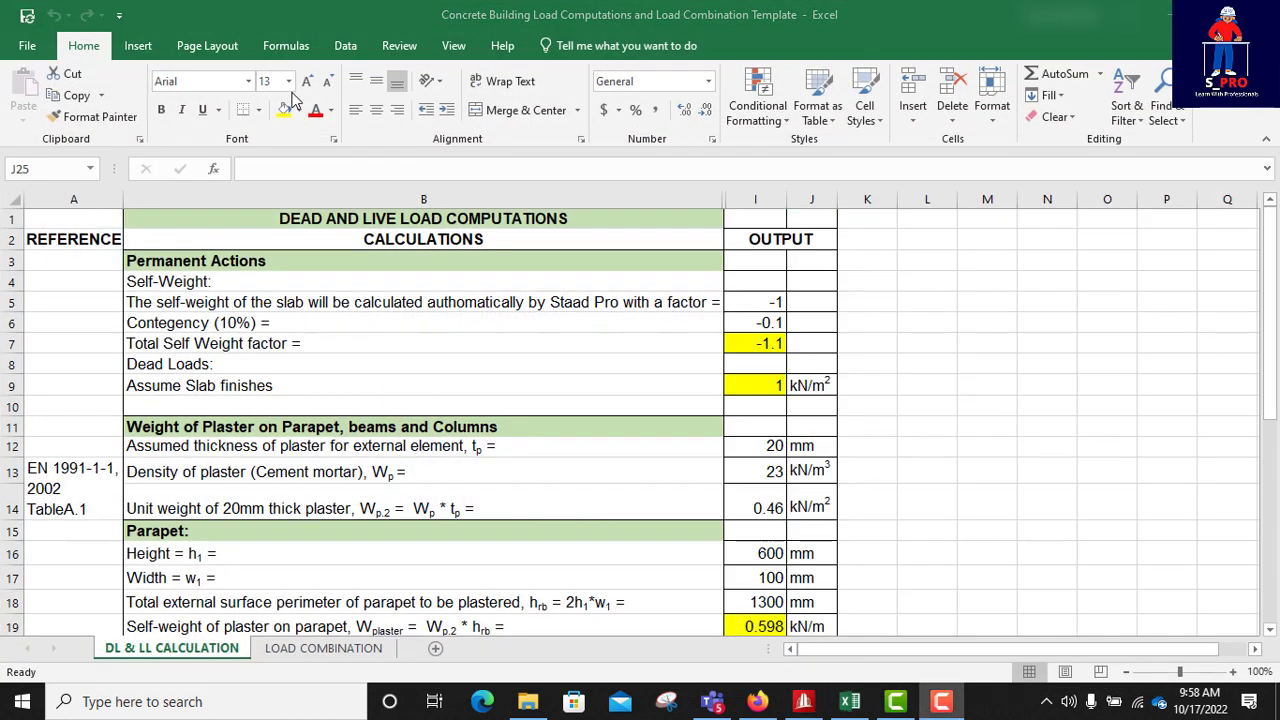
mouse_move(335, 341)
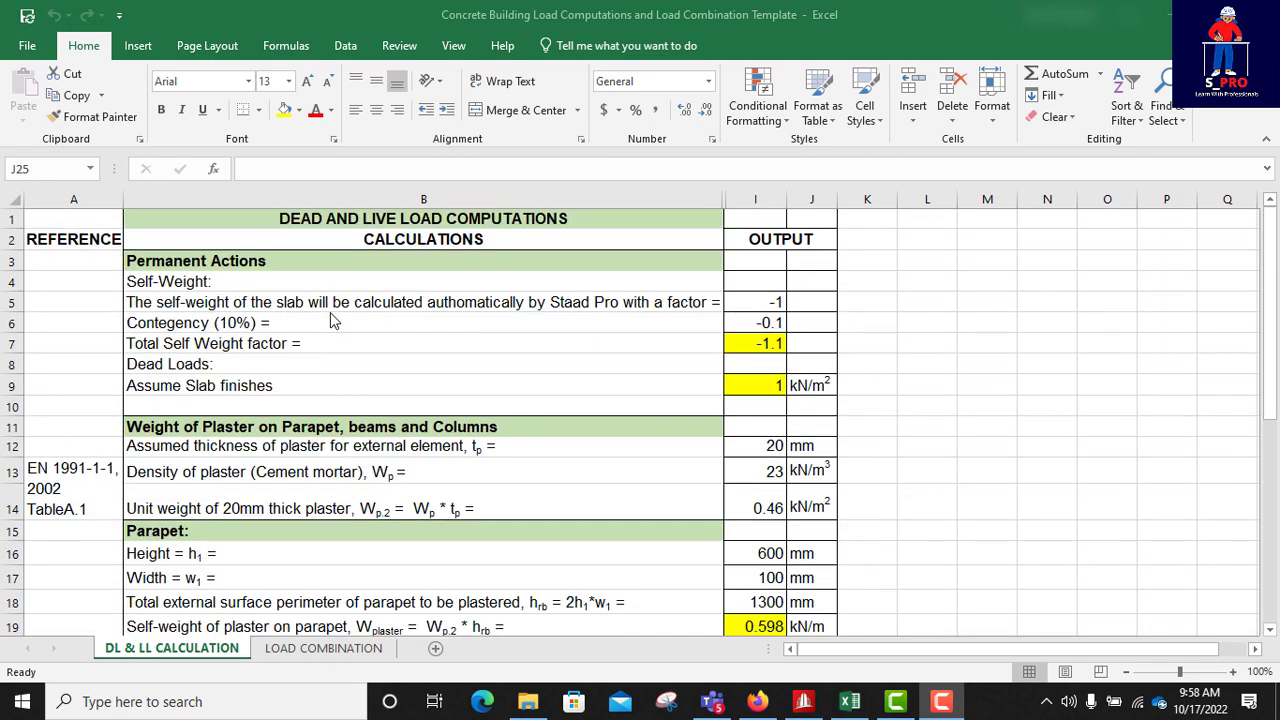
mouse_move(307, 351)
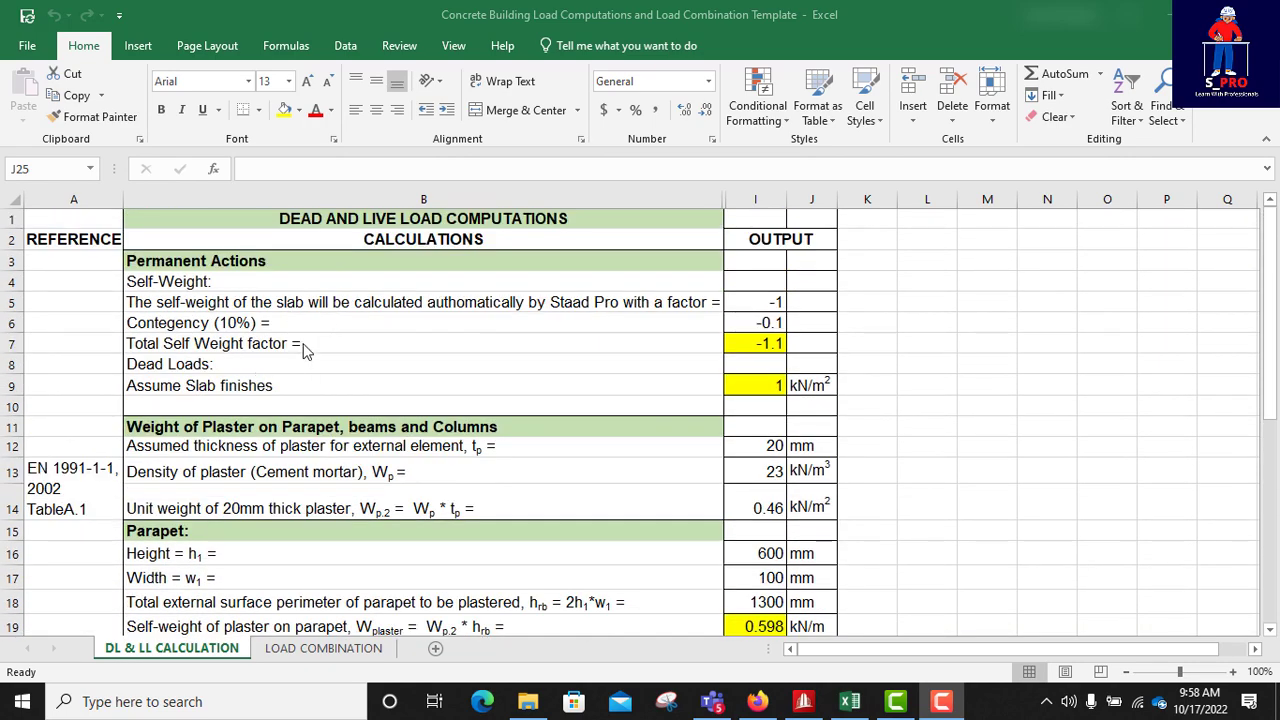
scroll(down, 3)
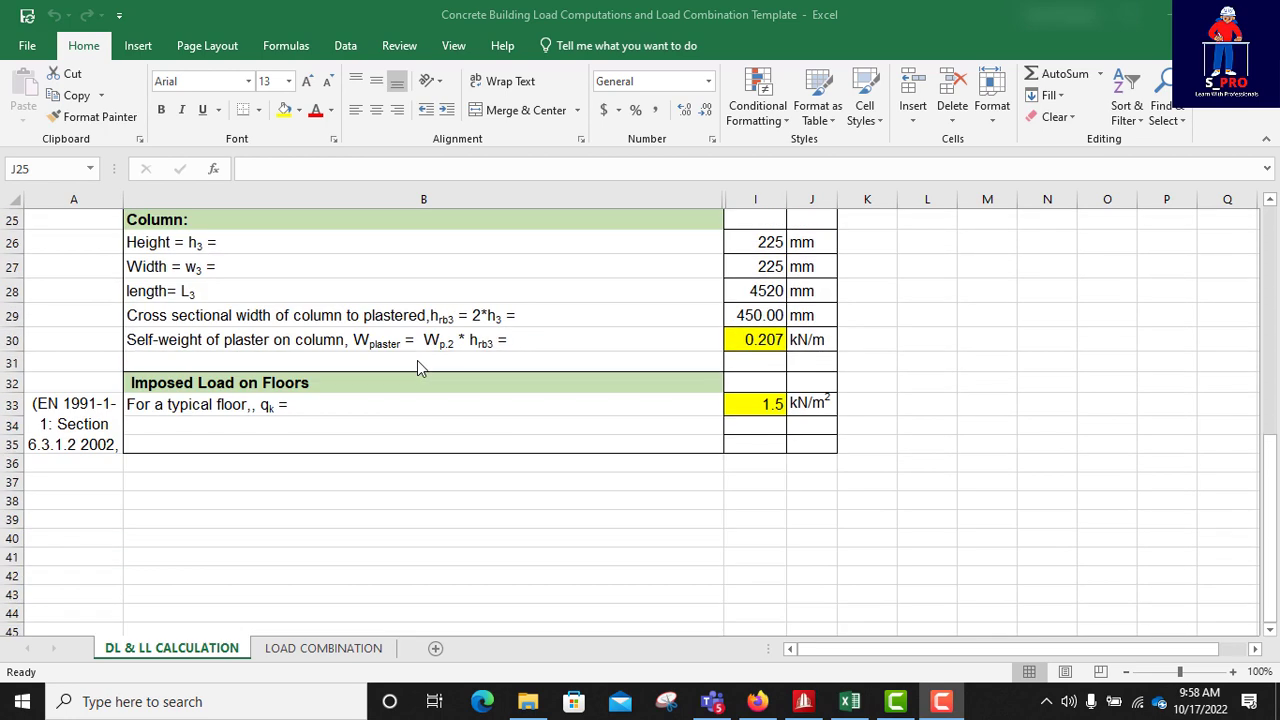
scroll(up, 3)
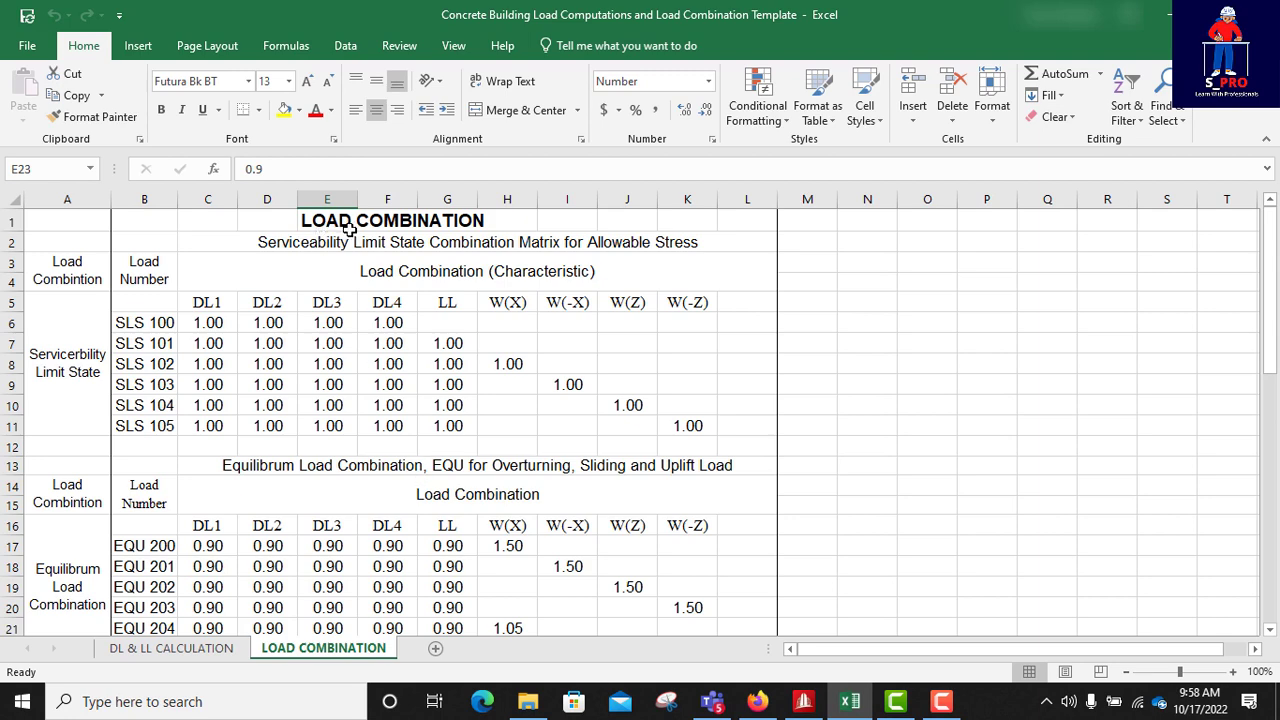
- Scroll through the SLS, EQU and ultimate load combination tables on the LOAD COMBINATION sheet
scroll(down, 3)
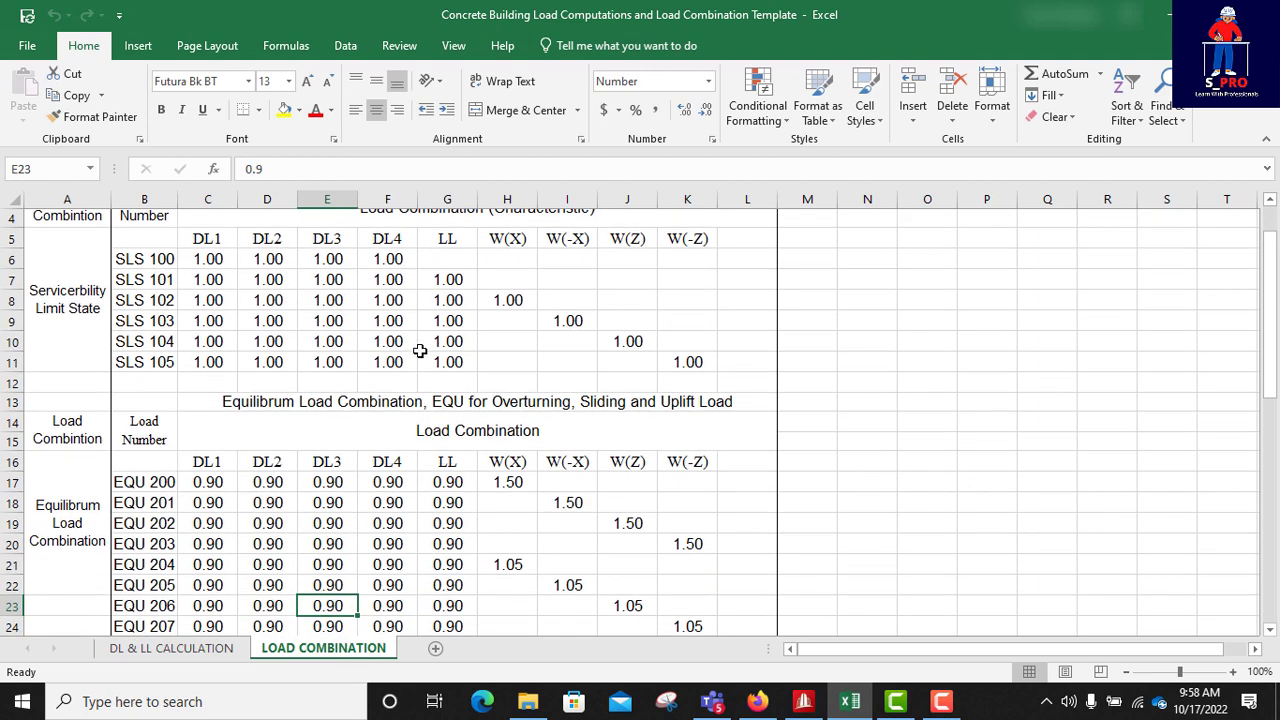
scroll(up, 3)
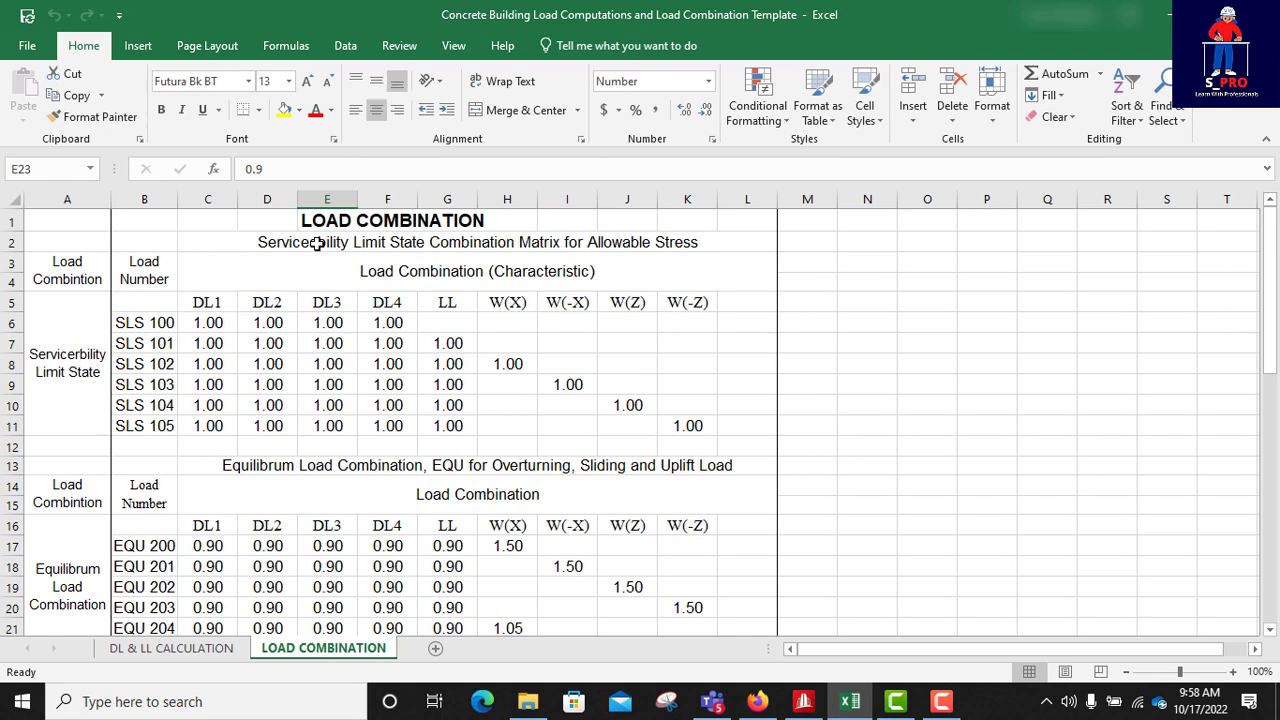
mouse_move(415, 267)
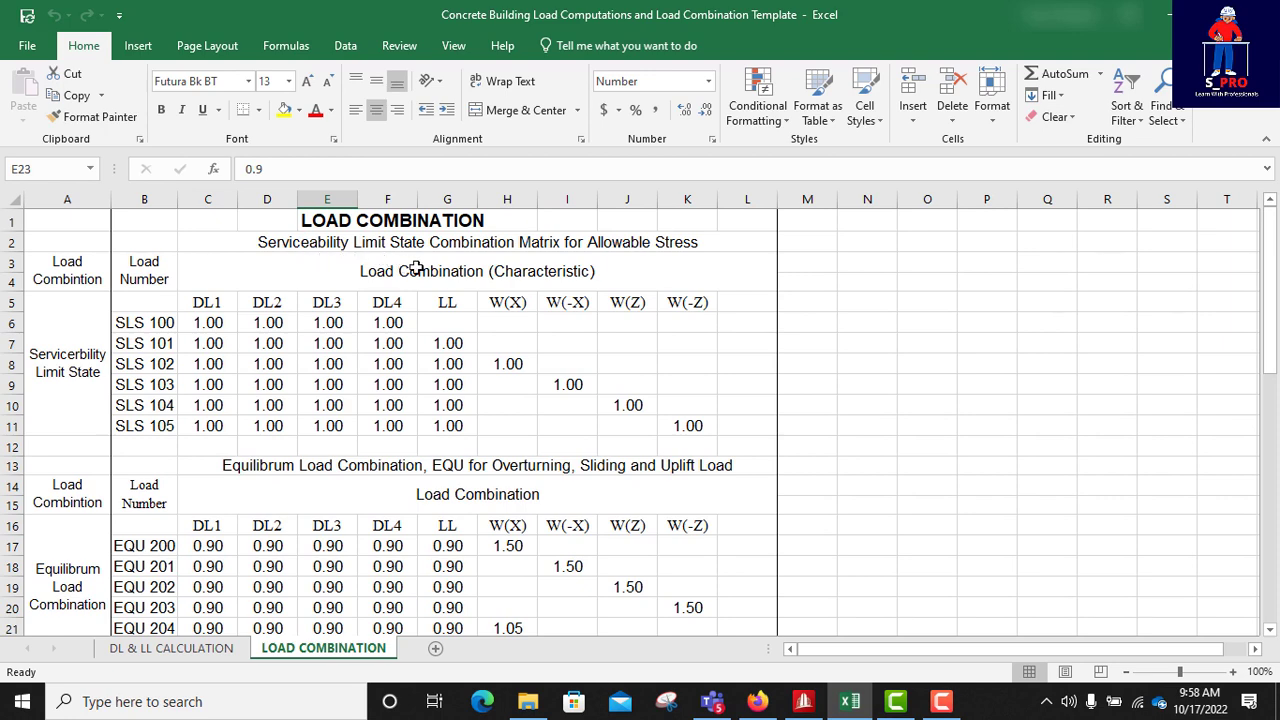
scroll(down, 3)
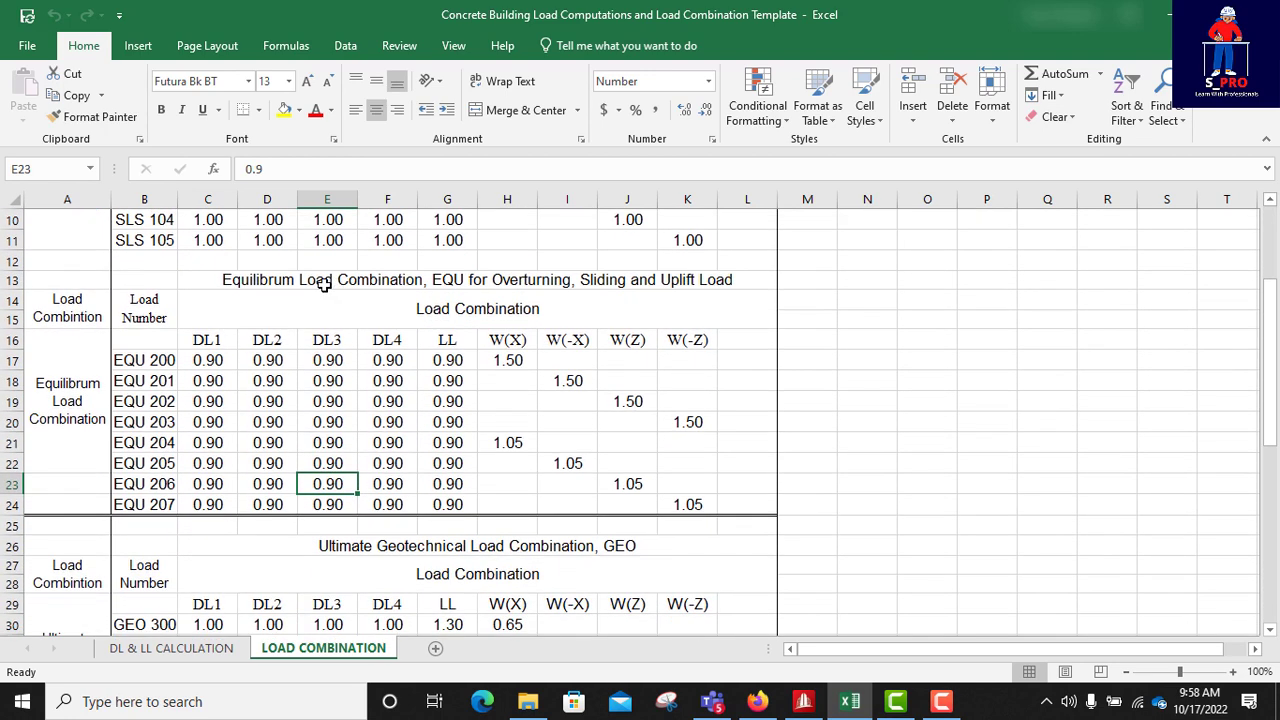
scroll(down, 3)
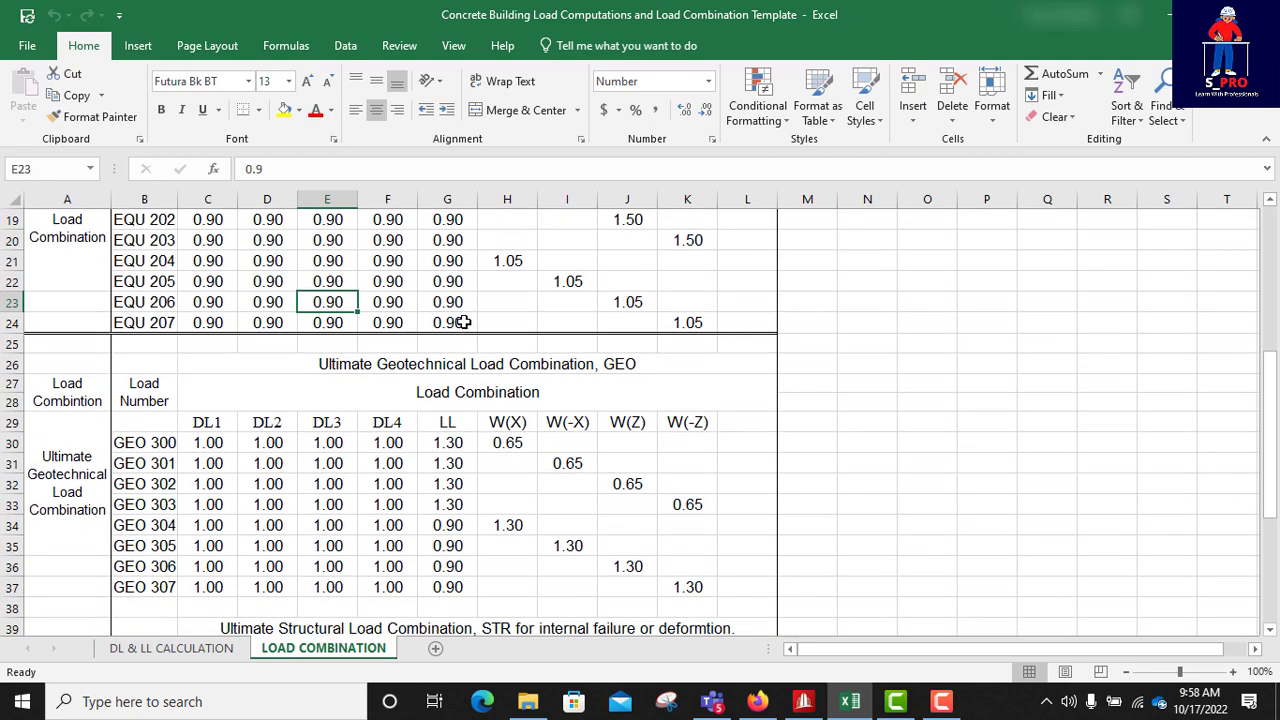
scroll(down, 3)
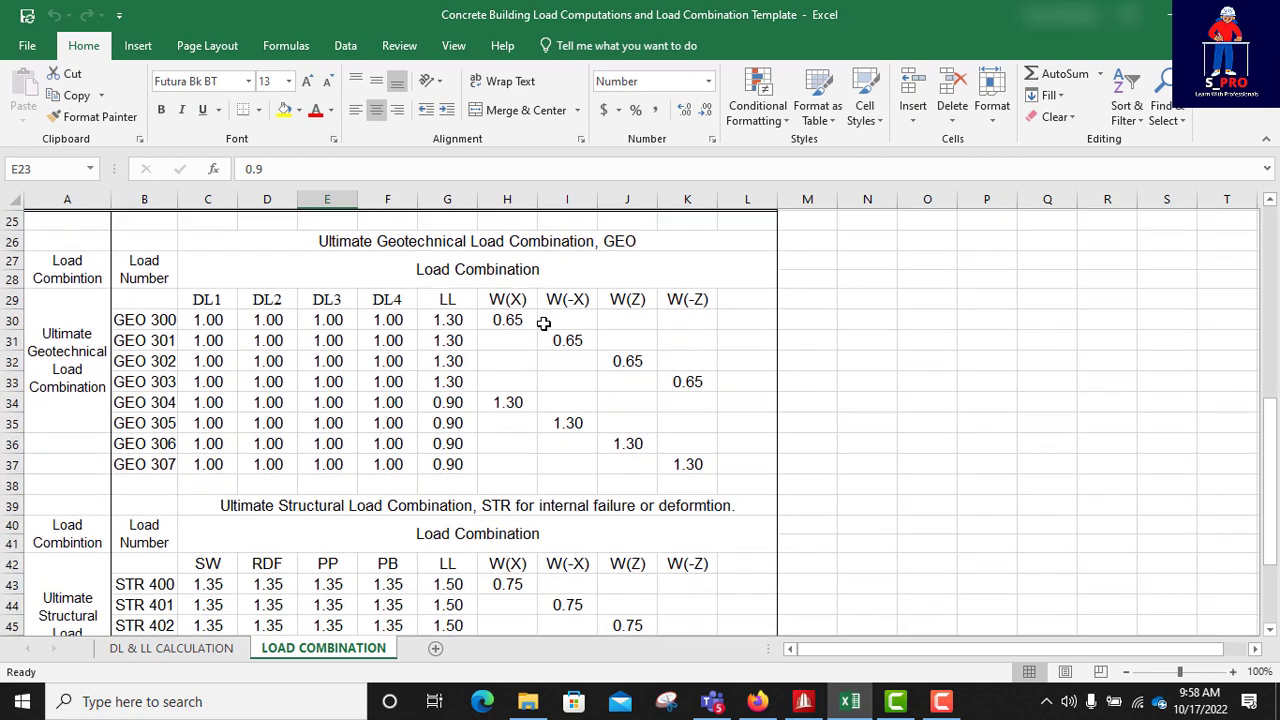
scroll(down, 3)
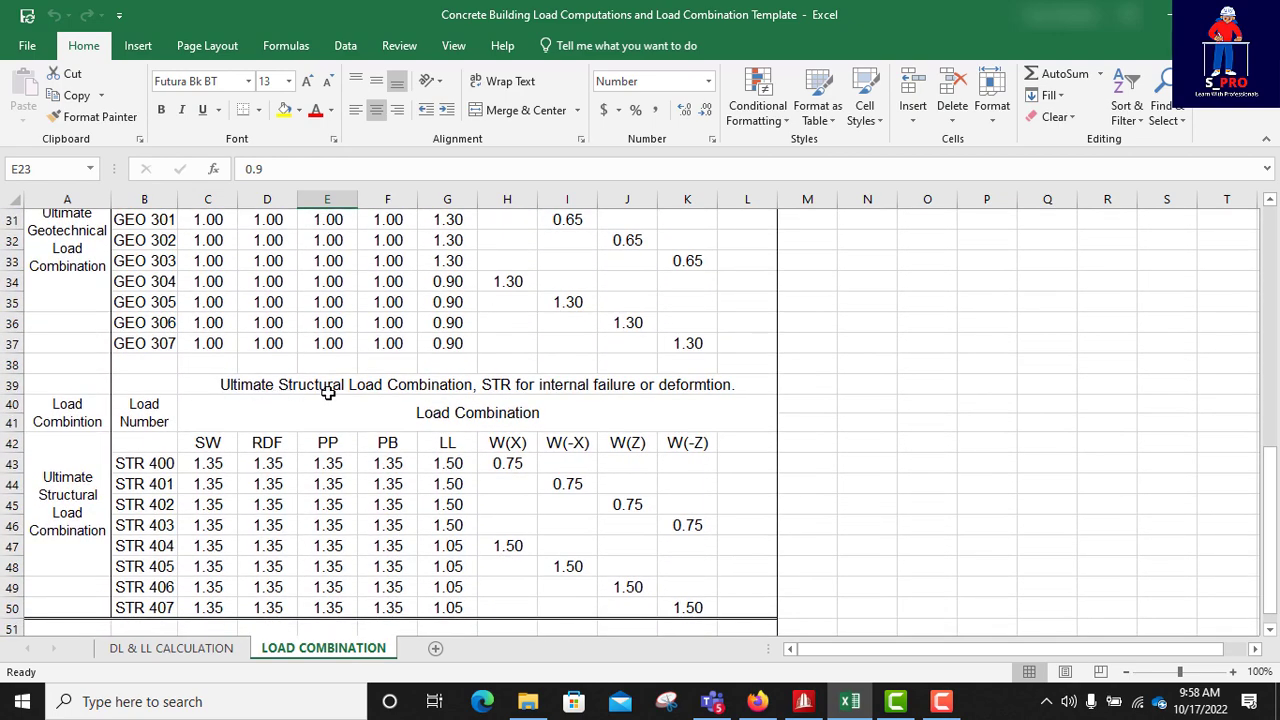
scroll(up, 3)
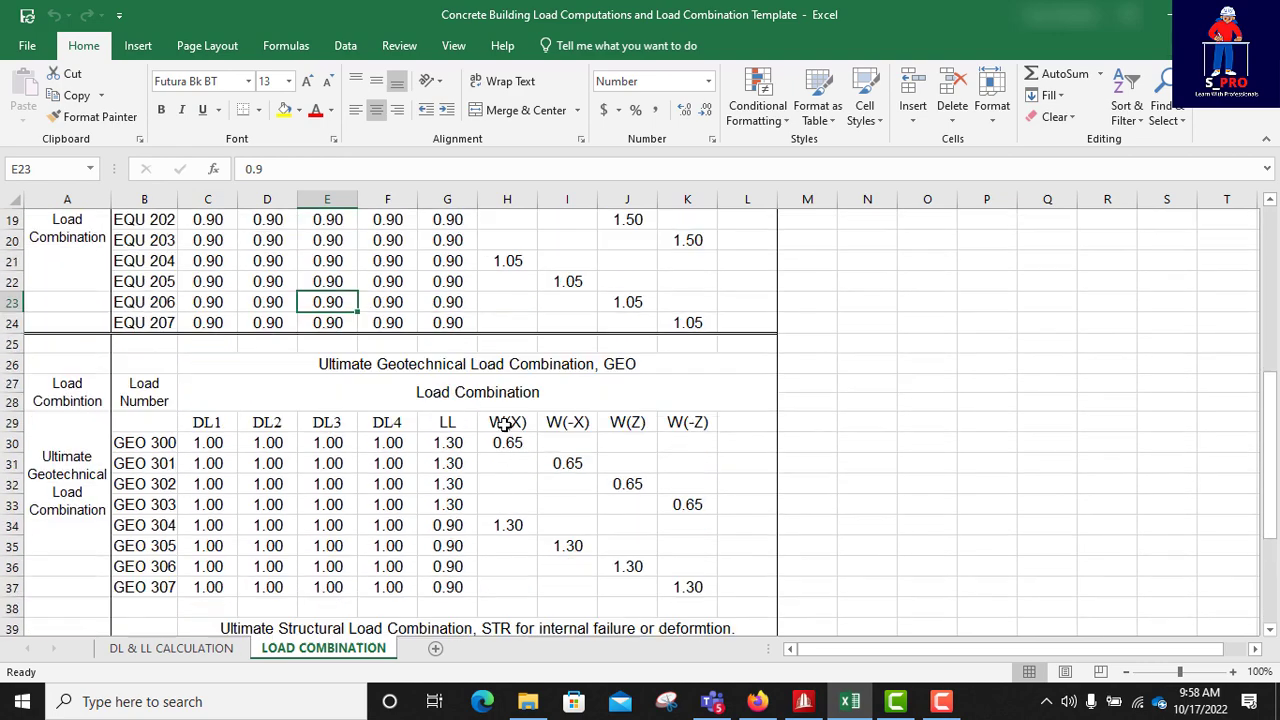
scroll(up, 3)
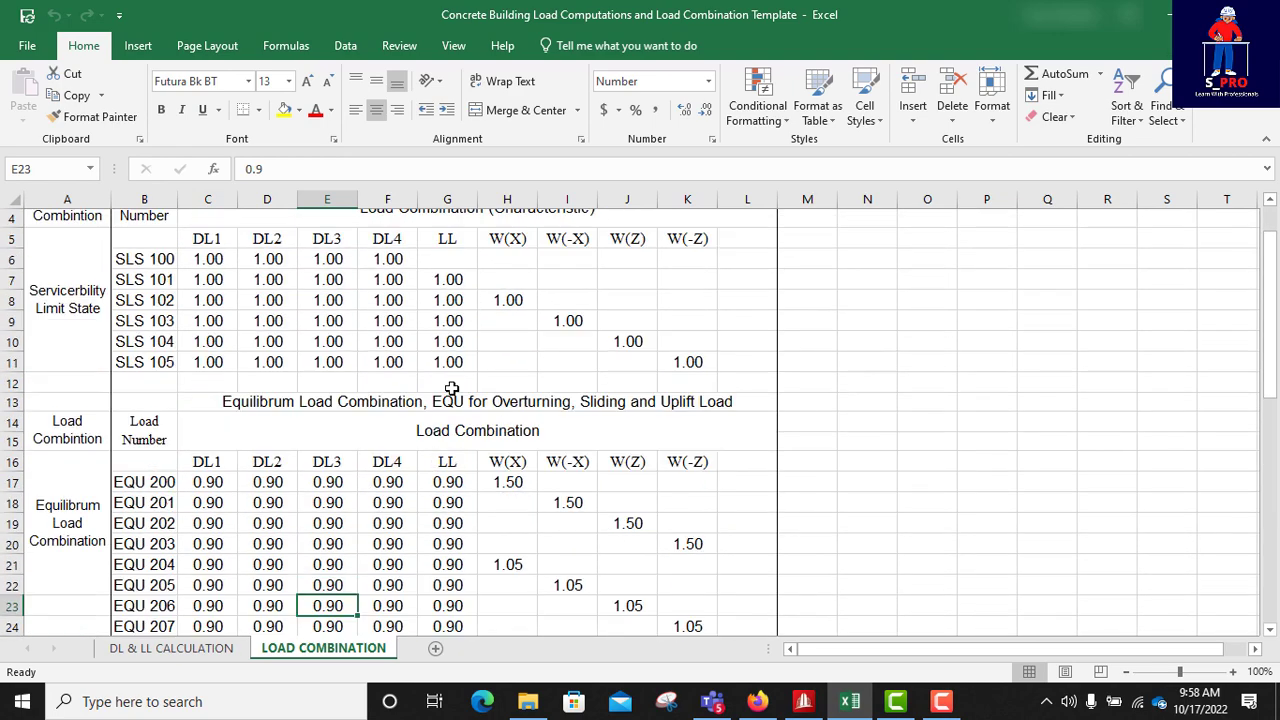
scroll(down, 3)
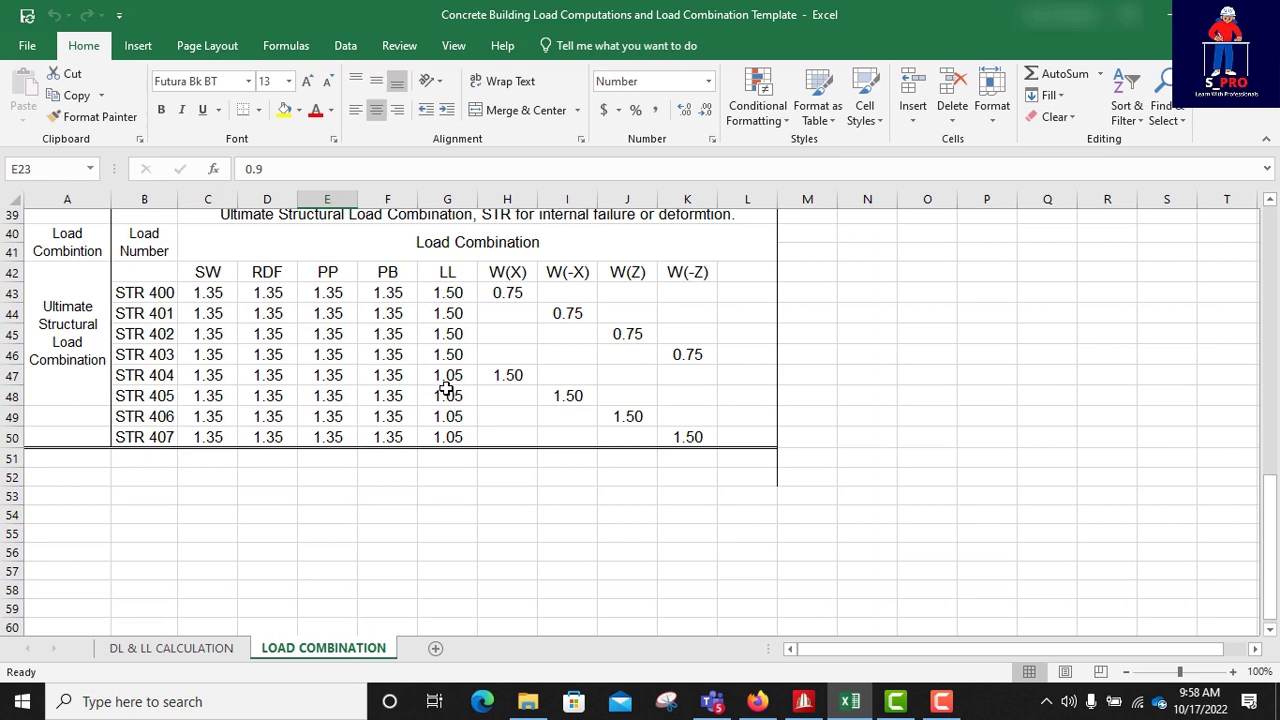
scroll(up, 3)
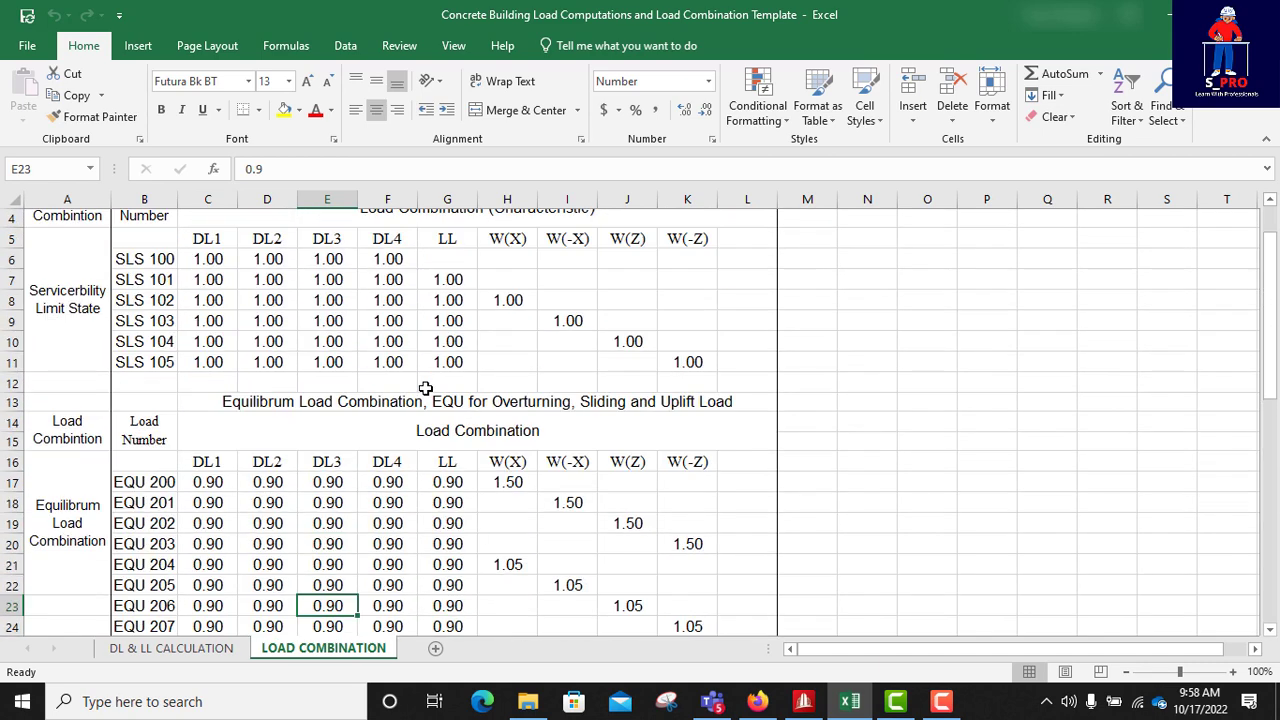
scroll(up, 3)
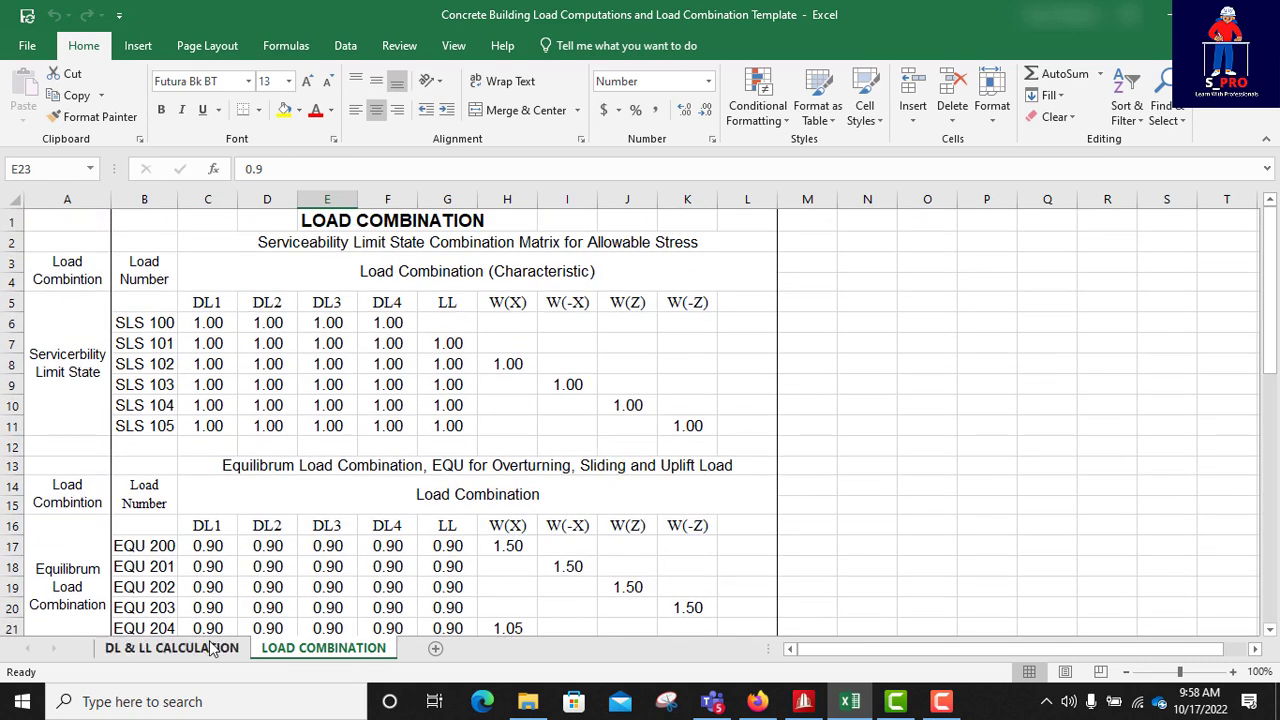
mouse_move(380, 379)
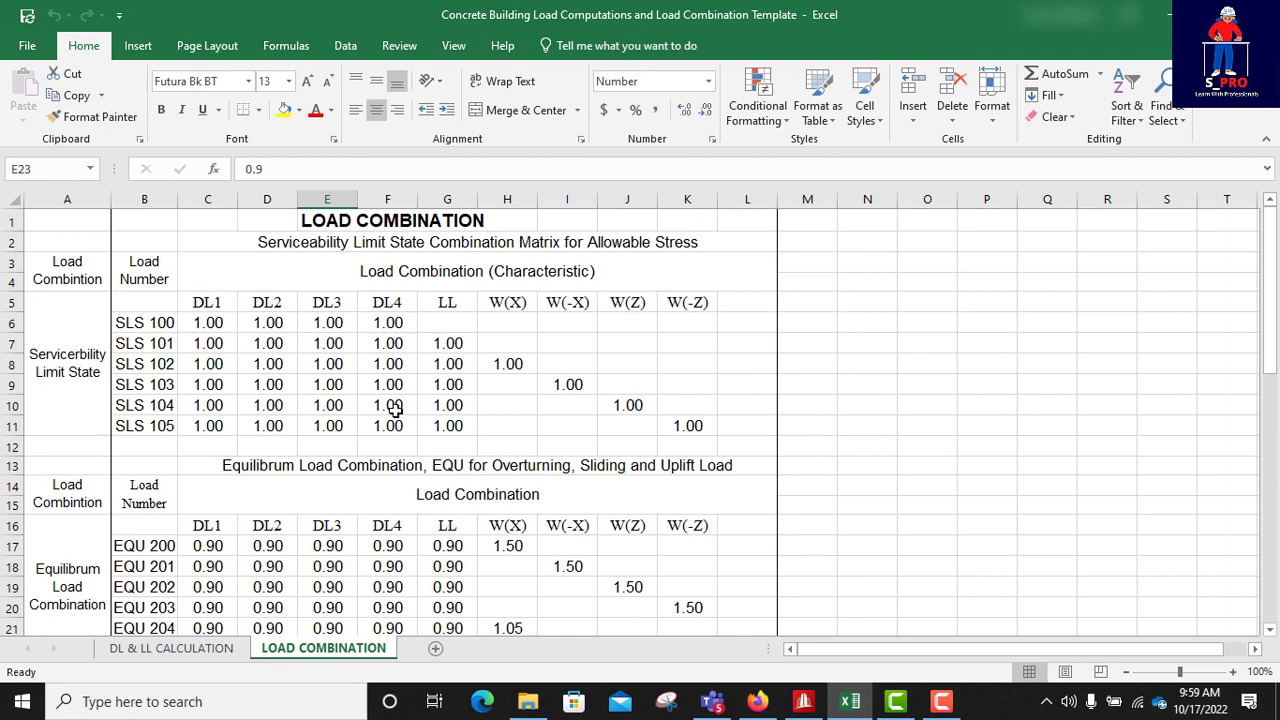
scroll(down, 3)
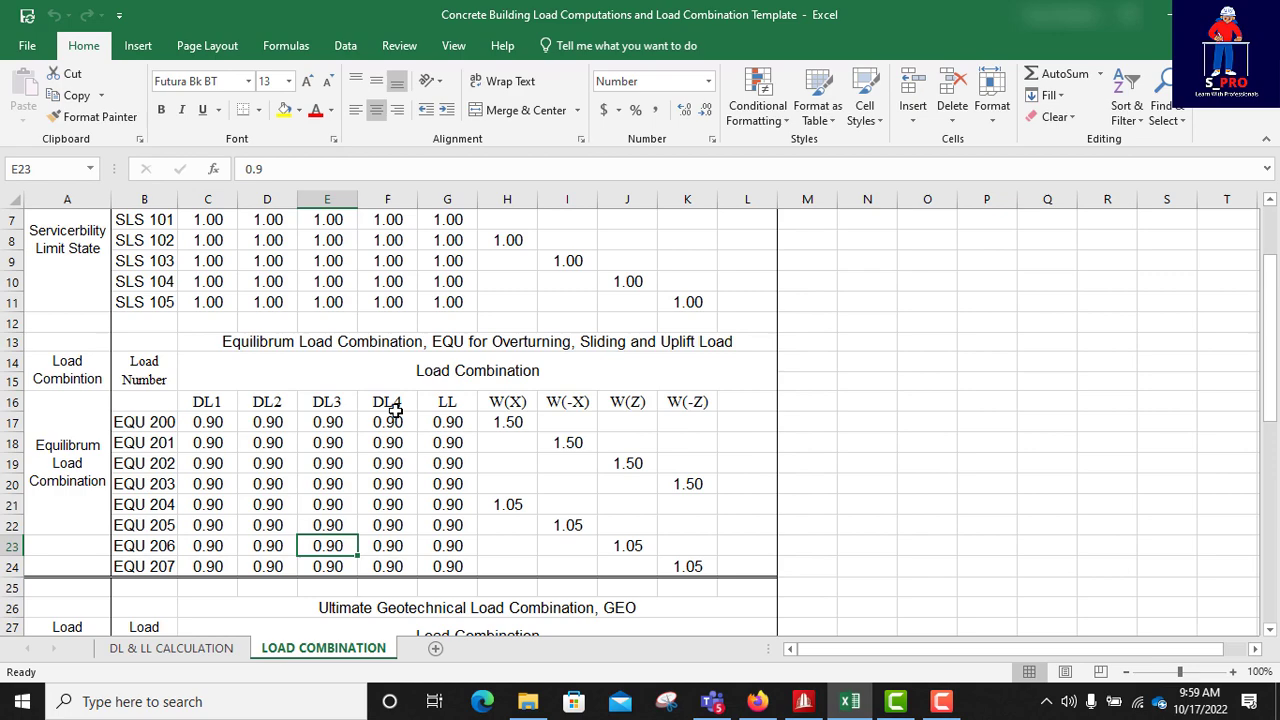
mouse_move(433, 441)
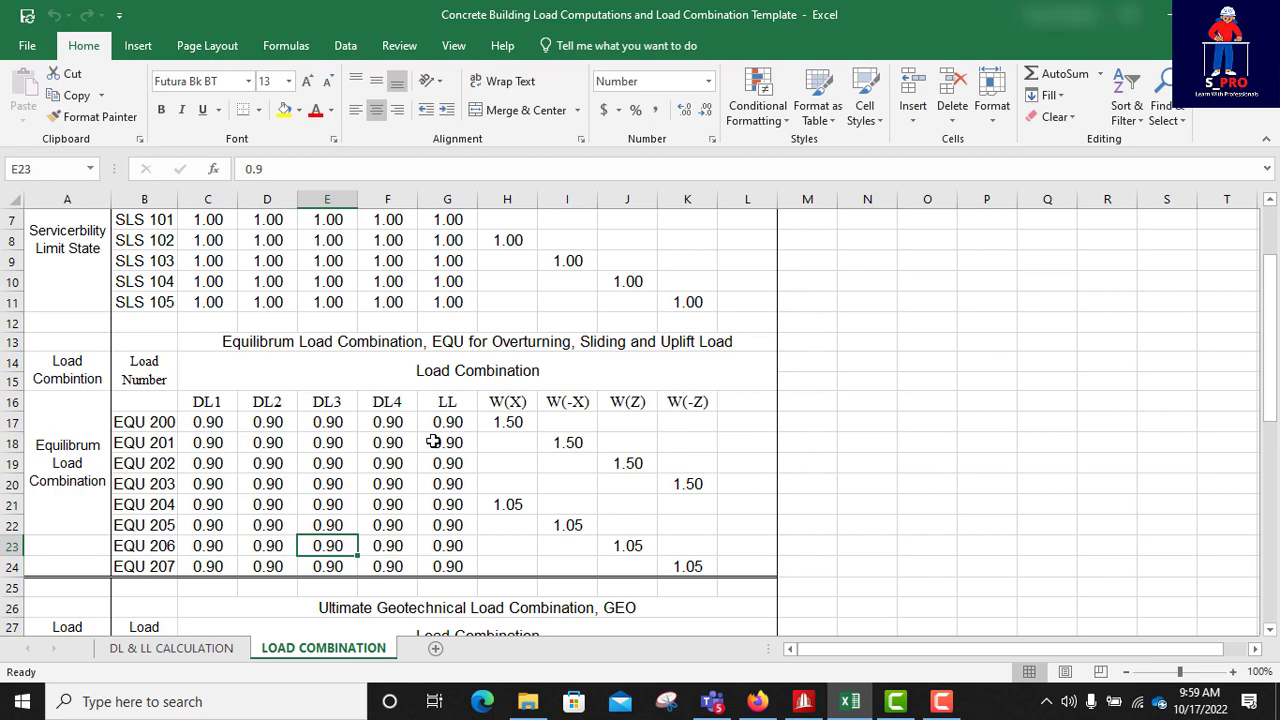
scroll(up, 3)
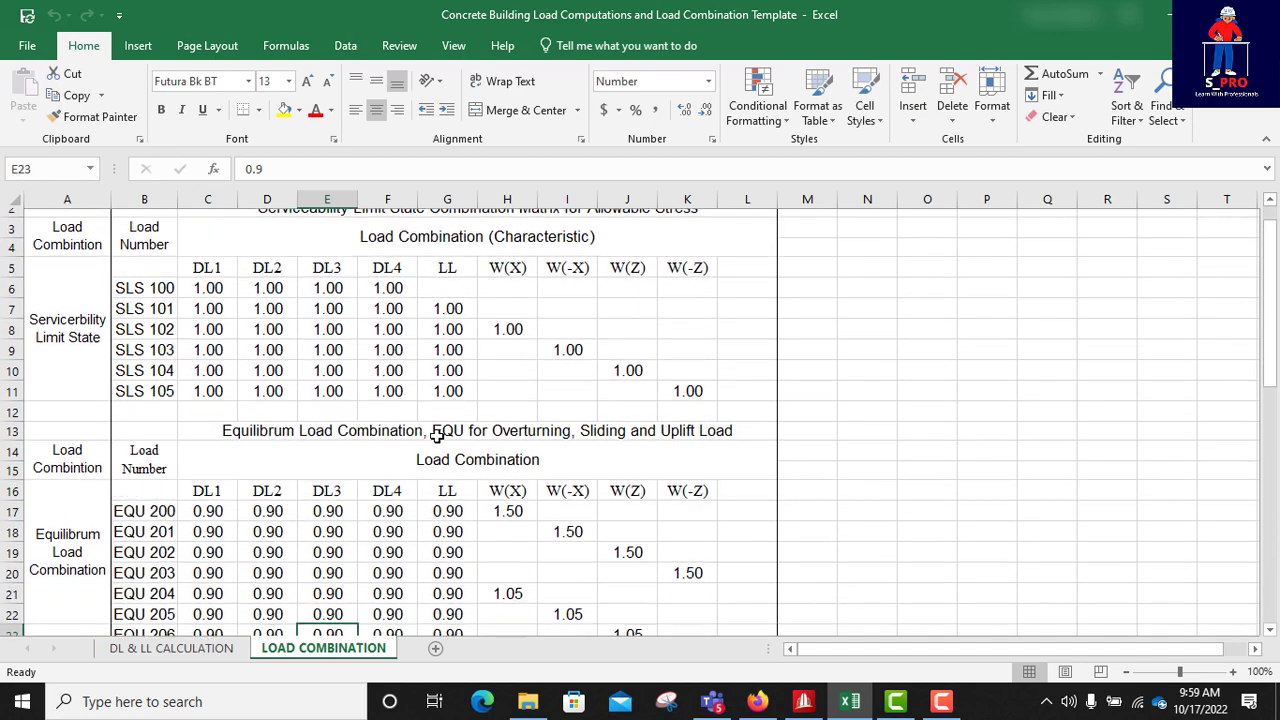
scroll(down, 3)
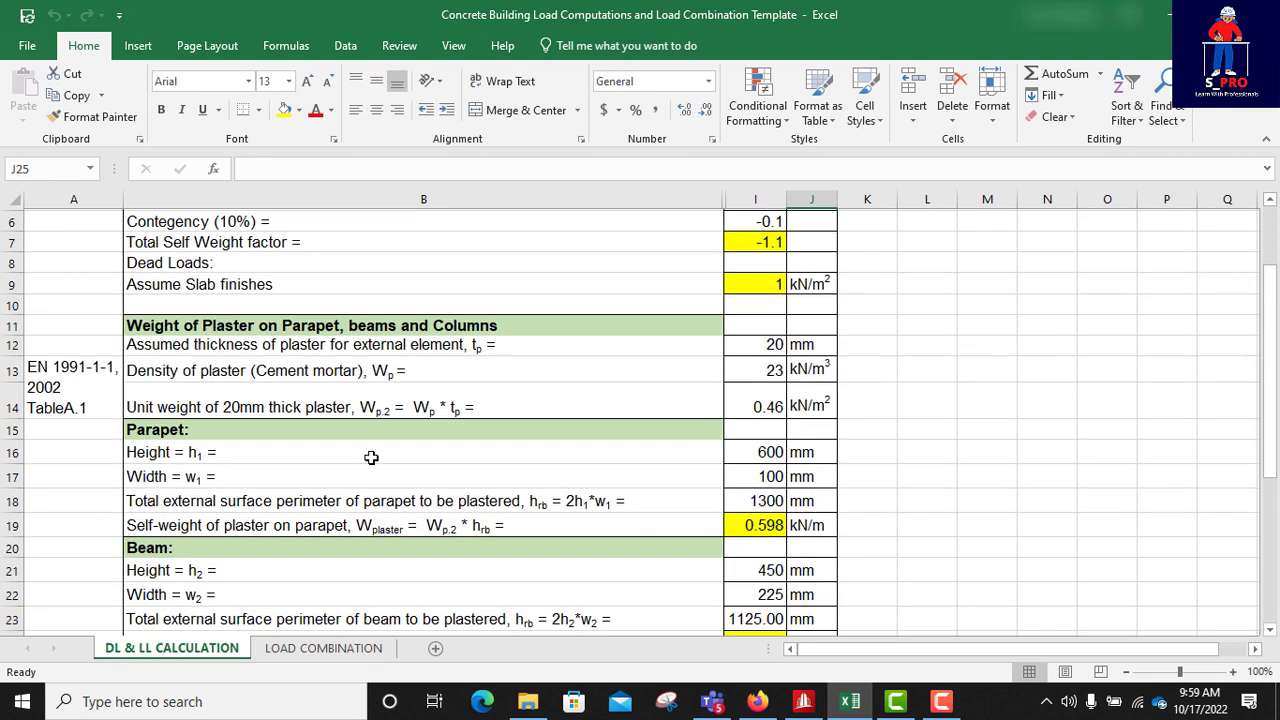
- Review the DL & LL CALCULATION sheet, reading the code references in cells A13 and A33
scroll(down, 3)
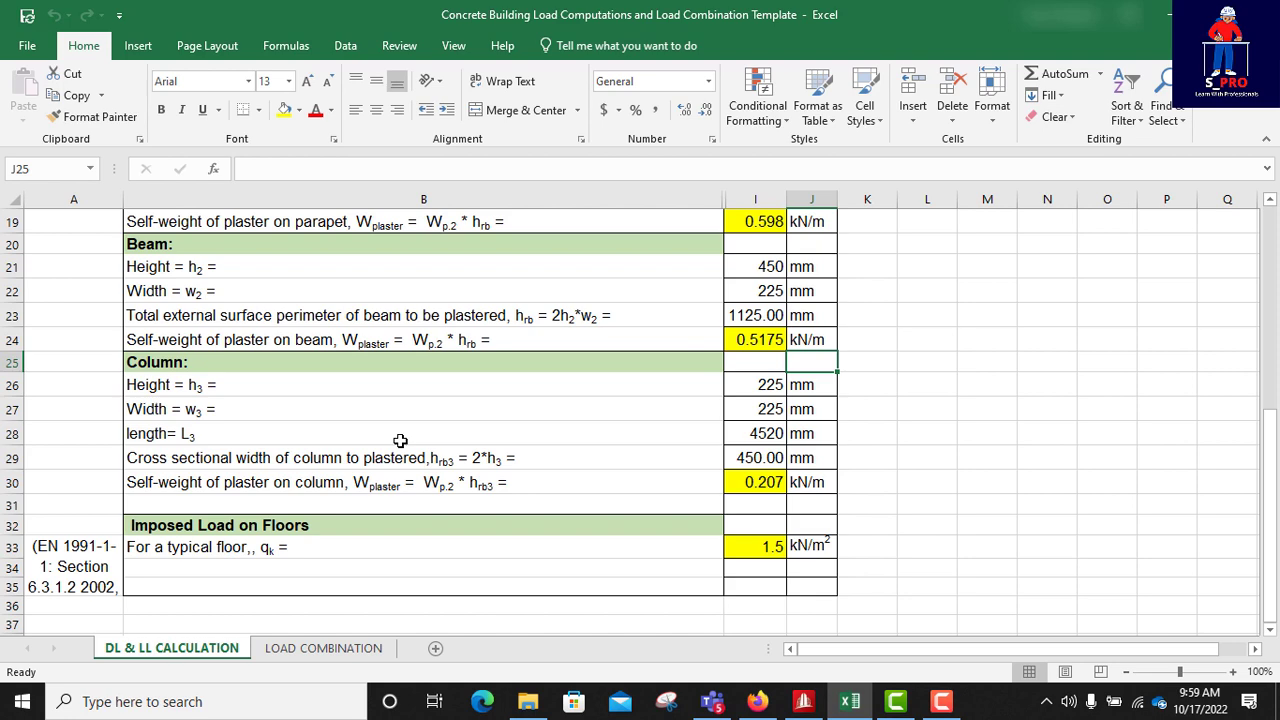
scroll(up, 3)
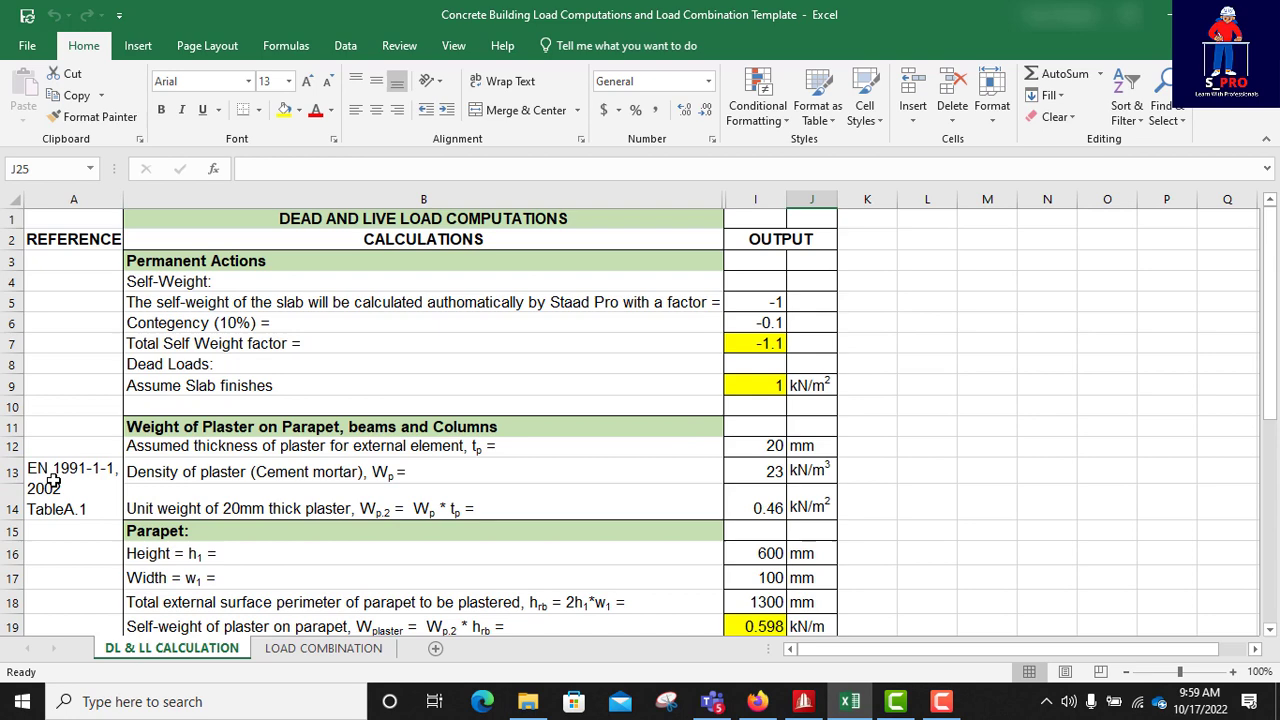
click(73, 488)
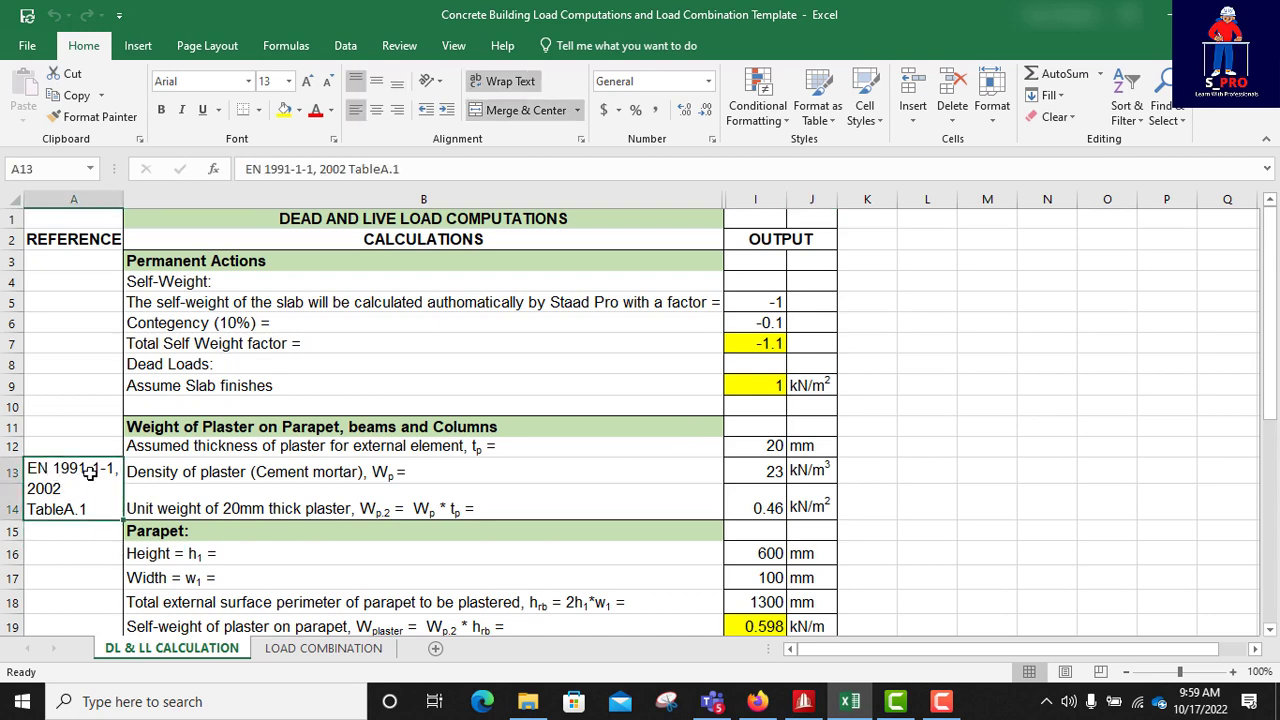
scroll(down, 3)
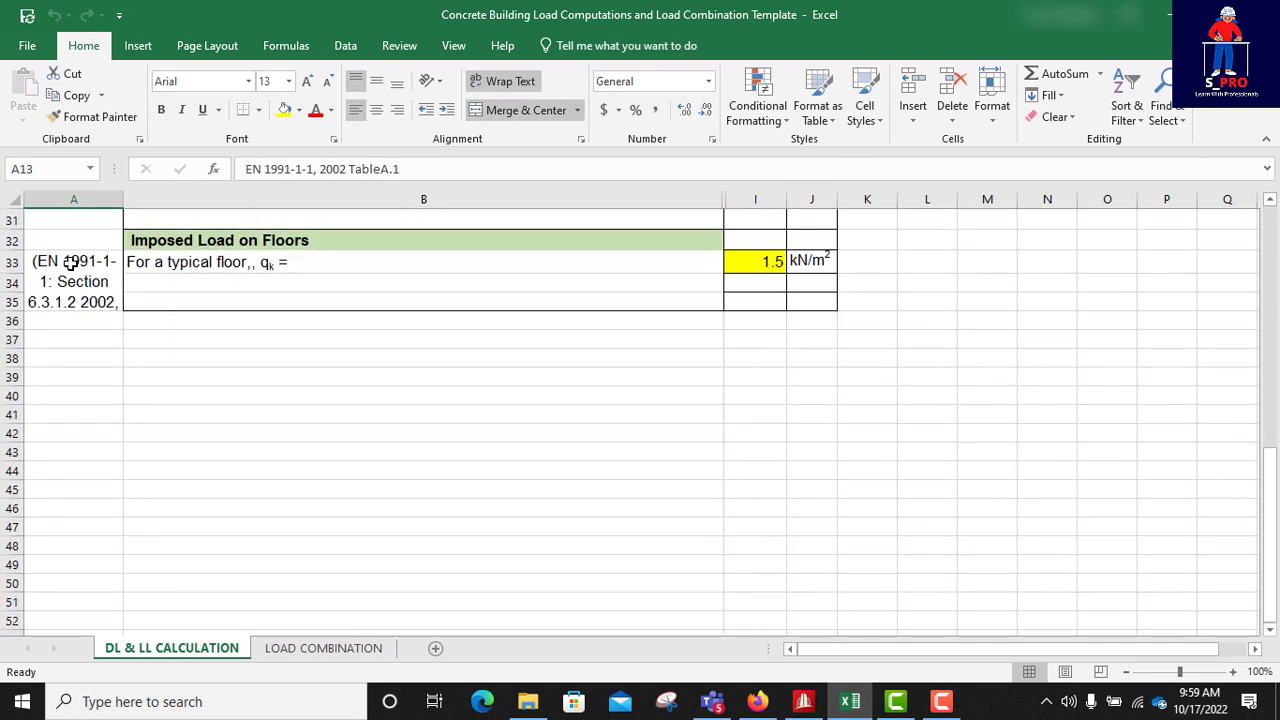
click(73, 281)
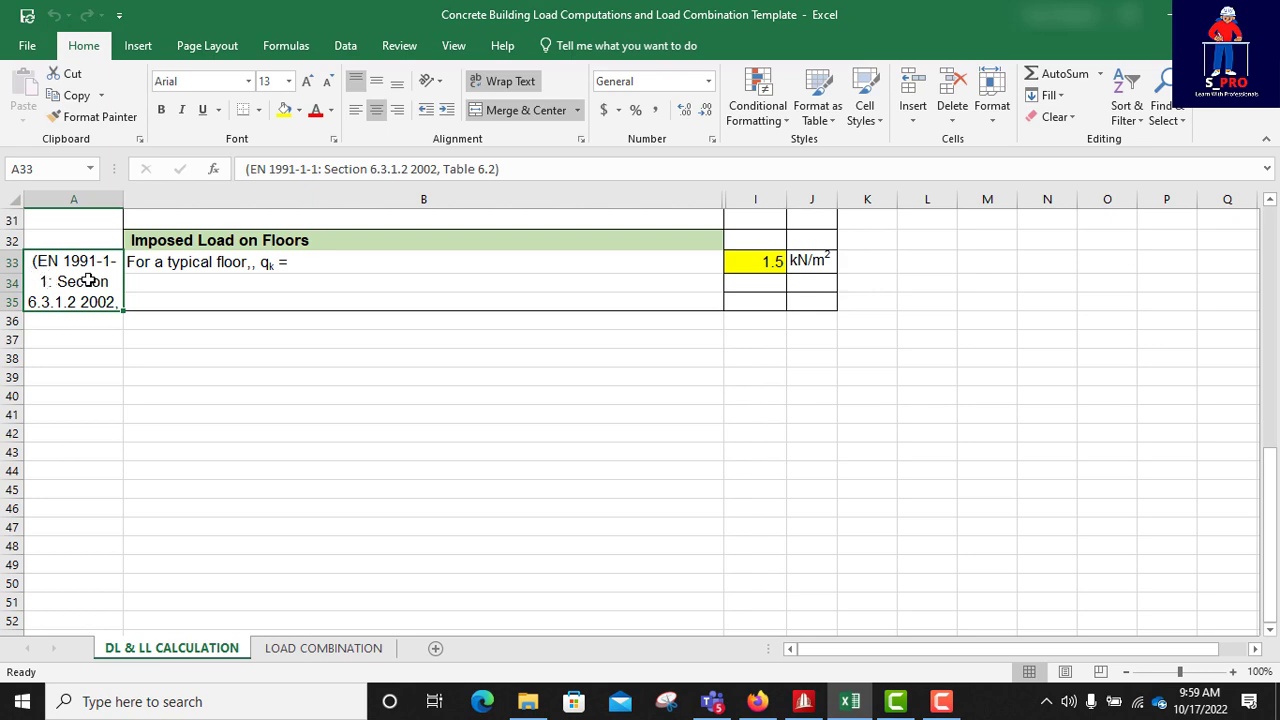
scroll(up, 3)
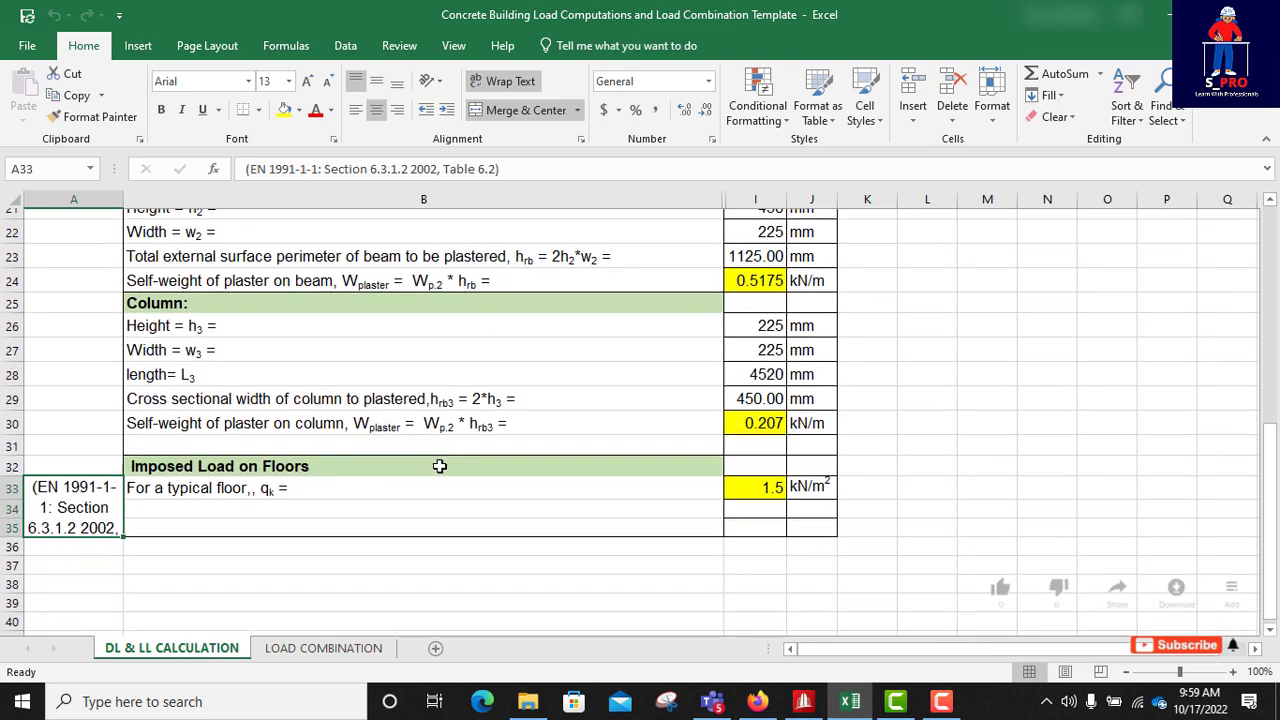
scroll(up, 3)
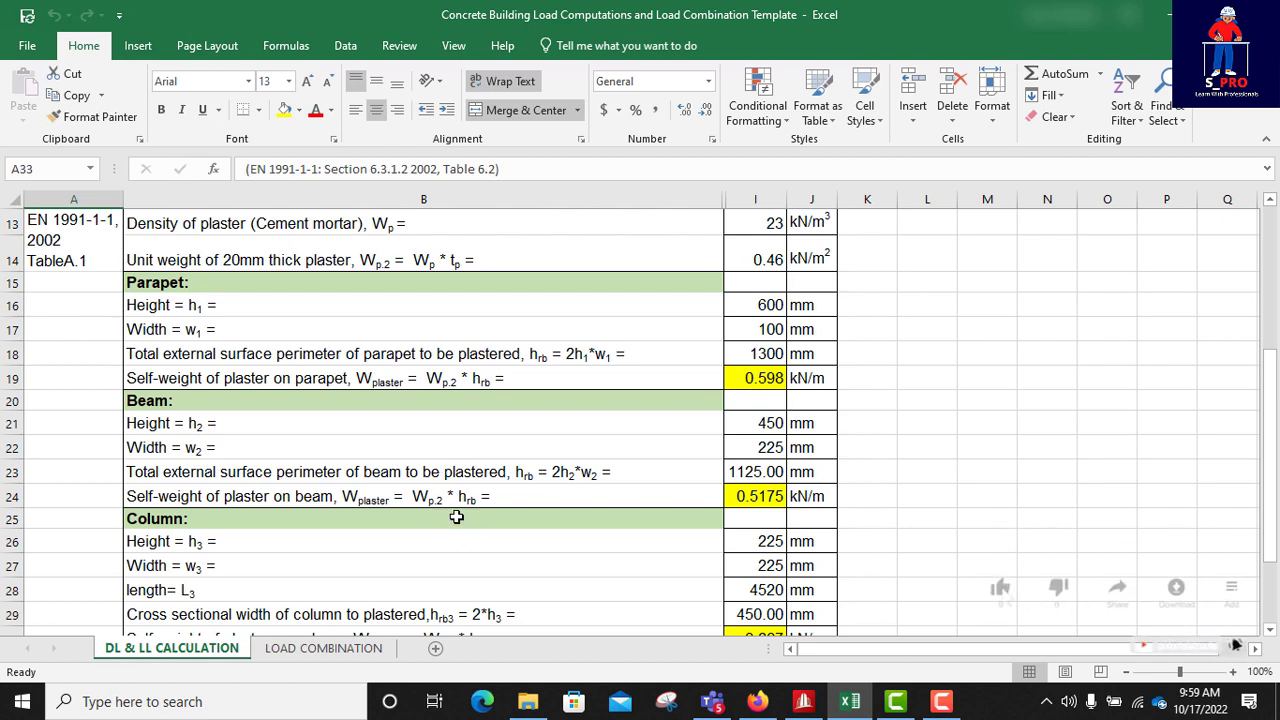
click(1000, 587)
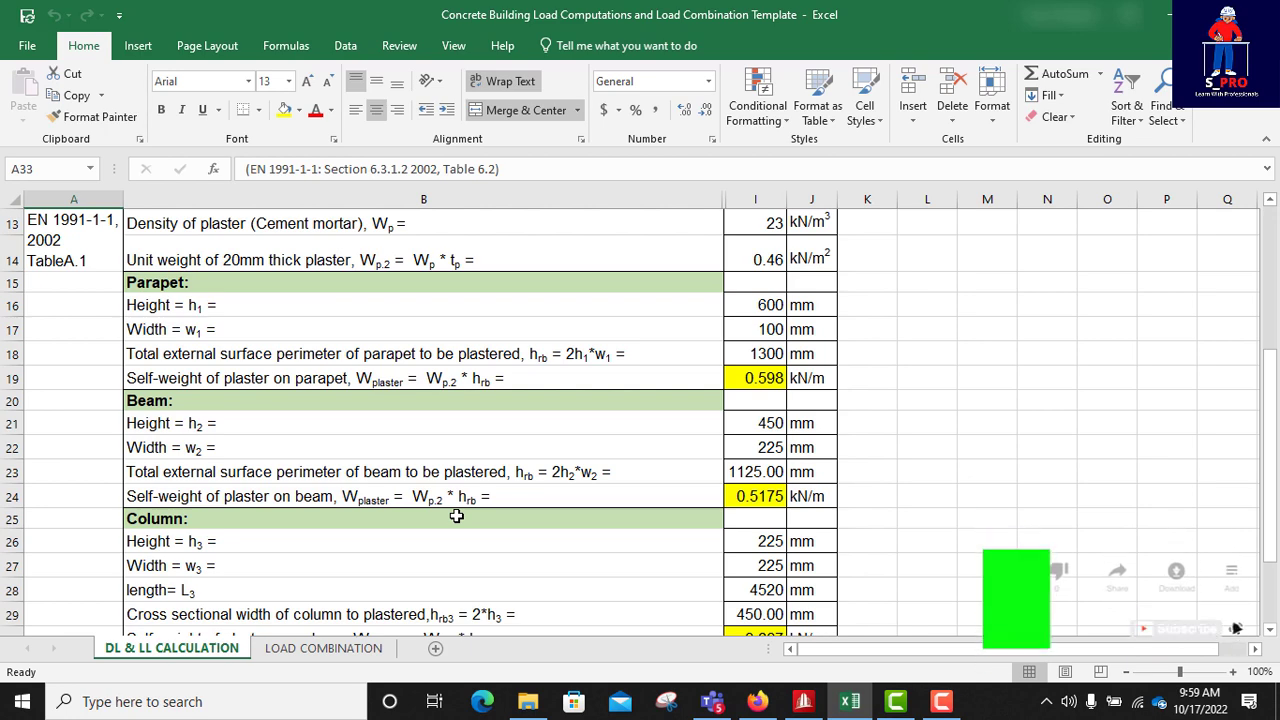
scroll(up, 3)
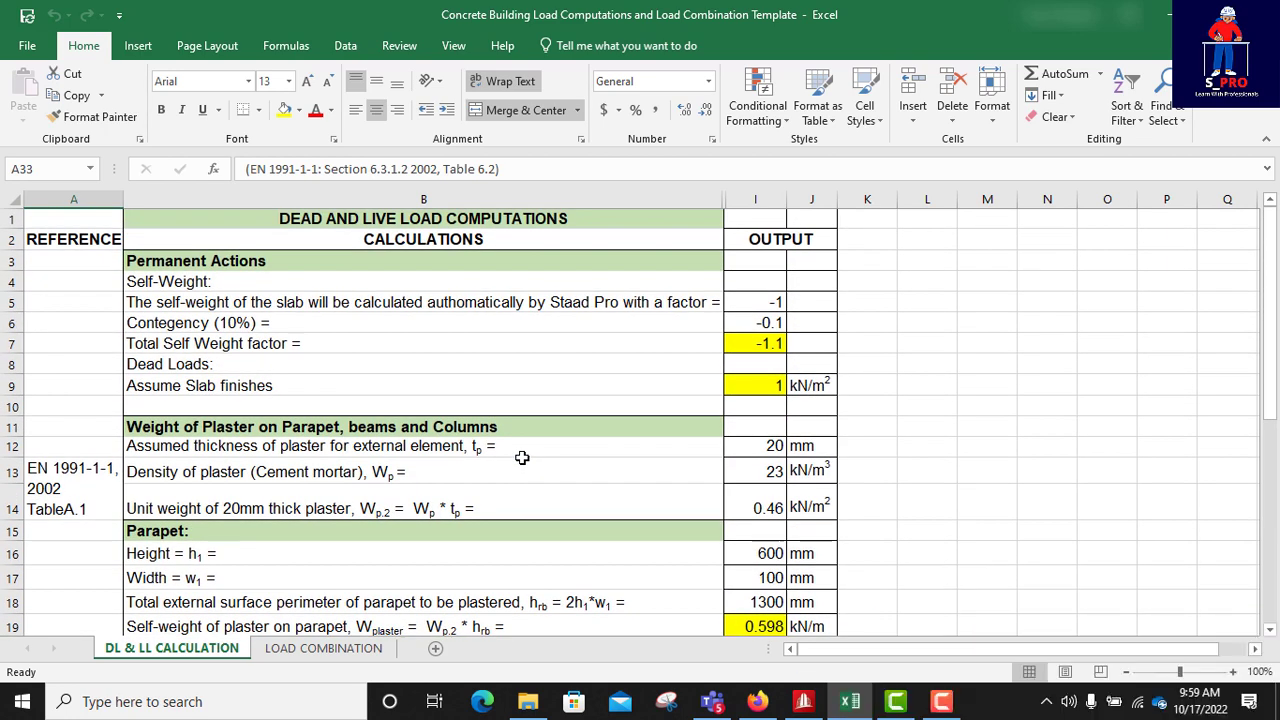
scroll(down, 3)
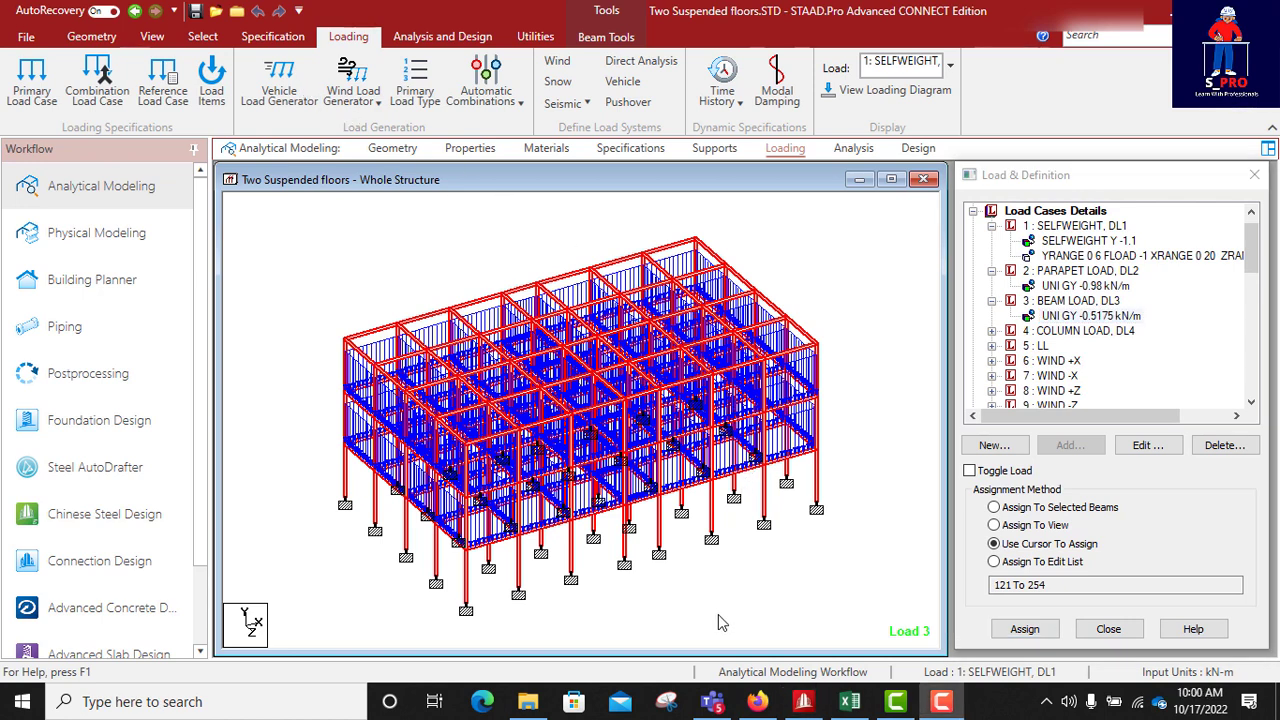
mouse_move(378, 315)
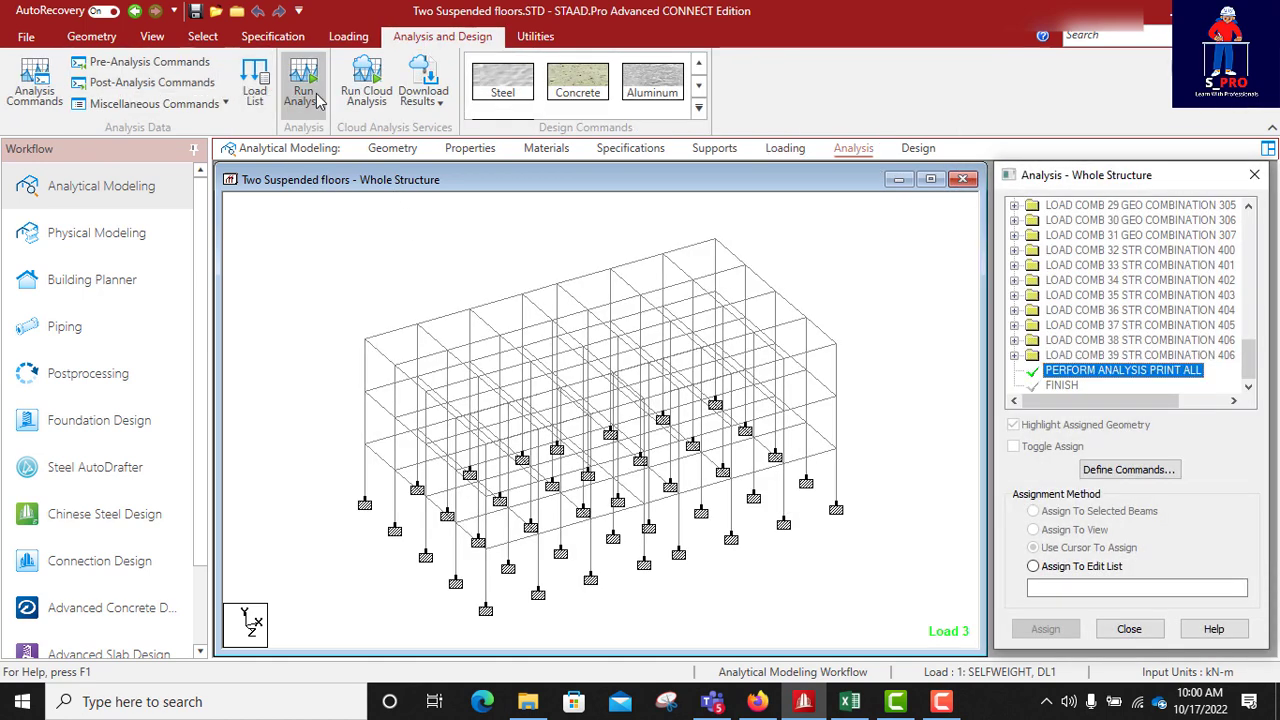
- Run the analysis to zero errors, then launch the Advanced Concrete Design module
click(303, 80)
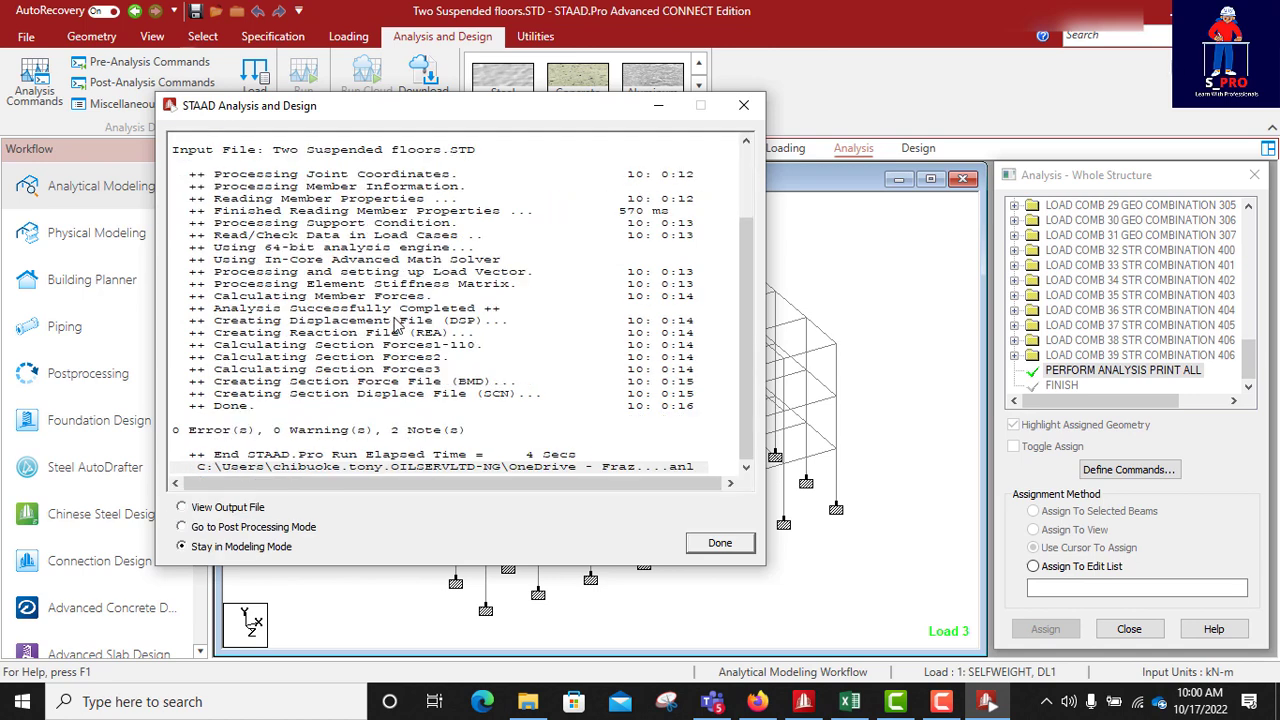
mouse_move(240, 480)
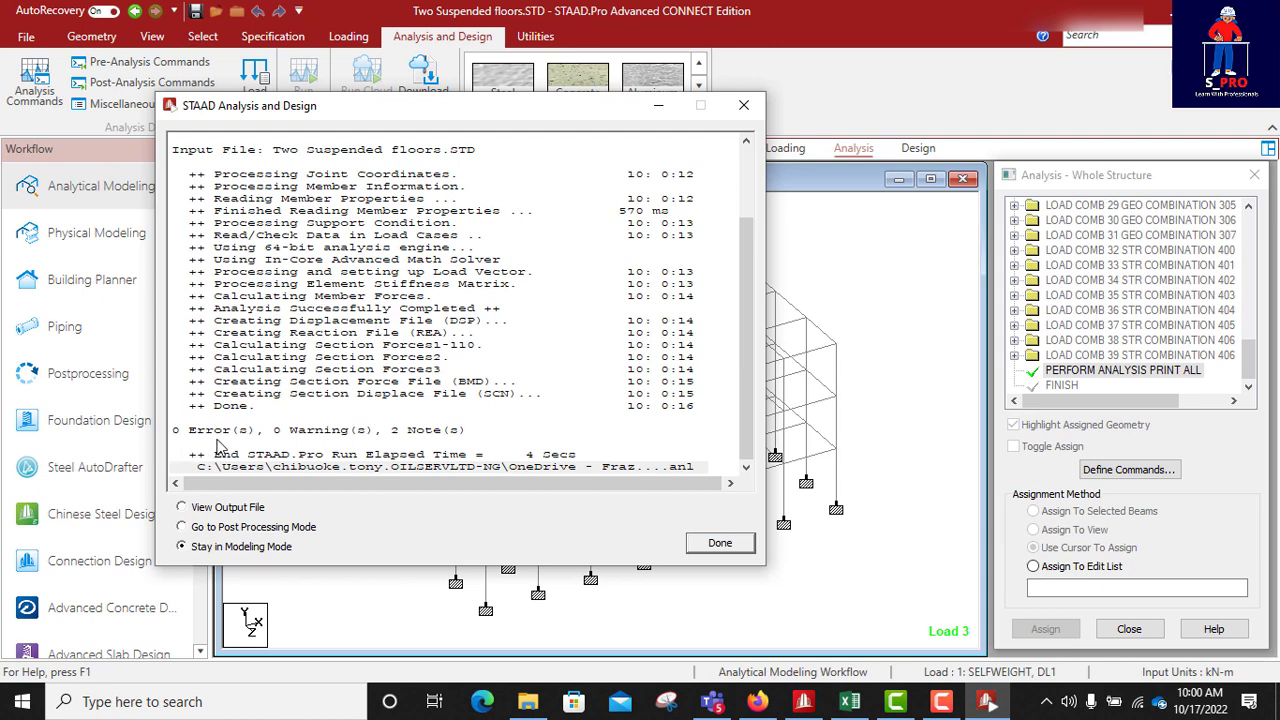
click(719, 542)
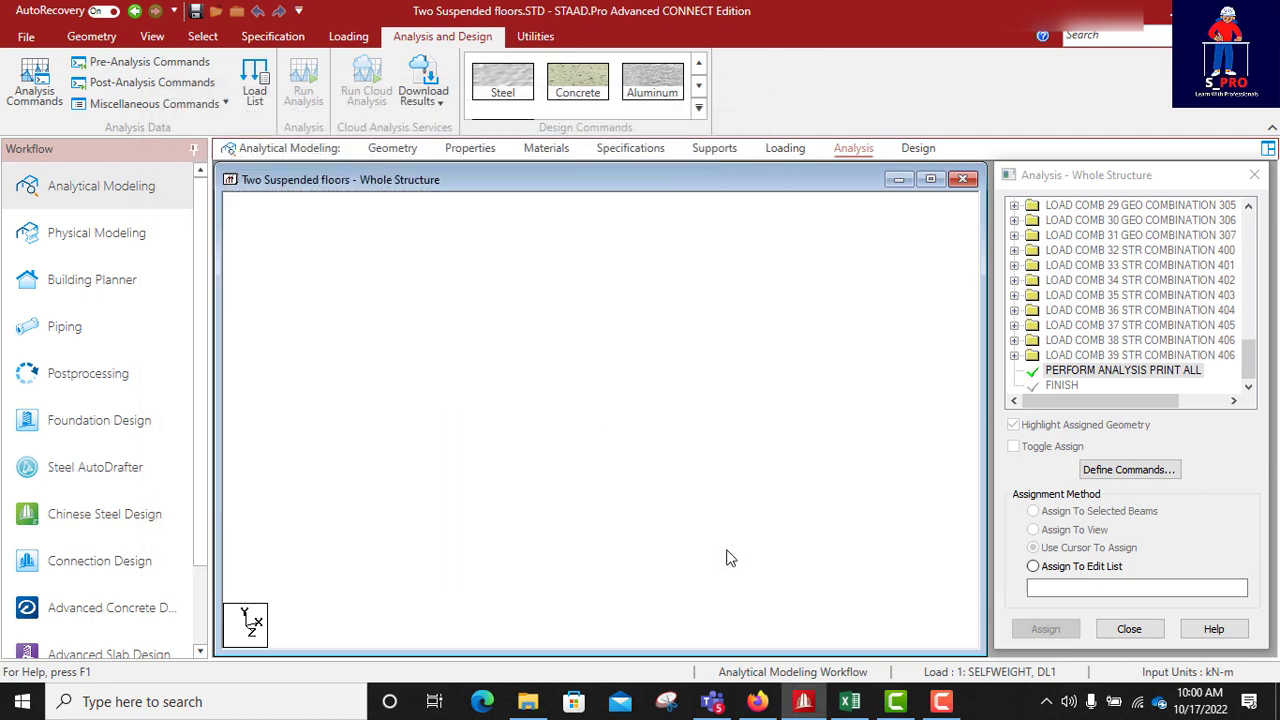
click(303, 82)
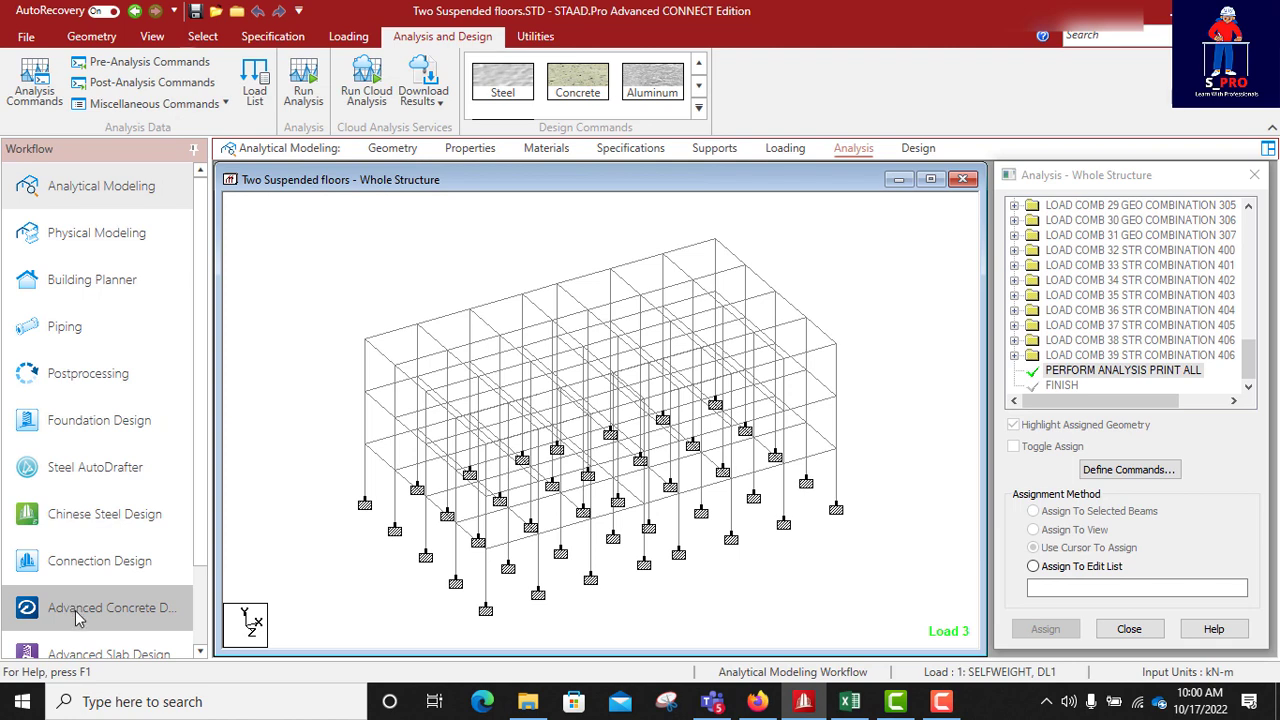
click(803, 701)
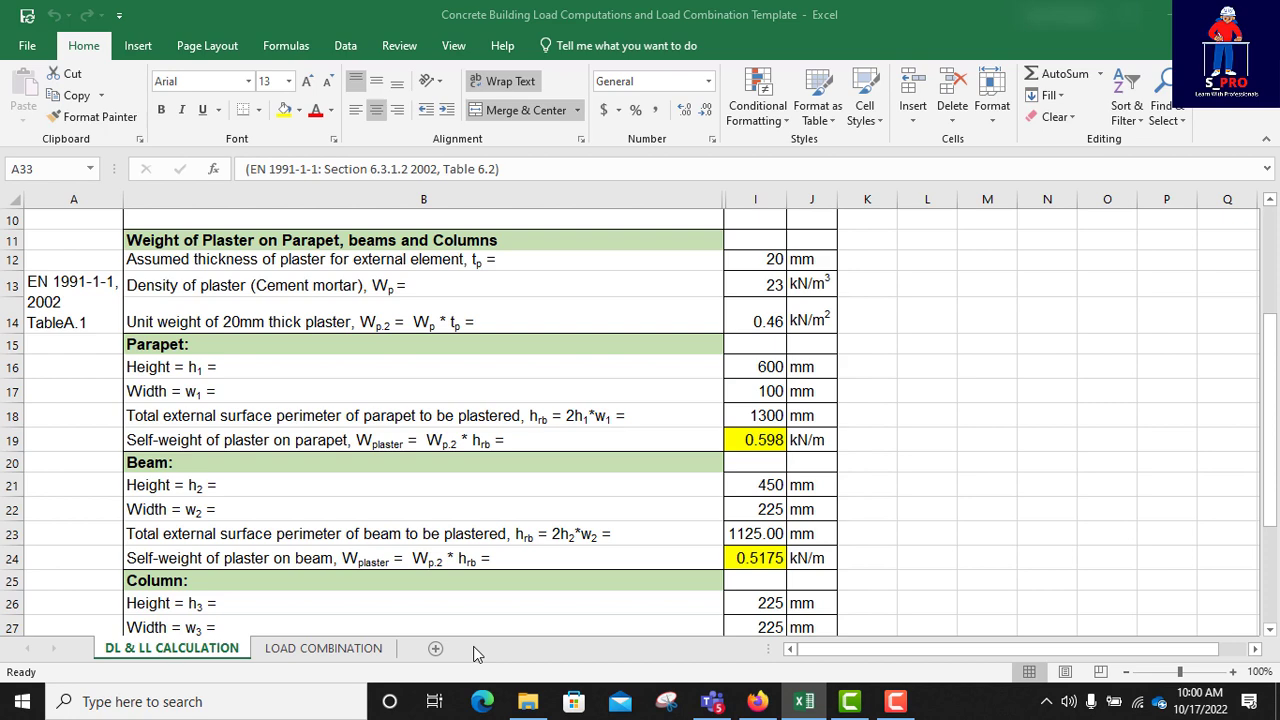
click(940, 701)
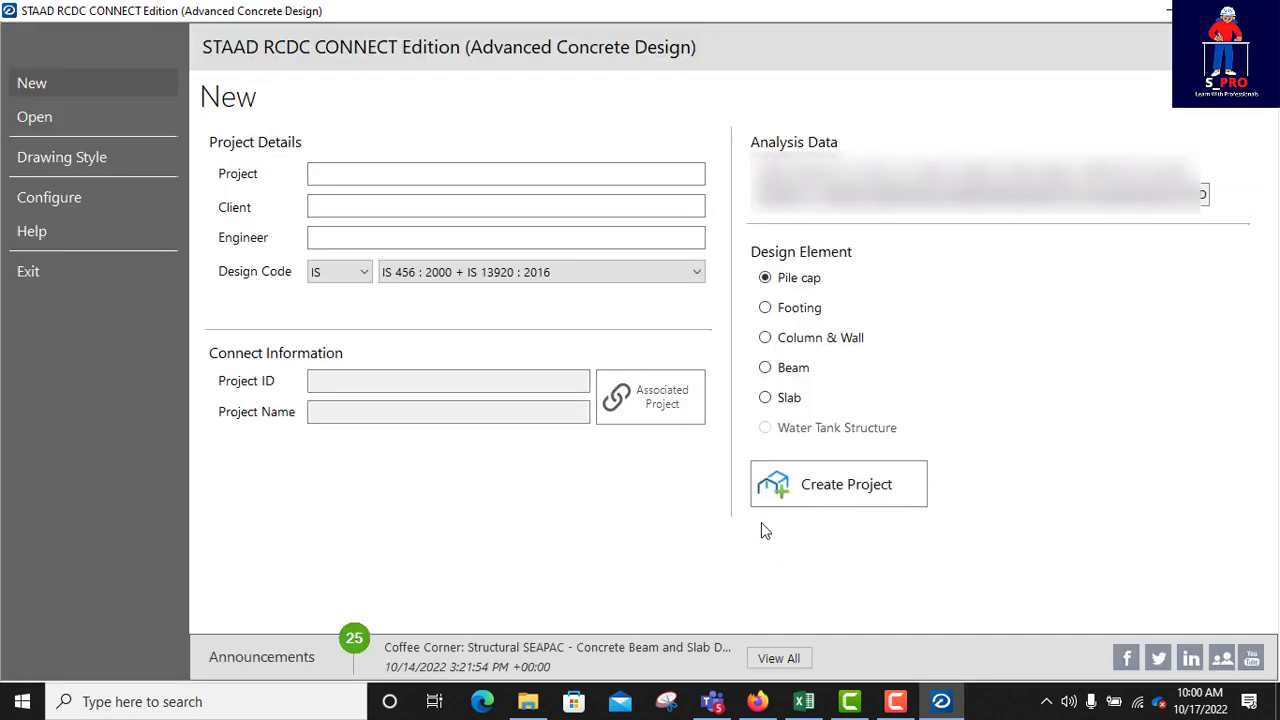
- Enter 'Concrete Building' as the project name
click(505, 173)
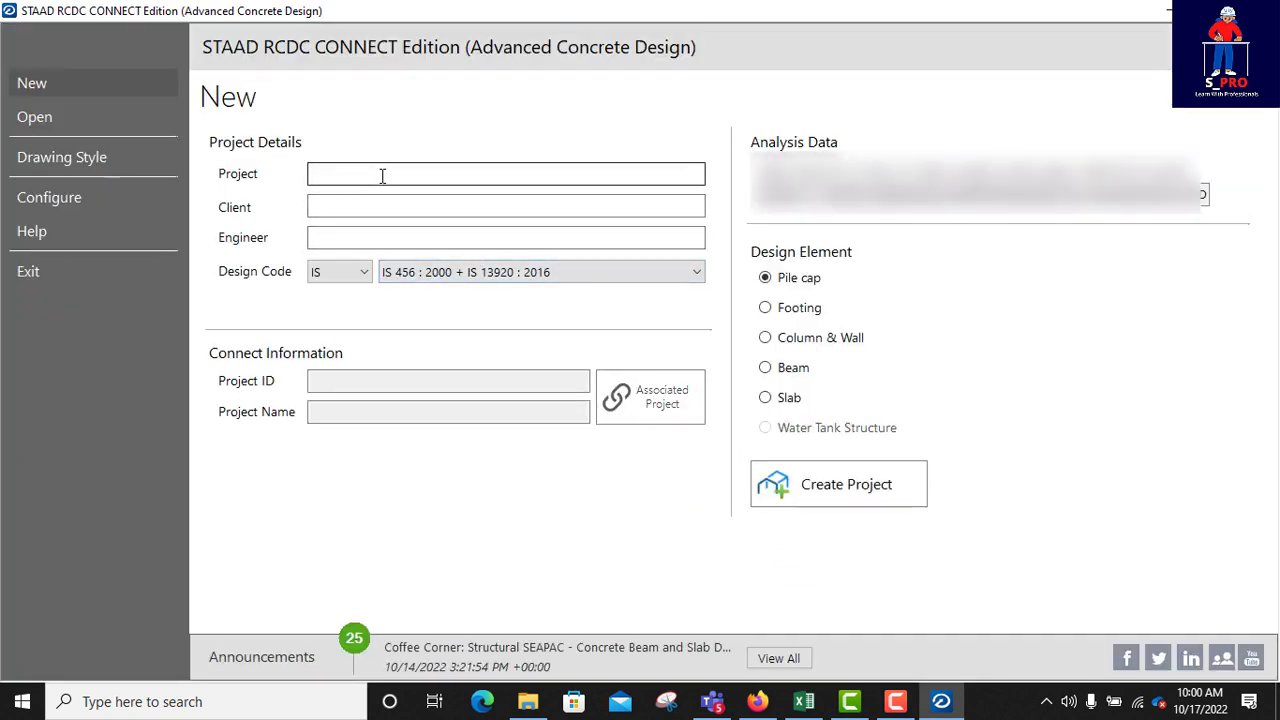
click(505, 173)
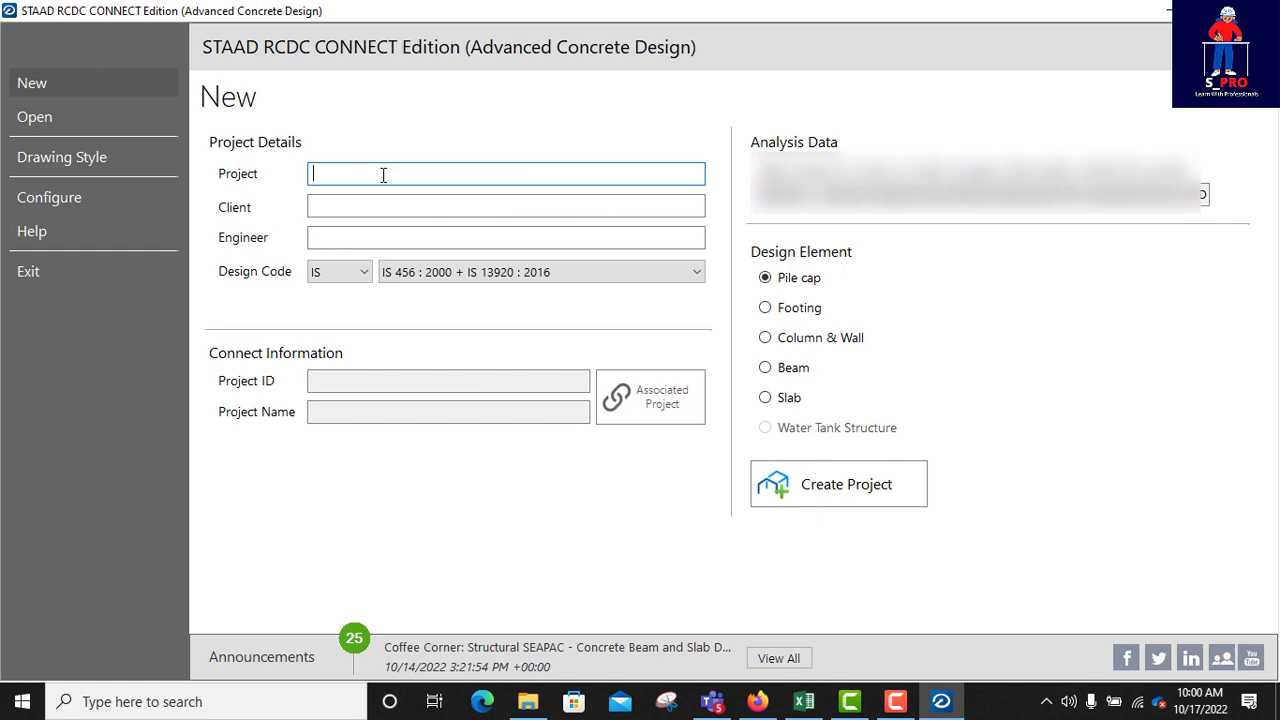
text(Con)
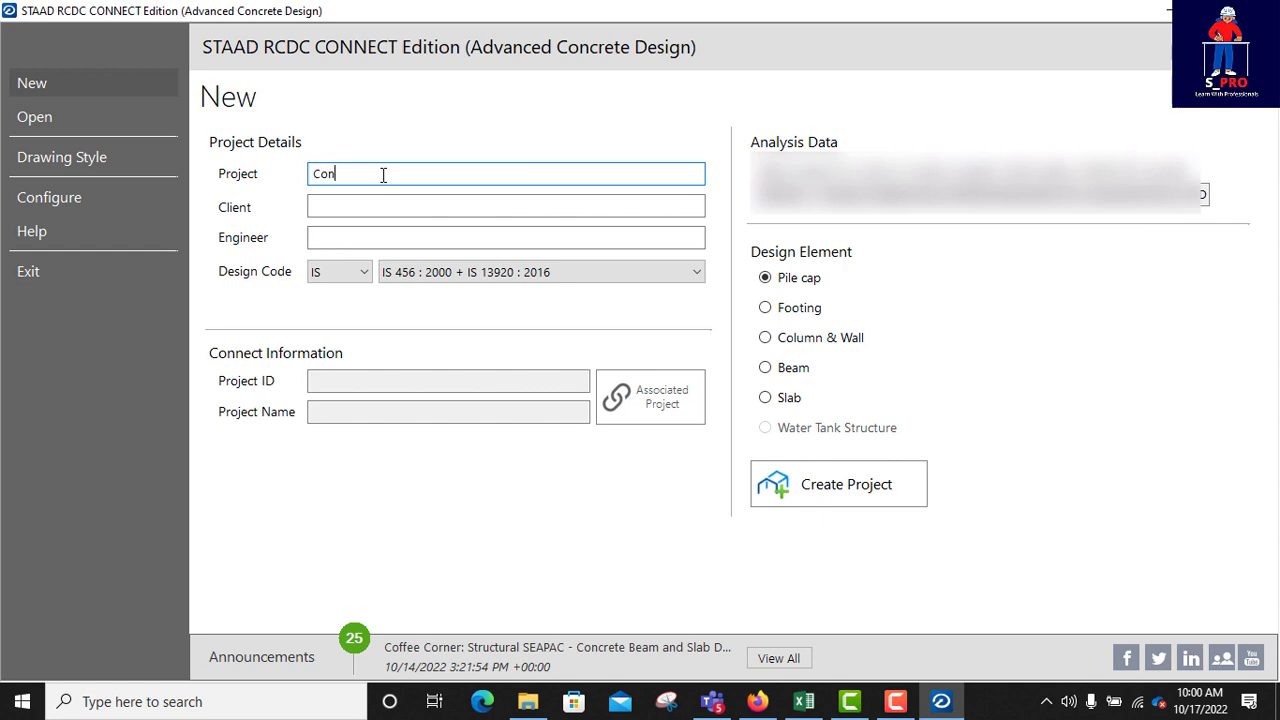
text(crete)
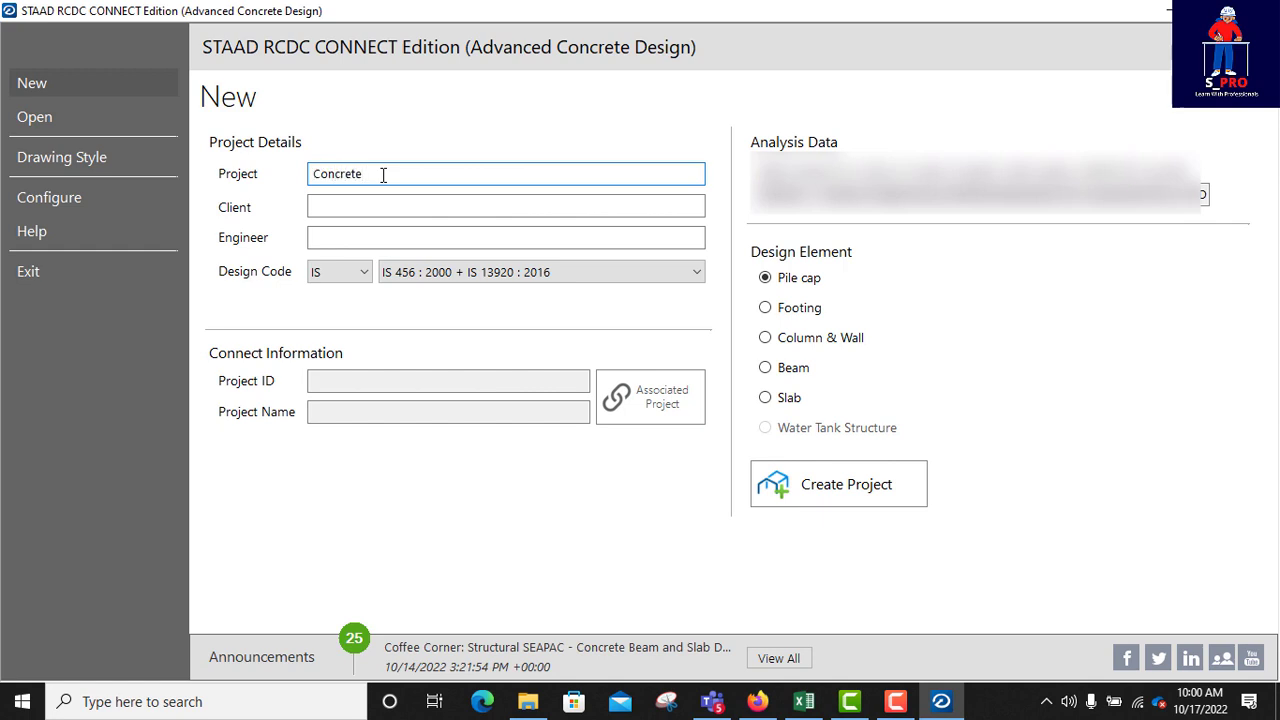
text(Buildi)
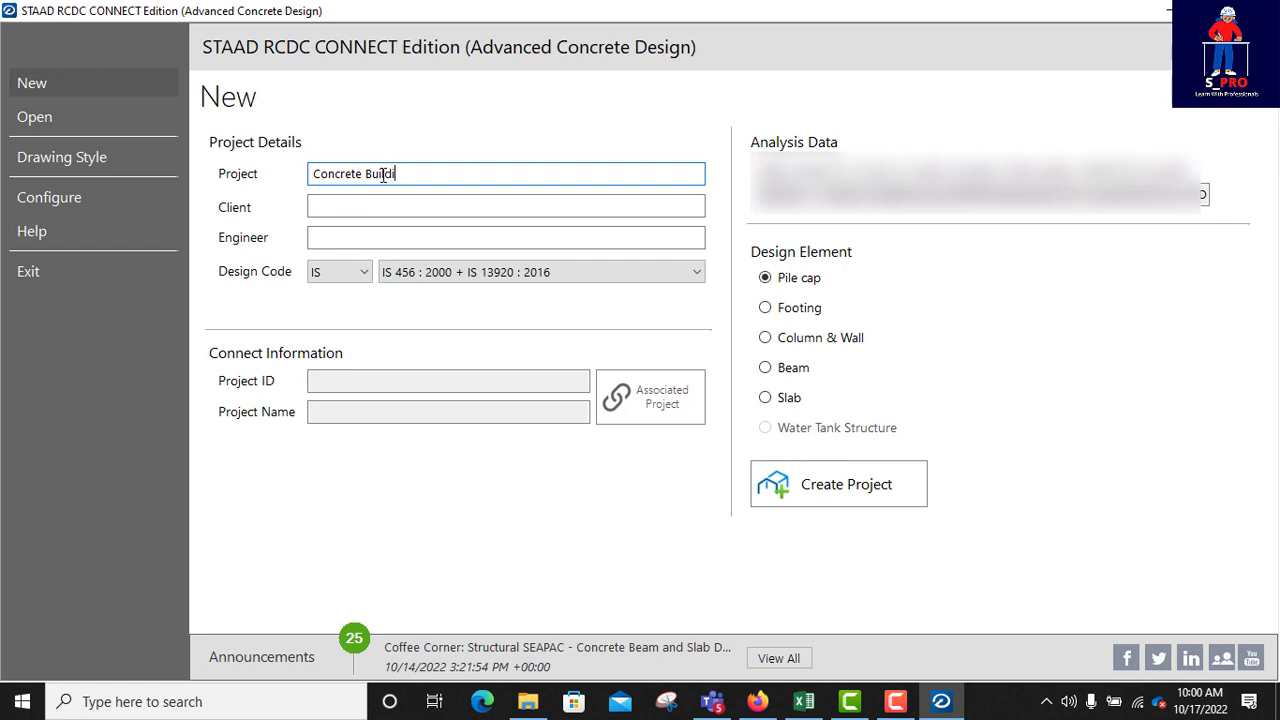
text(ing)
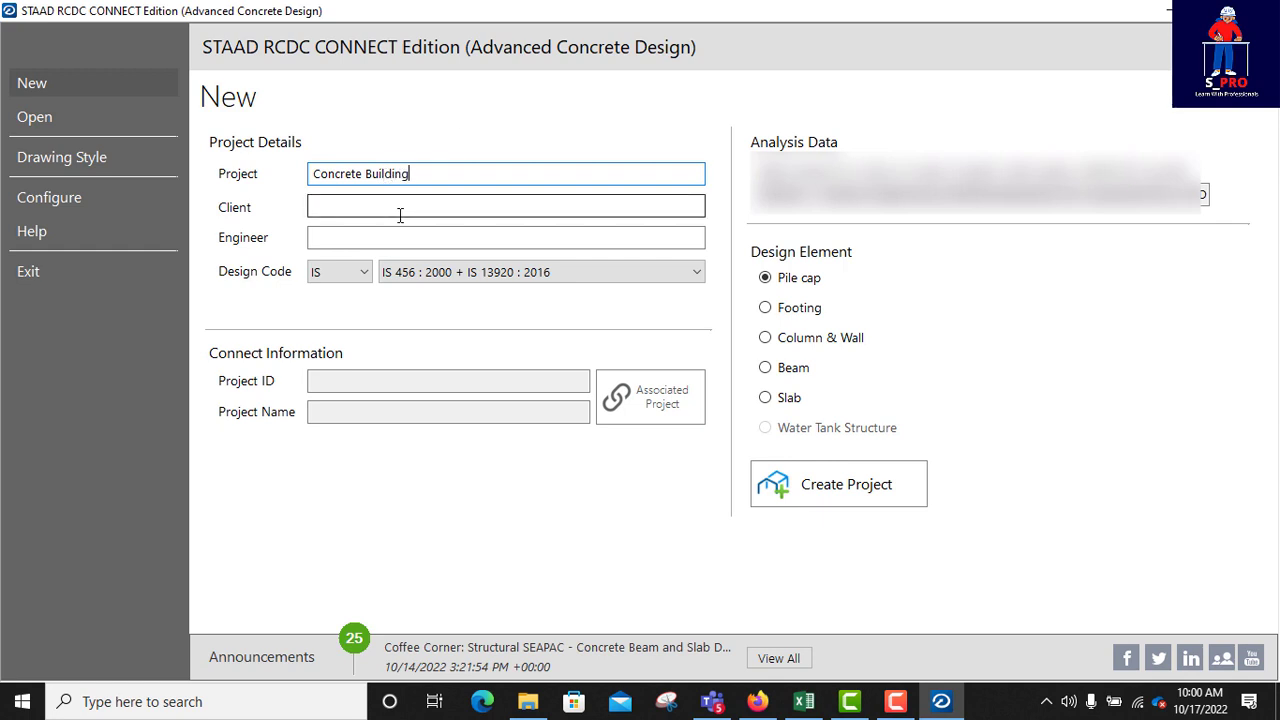
- Enter 'Mr. ABC' as the client, dismissing the OneDrive reminder
text(M)
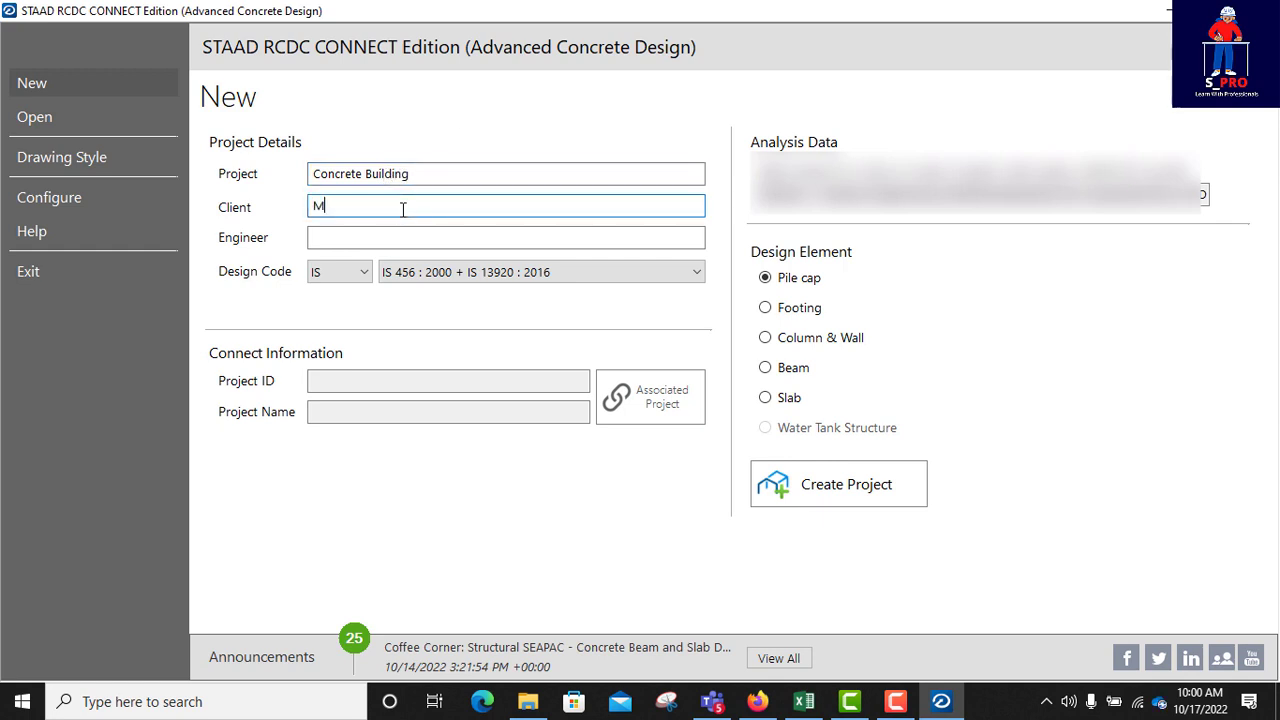
text(r.)
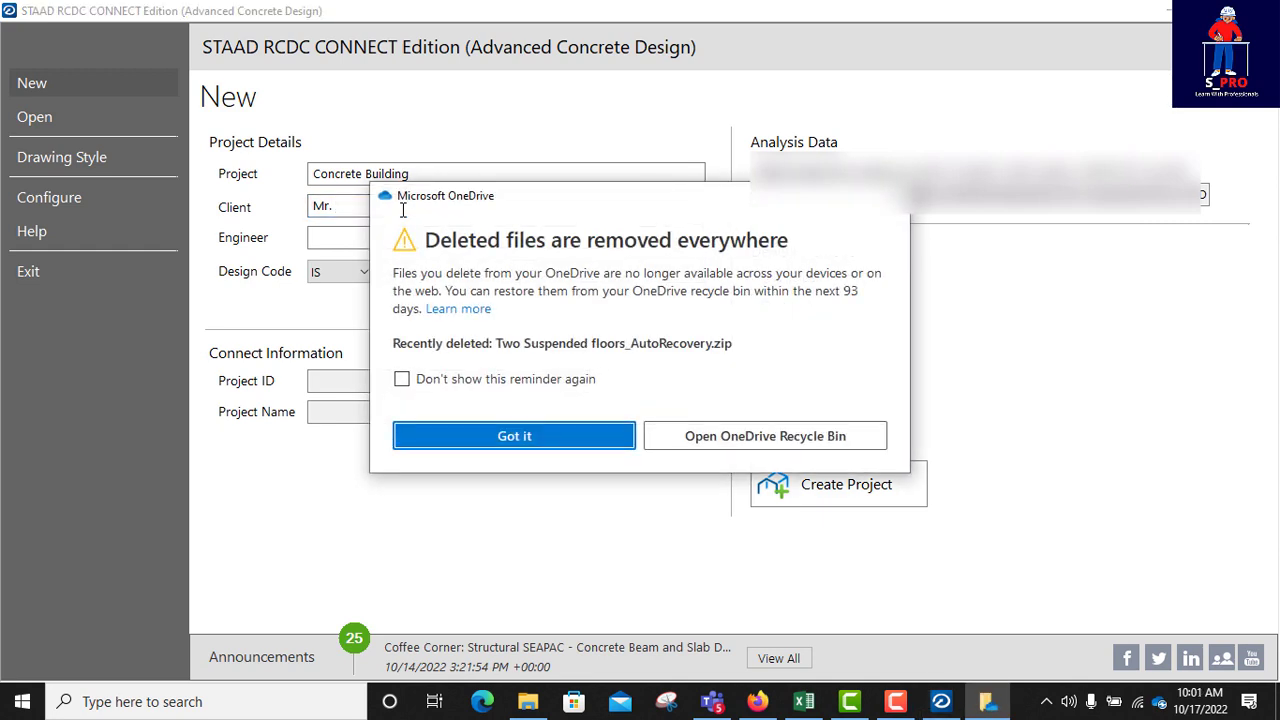
click(514, 435)
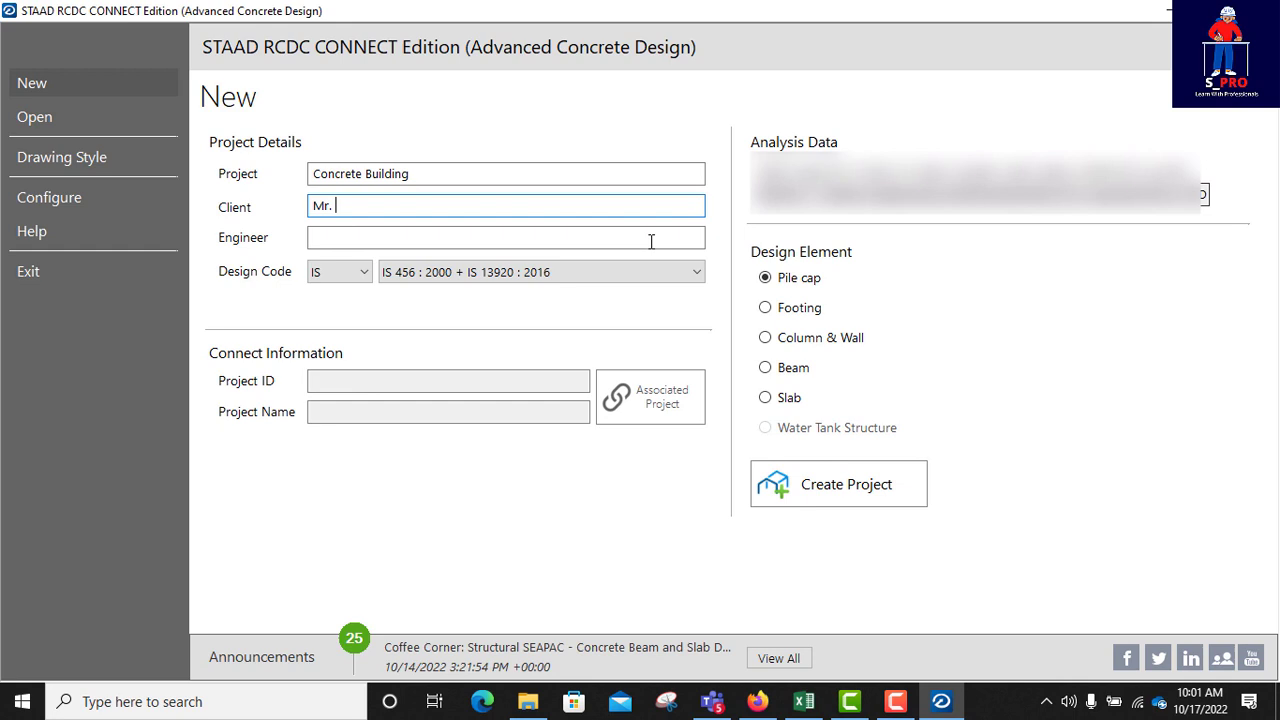
text(ABC)
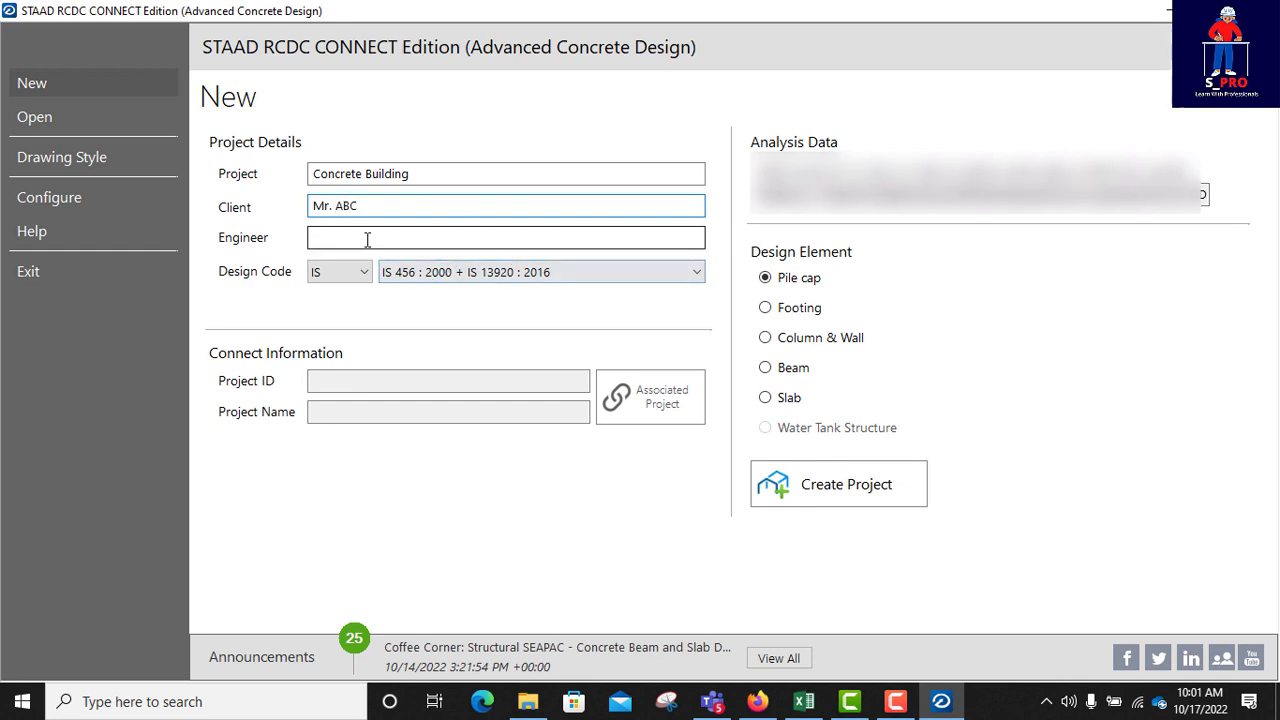
- Enter 'Engr. XYZ' as the engineer
text(Eng)
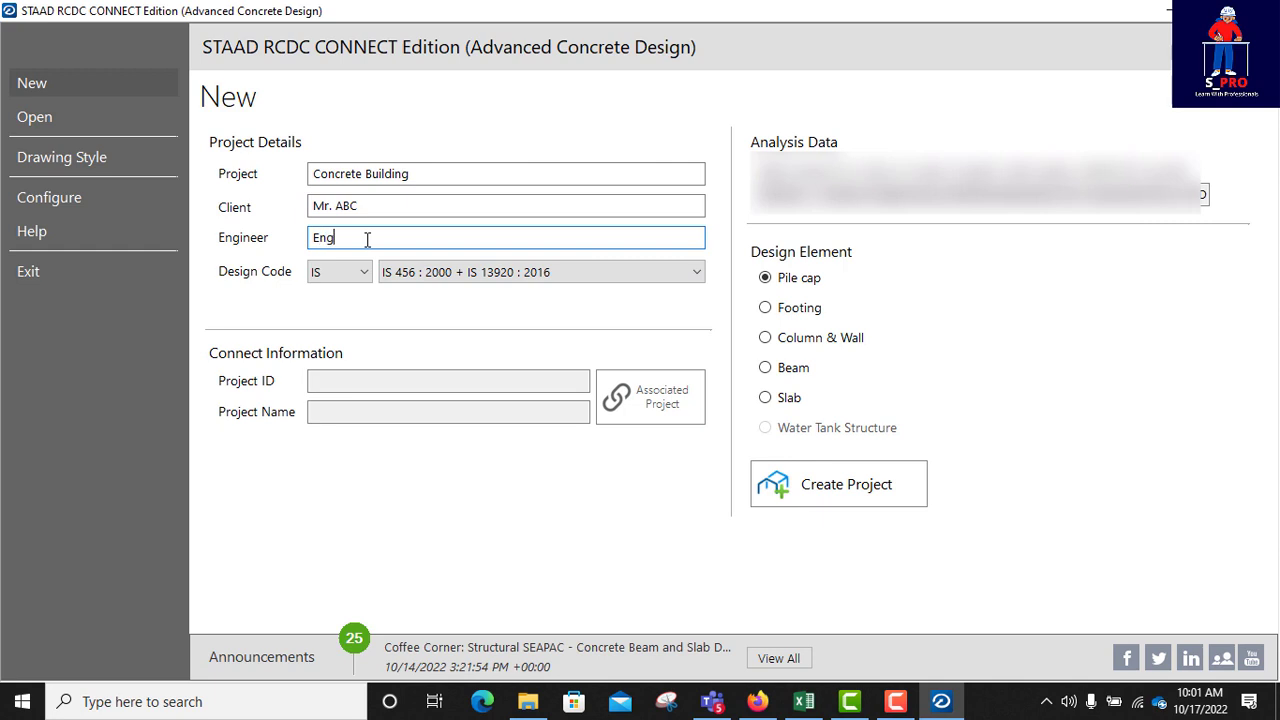
text(r.)
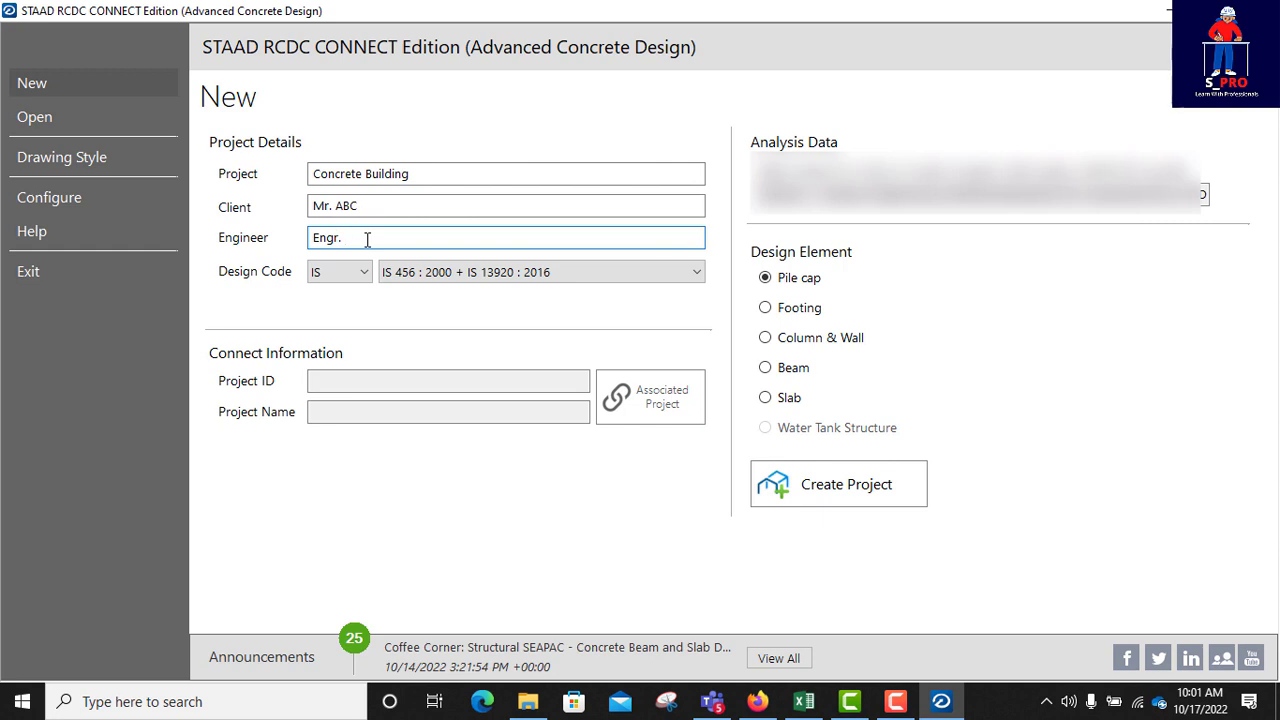
text(XY)
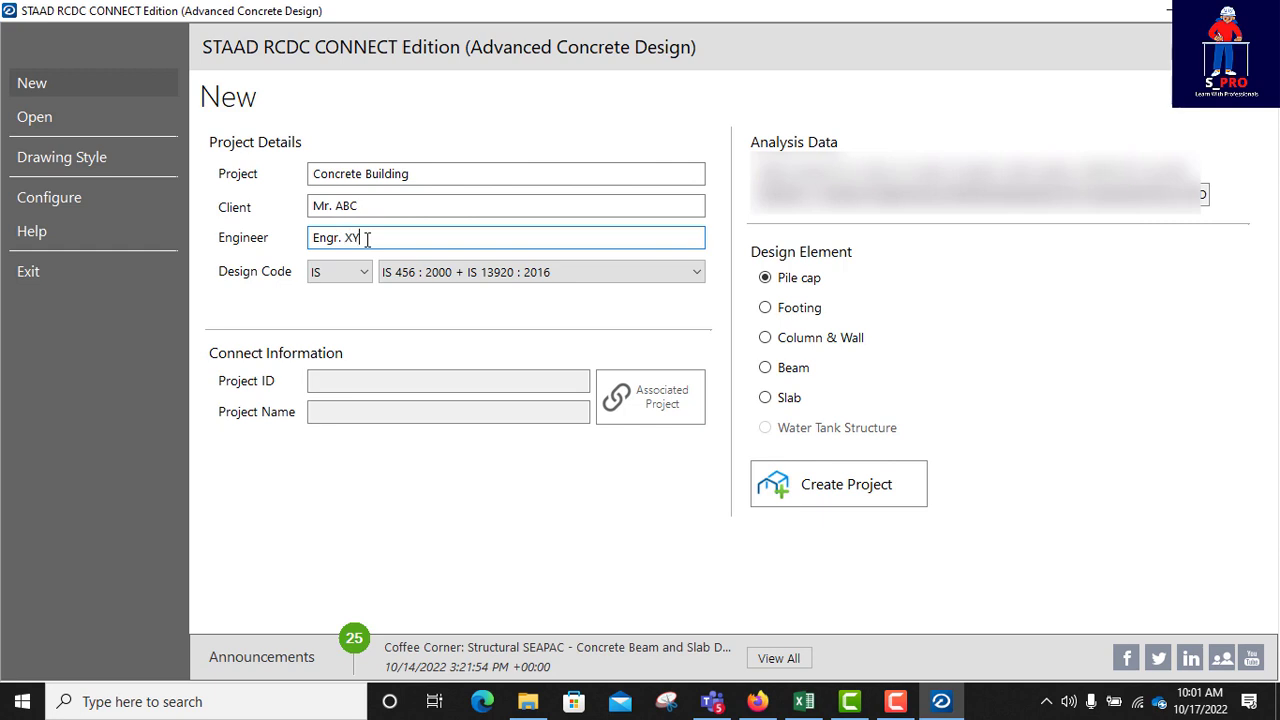
text(Z)
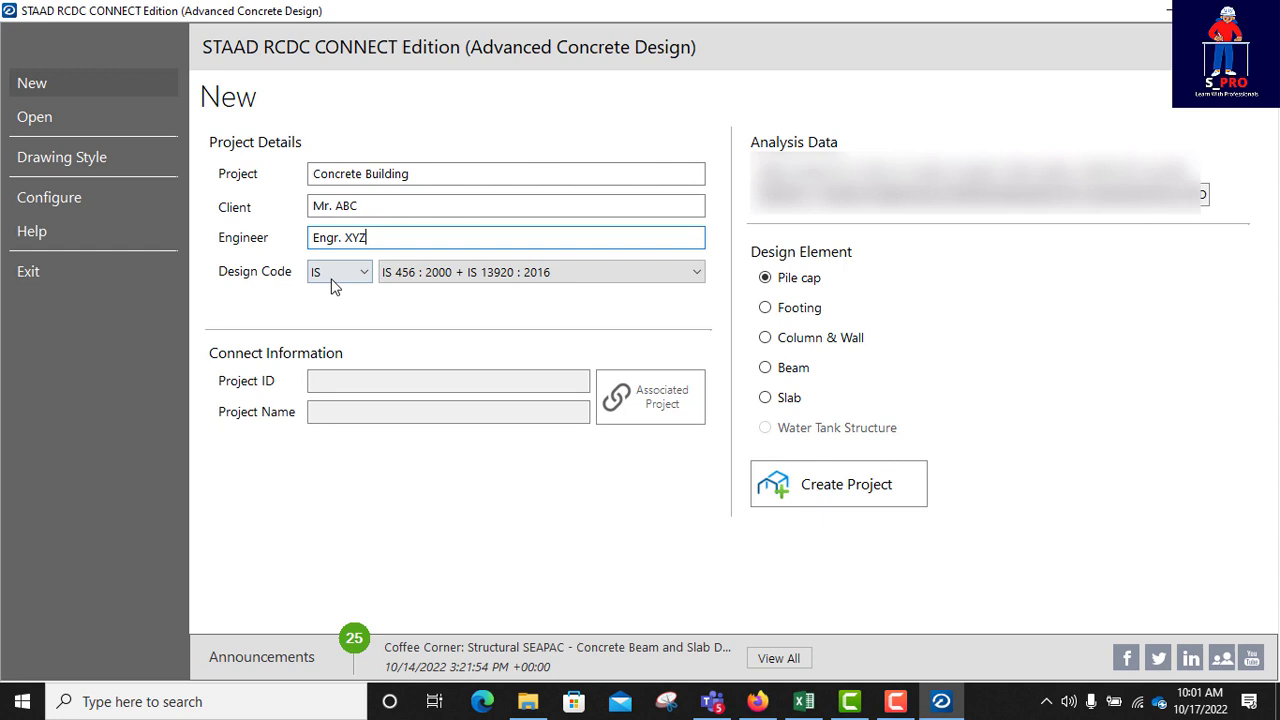
mouse_move(263, 291)
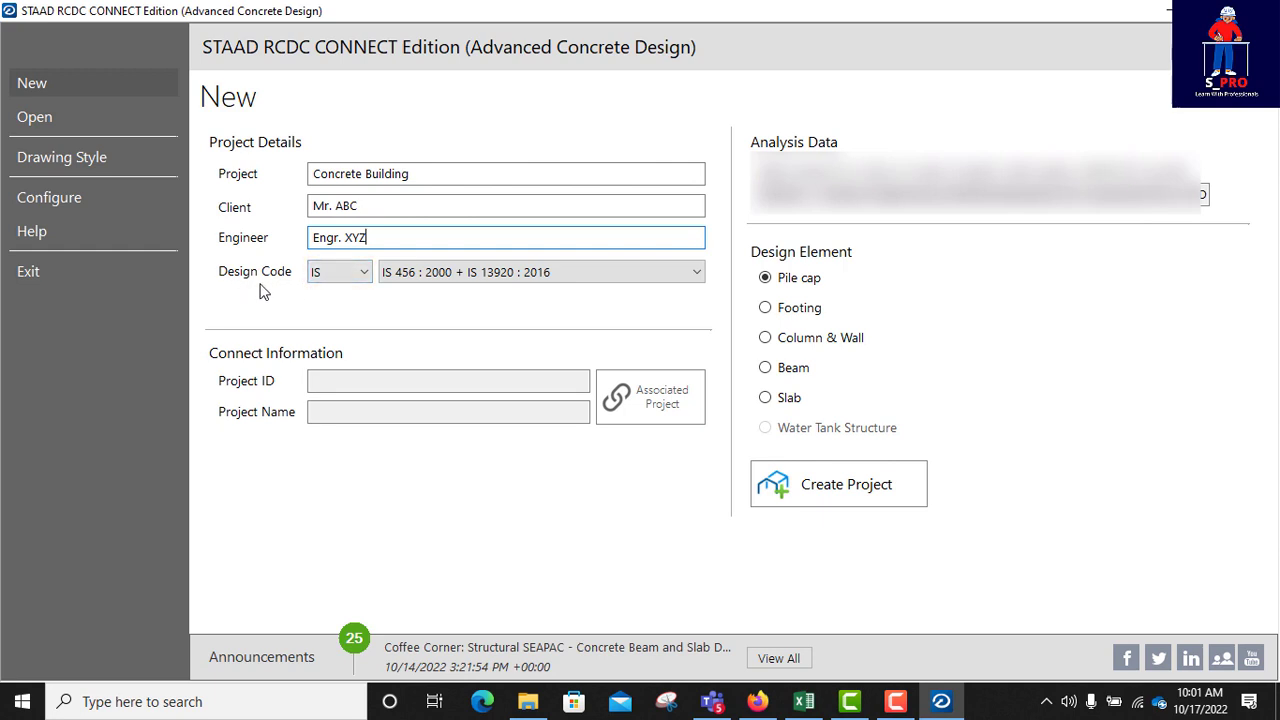
- Select the EN design code family with version BS EN 1992-1-1:2004
click(340, 271)
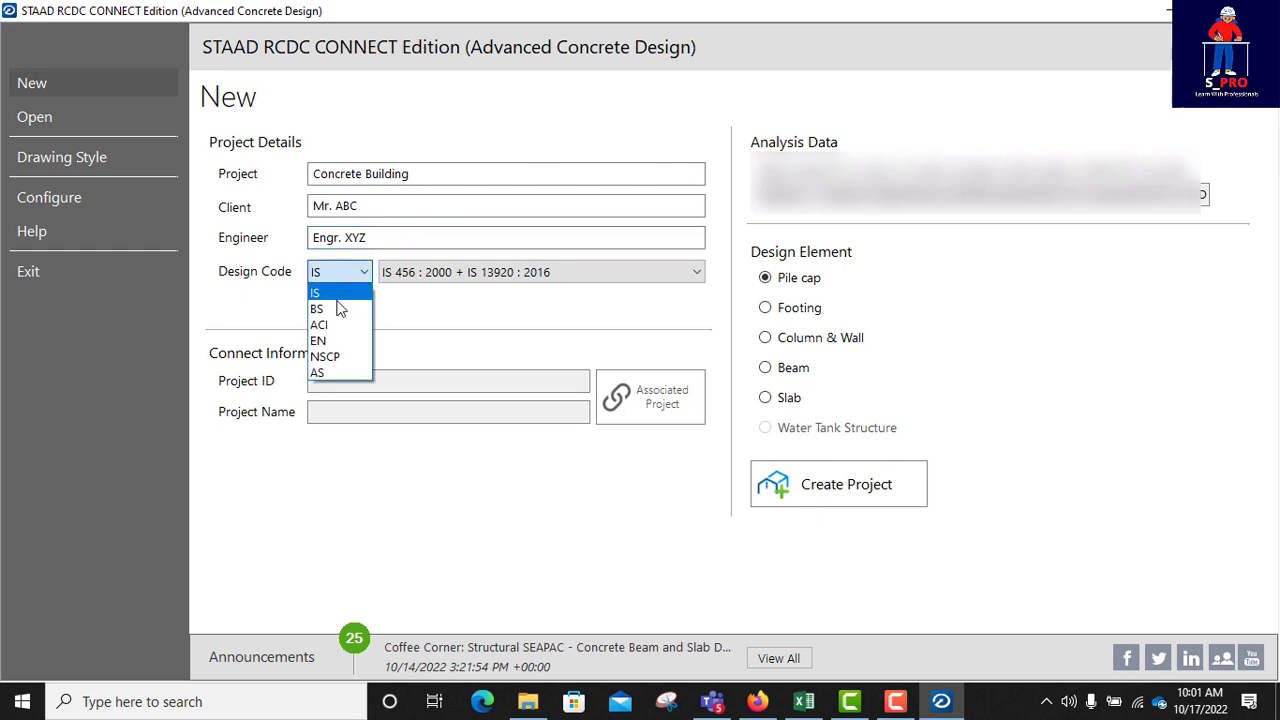
mouse_move(320, 340)
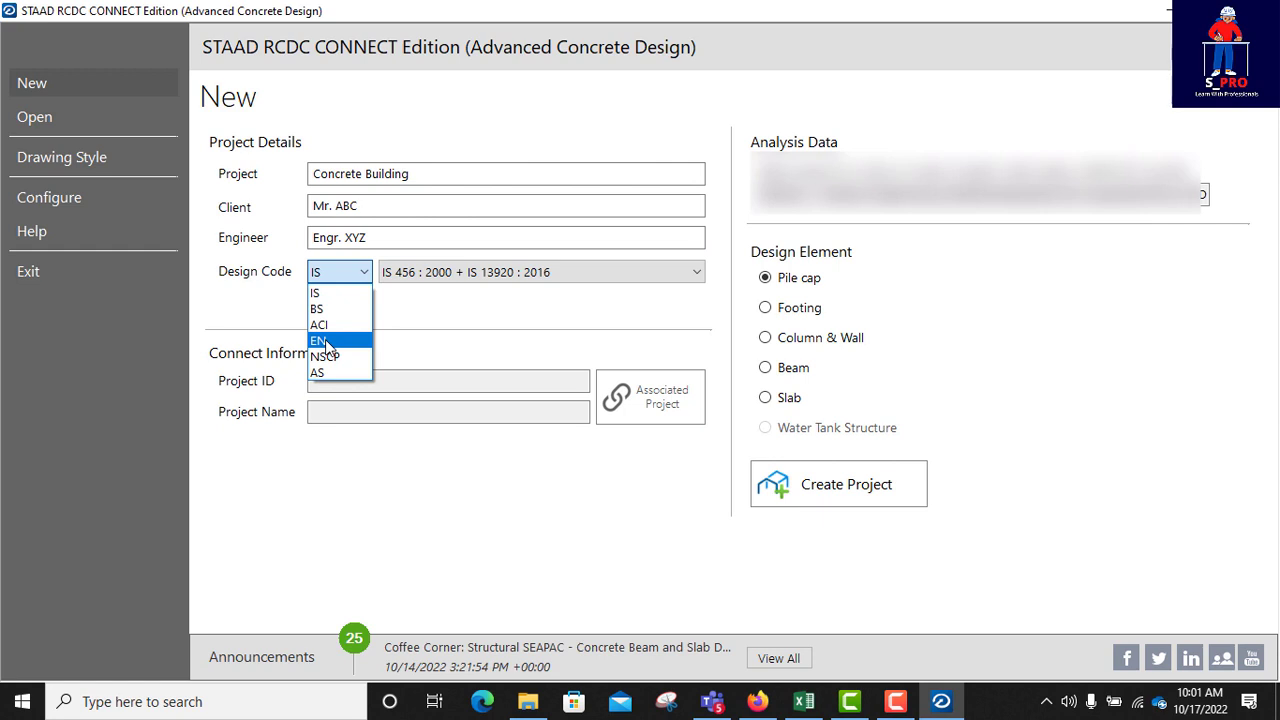
click(318, 340)
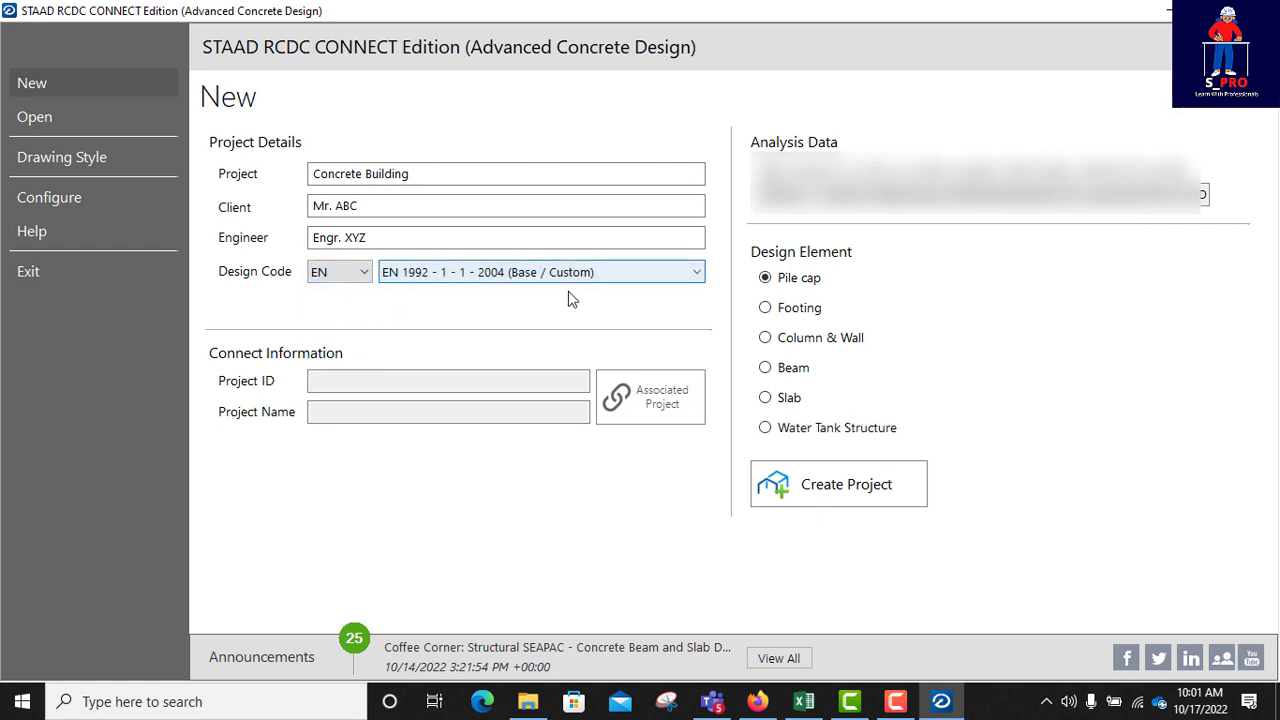
mouse_move(463, 288)
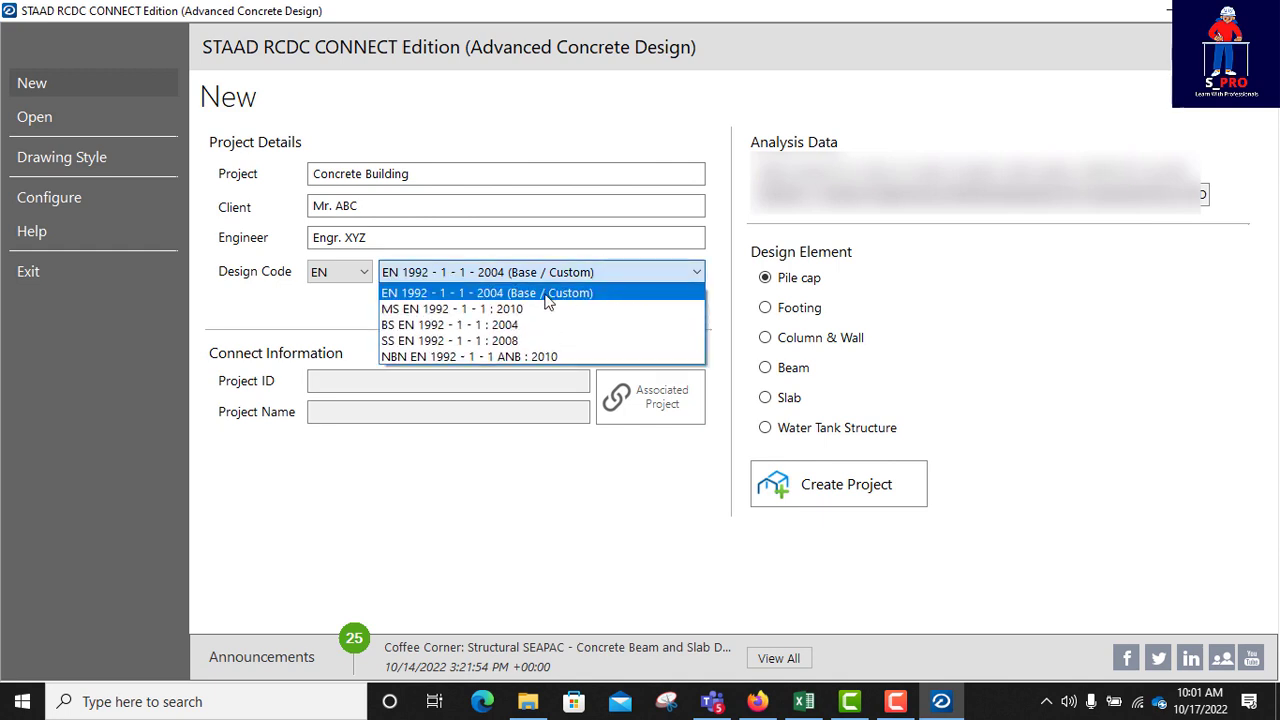
click(451, 324)
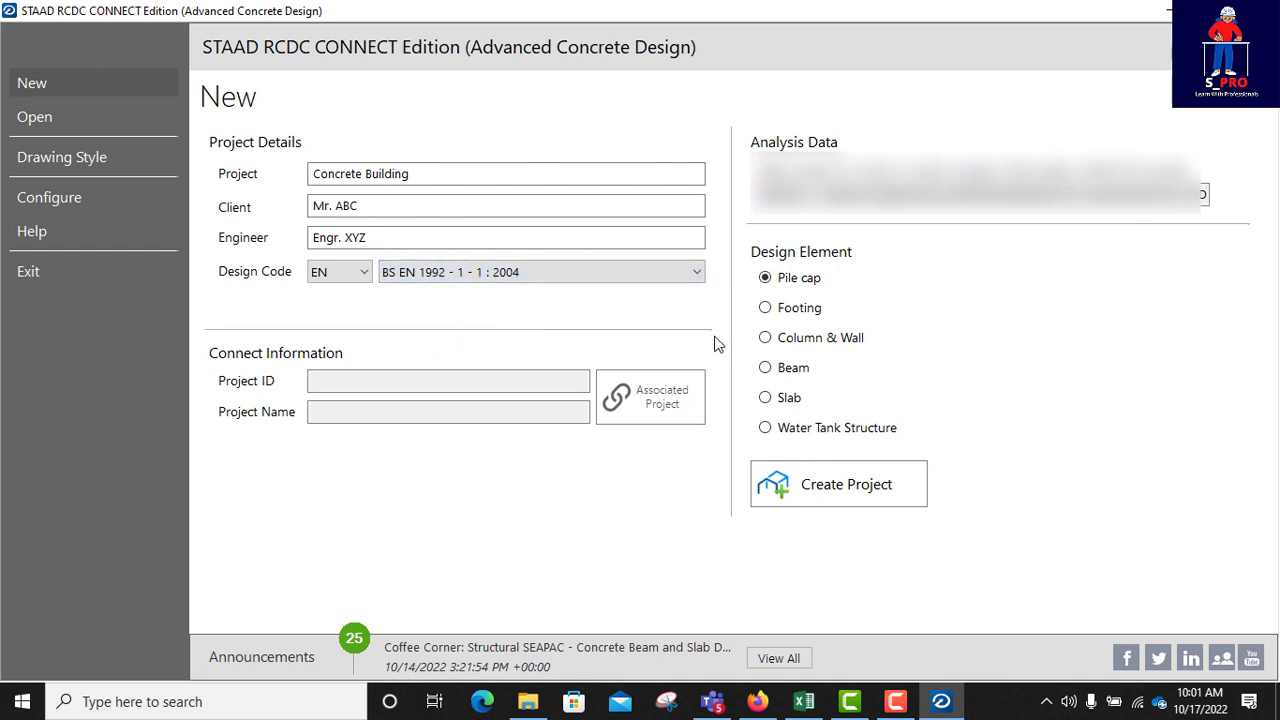
mouse_move(742, 293)
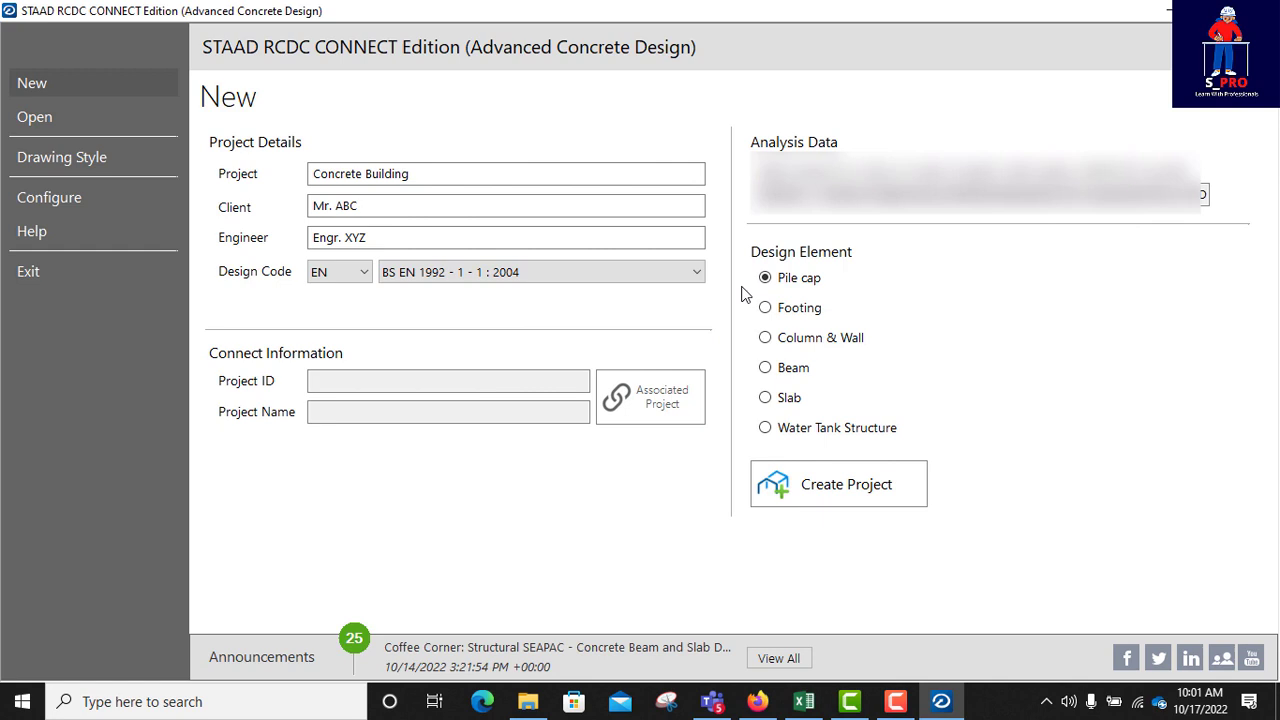
mouse_move(765, 307)
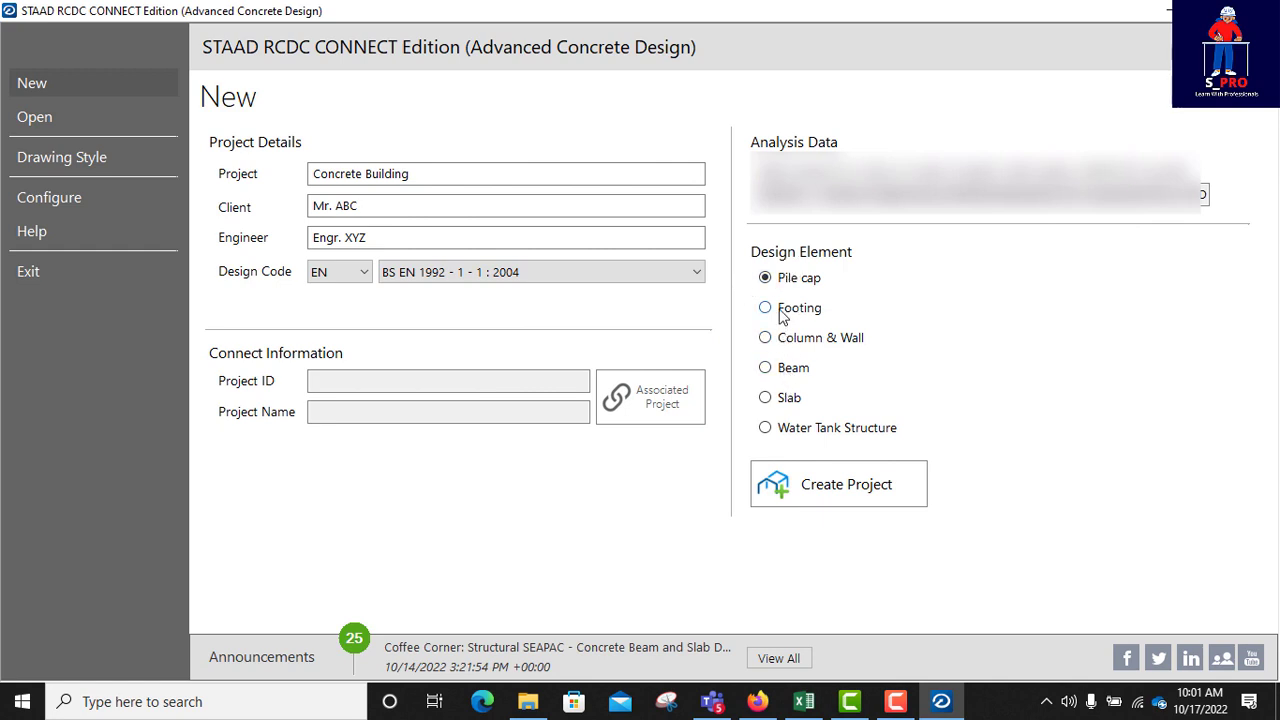
mouse_move(781, 339)
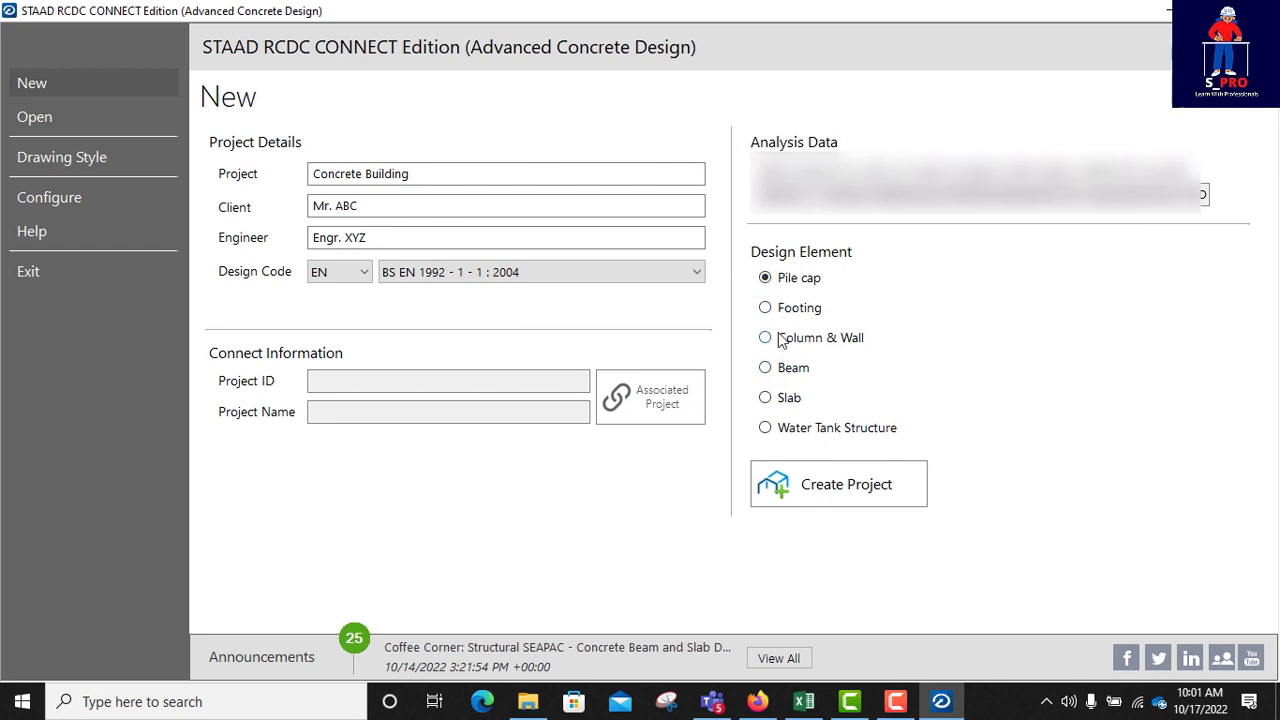
mouse_move(786, 356)
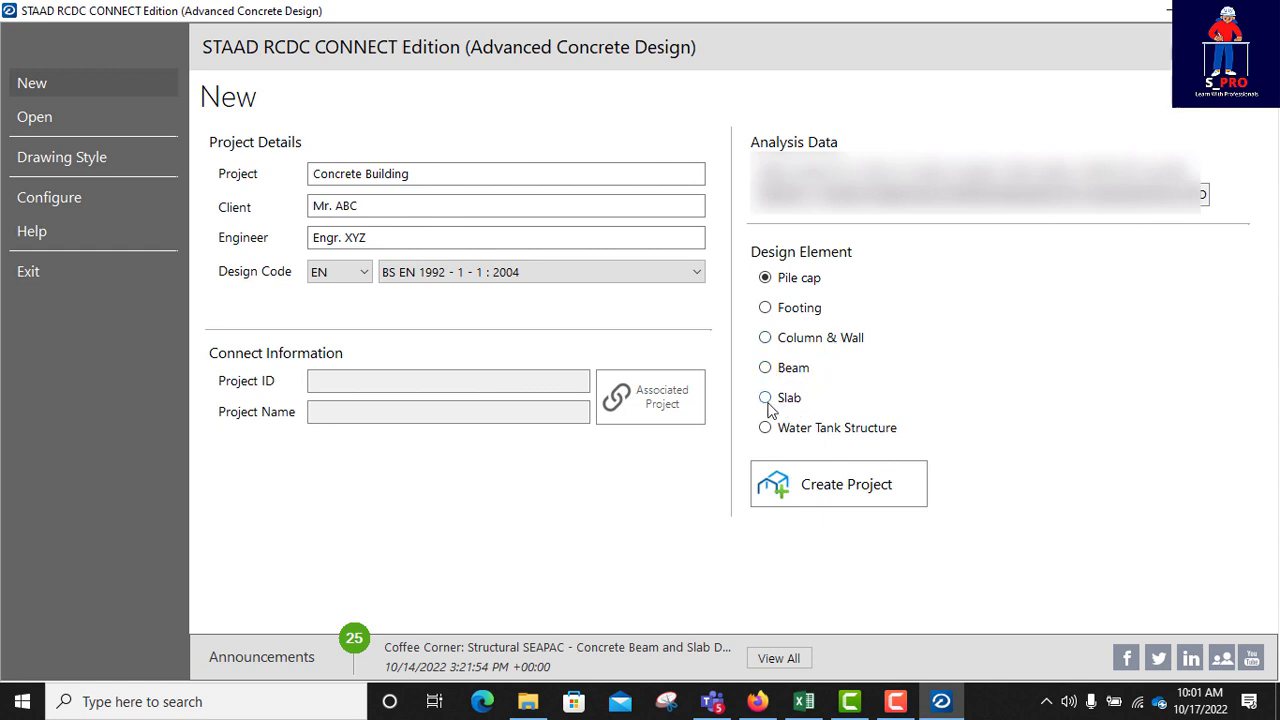
- Choose Beam as the design element, tick level 9 m, and create the project
click(765, 367)
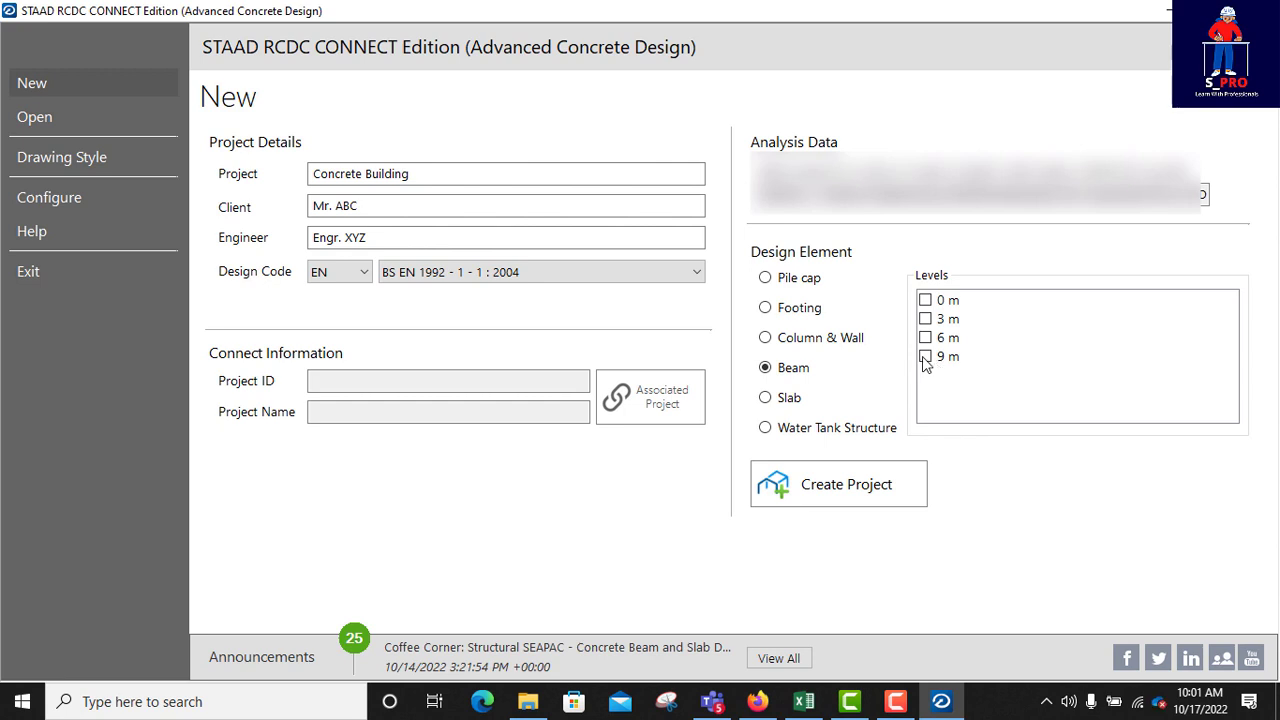
click(925, 356)
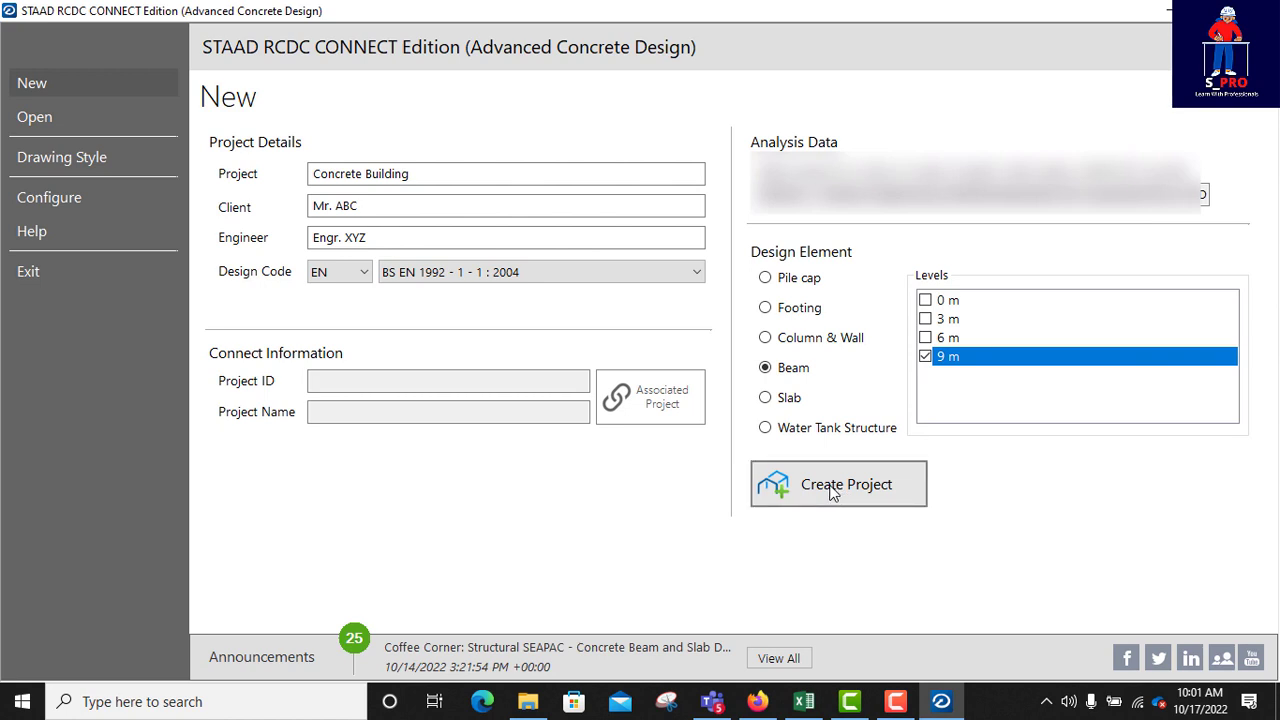
mouse_move(837, 462)
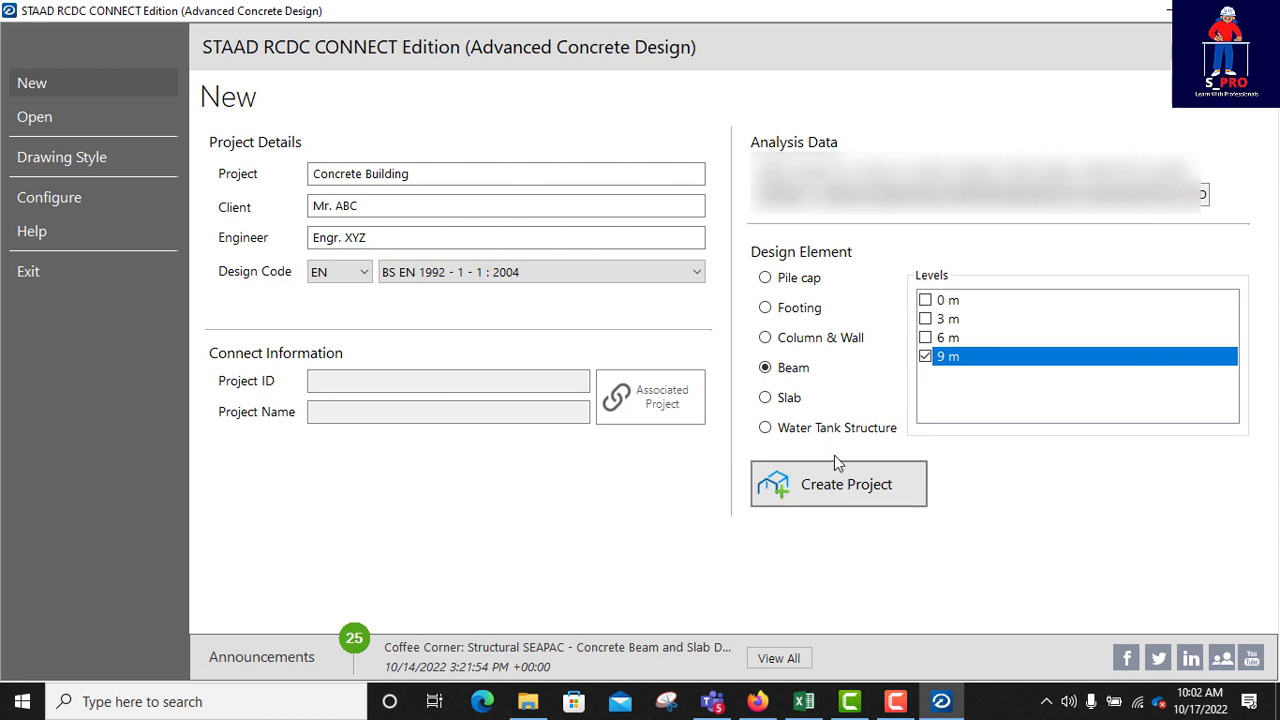
click(838, 484)
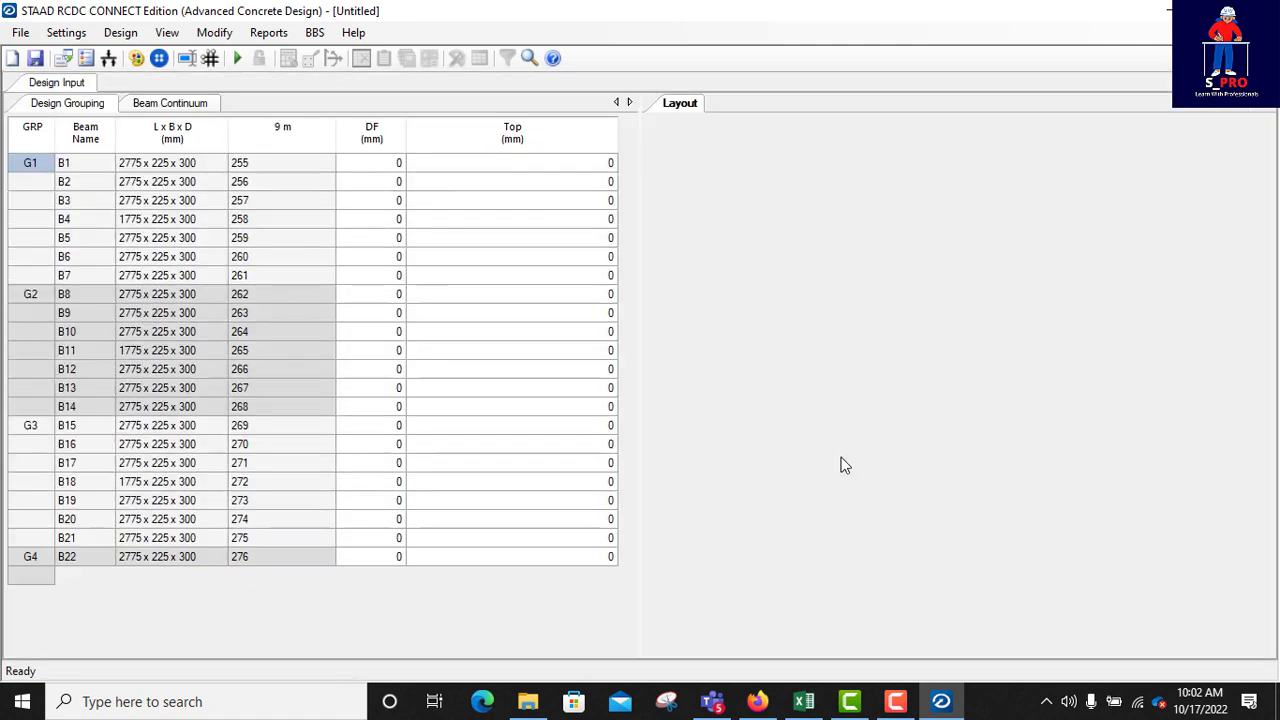
- Display the Layout plan and highlight G1 beams B2, B3 and B7 on it
click(679, 102)
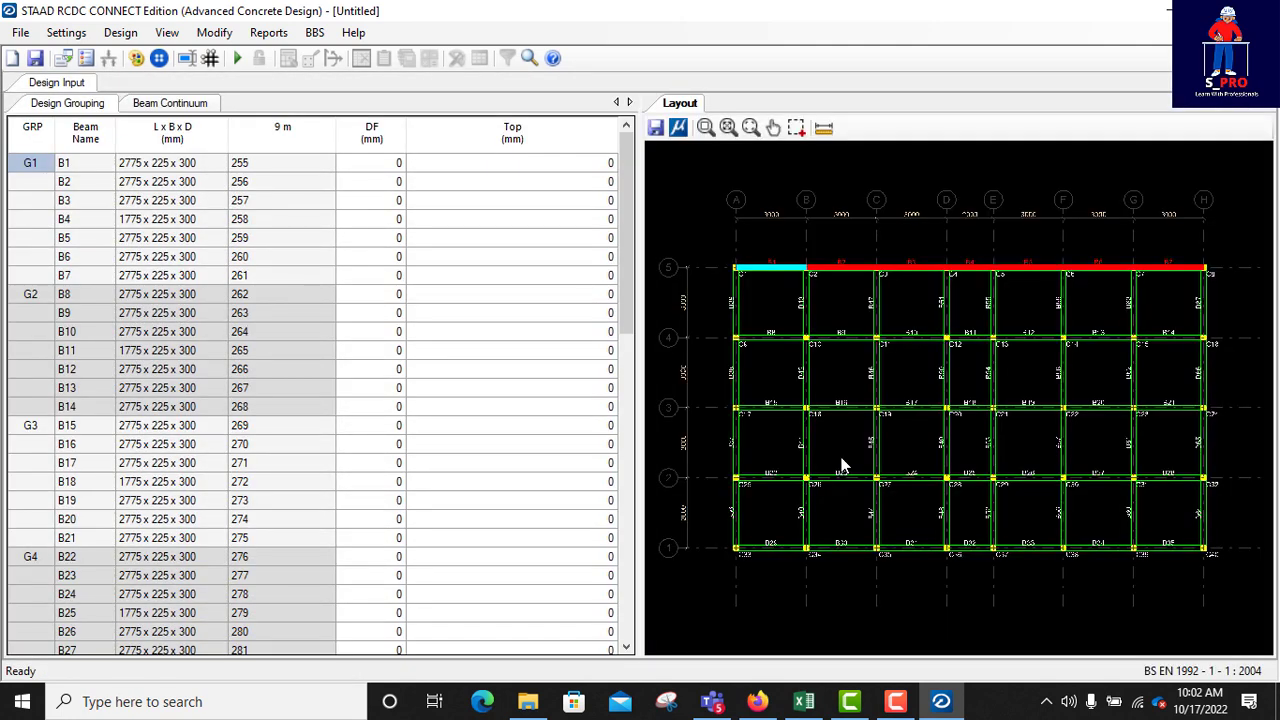
mouse_move(785, 343)
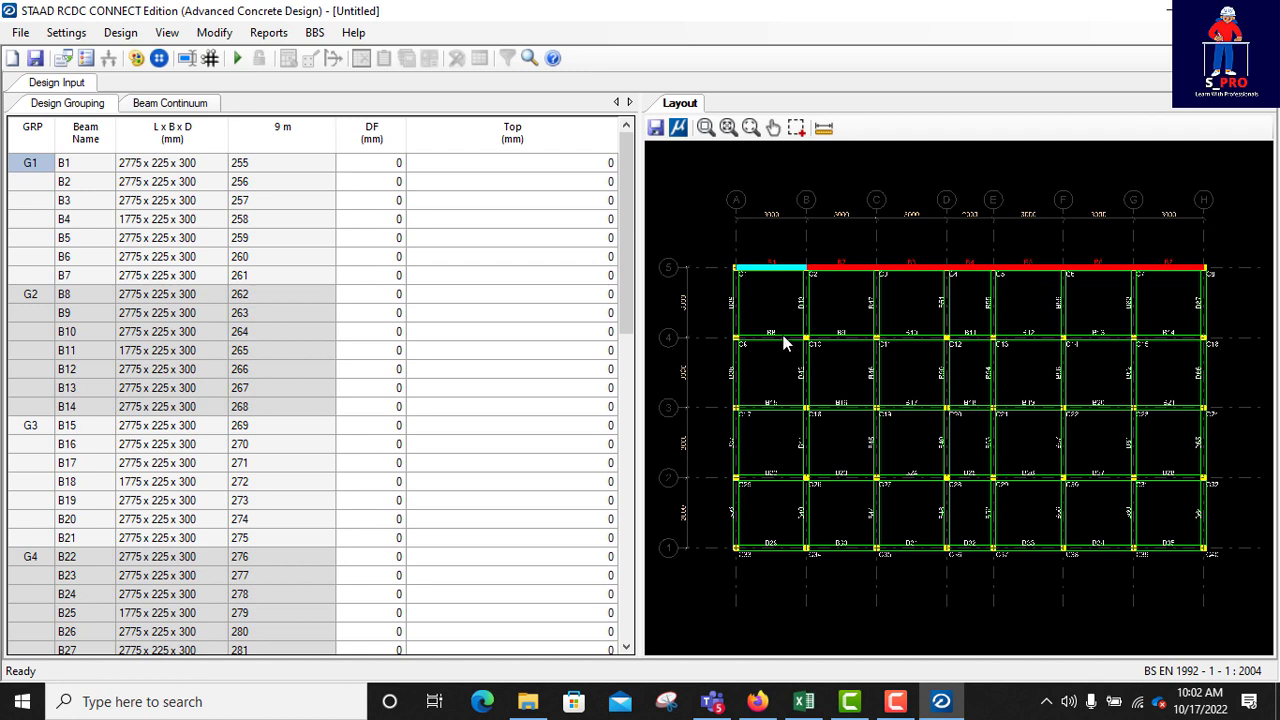
mouse_move(1137, 433)
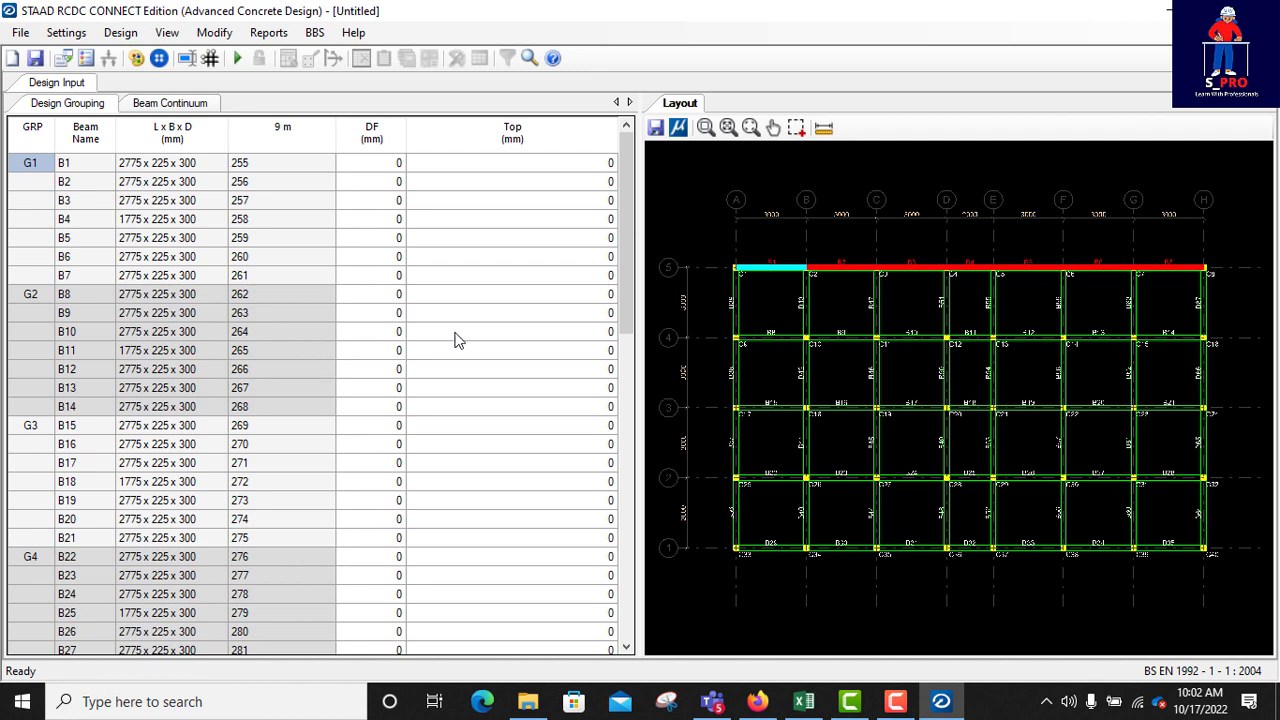
mouse_move(100, 248)
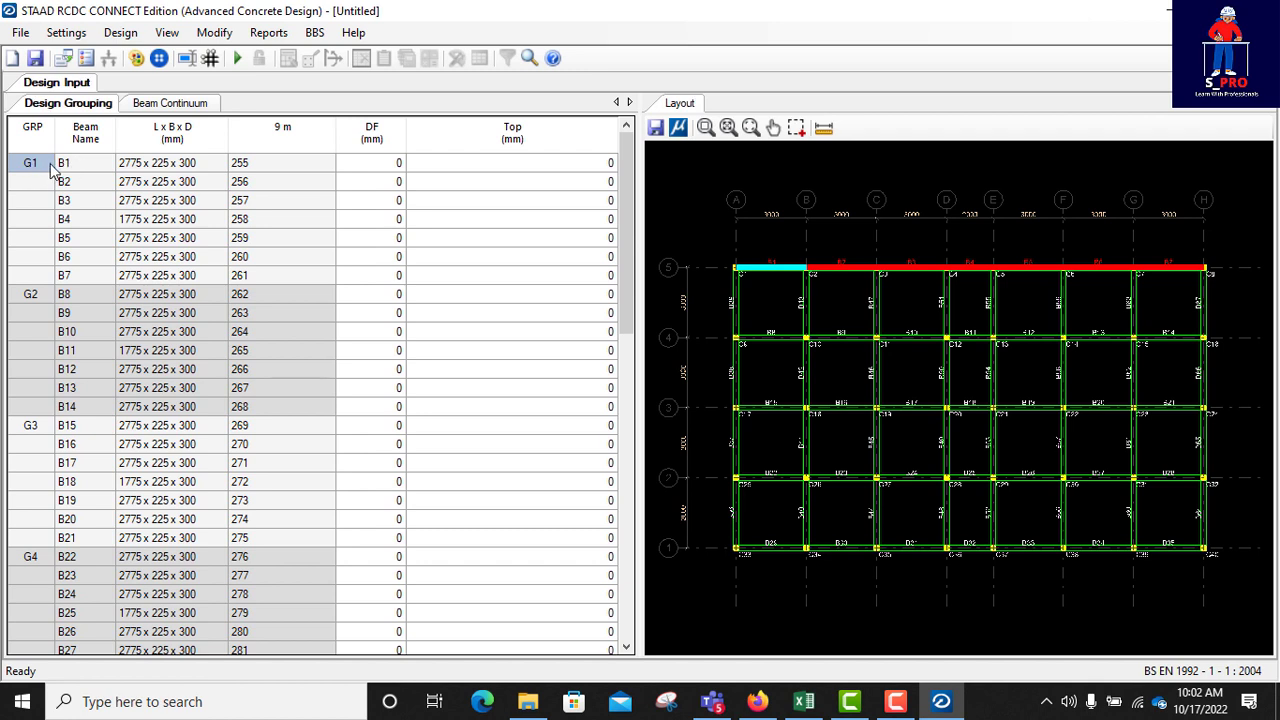
click(64, 181)
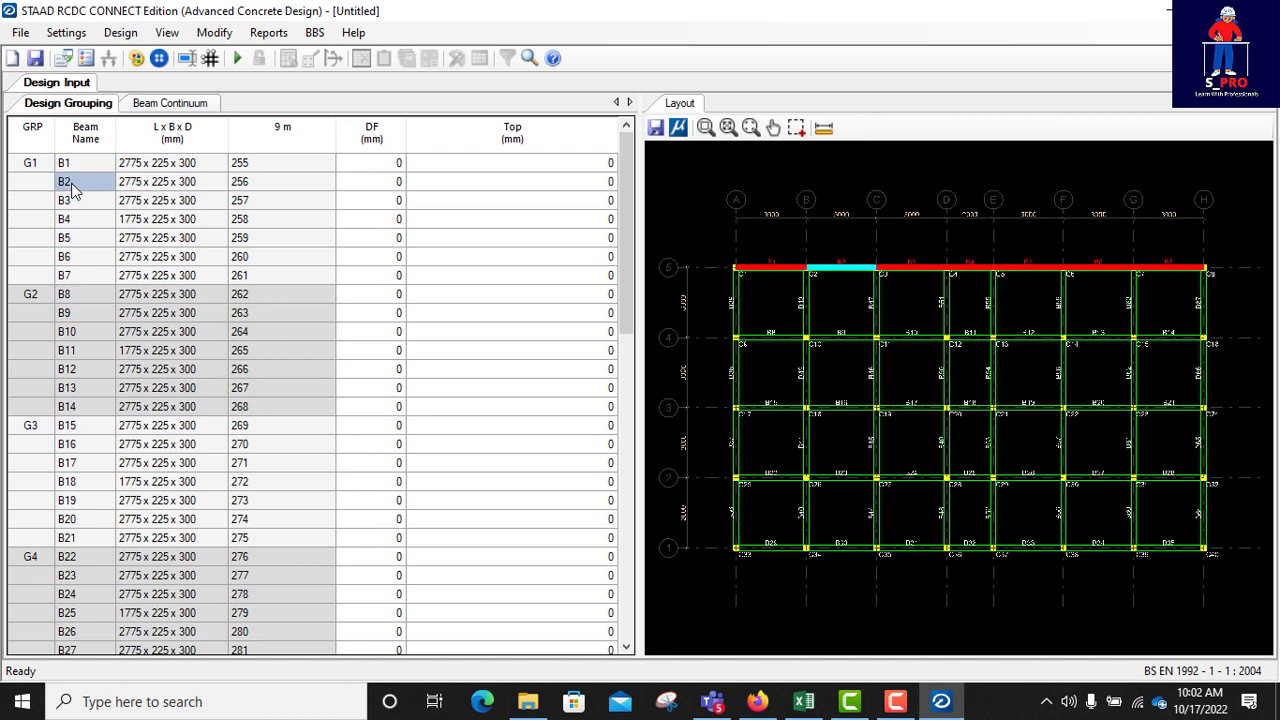
click(65, 200)
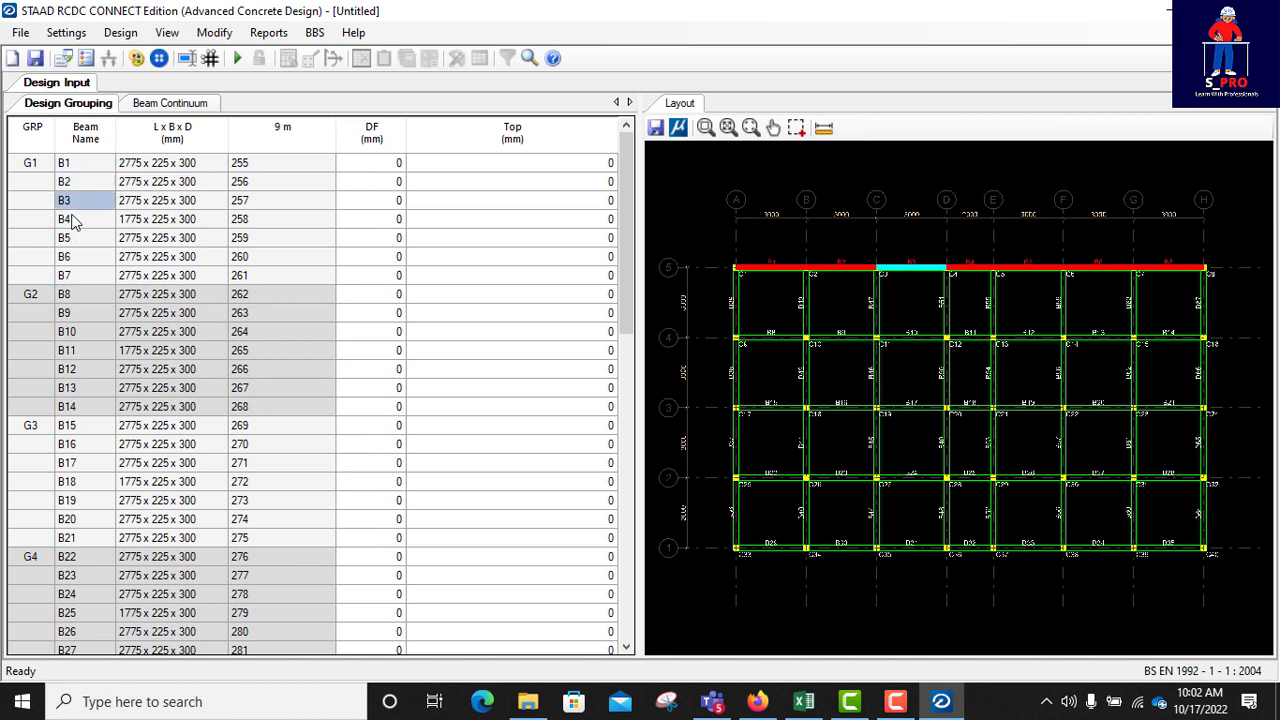
click(64, 275)
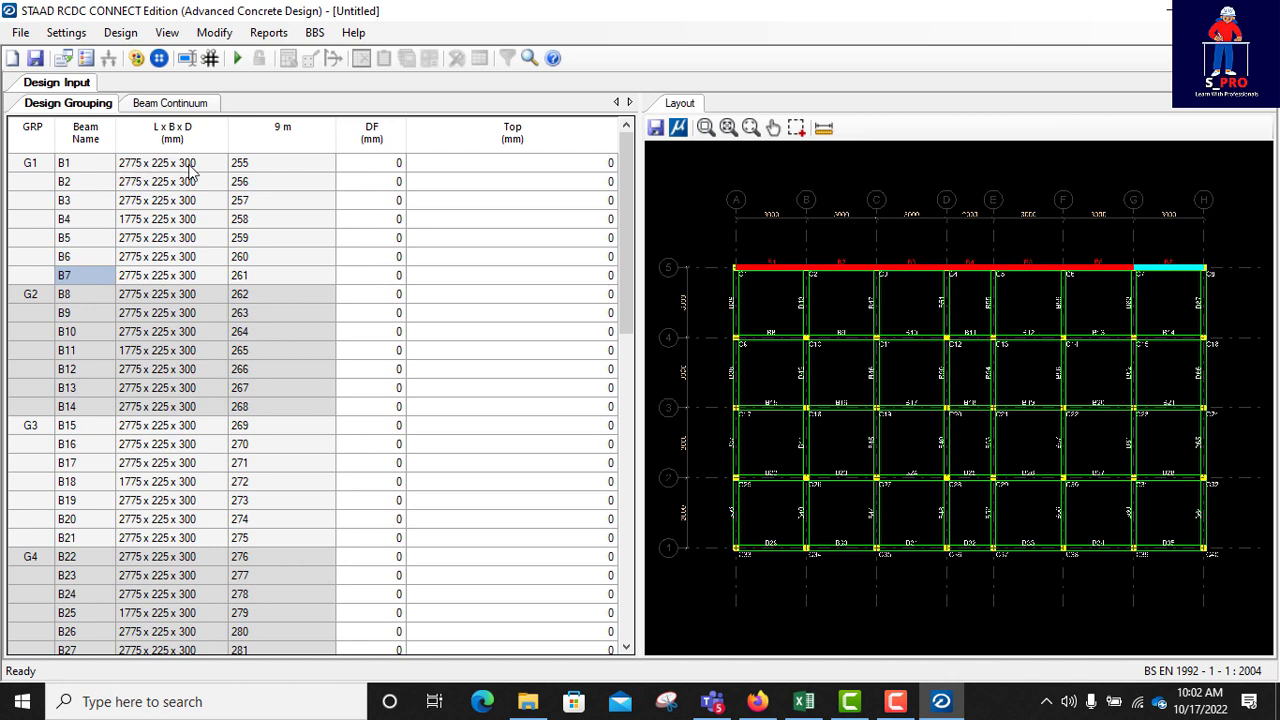
mouse_move(128, 175)
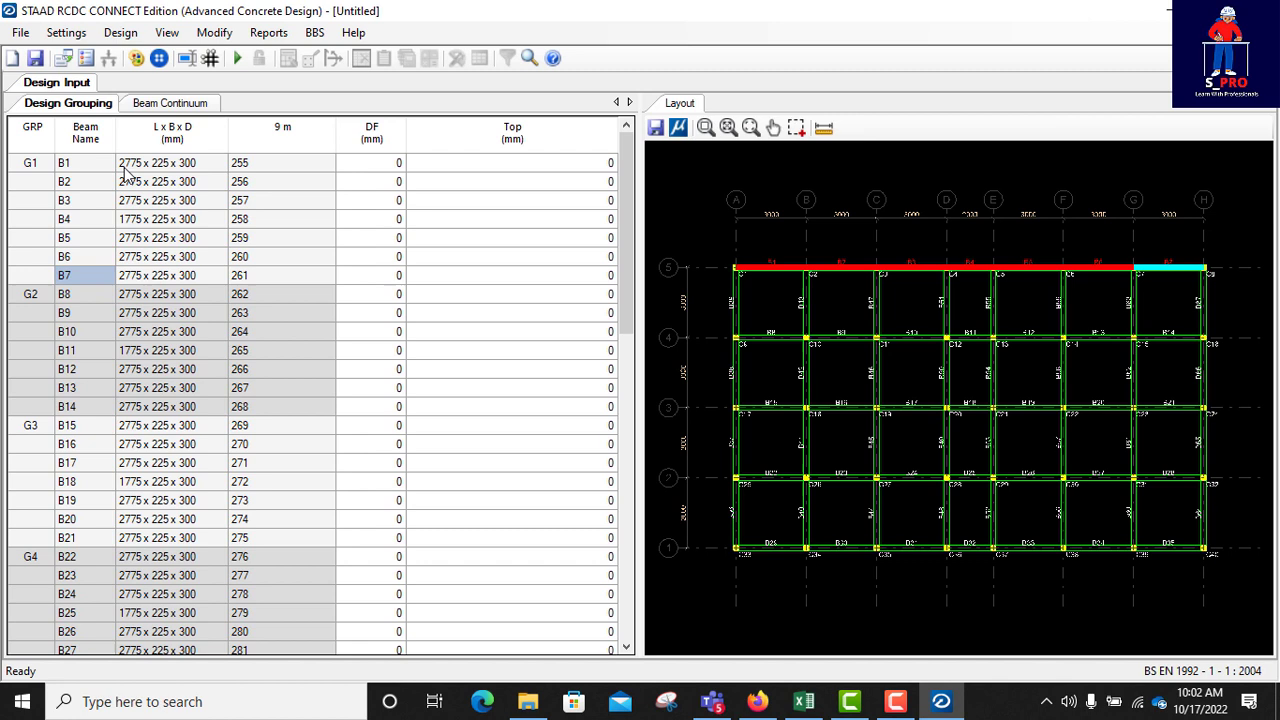
mouse_move(163, 172)
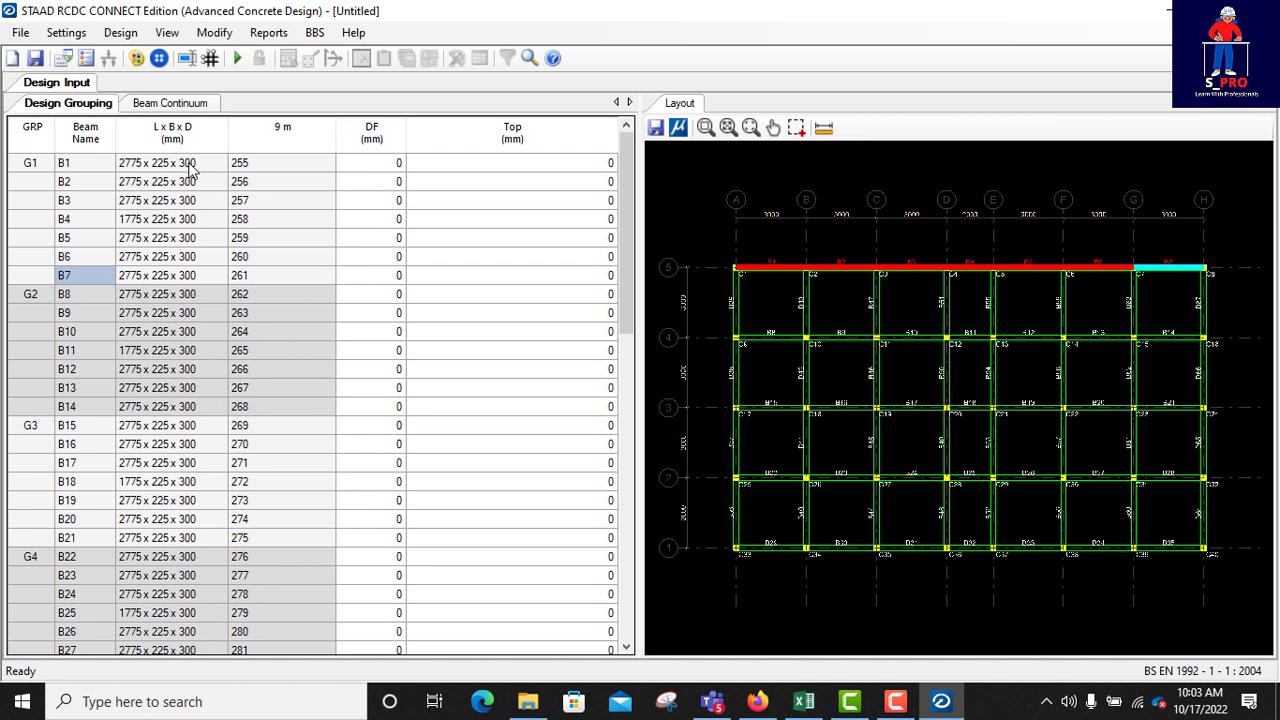
mouse_move(232, 181)
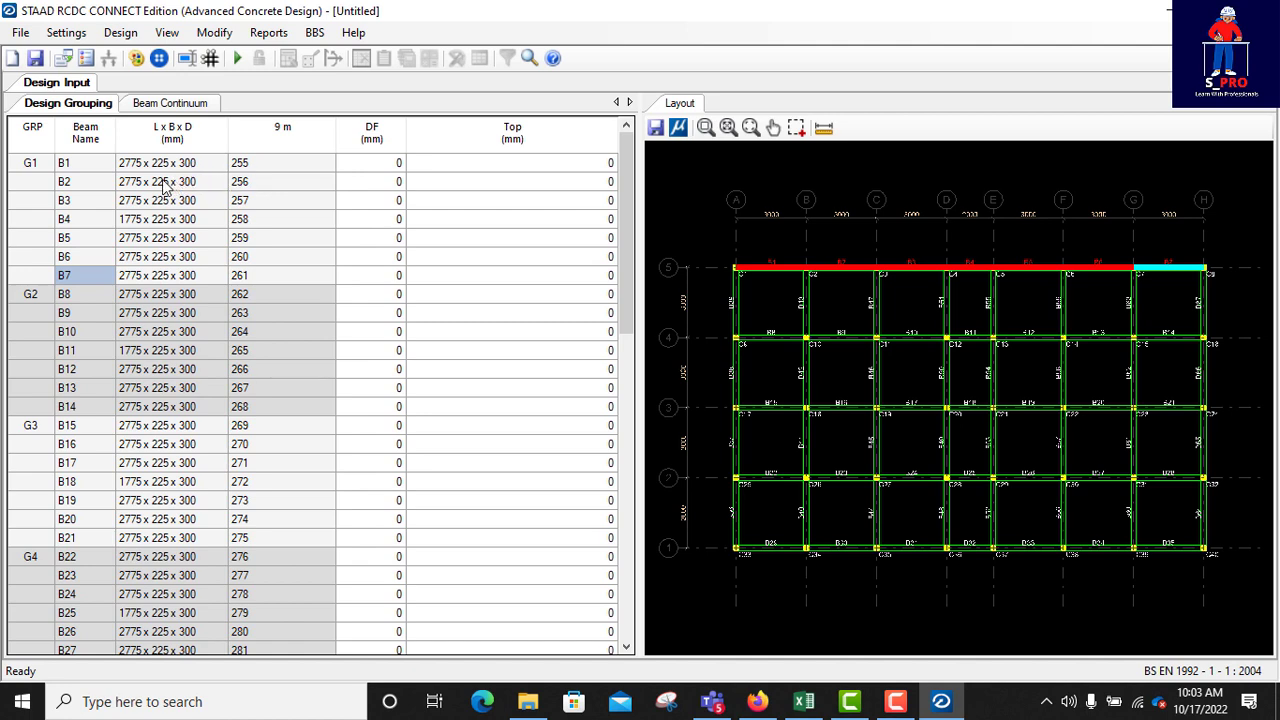
- Open the General And Reinforcement settings from the Settings menu
scroll(down, 3)
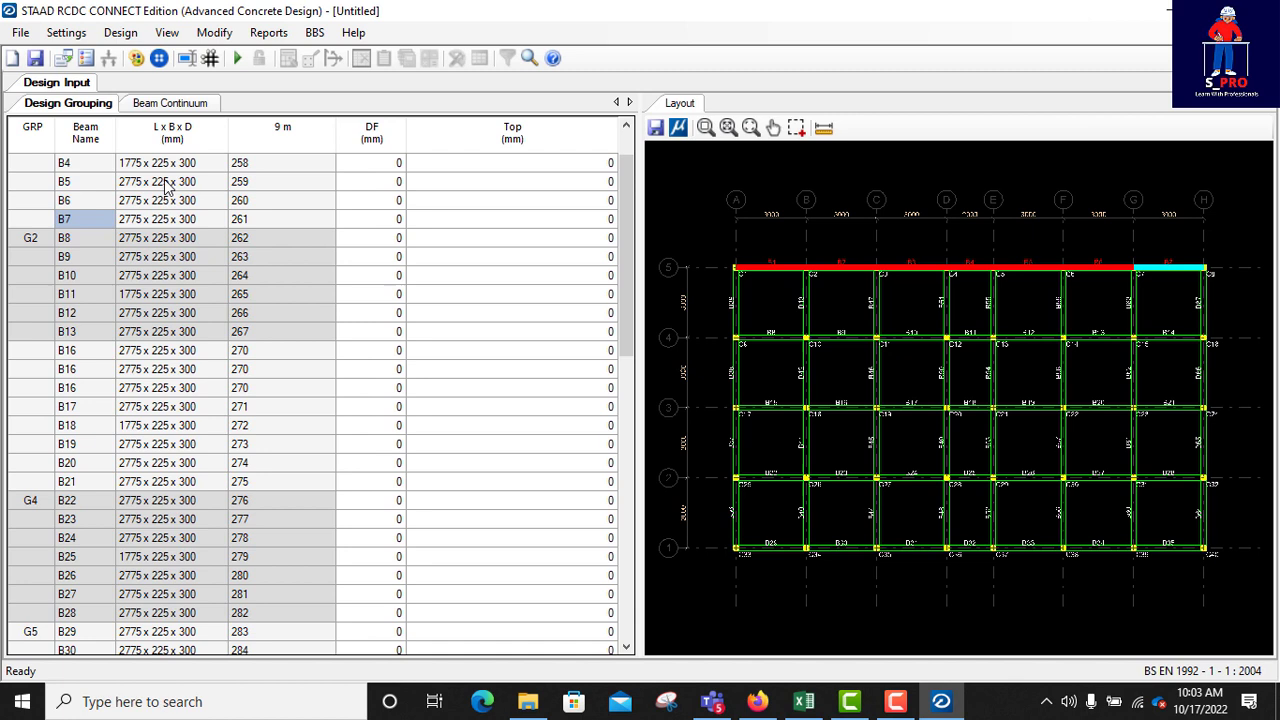
click(66, 32)
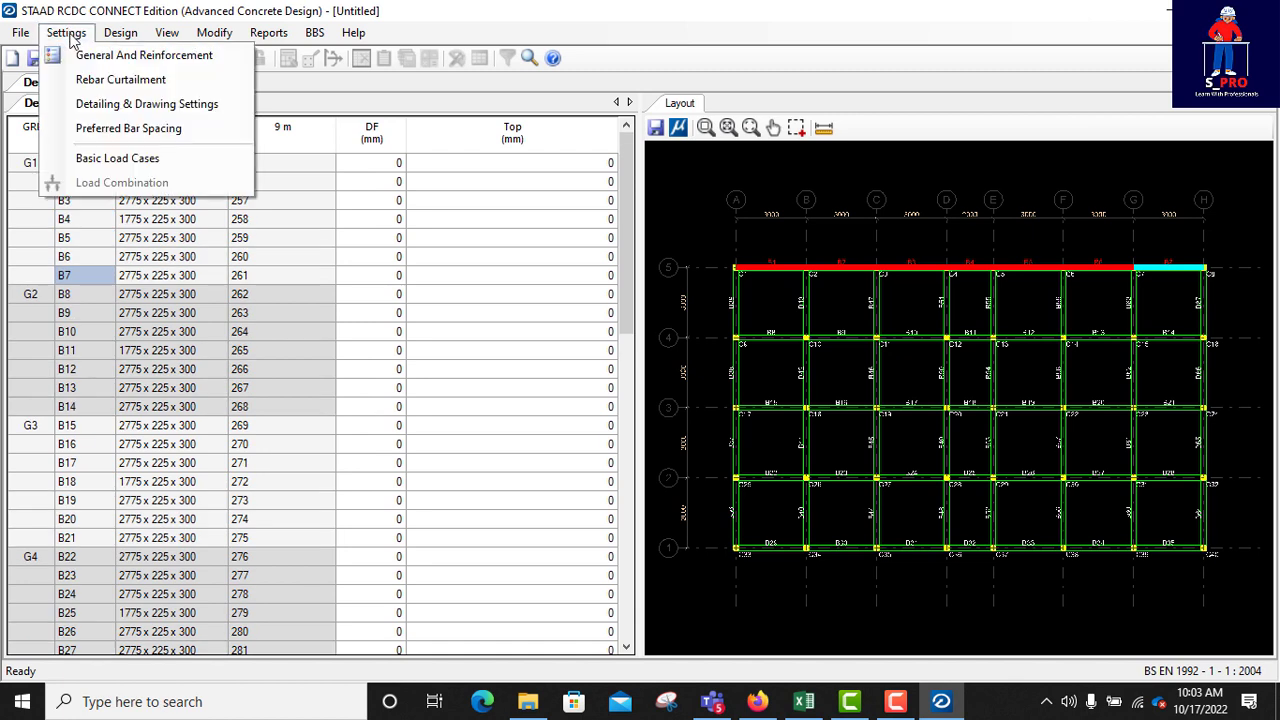
mouse_move(144, 55)
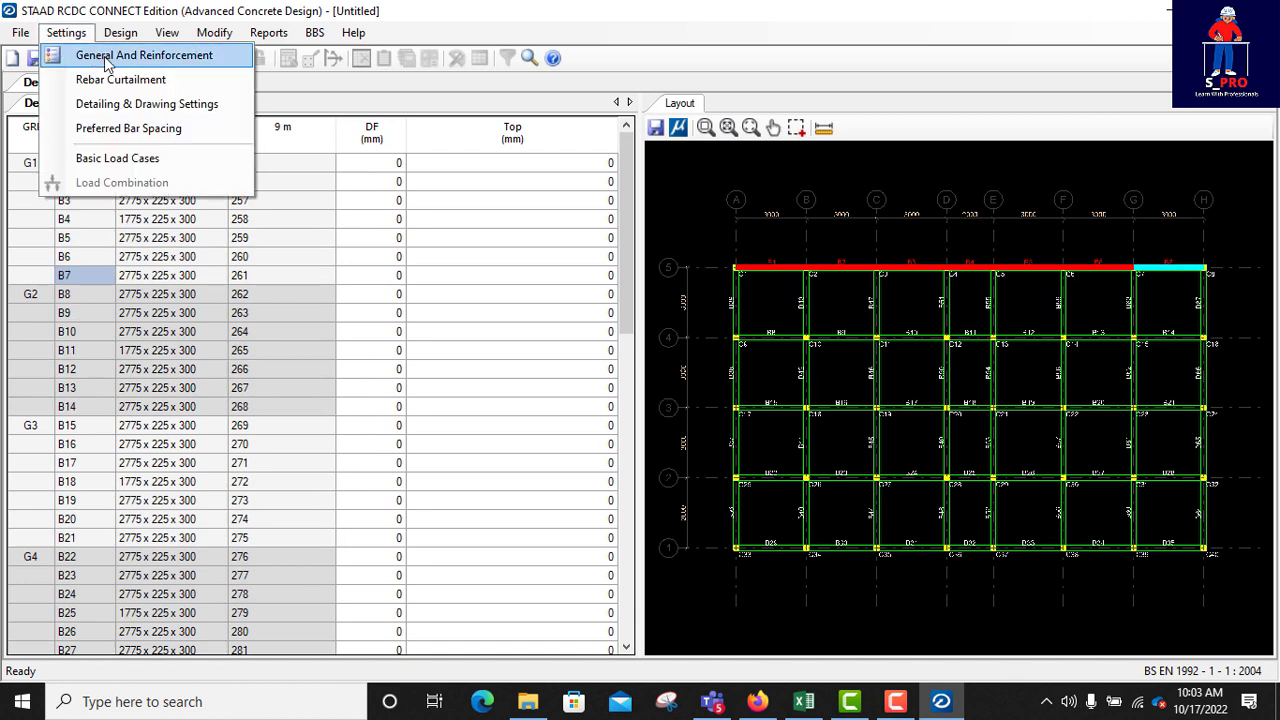
click(700, 242)
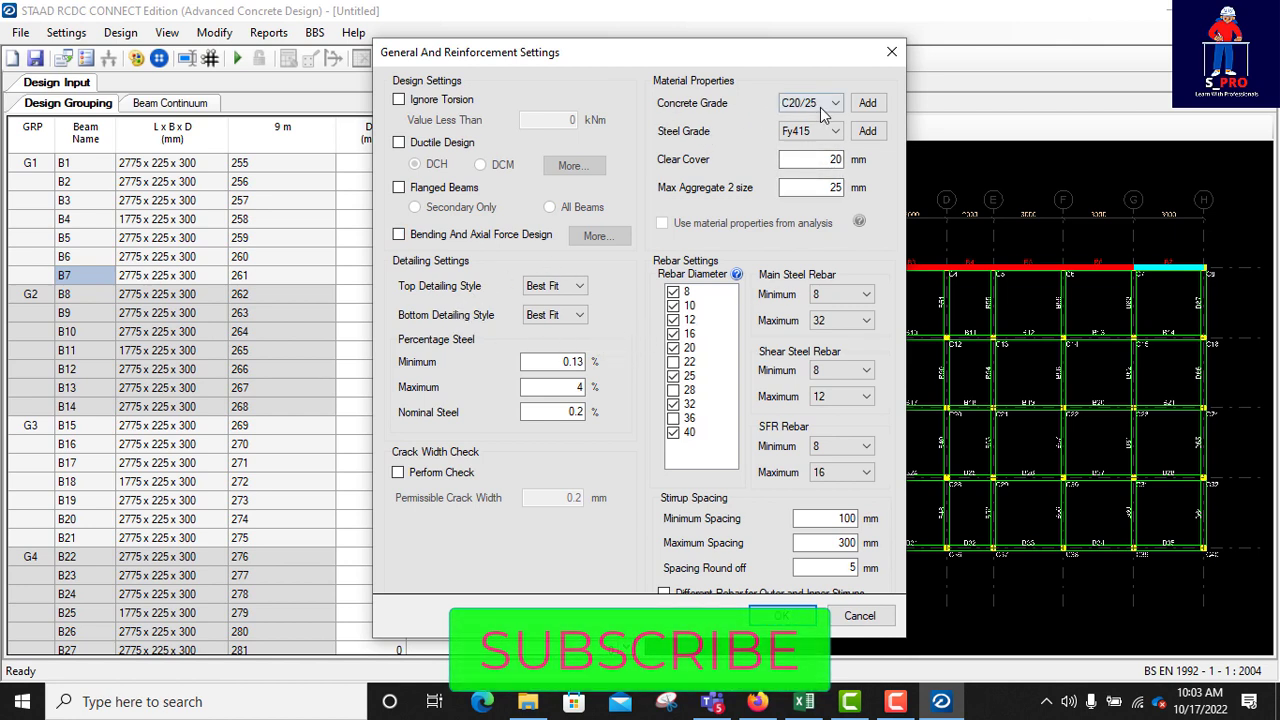
- Change concrete grade to C25/30, steel grade to Fy410, and clear cover to 30 mm
click(834, 103)
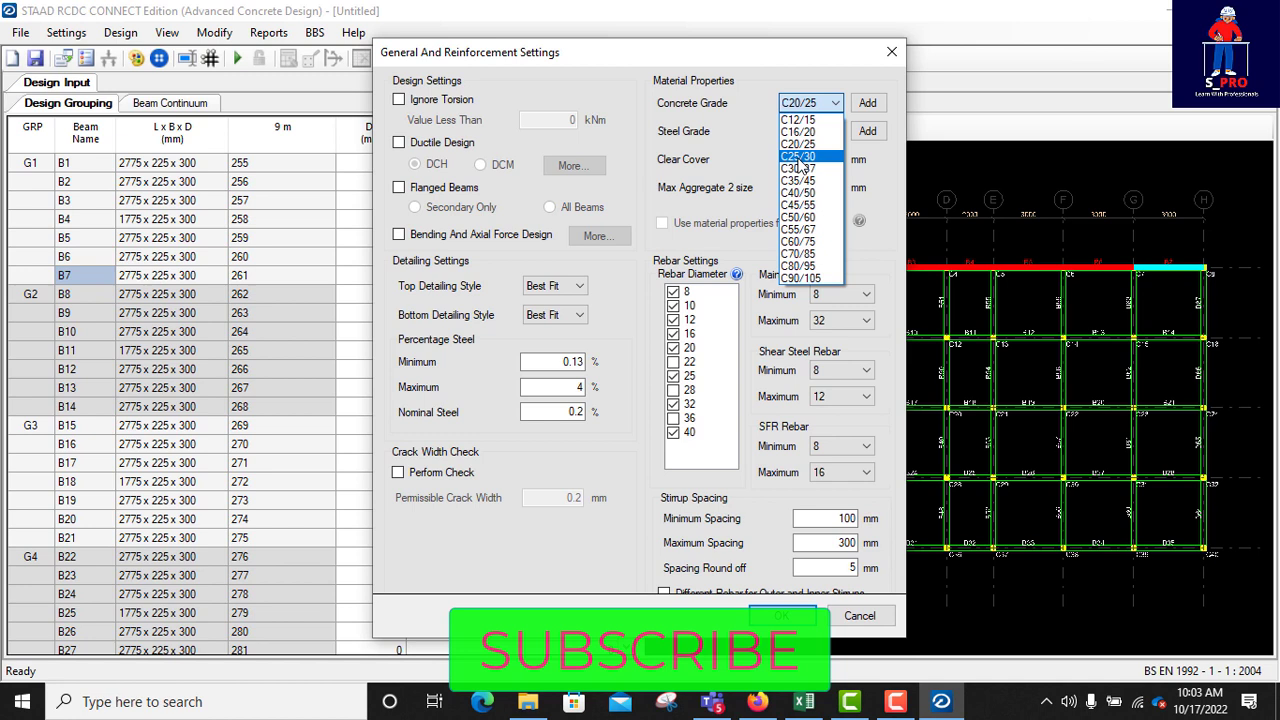
click(798, 157)
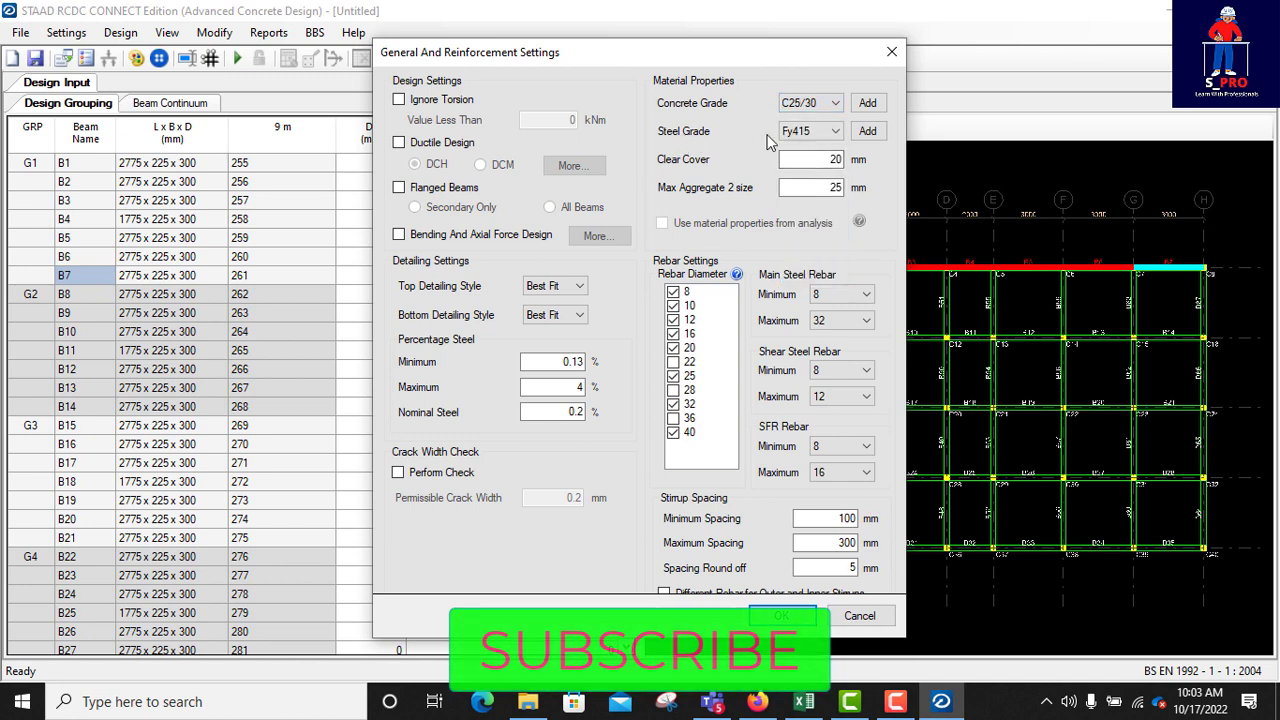
click(834, 131)
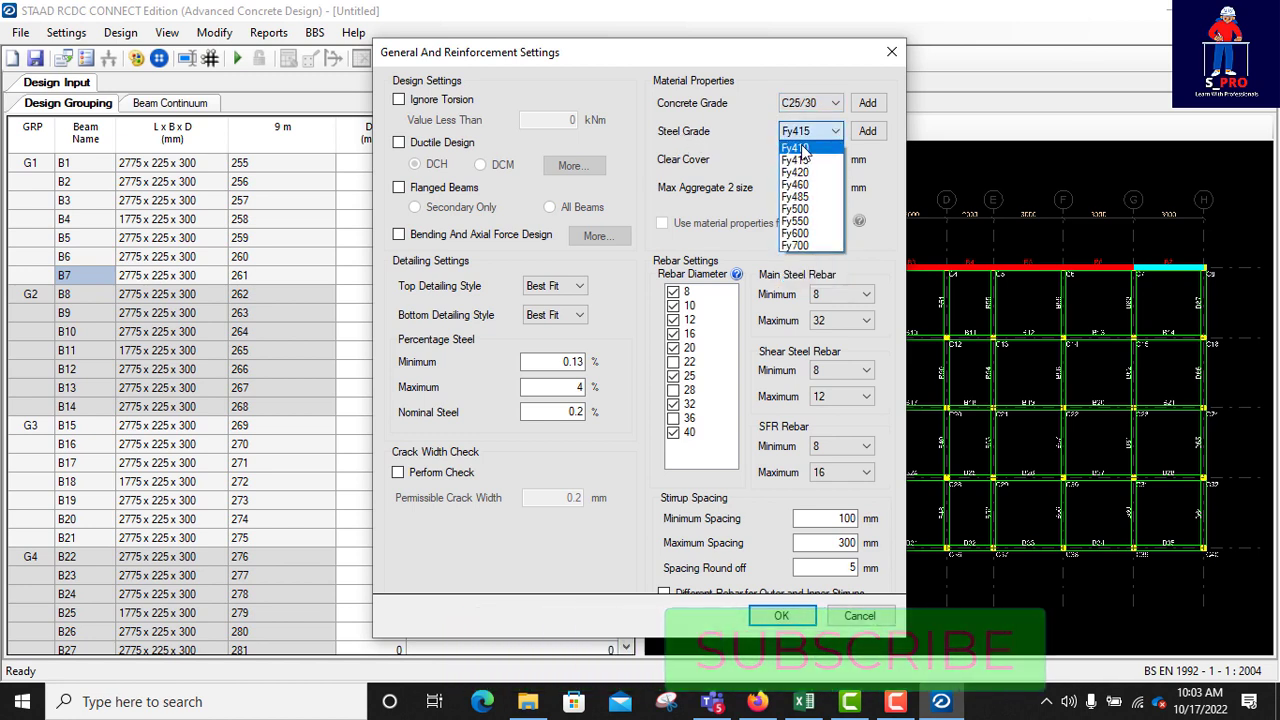
click(795, 147)
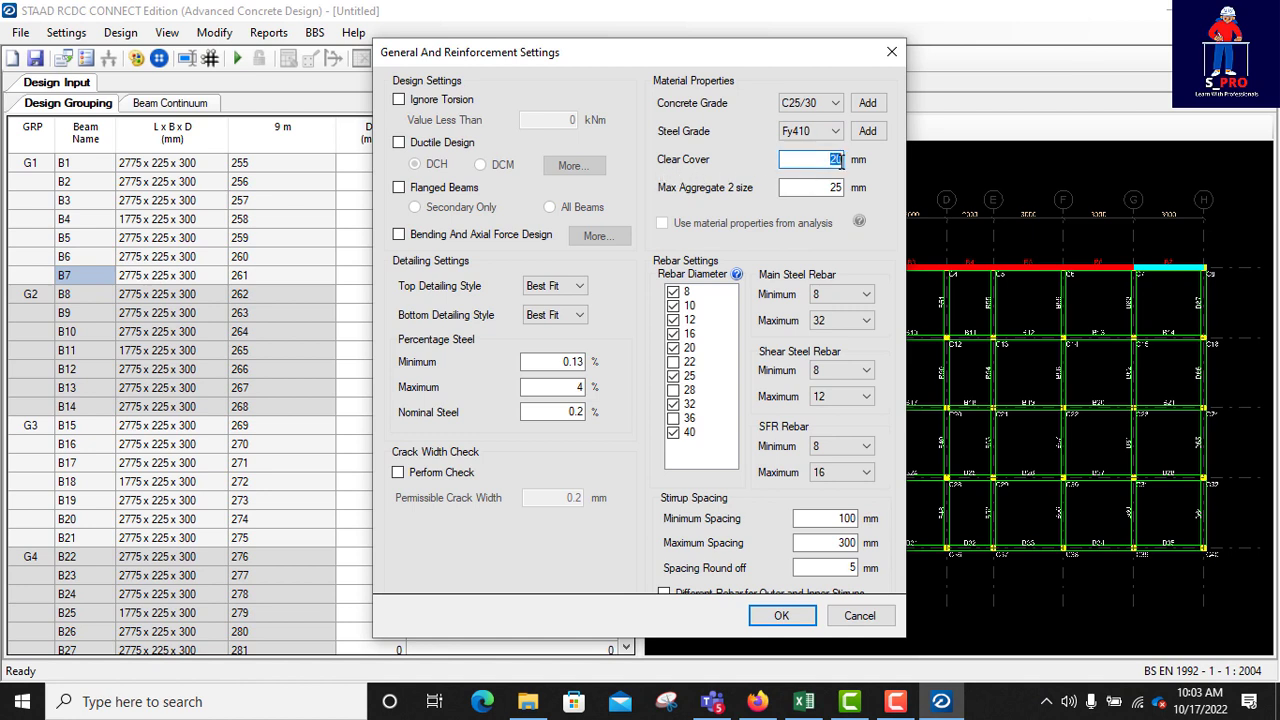
text(3)
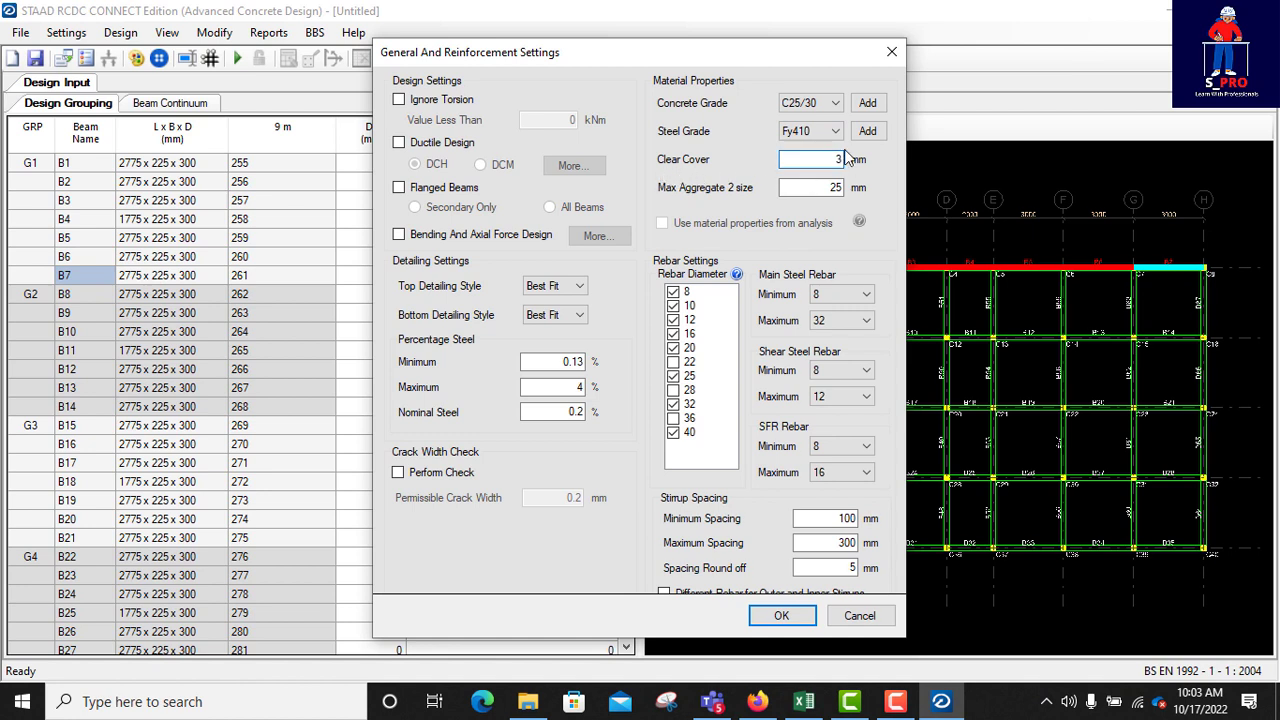
text(30)
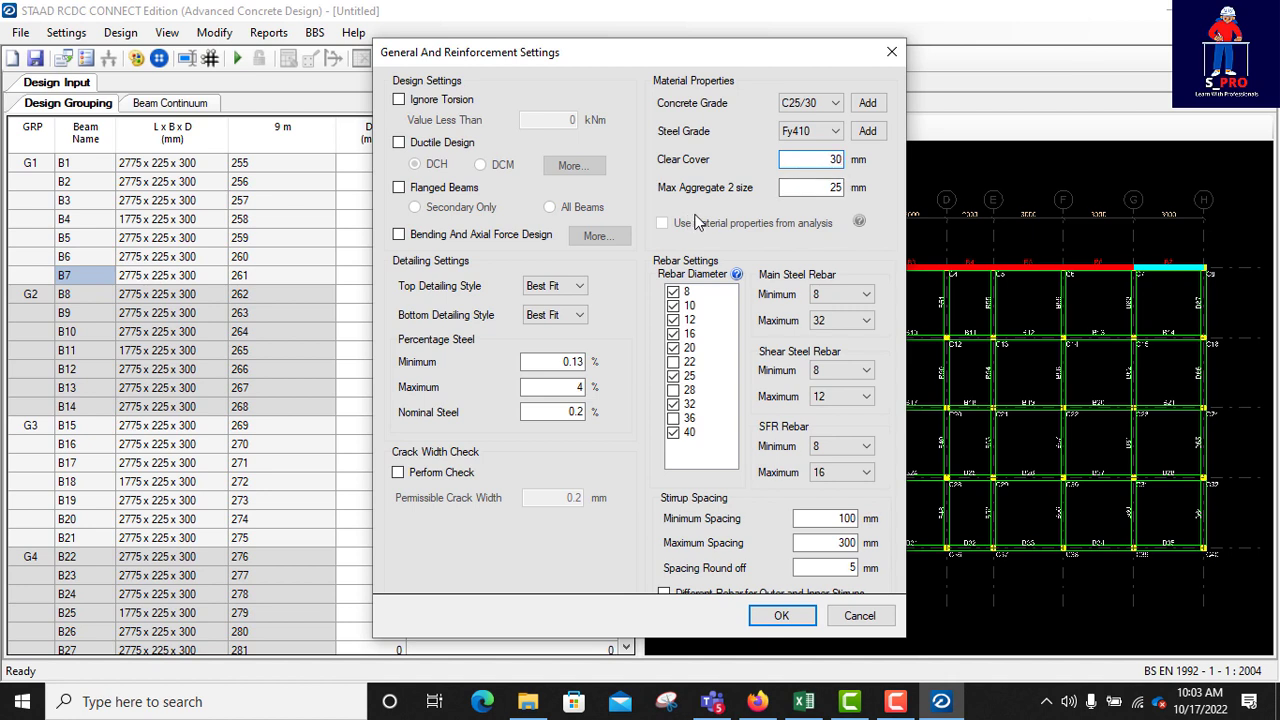
mouse_move(836, 205)
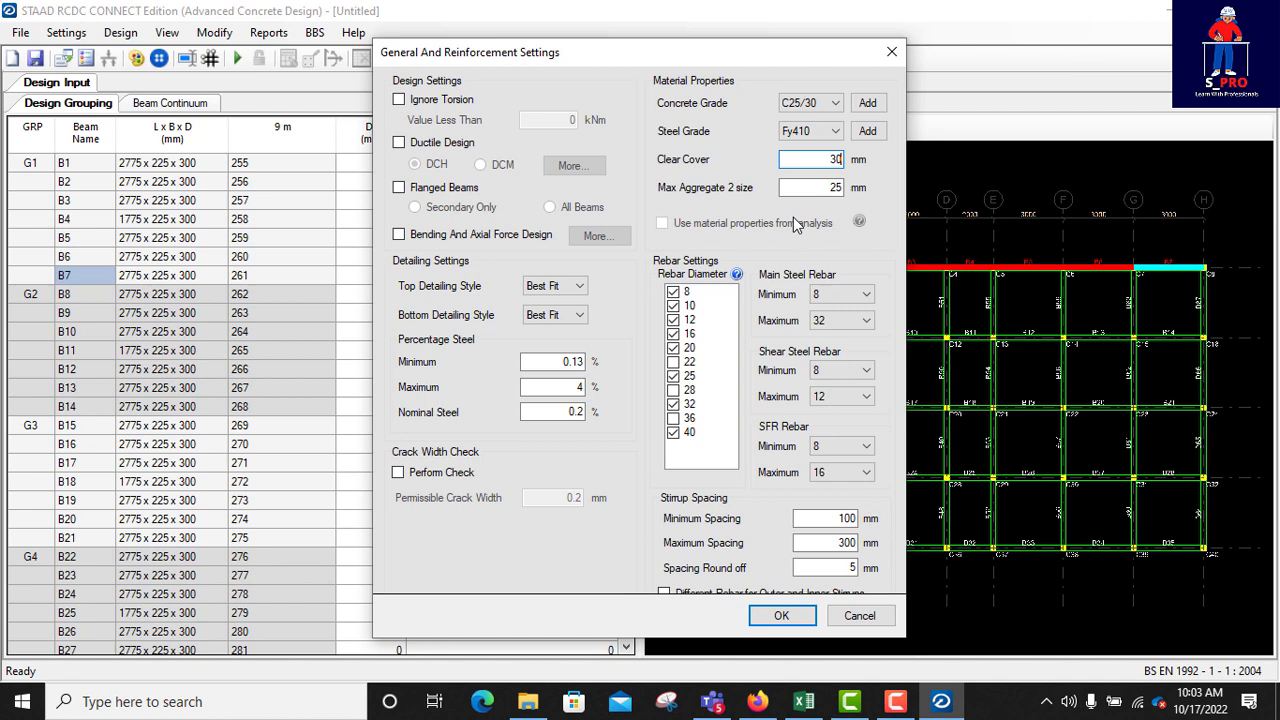
mouse_move(782, 292)
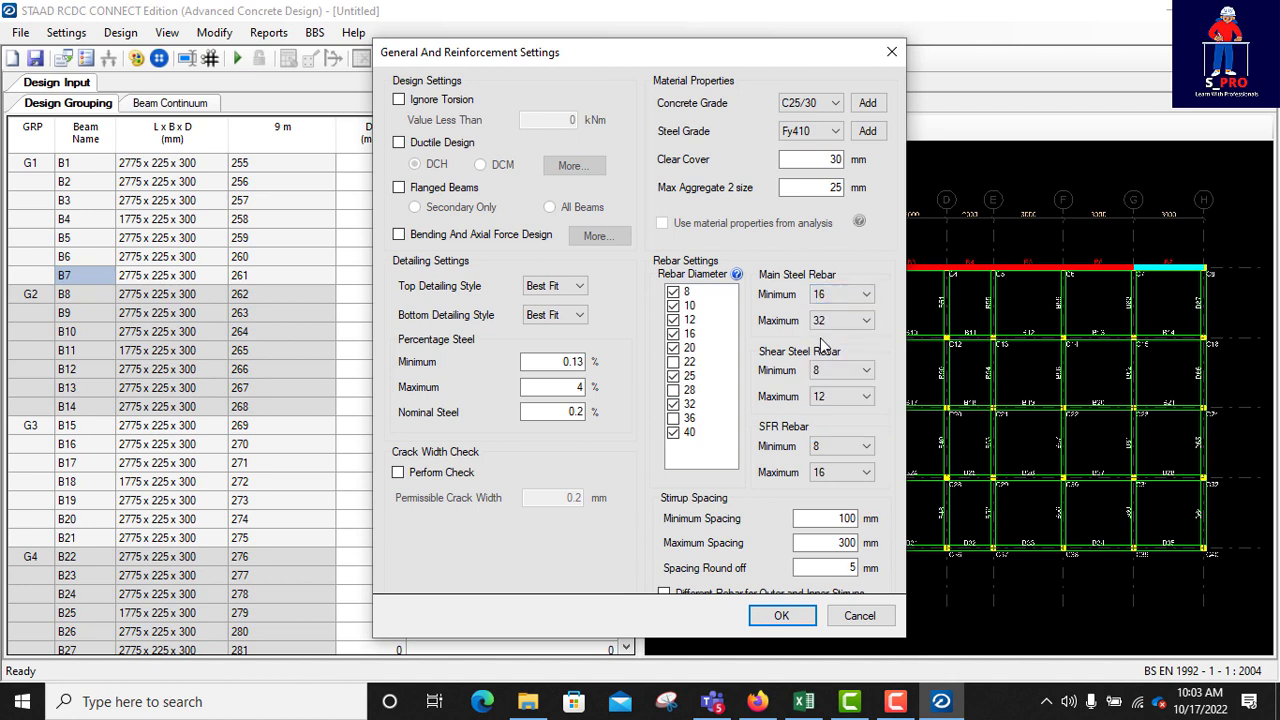
- Limit main and shear bar diameters to 12–16 mm and SFR minimum to 12 mm
click(840, 320)
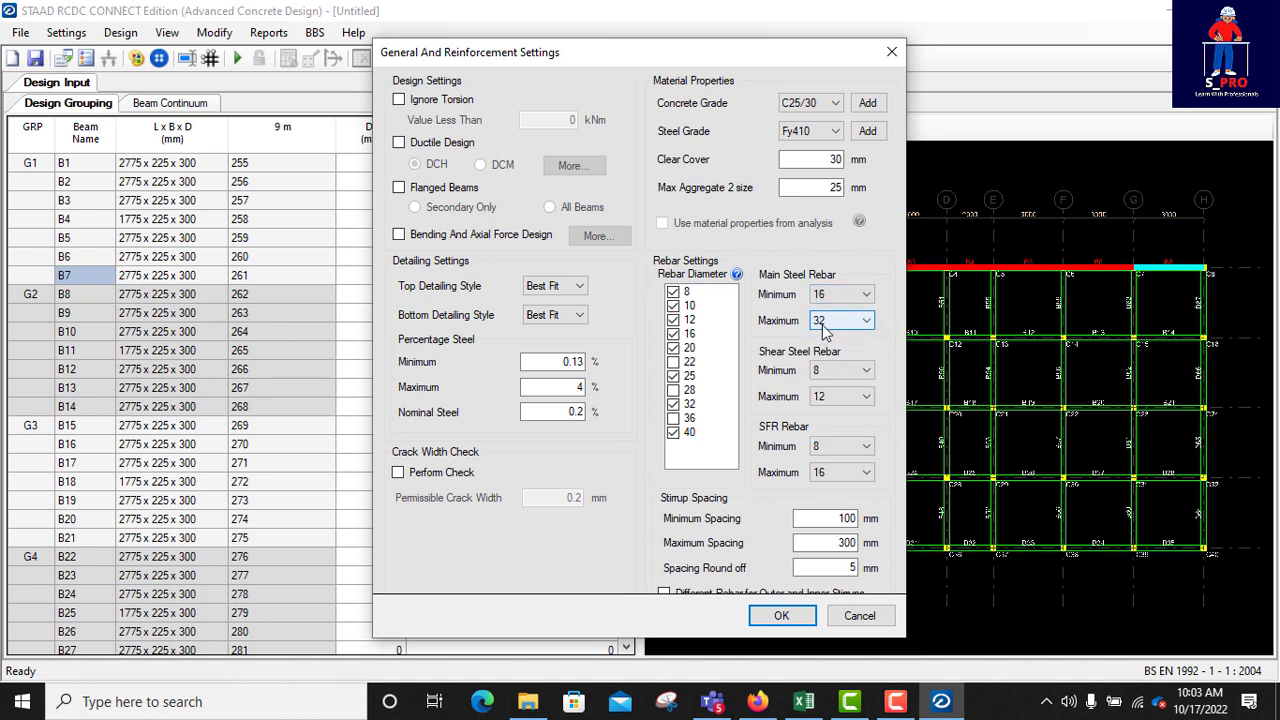
click(866, 294)
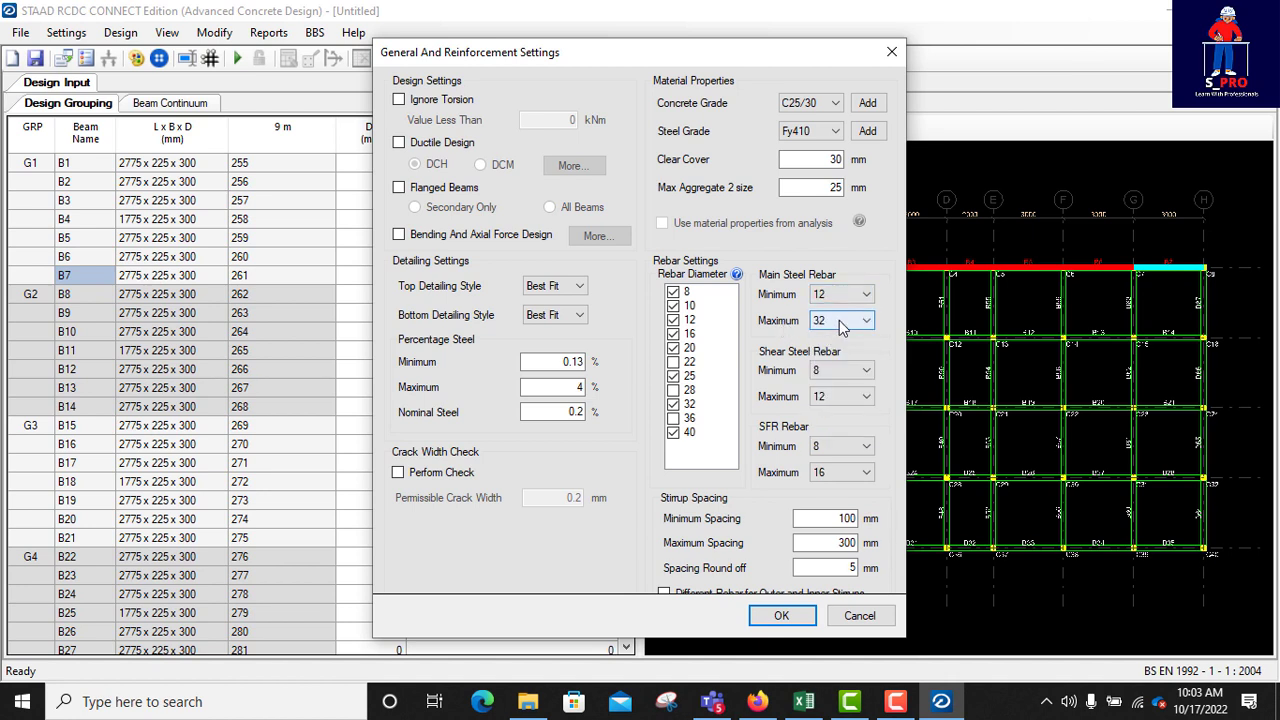
click(840, 320)
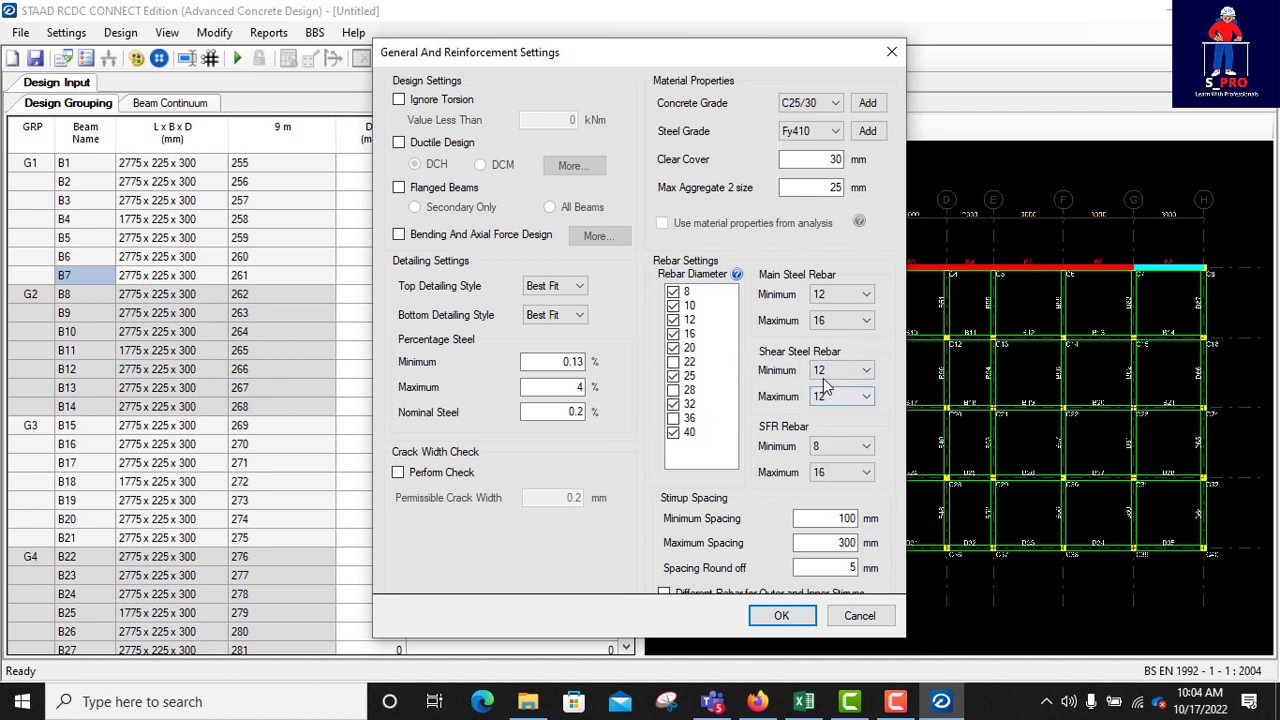
click(866, 396)
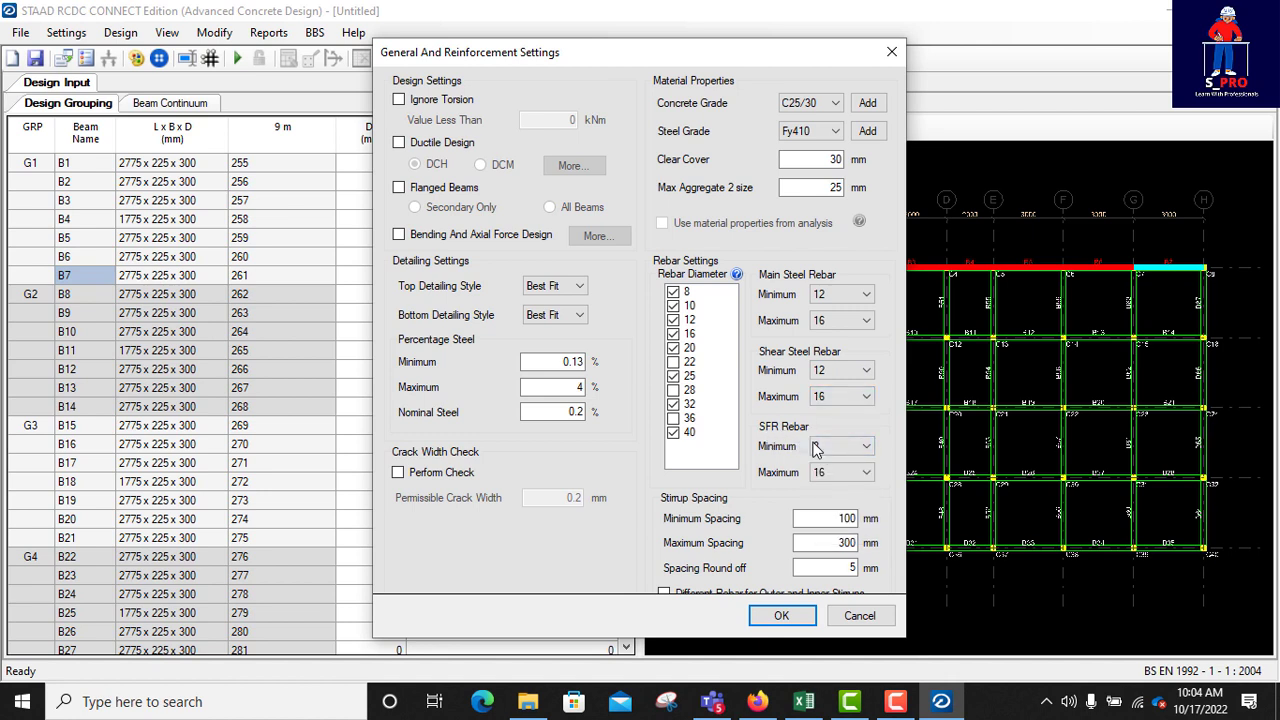
click(865, 446)
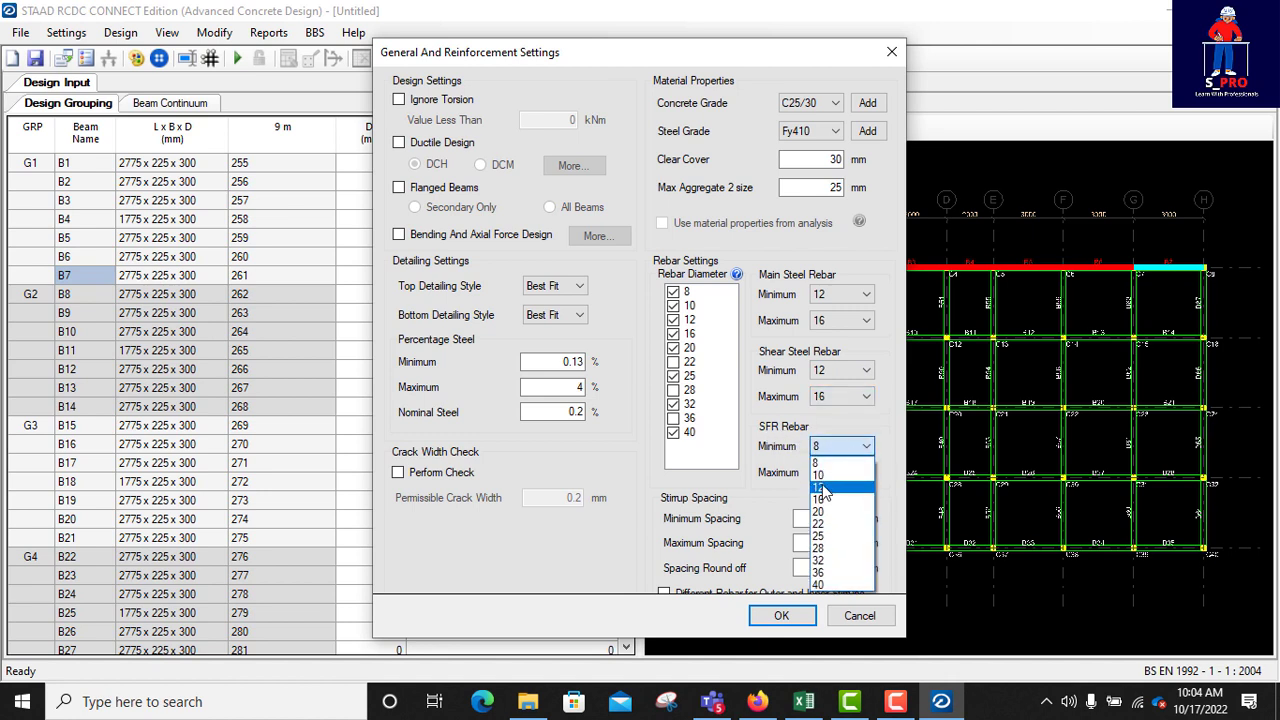
click(818, 488)
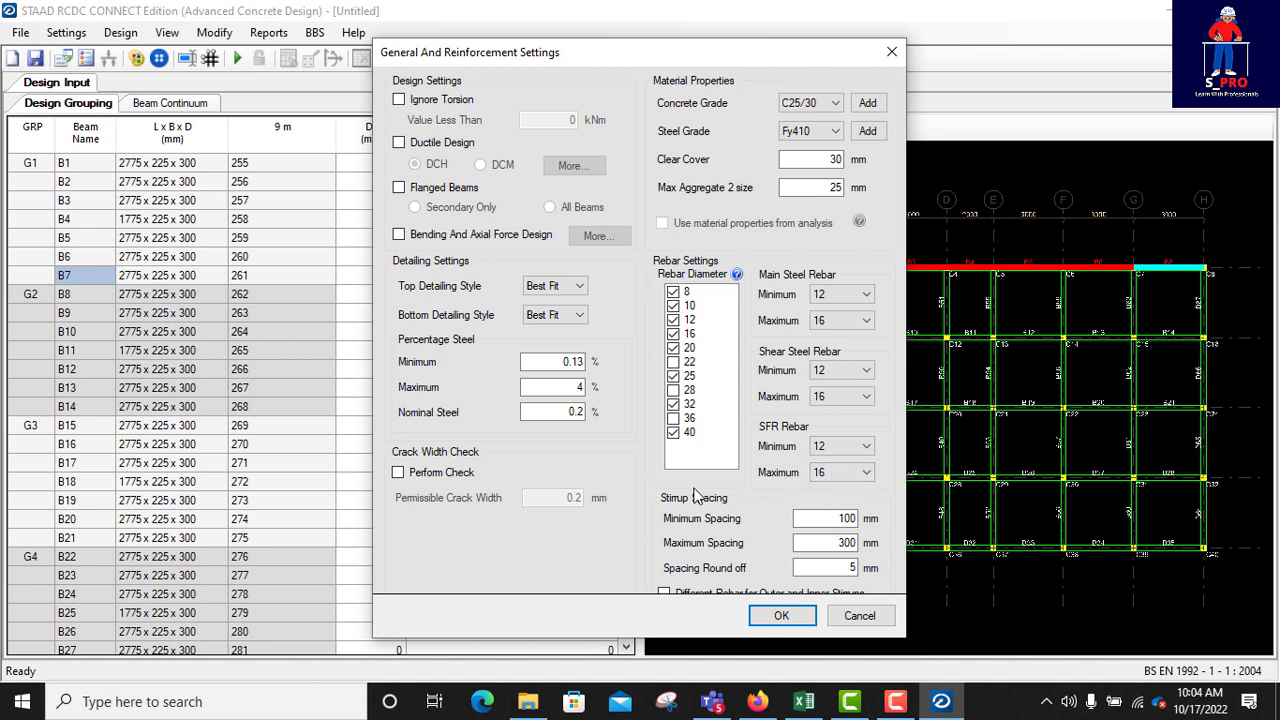
mouse_move(688, 513)
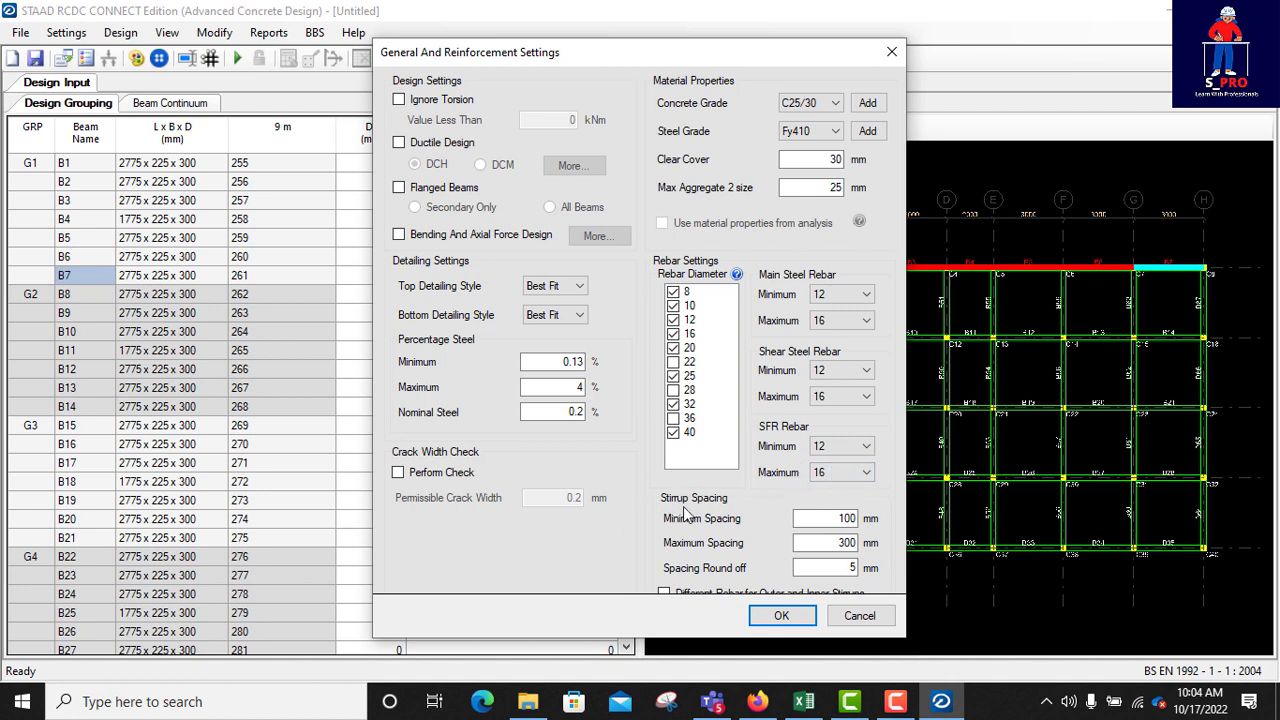
- Set stirrup spacing to 200–250 mm and apply the reinforcement settings
click(824, 518)
text(200)
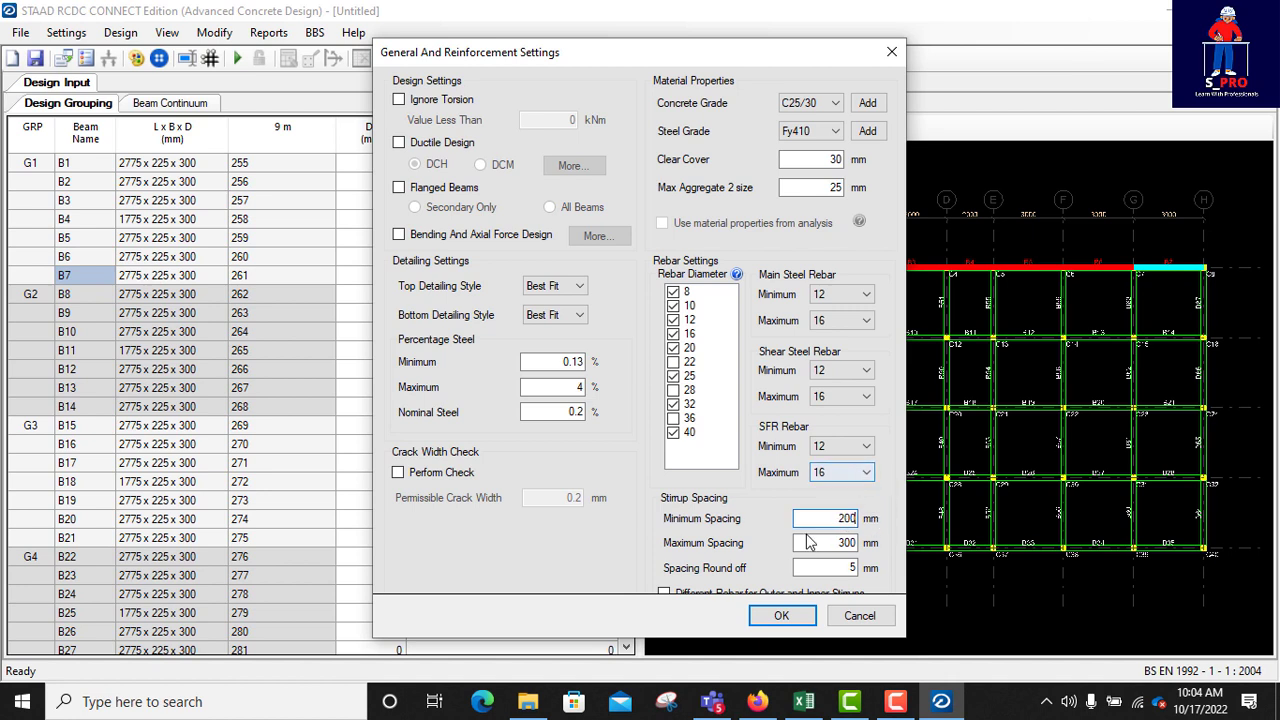
click(825, 542)
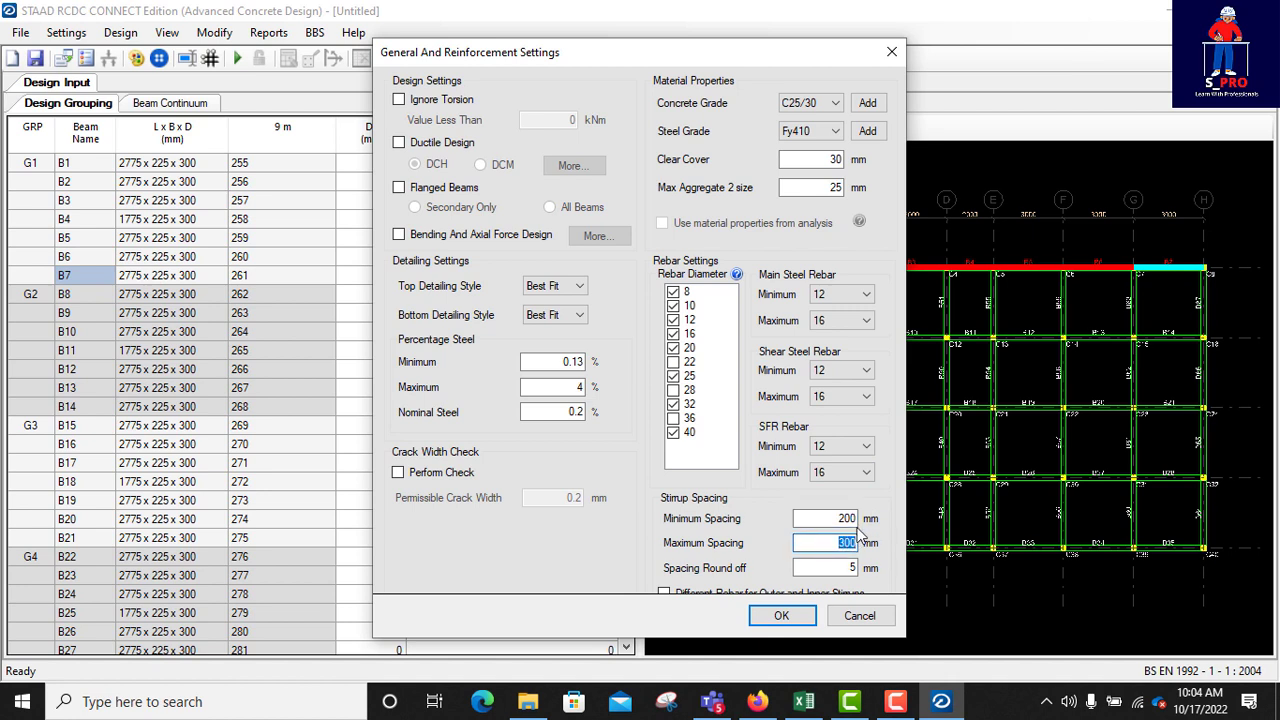
text(250)
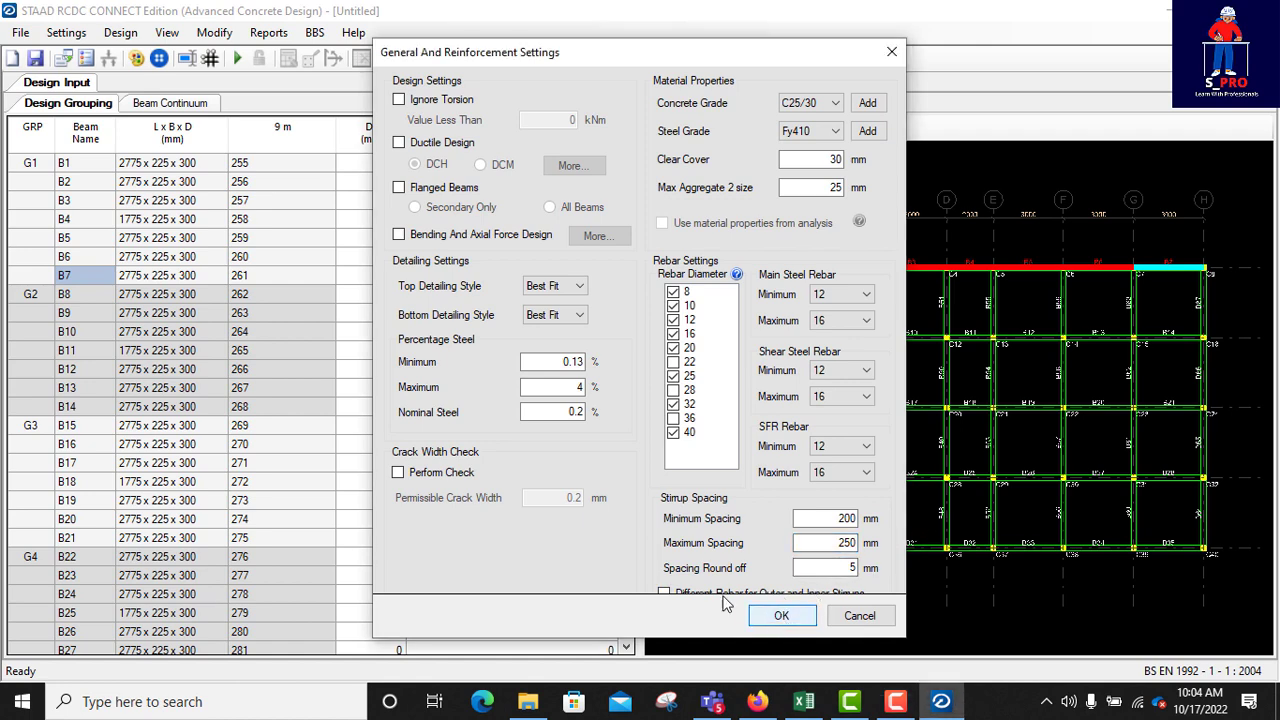
click(782, 615)
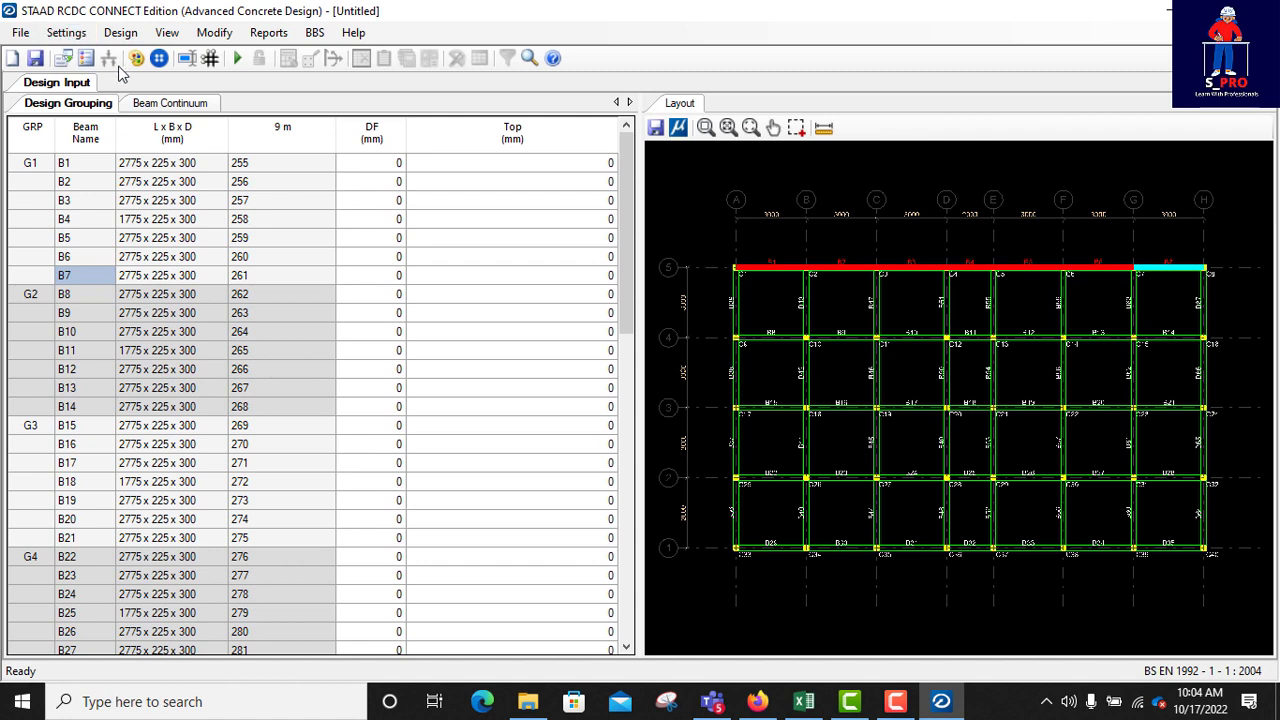
- Open Detailing & Drawing Settings and its Rebar Mark Manager
click(66, 32)
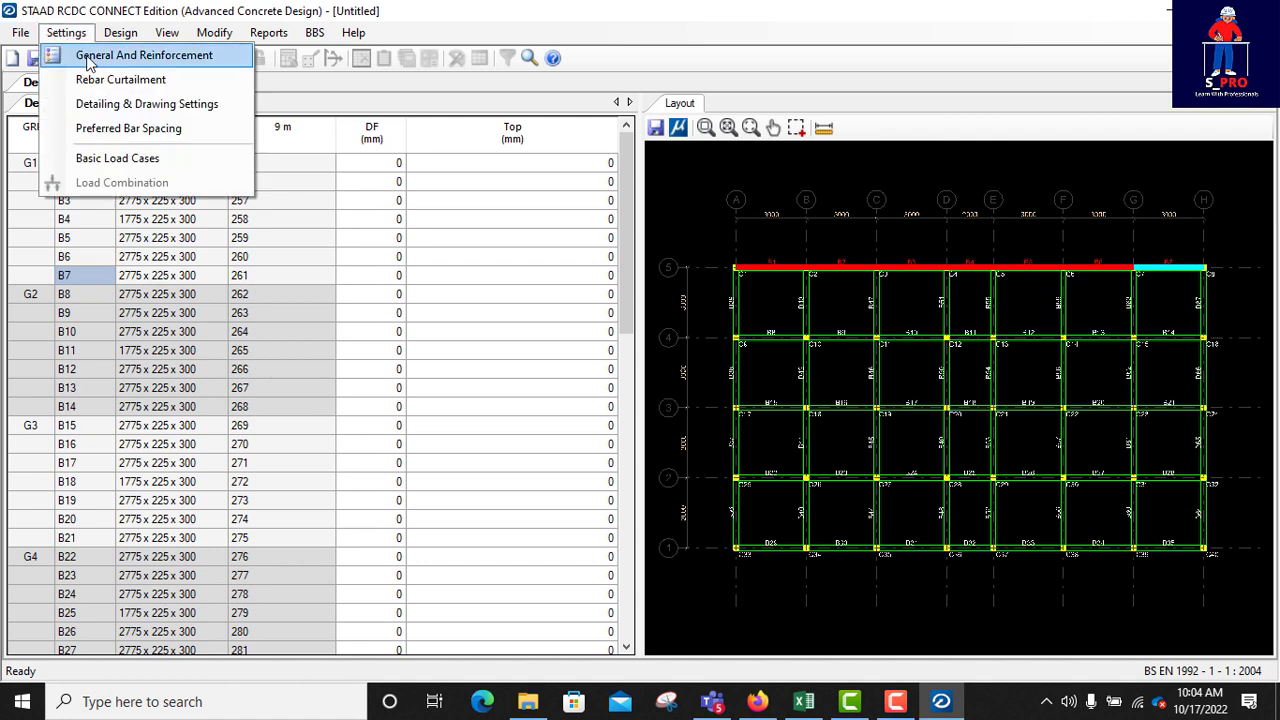
mouse_move(120, 79)
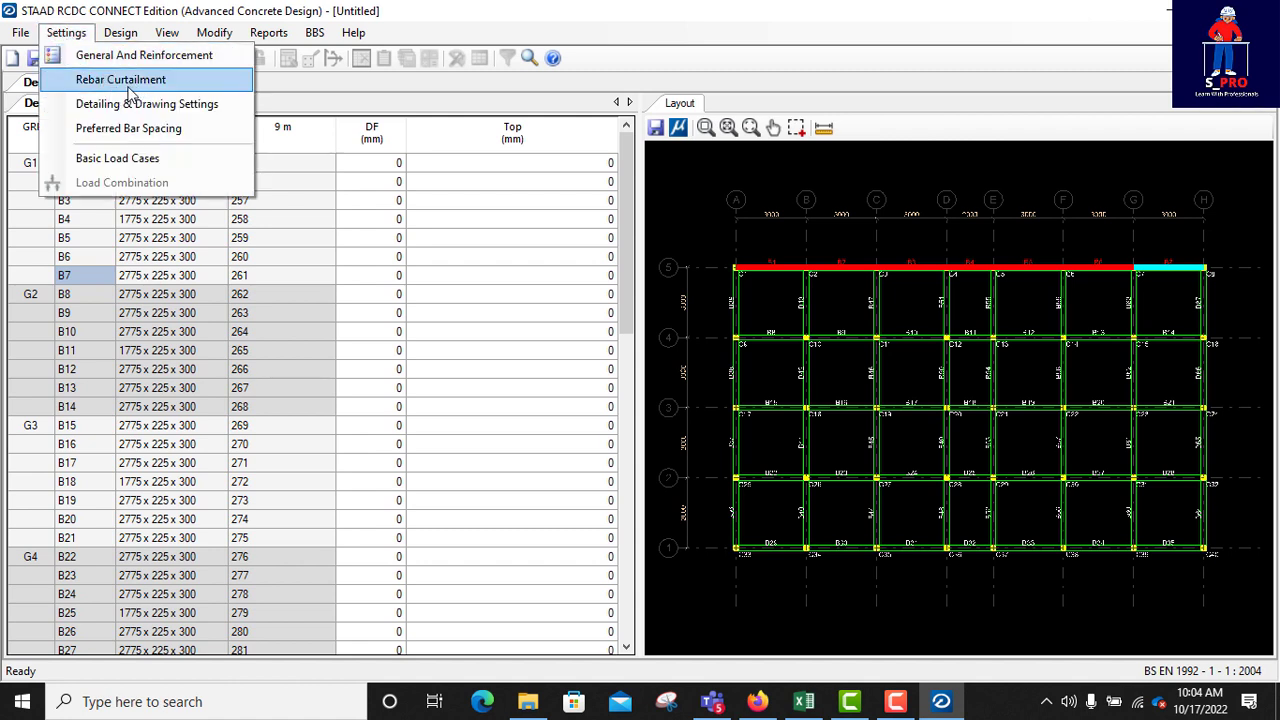
mouse_move(147, 103)
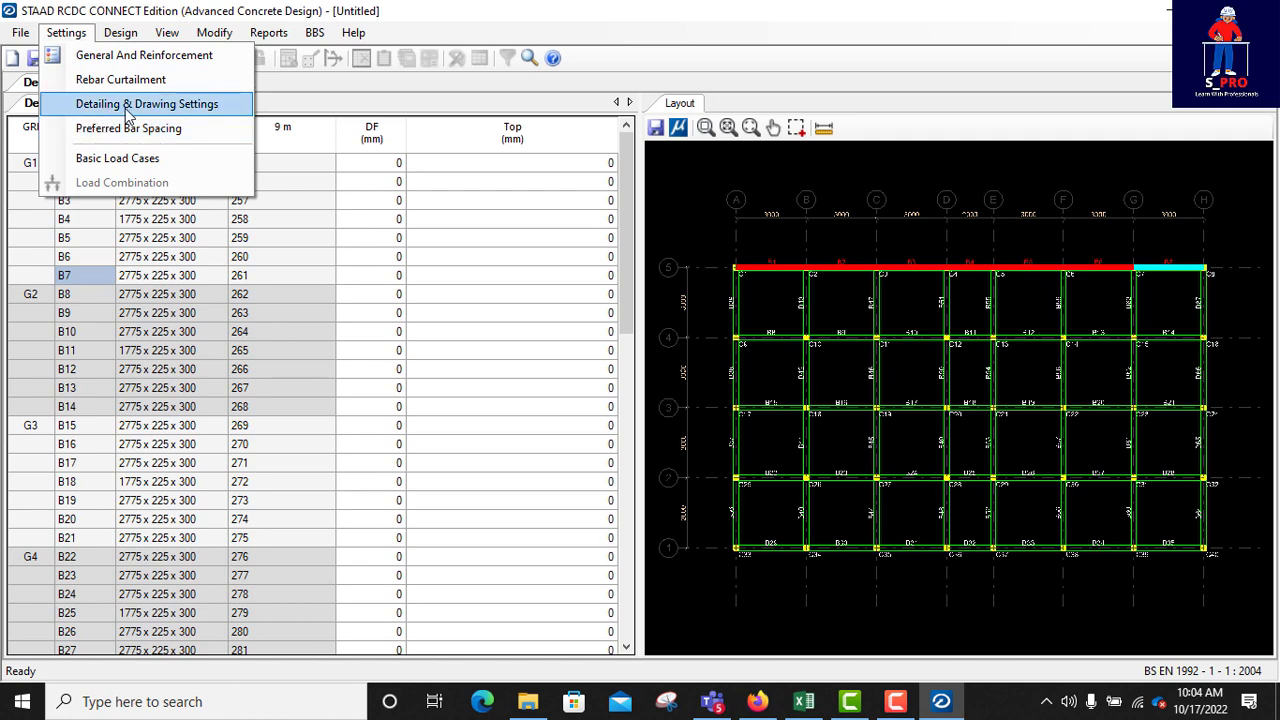
click(146, 103)
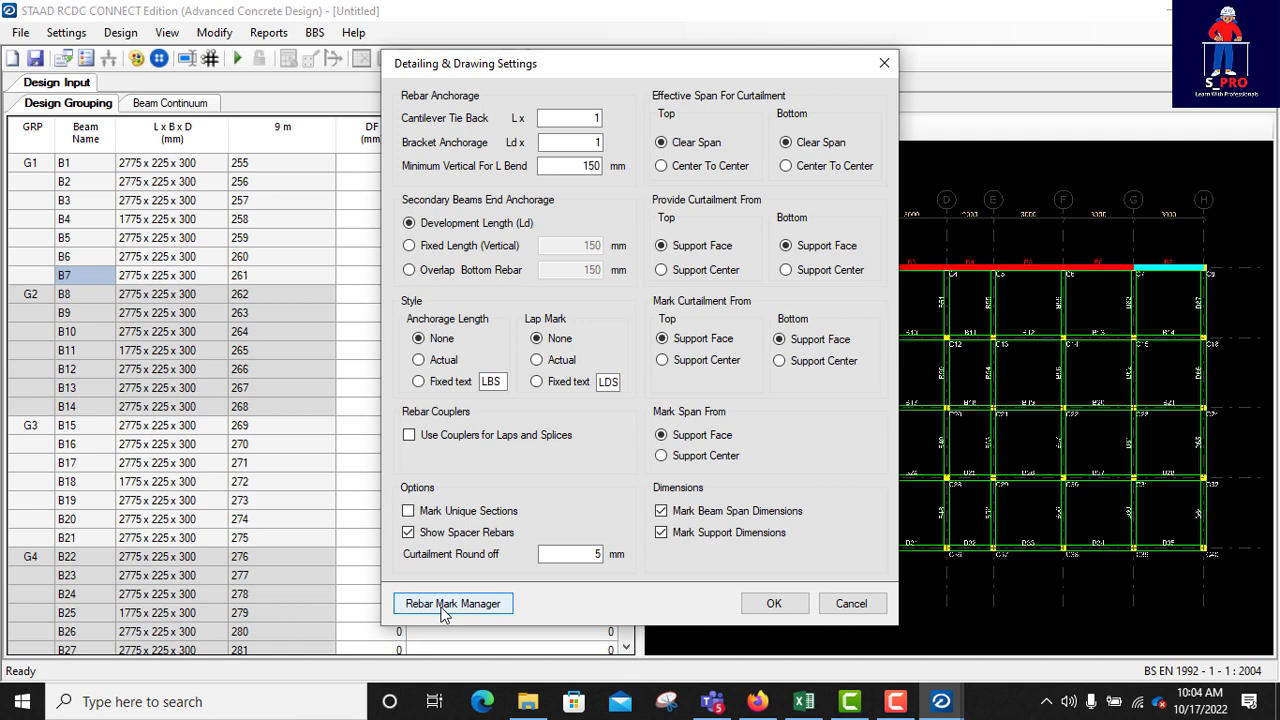
mouse_move(415, 608)
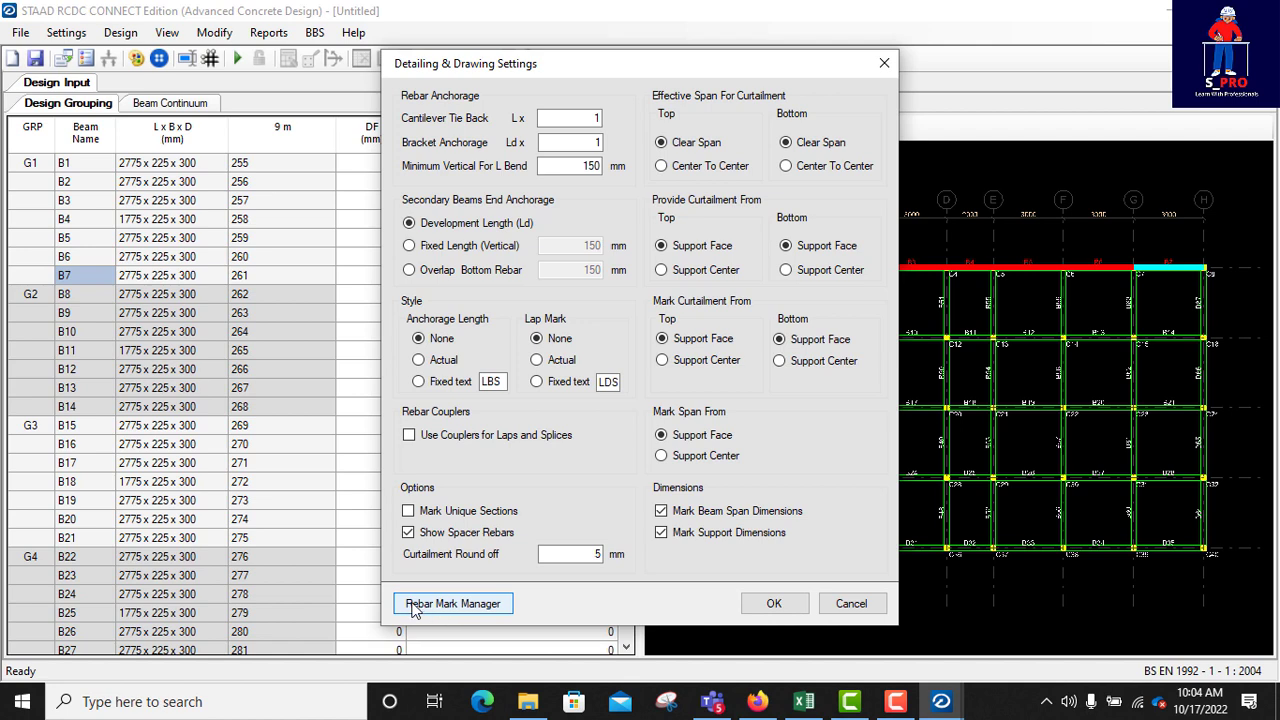
mouse_move(470, 611)
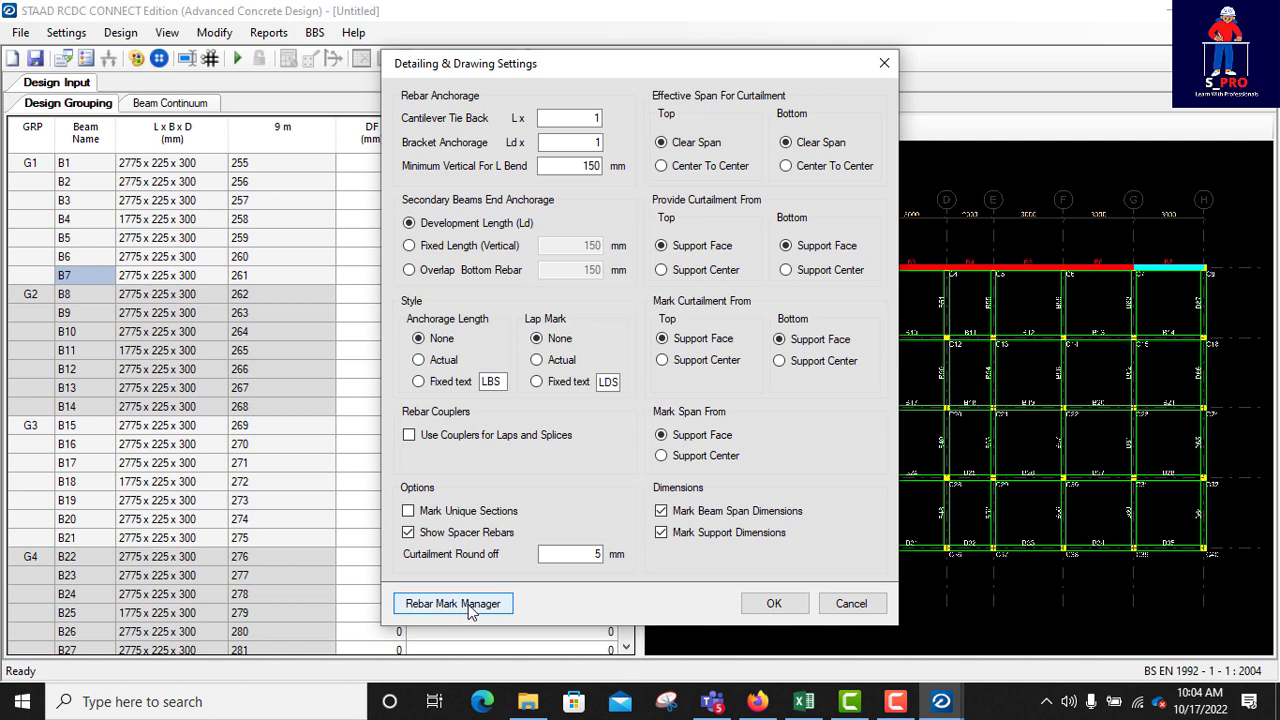
click(452, 603)
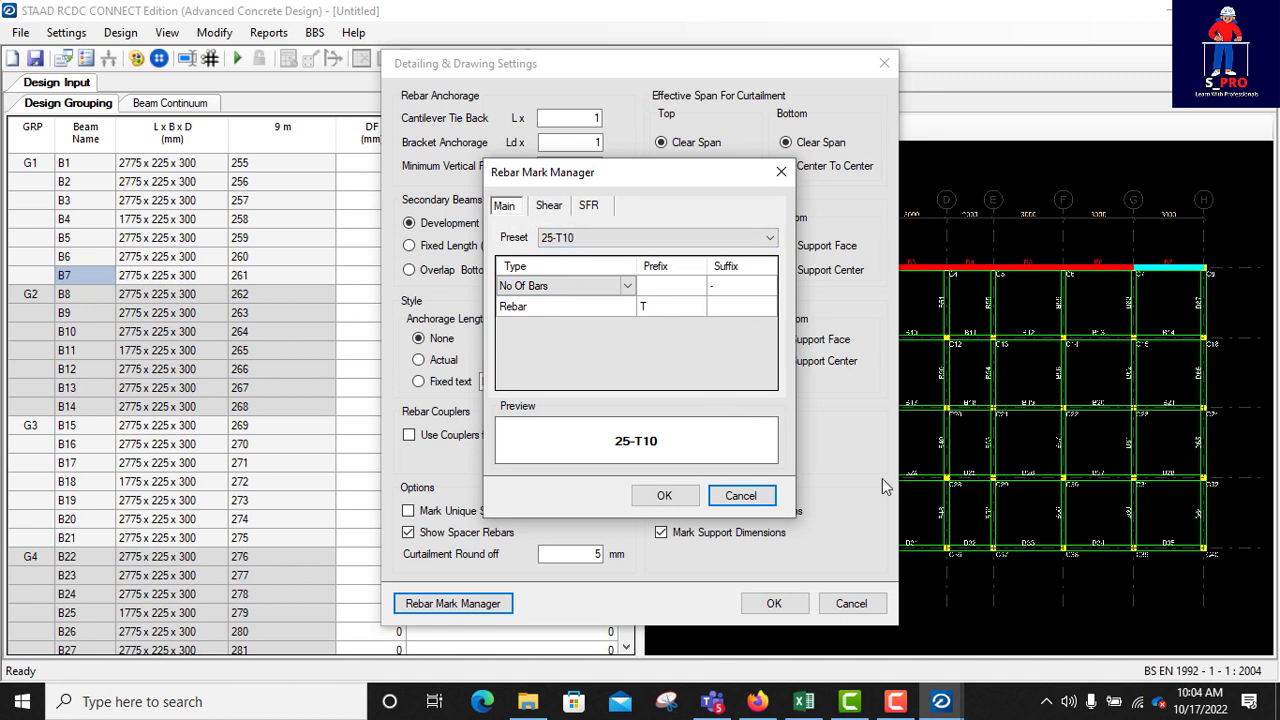
mouse_move(995, 510)
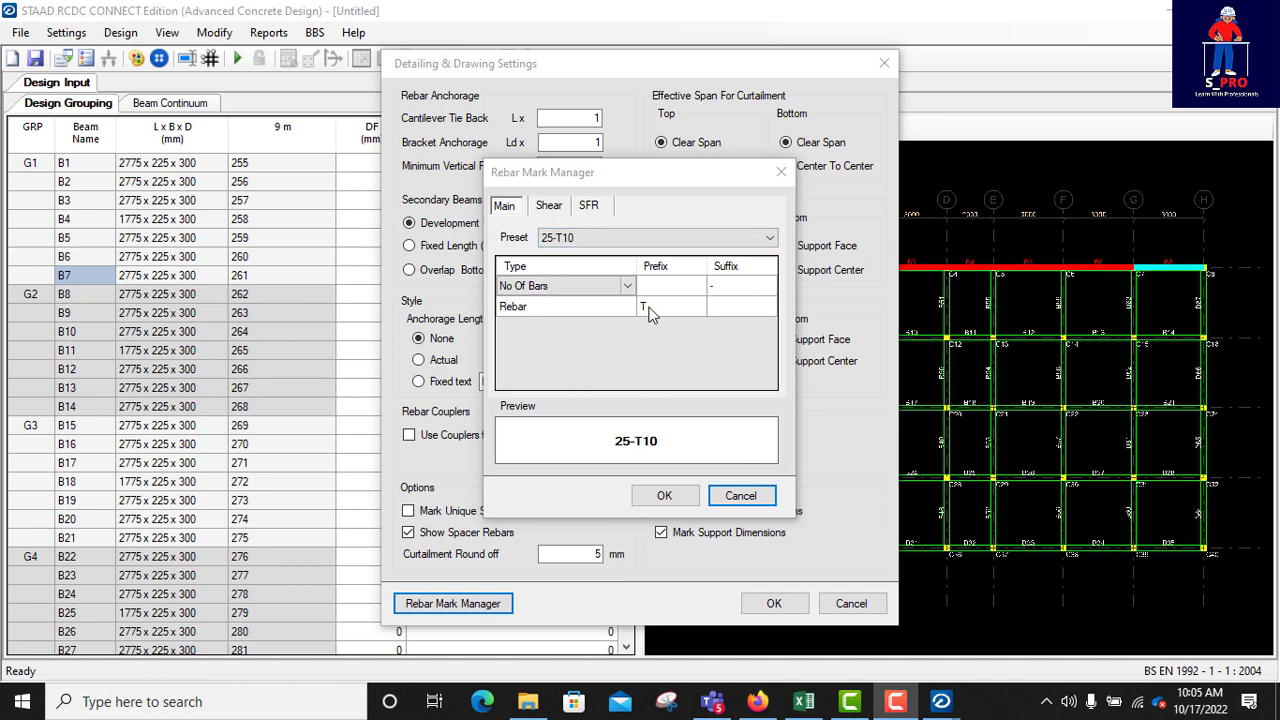
- Change the Main, Shear and SFR rebar mark prefixes to H and accept the detailing settings
click(671, 306)
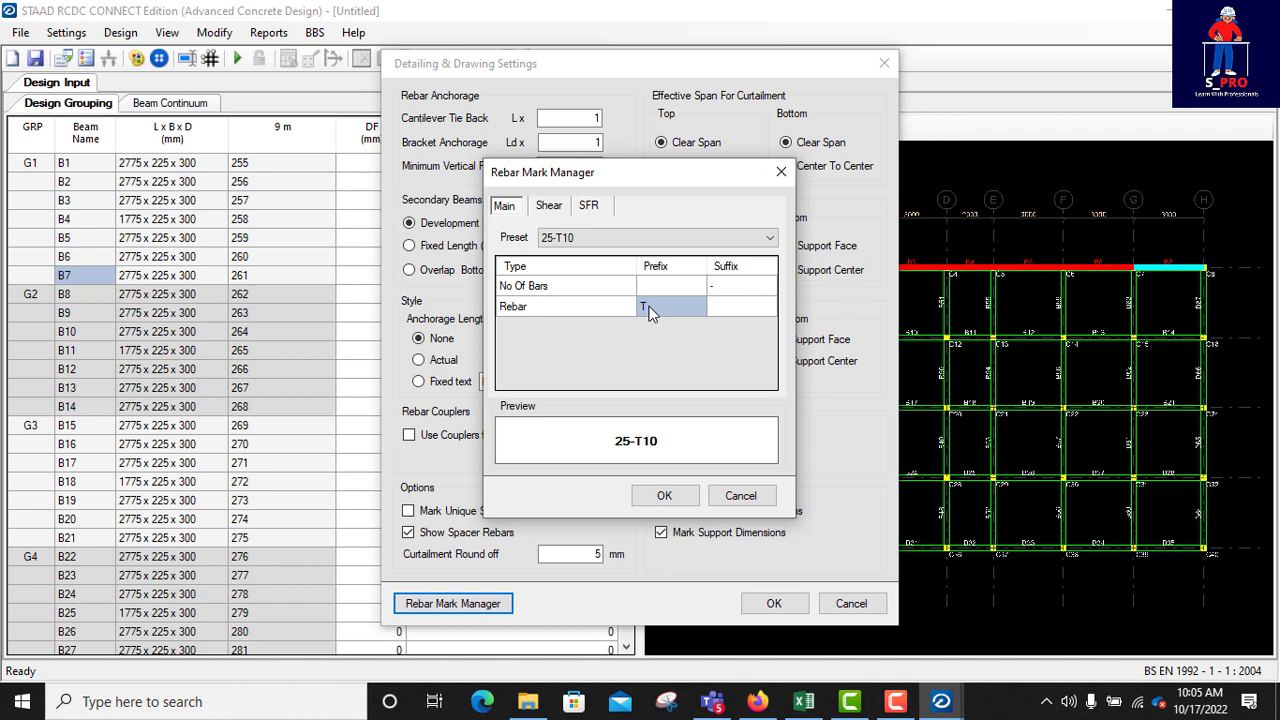
text(H)
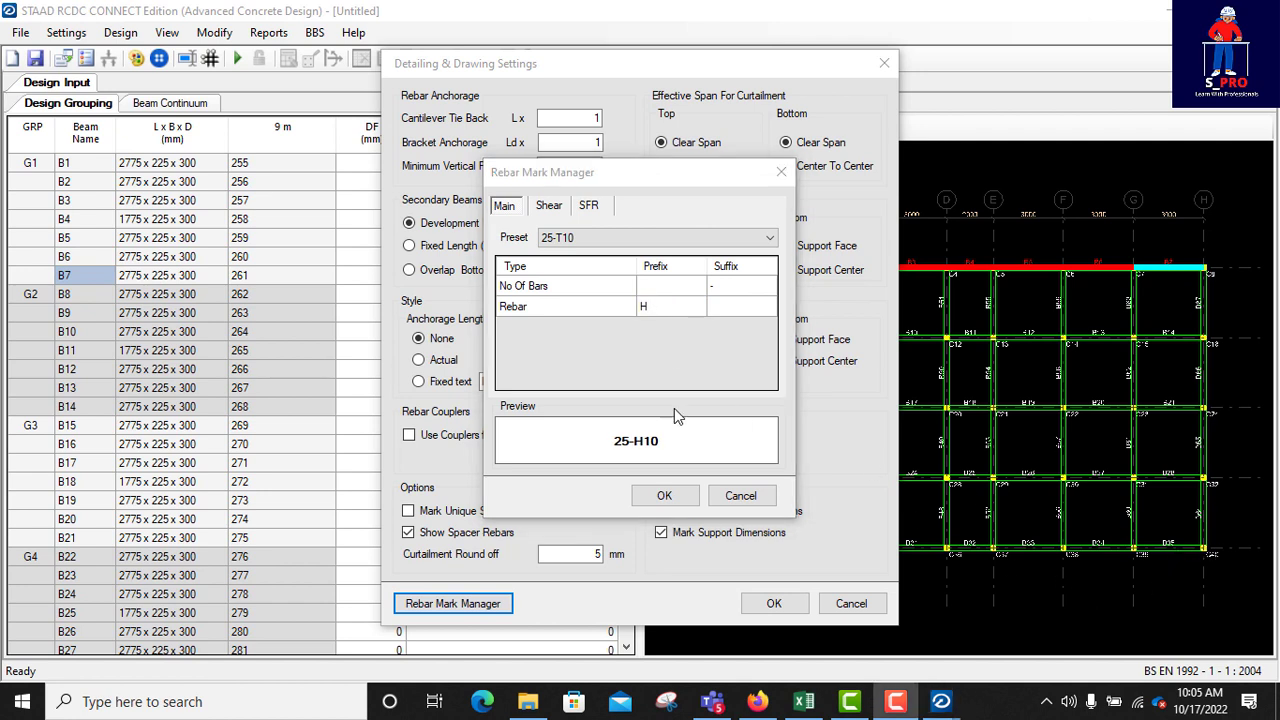
mouse_move(550, 258)
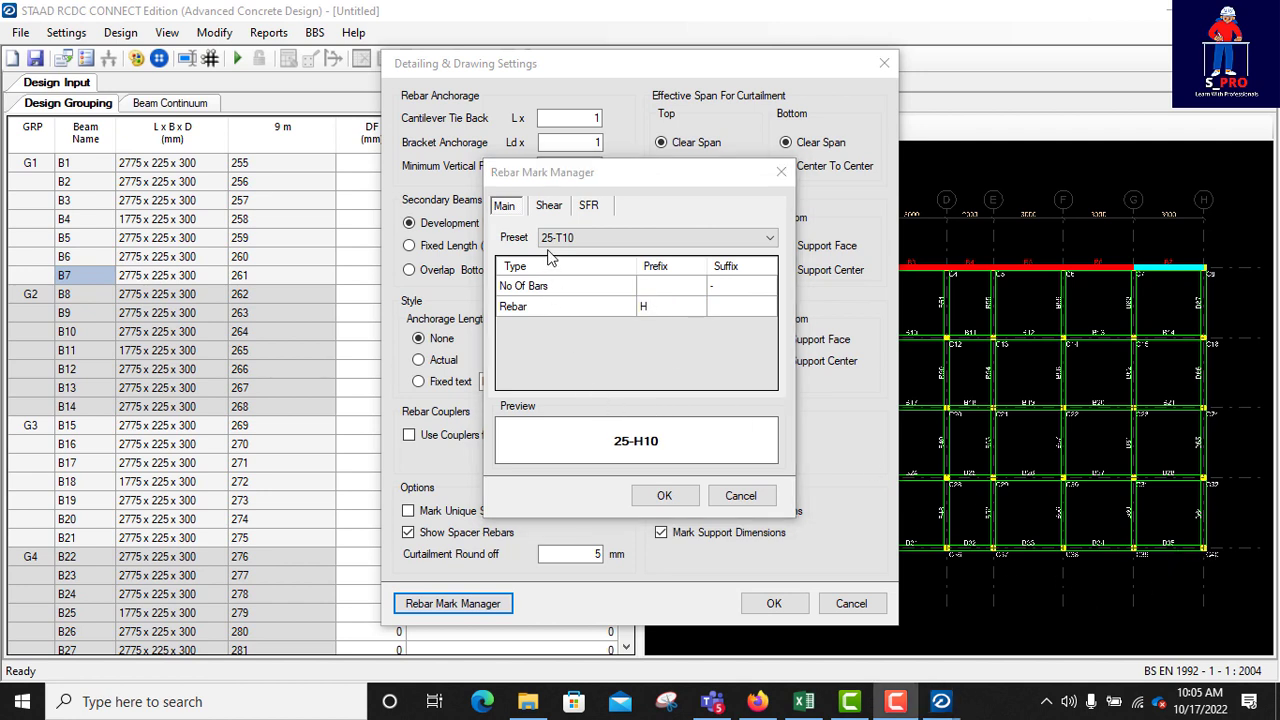
click(548, 205)
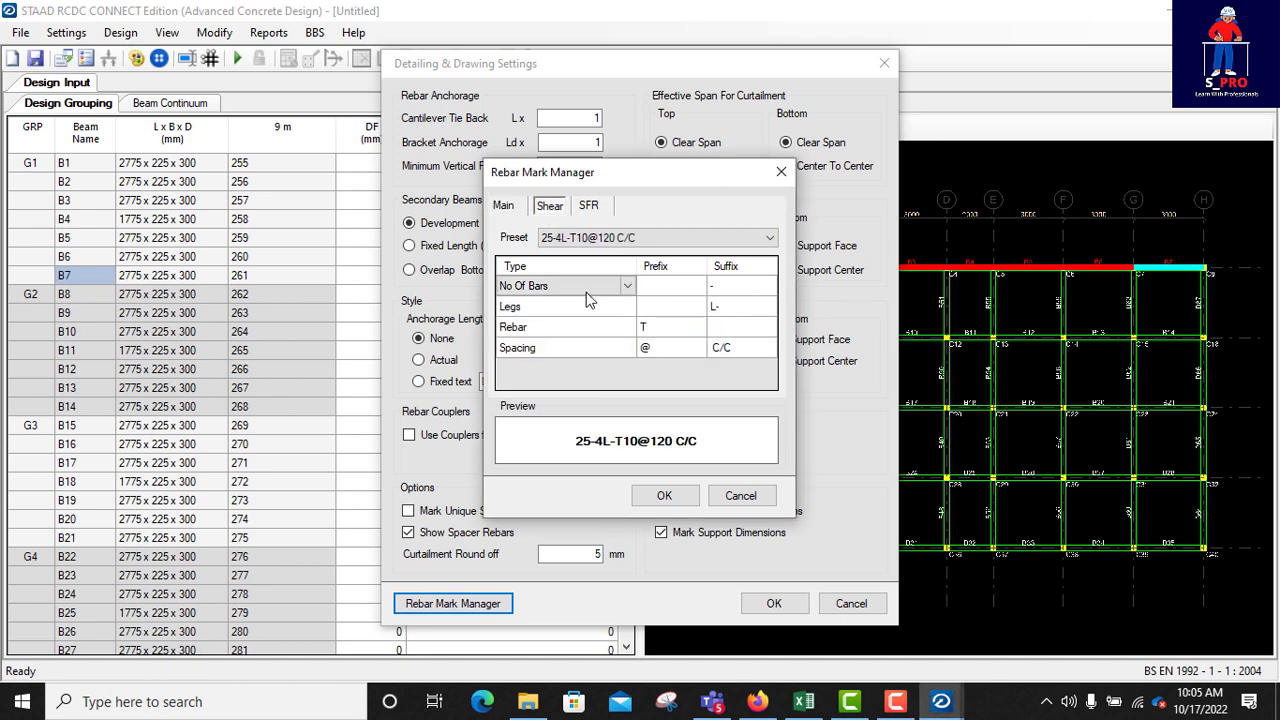
click(670, 327)
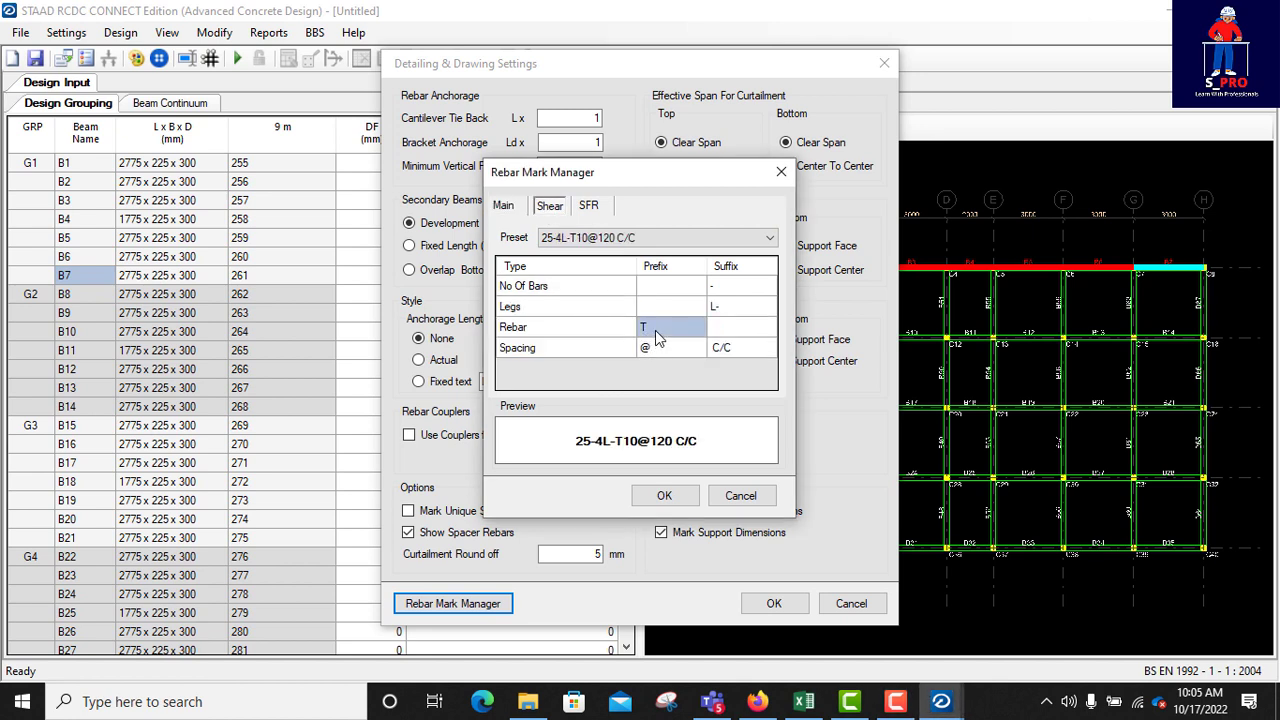
text(H)
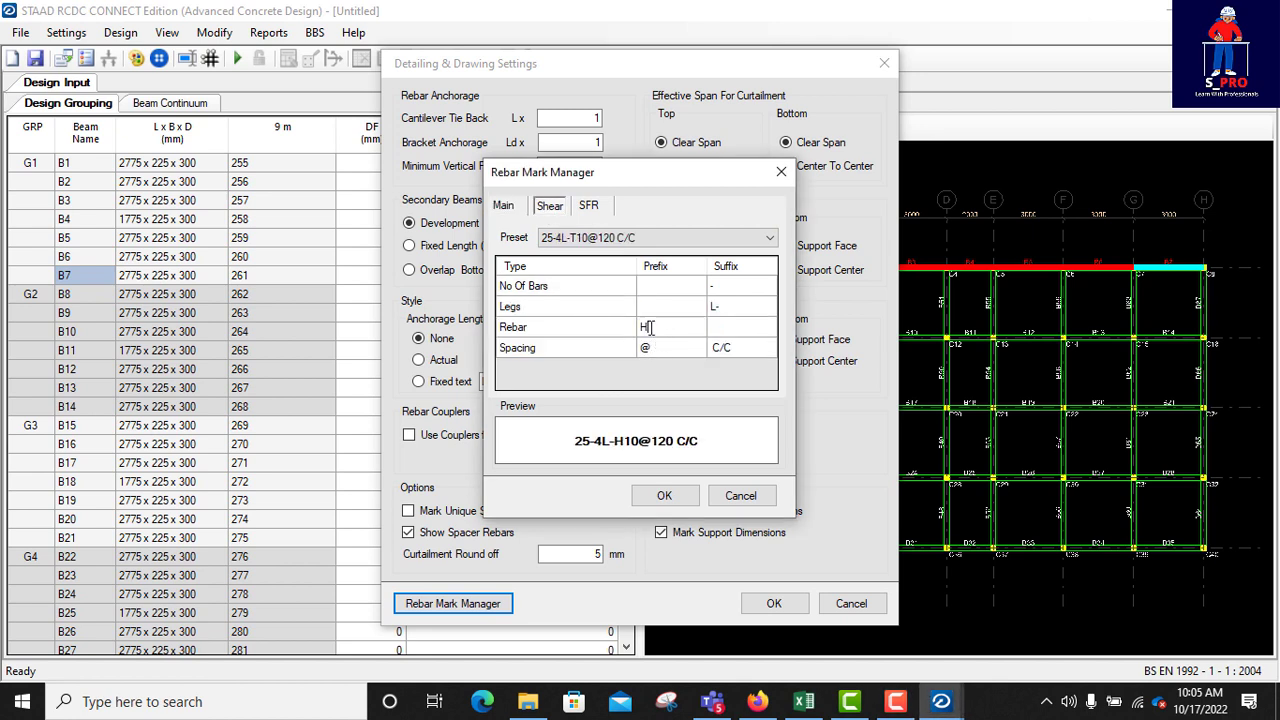
click(589, 205)
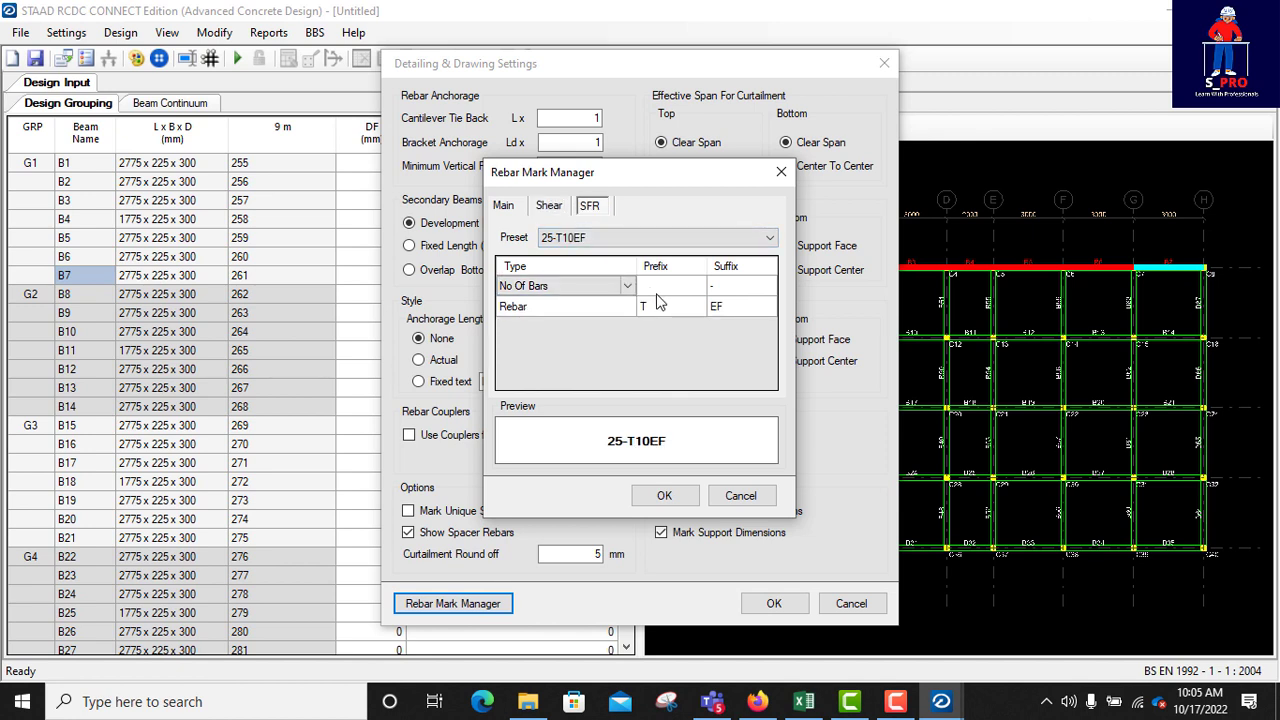
click(670, 306)
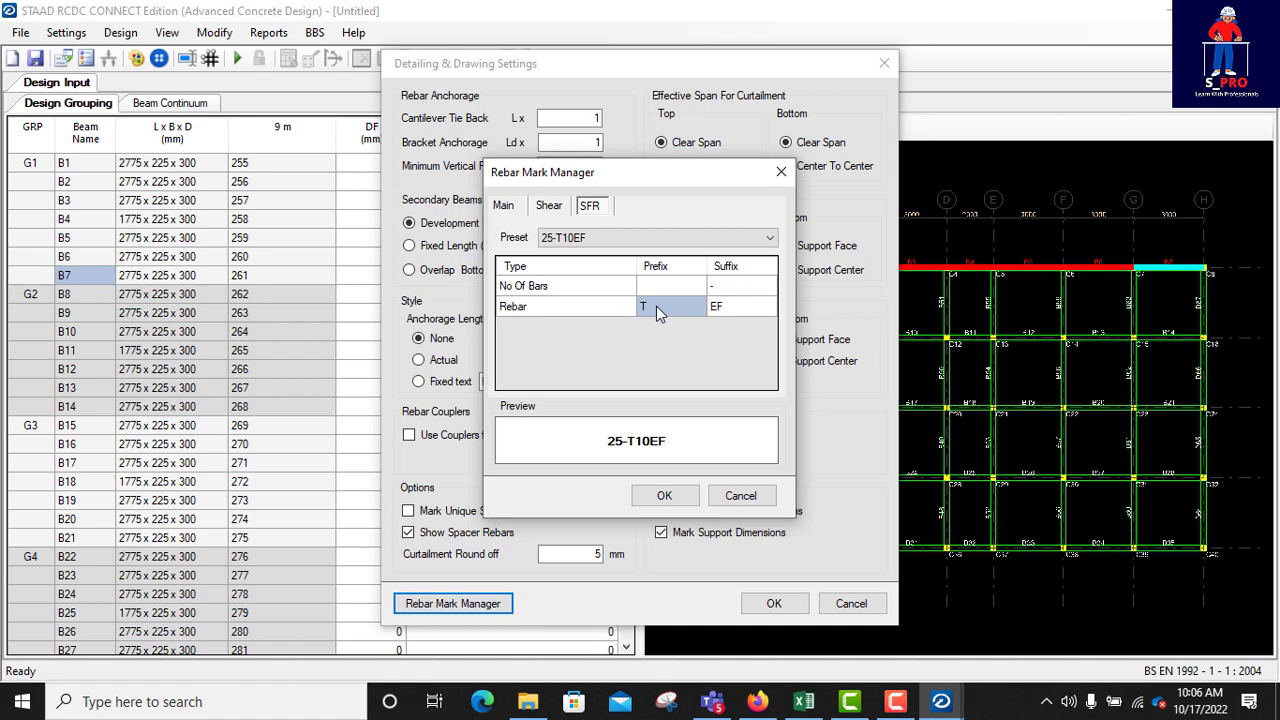
text(H)
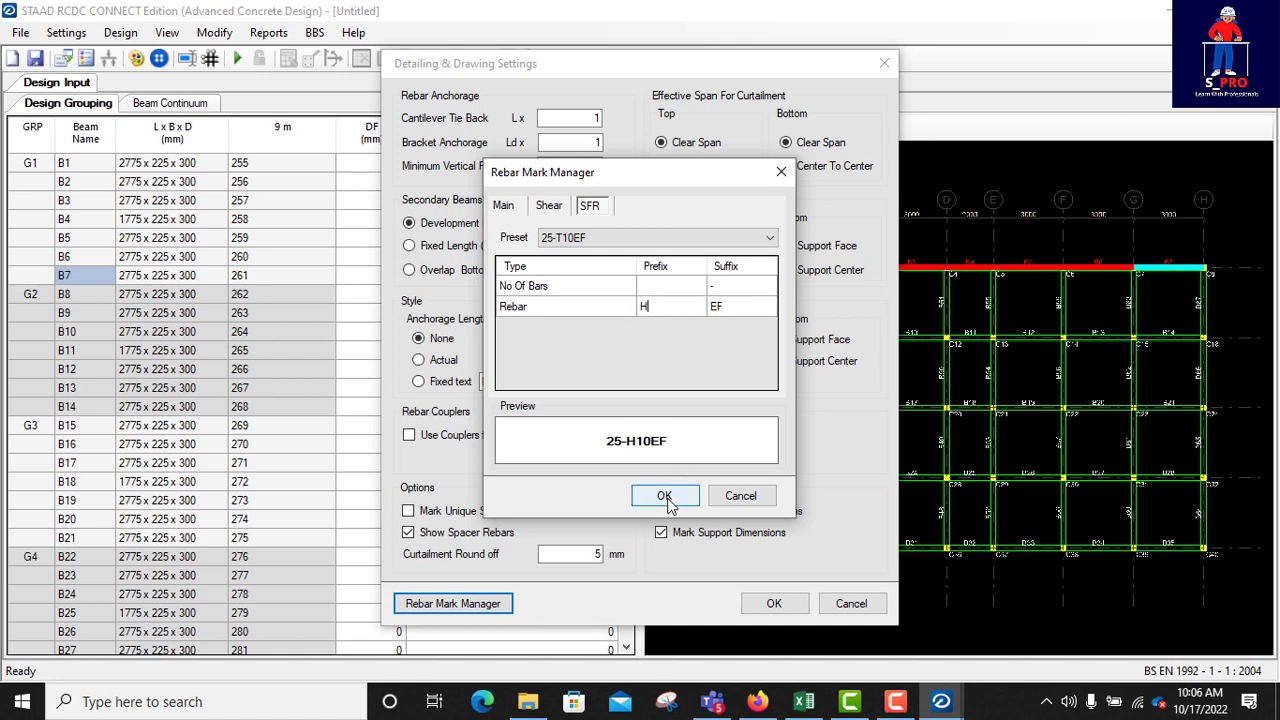
click(665, 495)
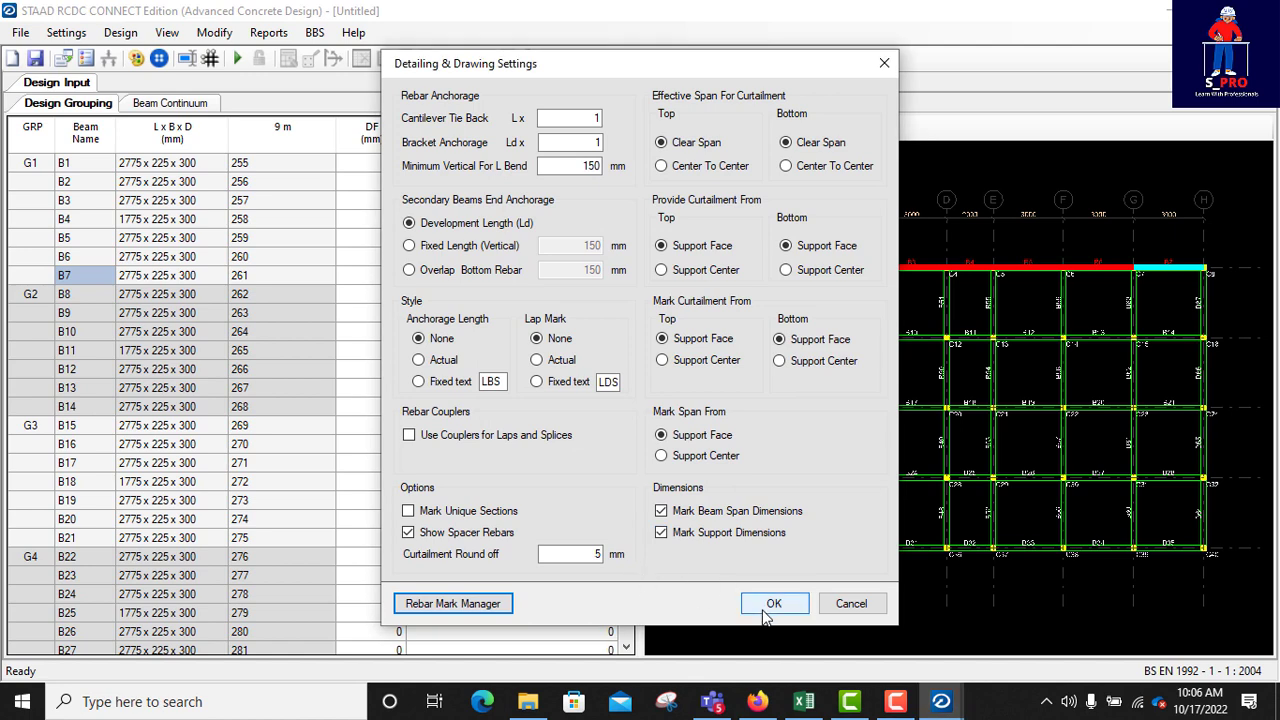
click(774, 603)
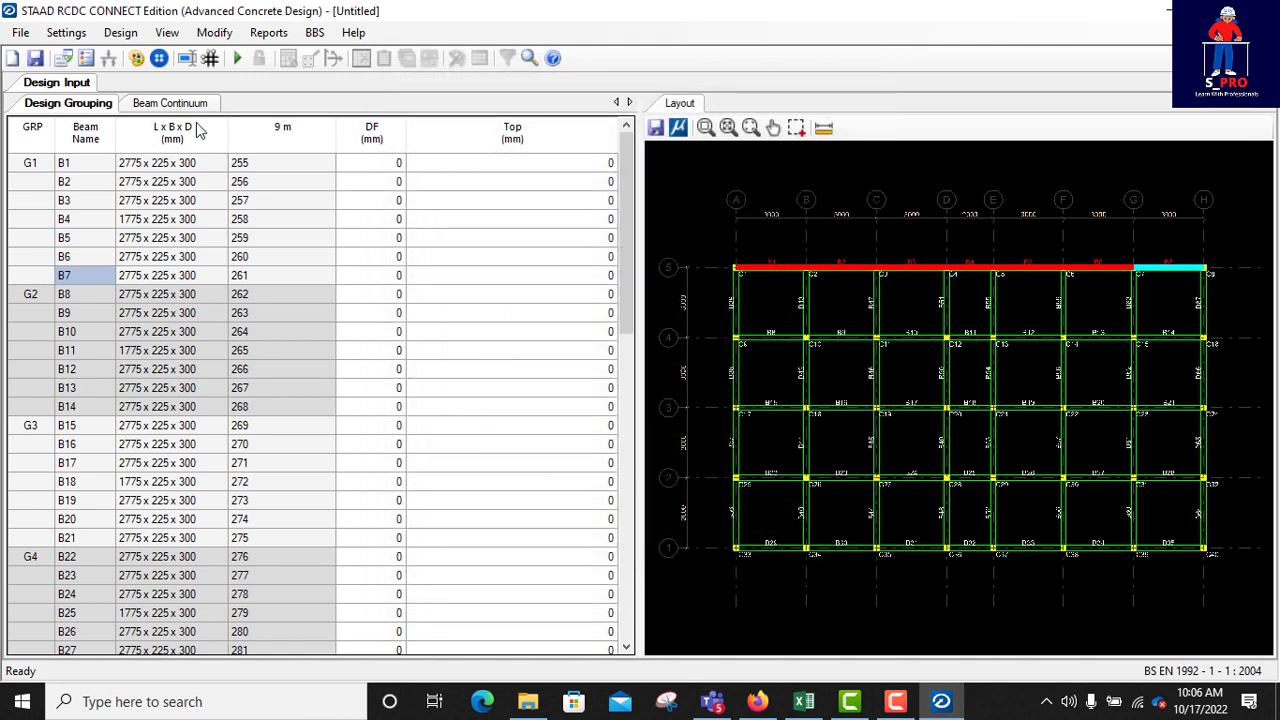
click(66, 32)
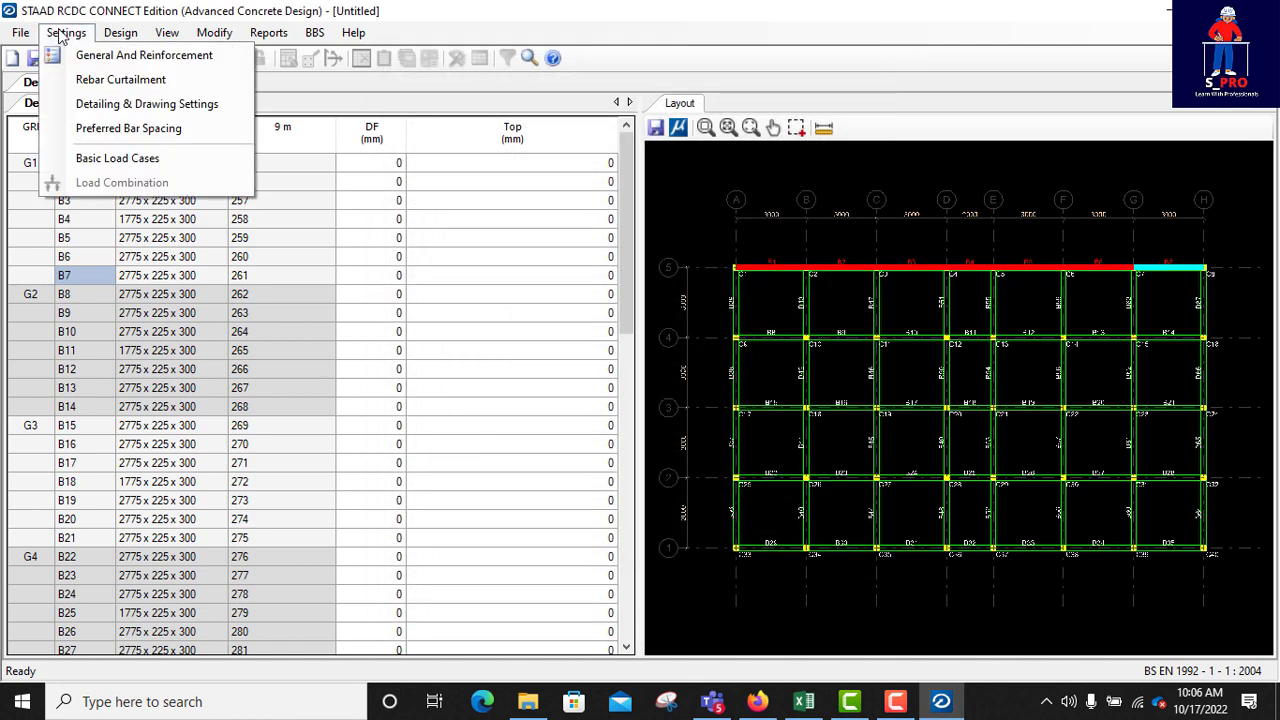
mouse_move(128, 128)
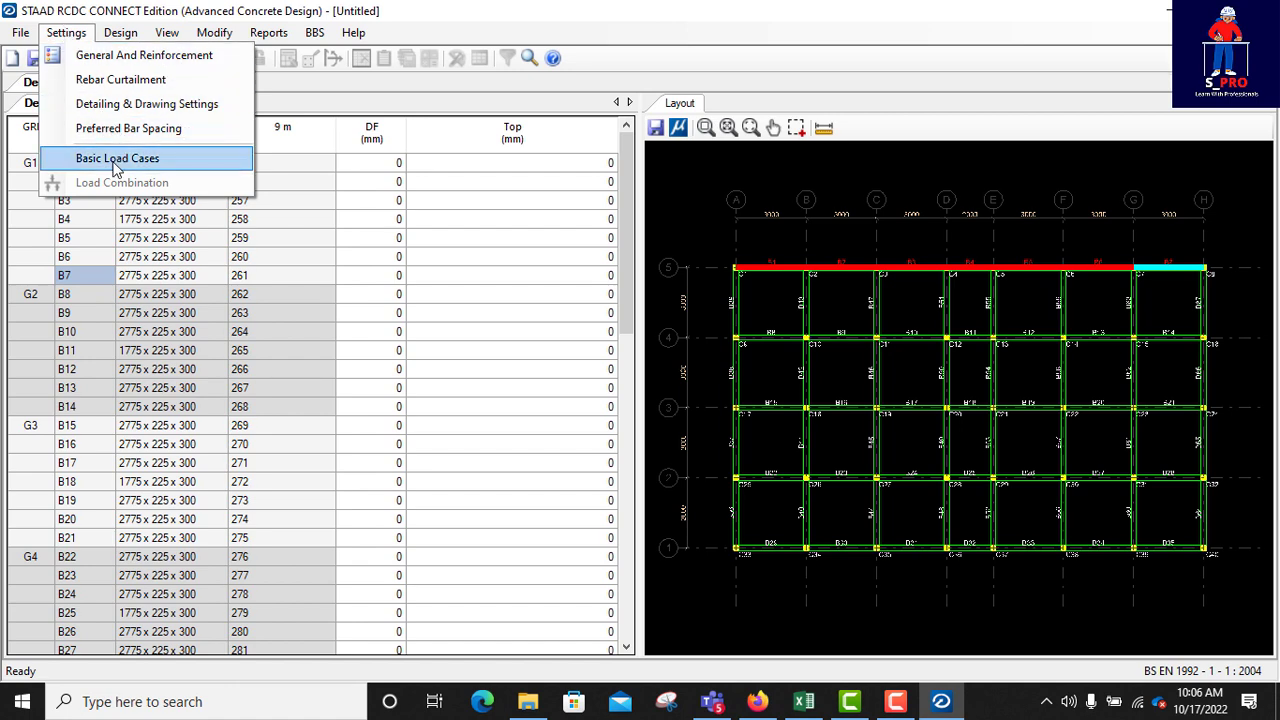
- Open the Basic Load Cases dialog listing the nine analysis load cases
click(117, 158)
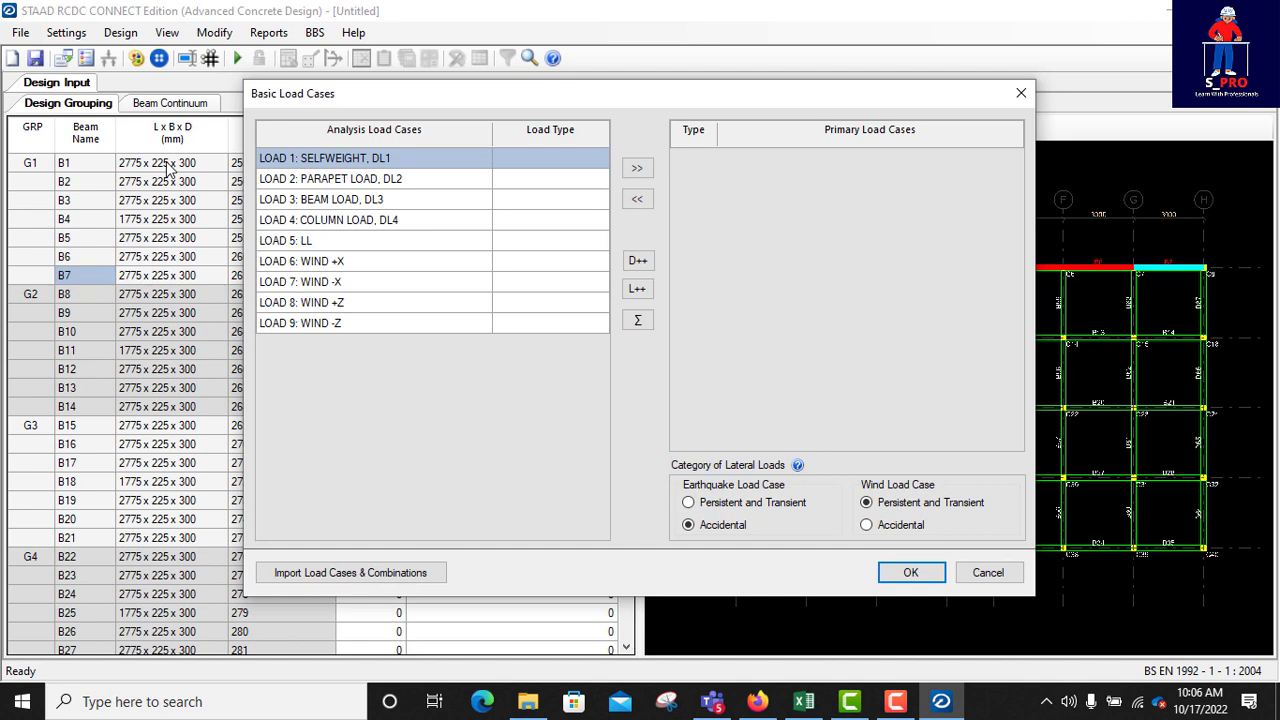
mouse_move(340, 190)
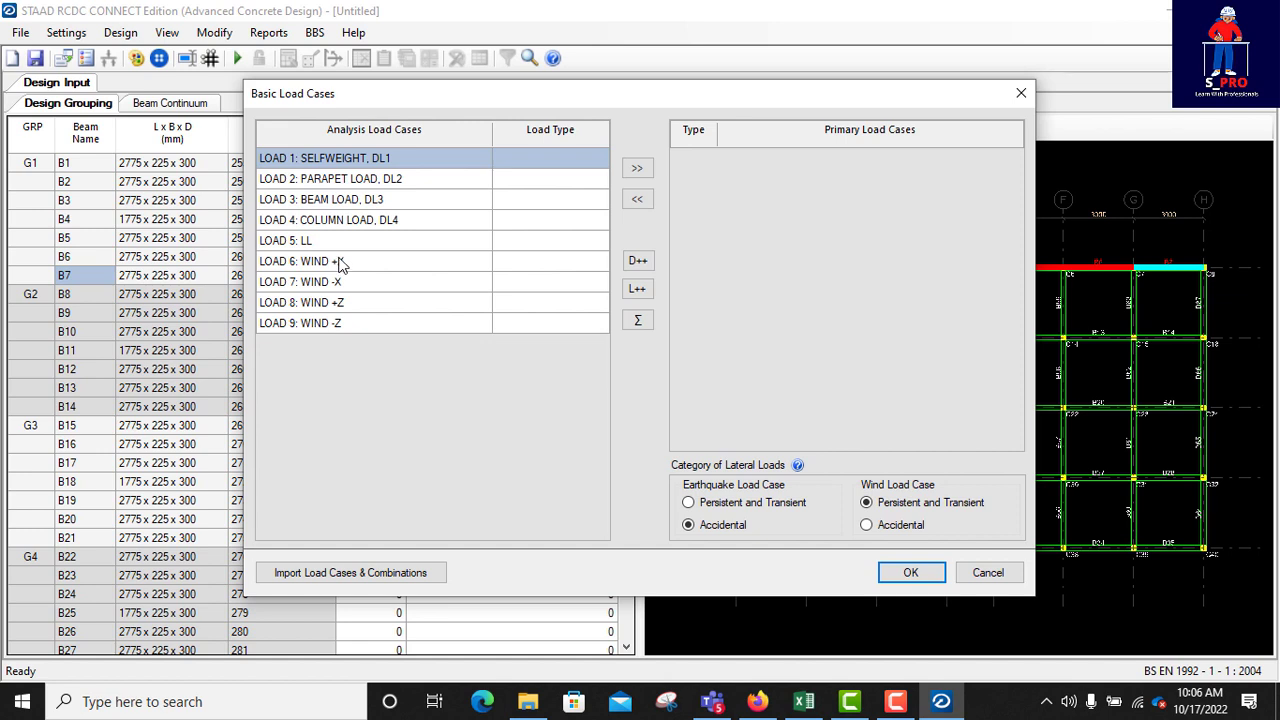
mouse_move(430, 260)
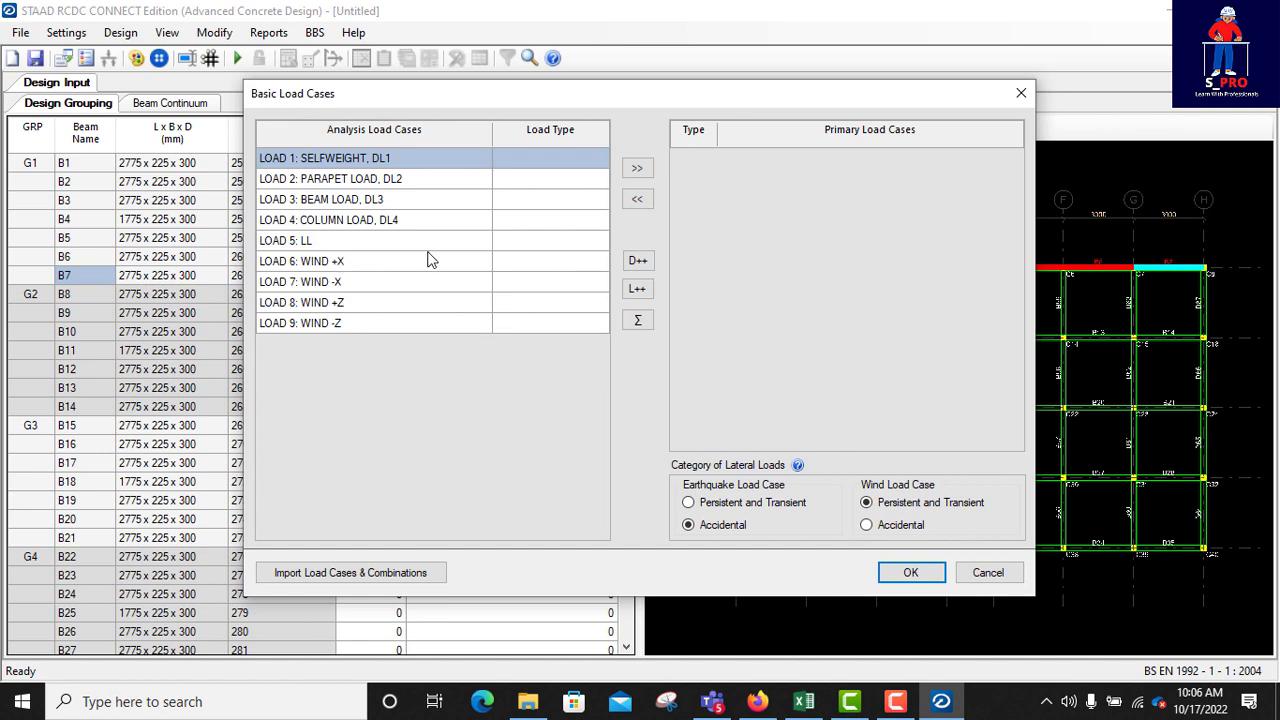
mouse_move(598, 171)
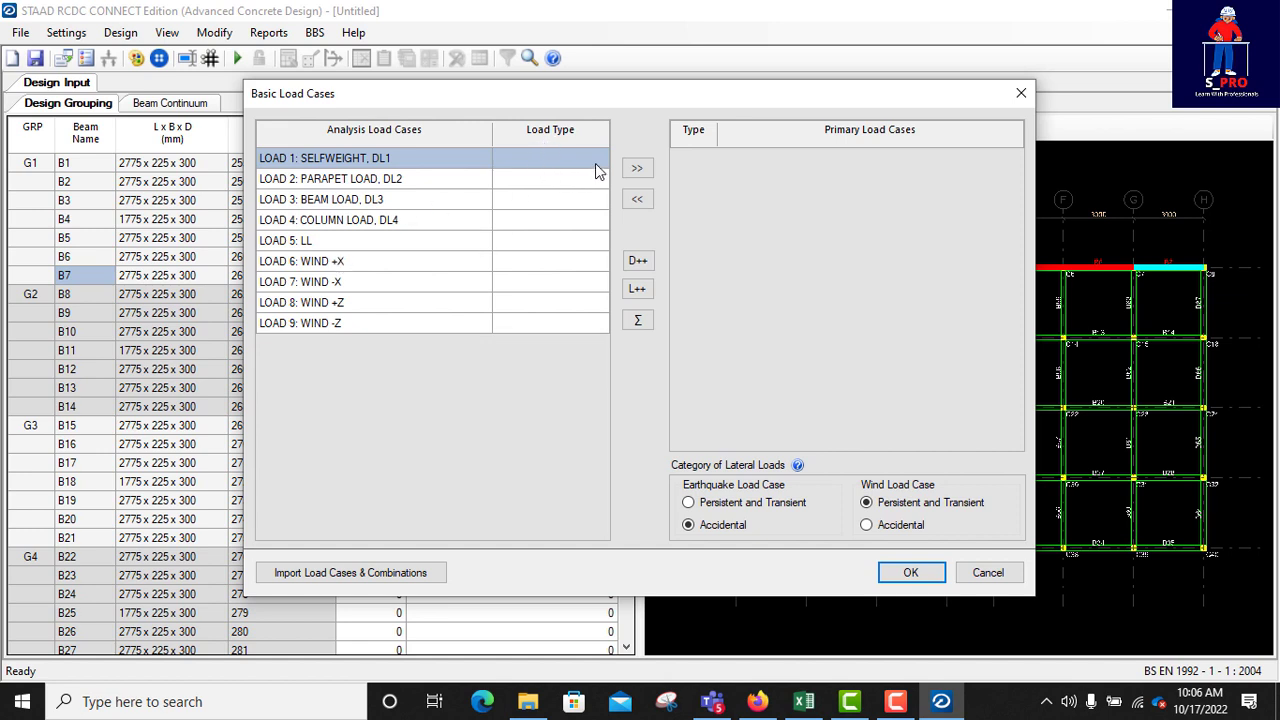
- Assign load types to LOAD 1–4, including Dead Load and Live Load
click(599, 158)
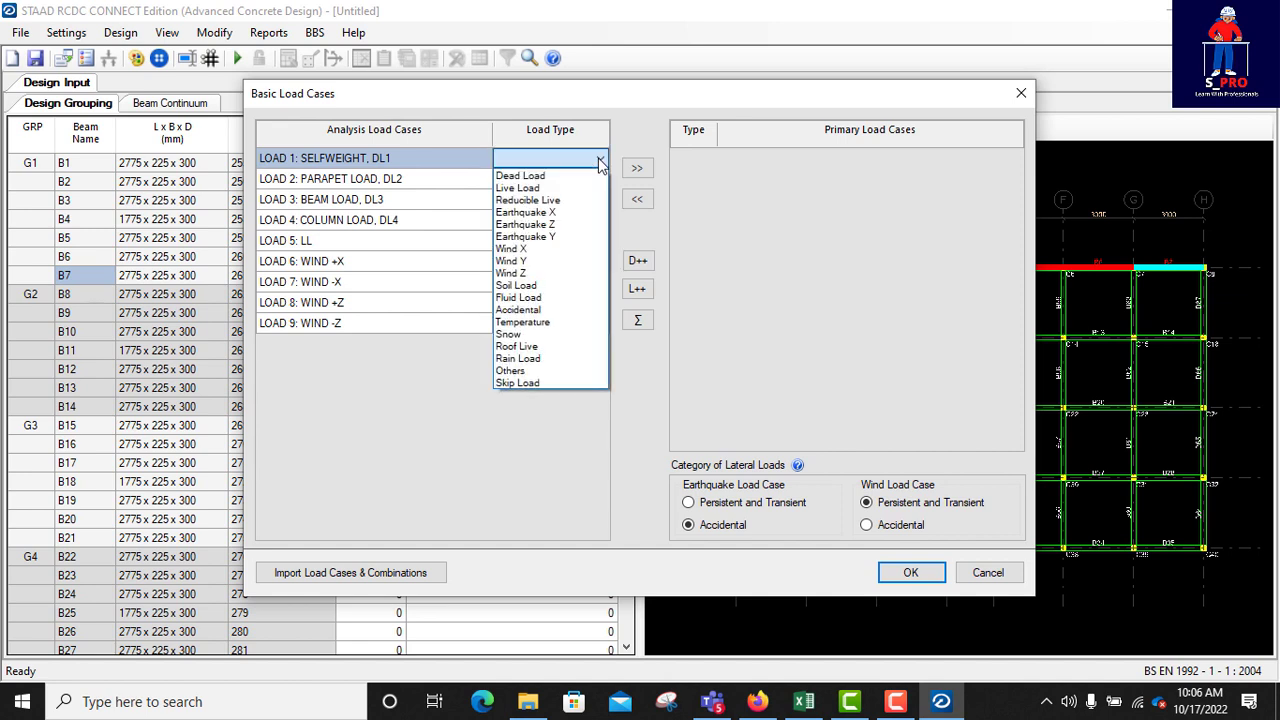
click(520, 176)
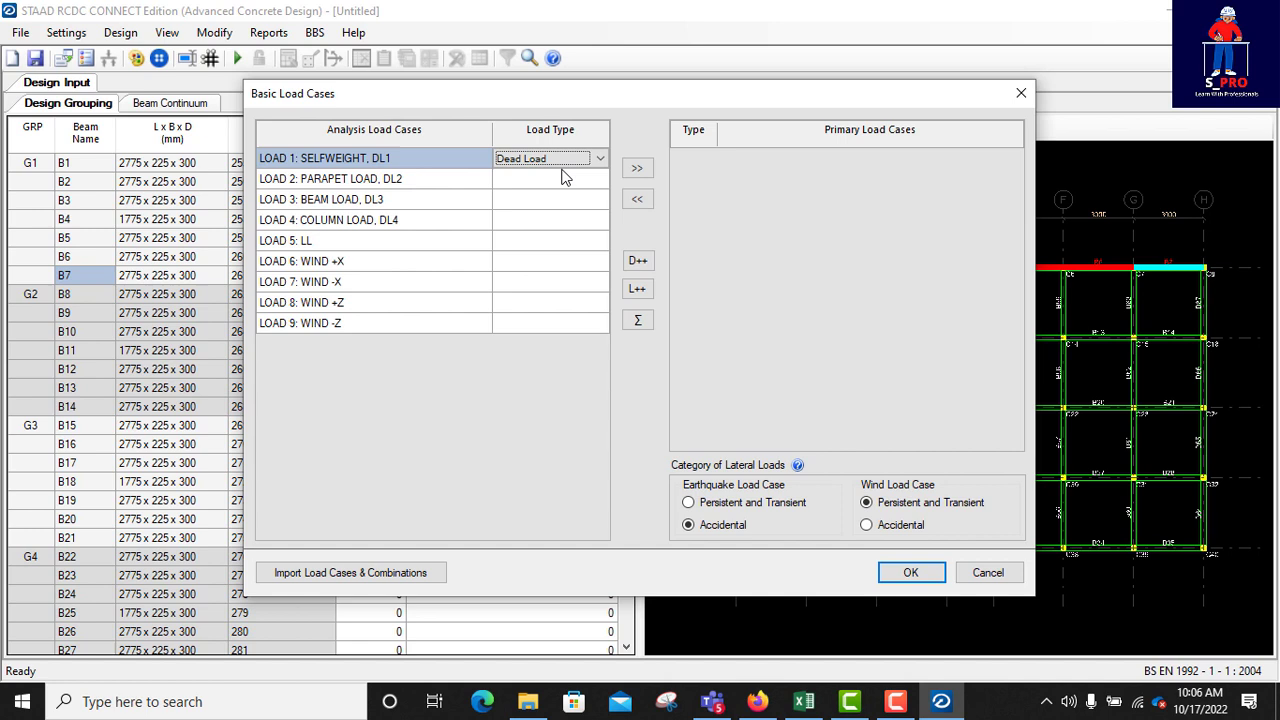
click(599, 178)
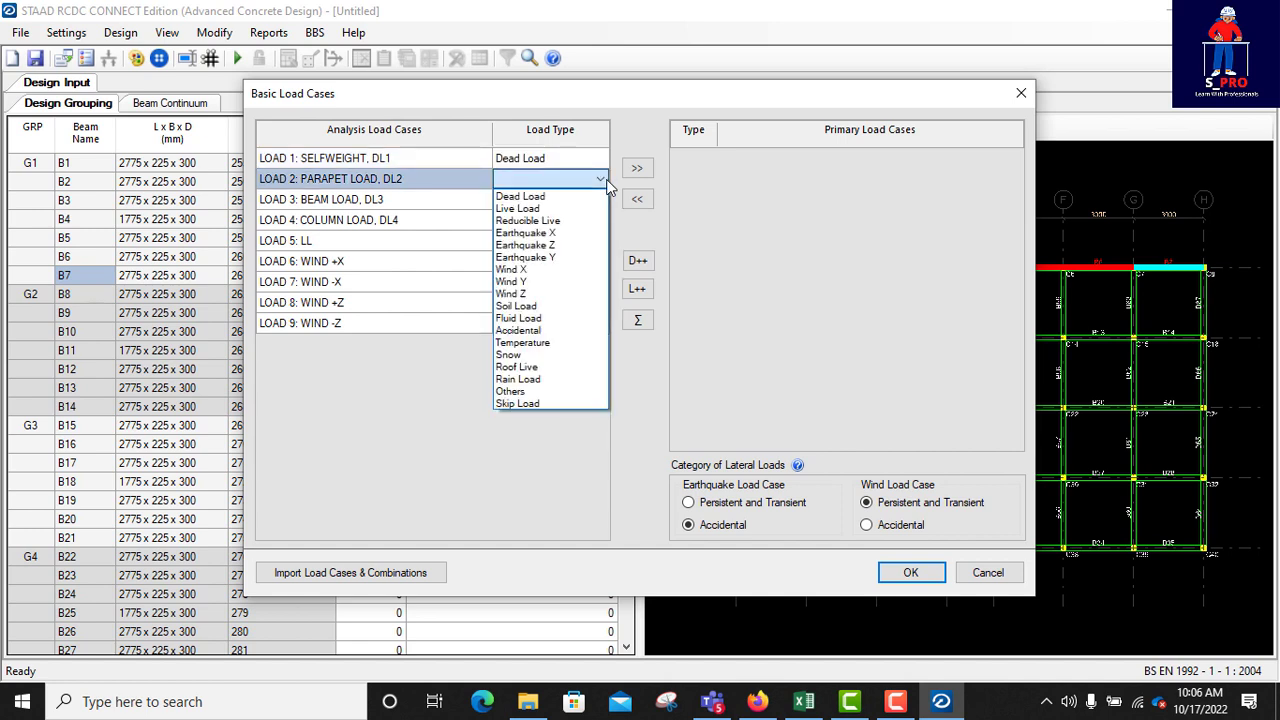
click(517, 208)
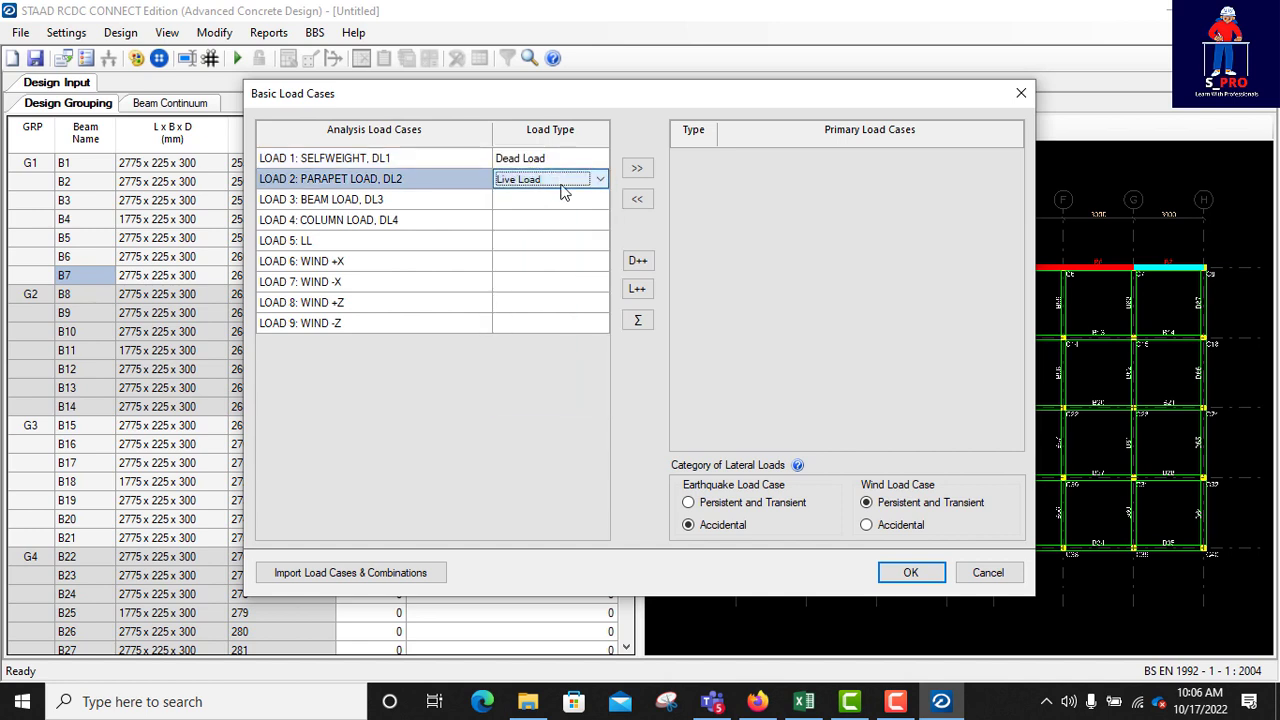
click(600, 199)
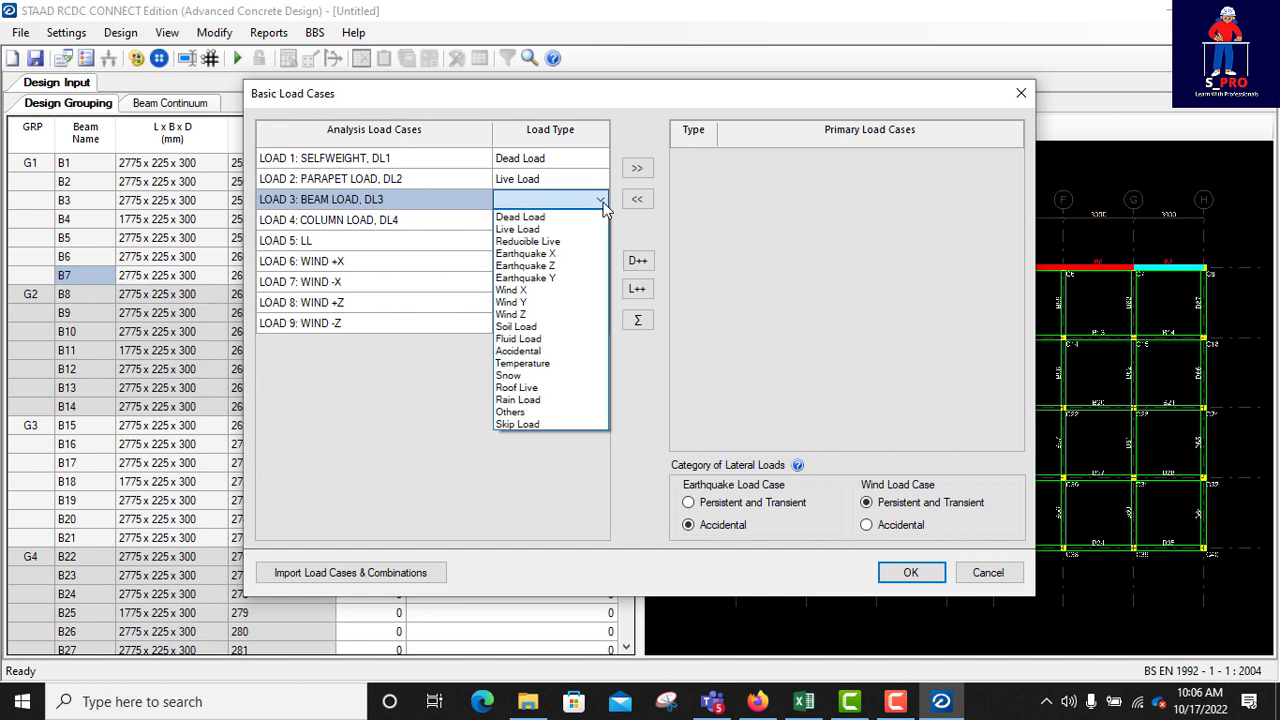
mouse_move(537, 217)
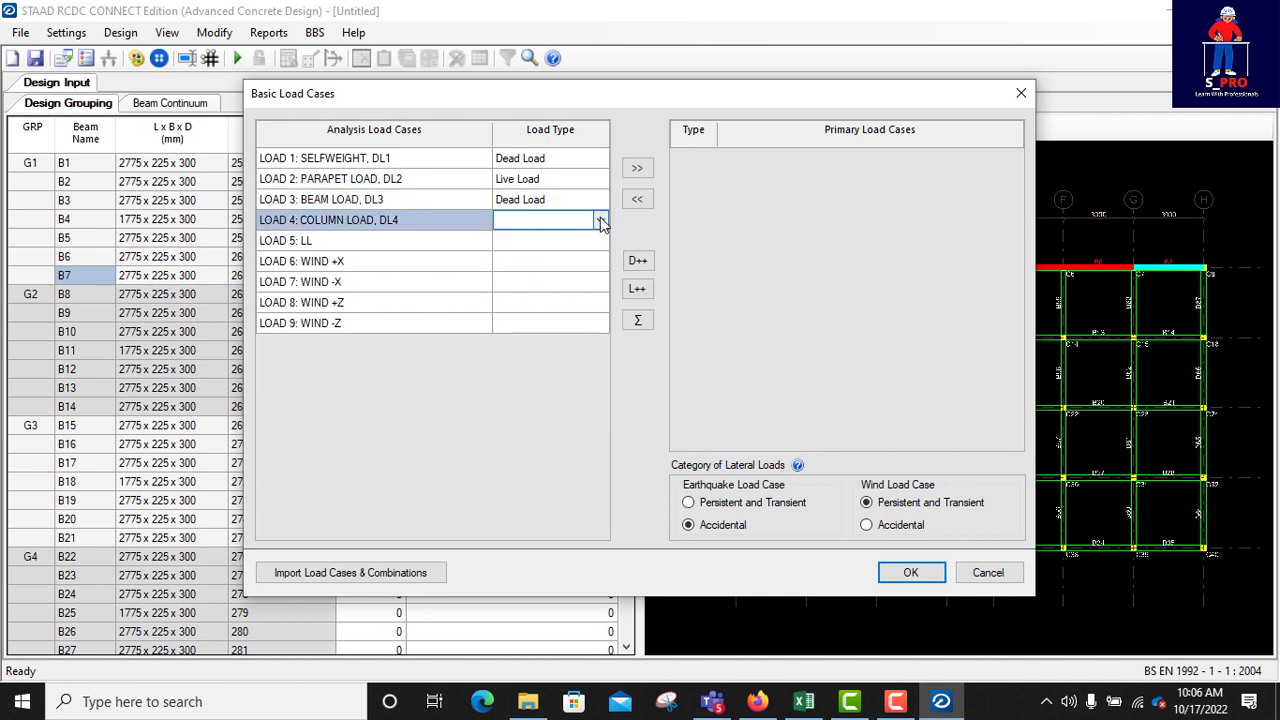
click(600, 220)
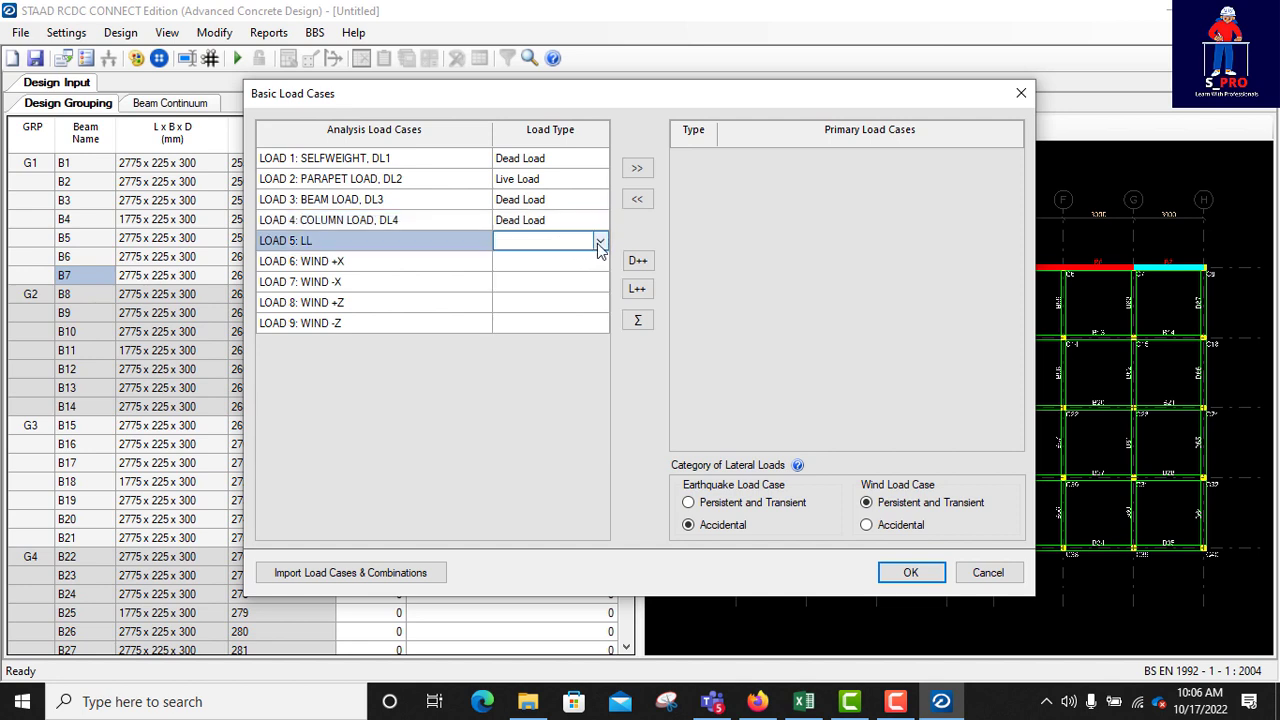
- Set LOAD 5, 7 and 9 as Live, Wind X and Wind Z, and make all nine cases primary
click(599, 240)
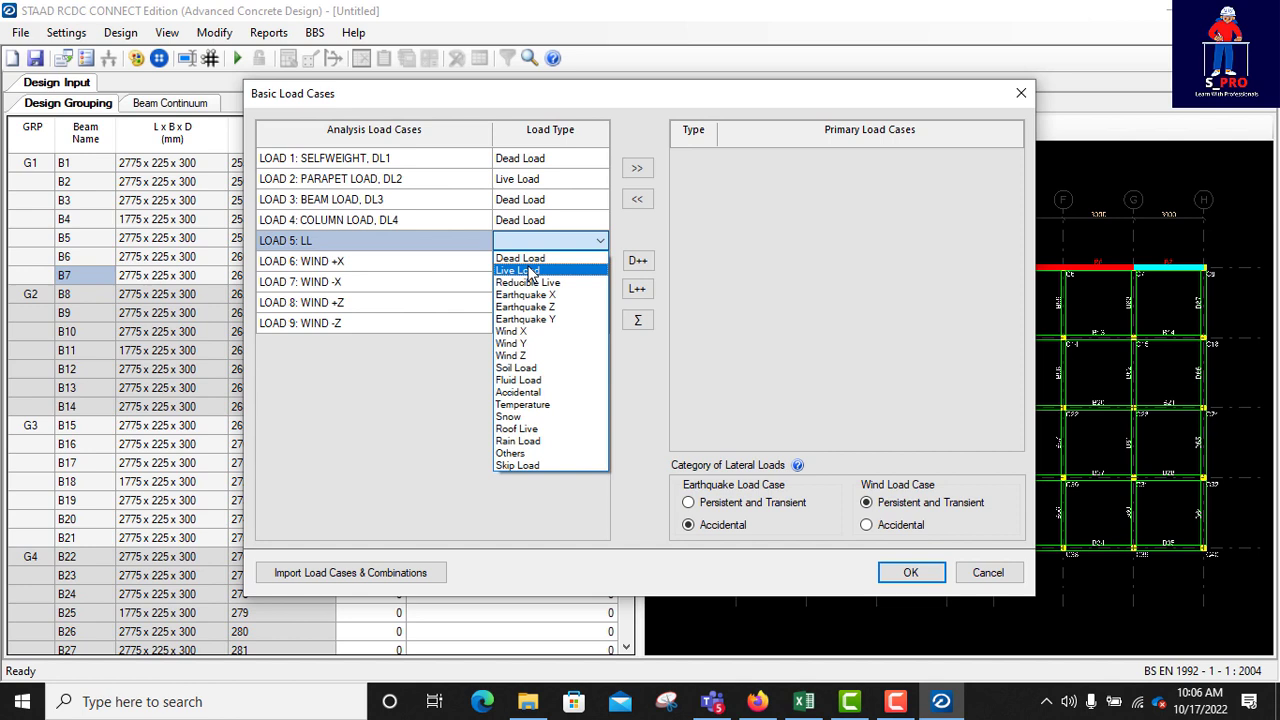
click(516, 270)
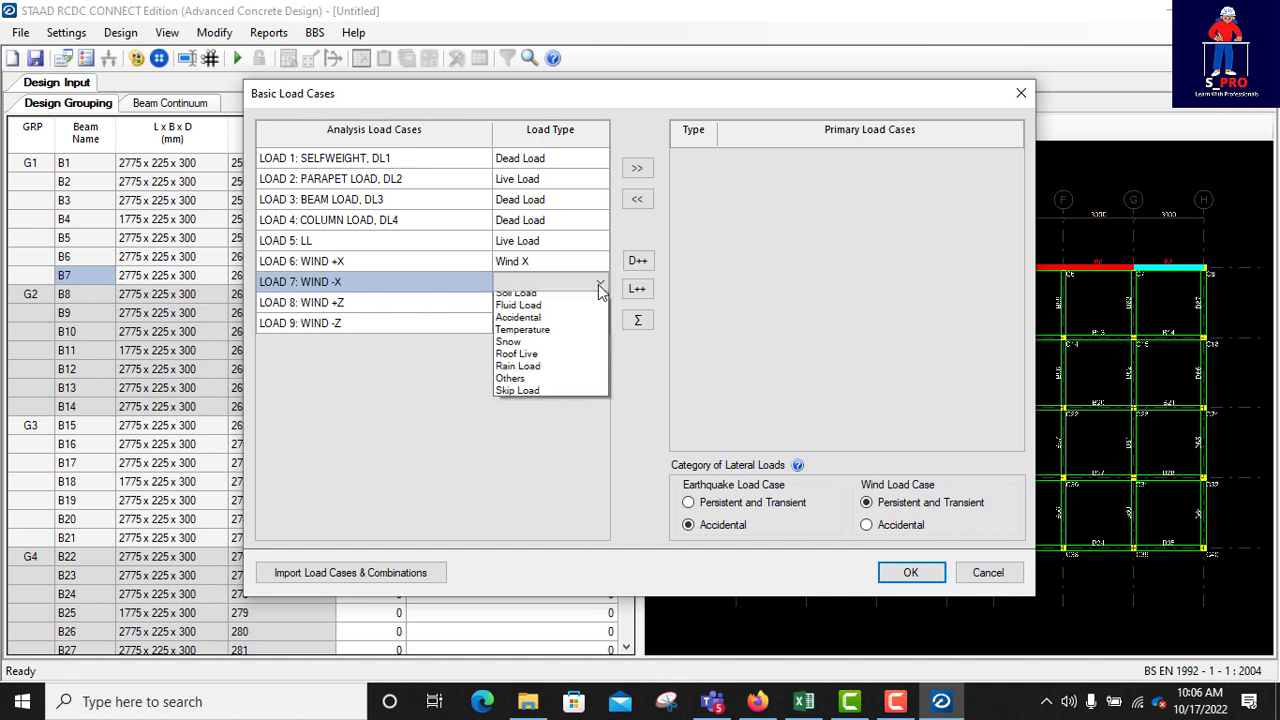
click(599, 281)
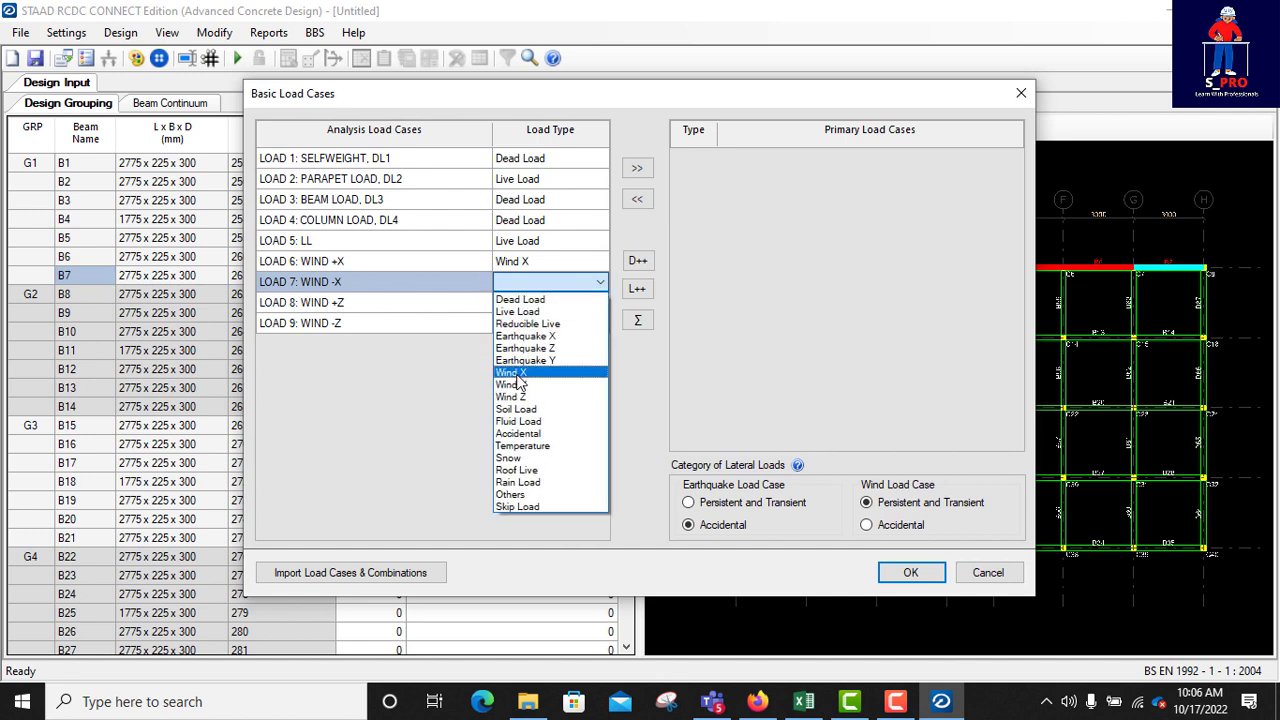
click(511, 372)
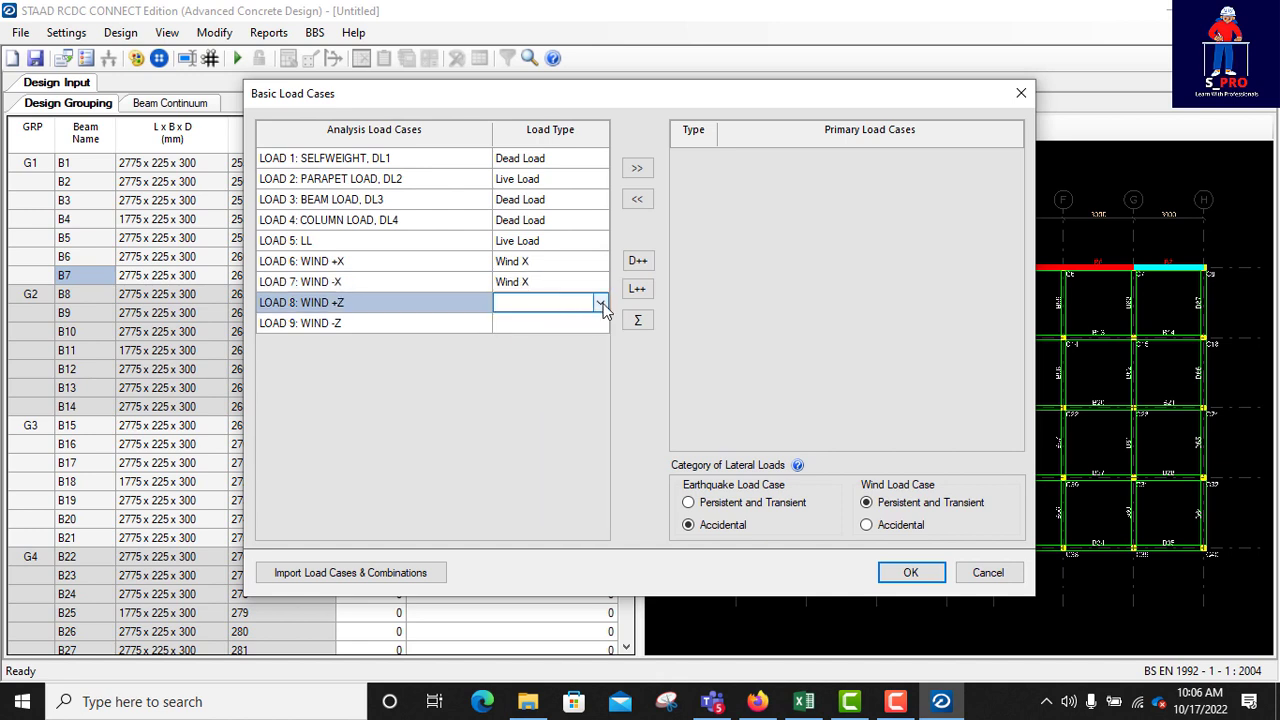
click(601, 302)
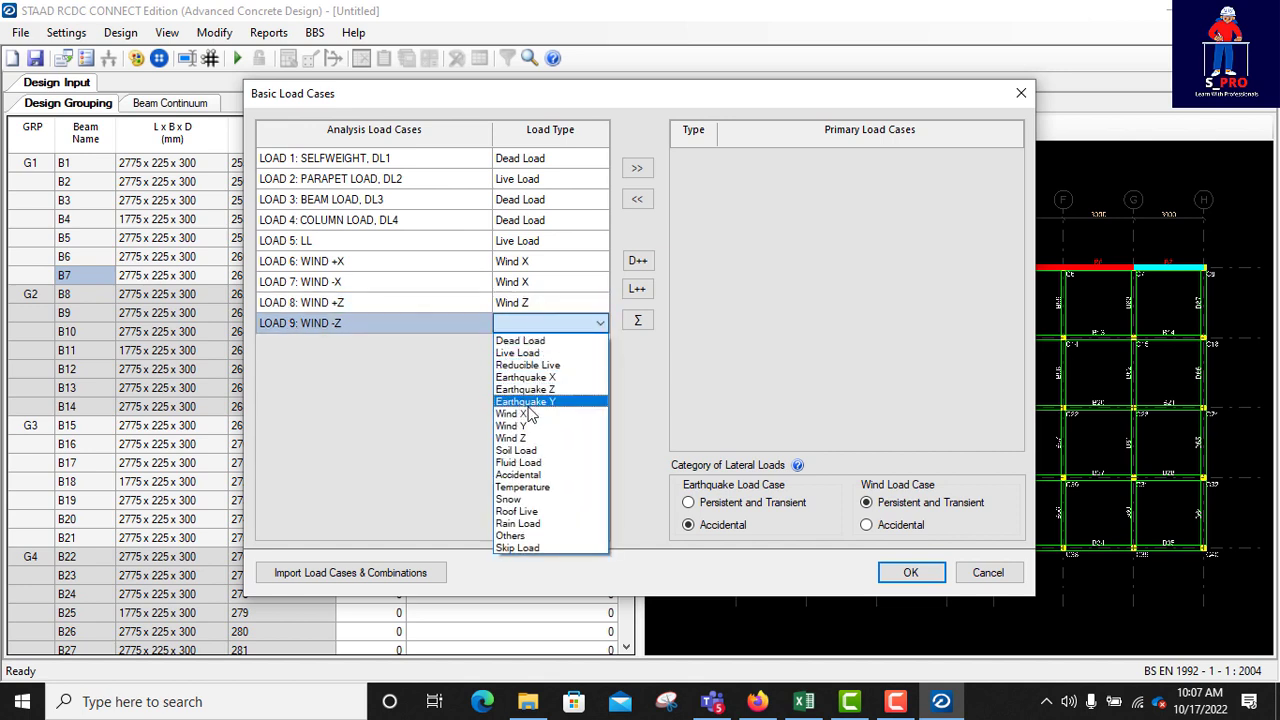
click(510, 438)
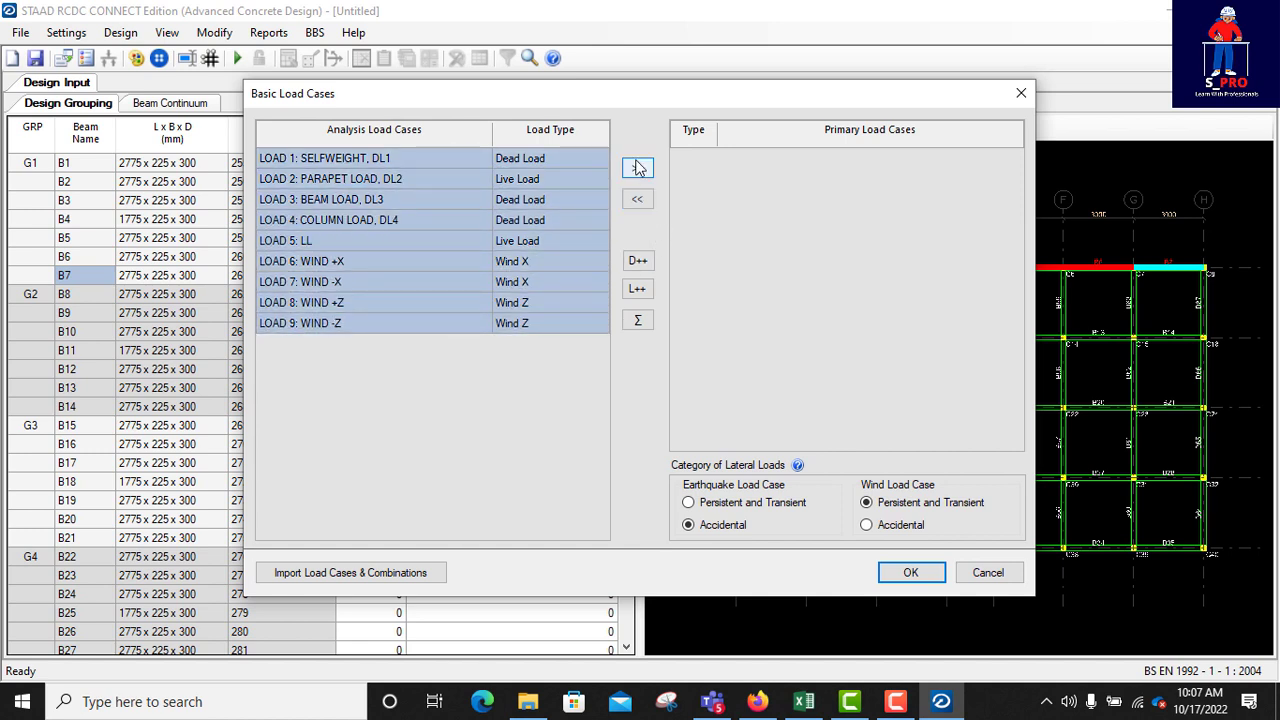
click(637, 167)
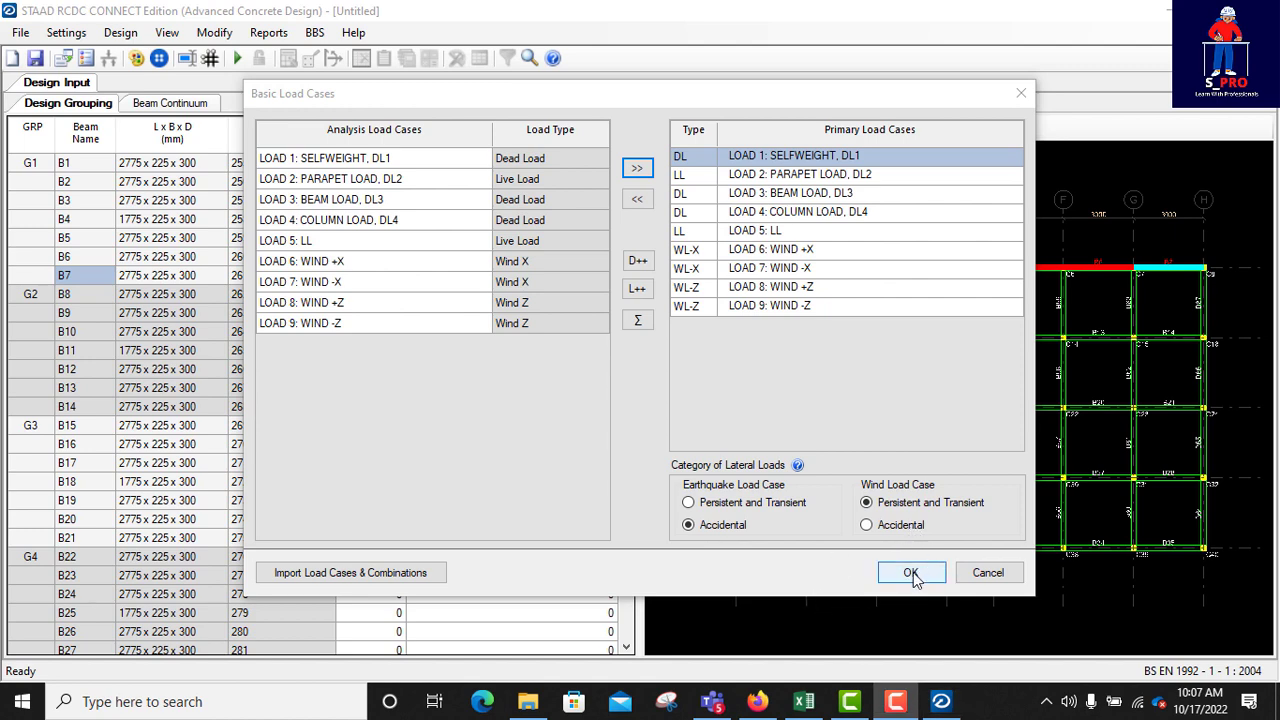
click(910, 572)
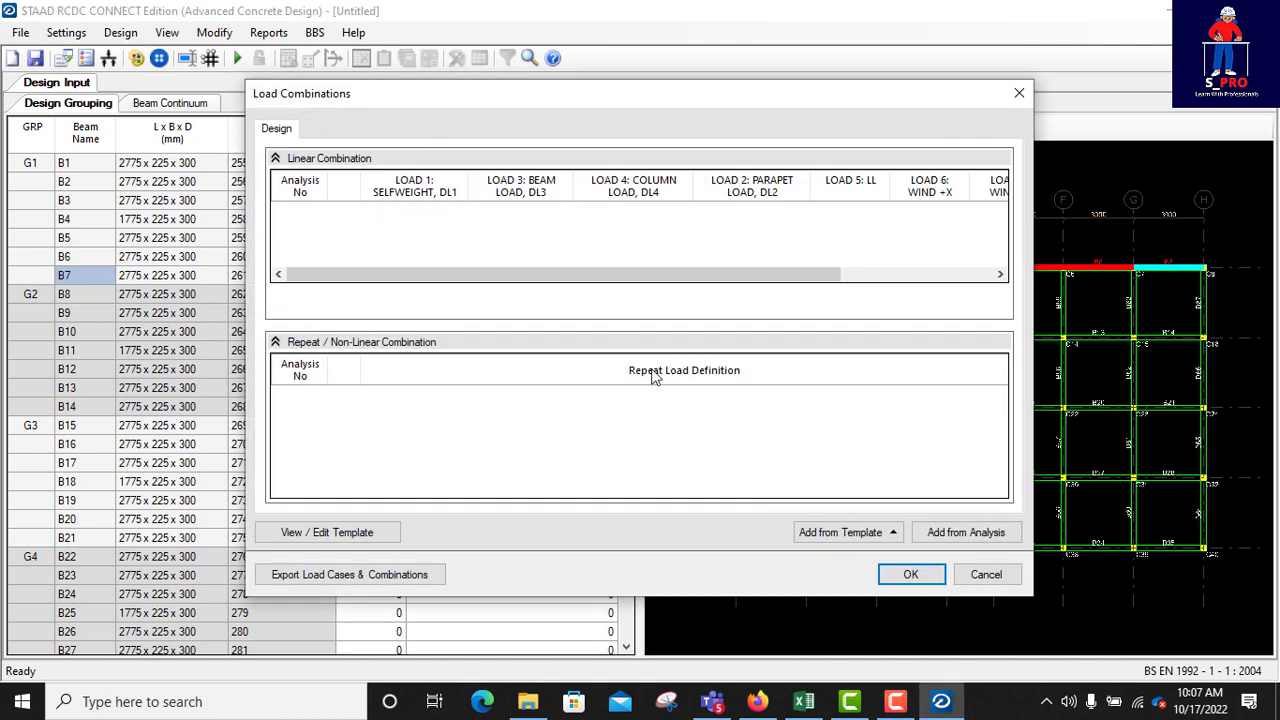
mouse_move(698, 402)
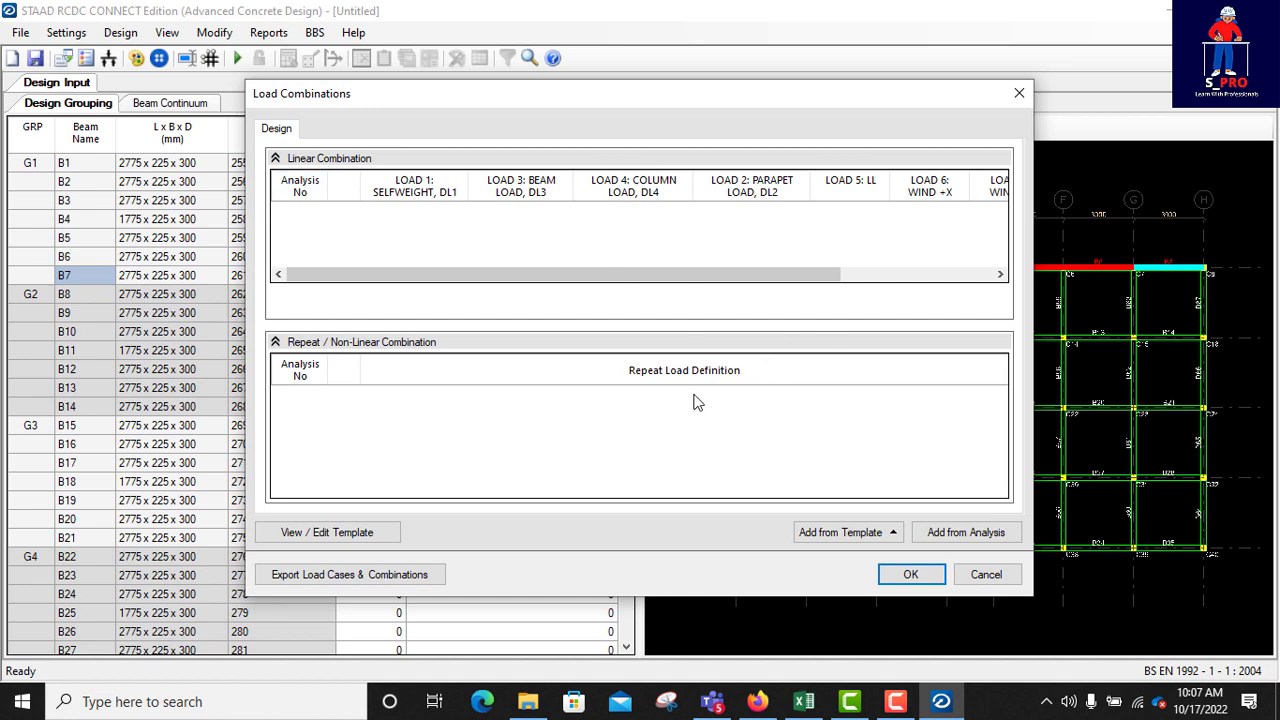
mouse_move(753, 422)
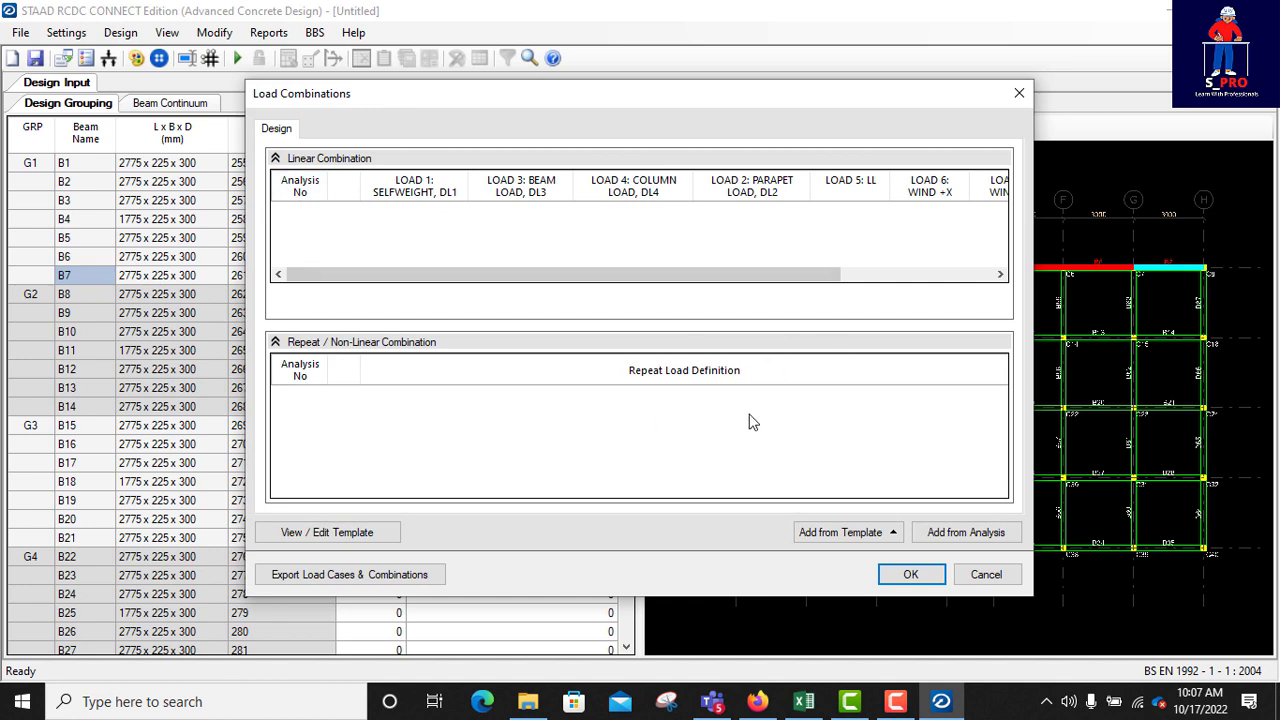
mouse_move(888, 523)
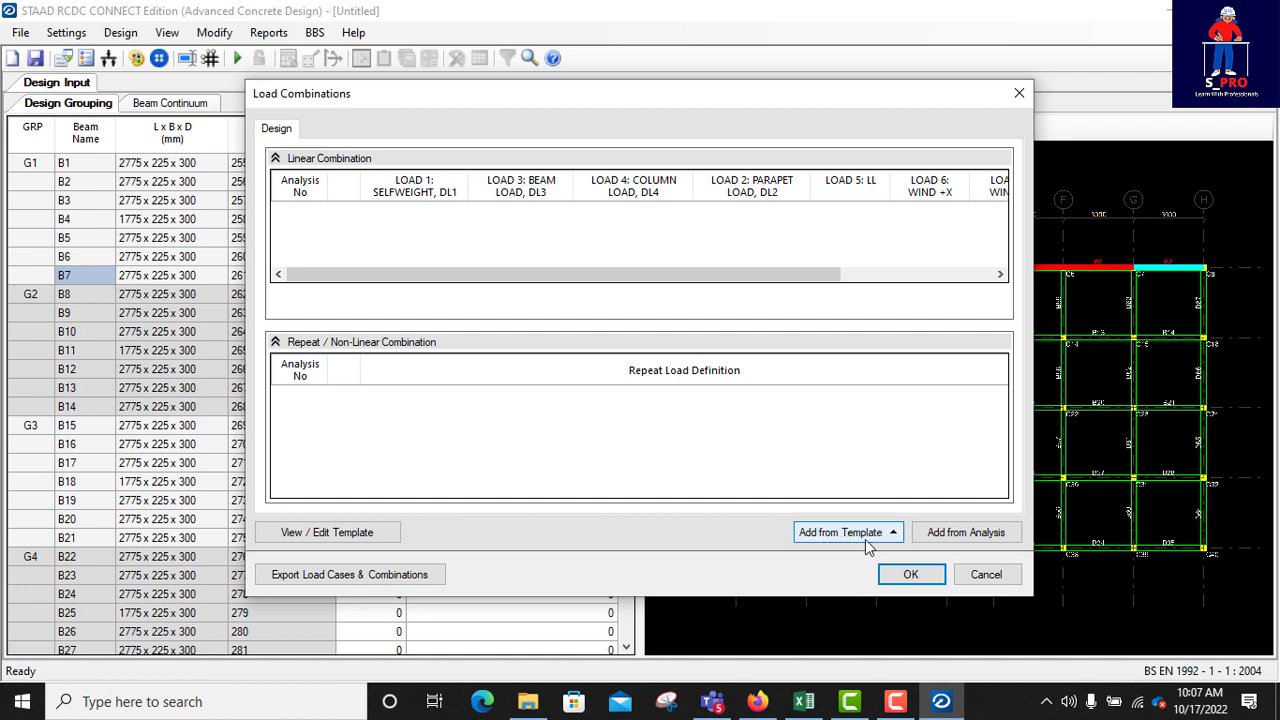
mouse_move(965, 531)
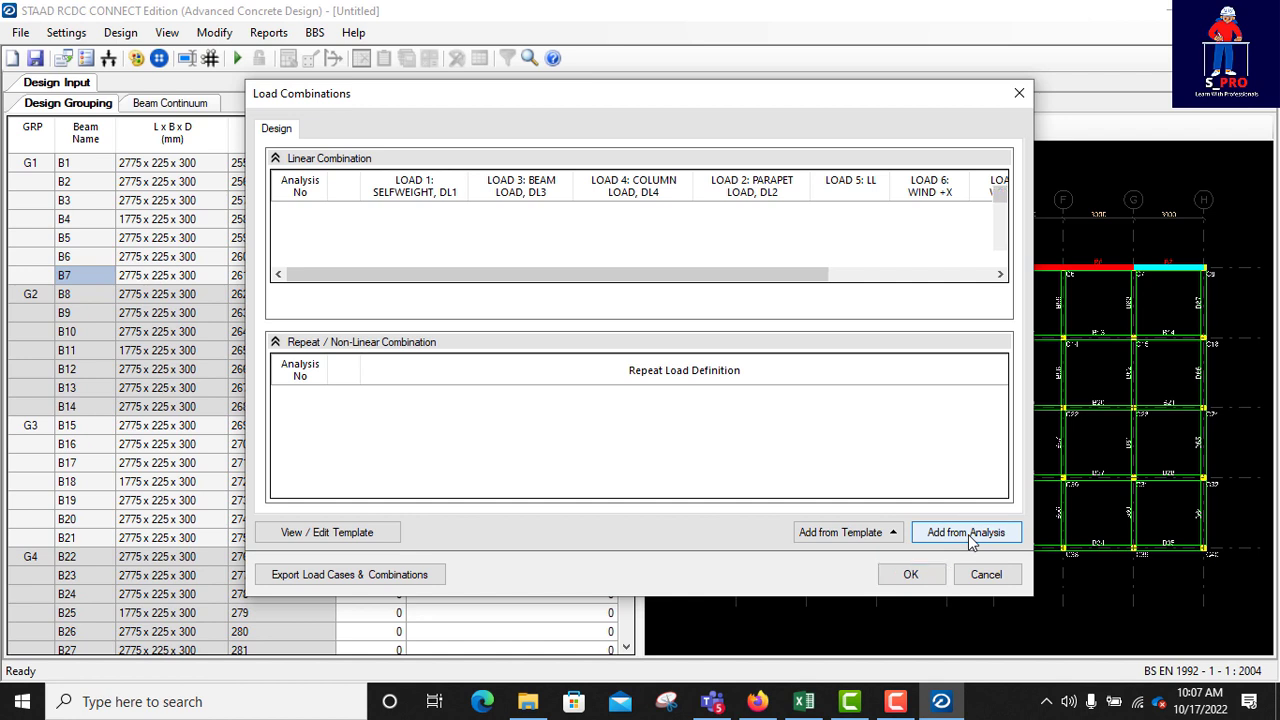
- Import the analysis load combinations and review the imported list
click(965, 532)
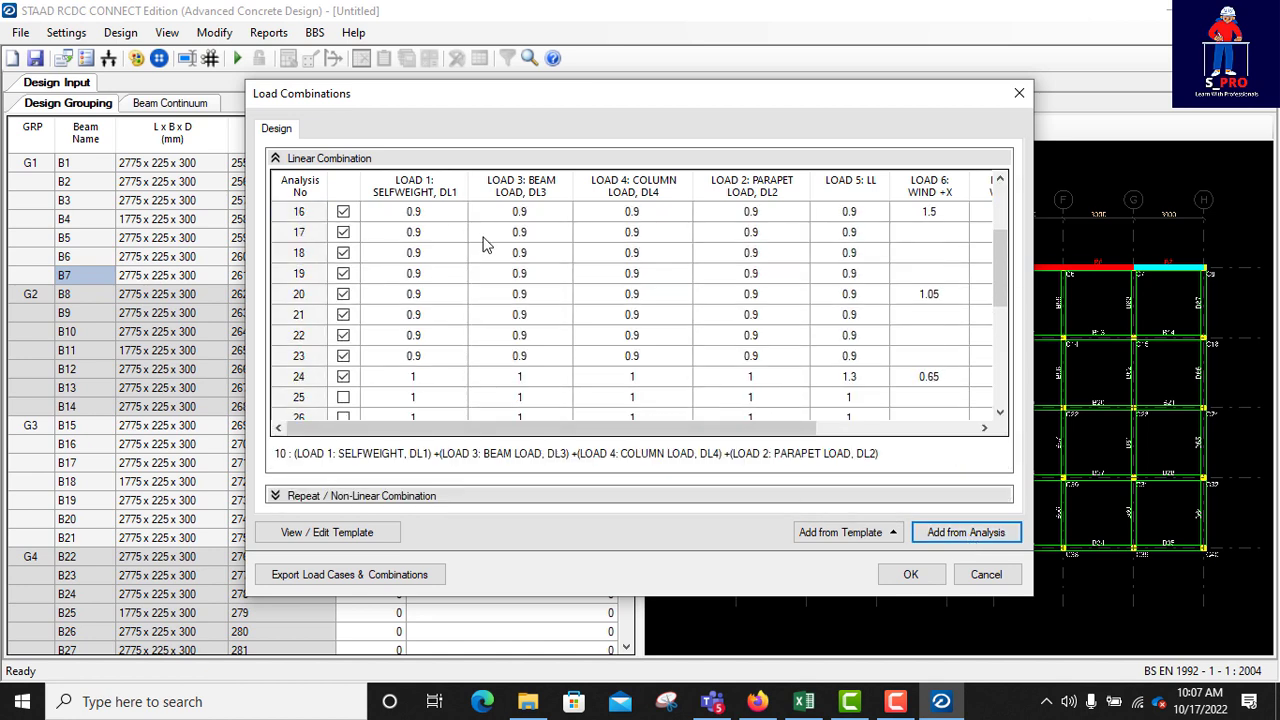
scroll(down, 3)
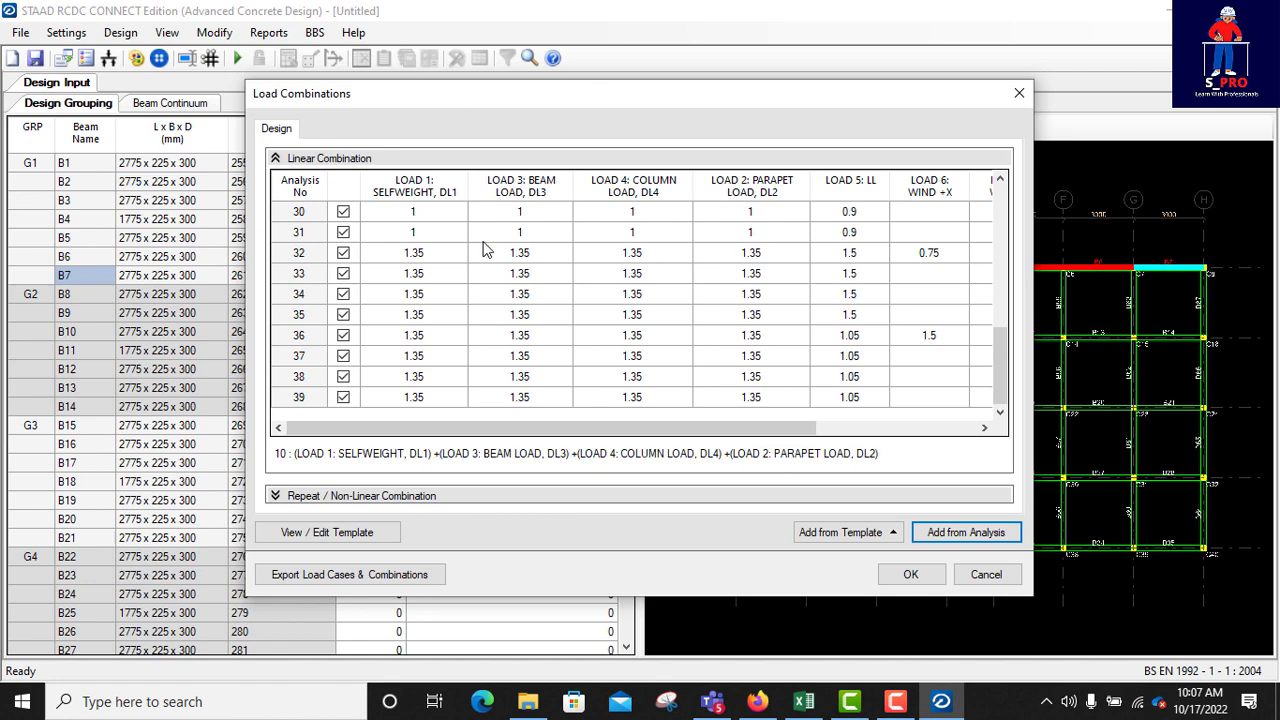
scroll(up, 3)
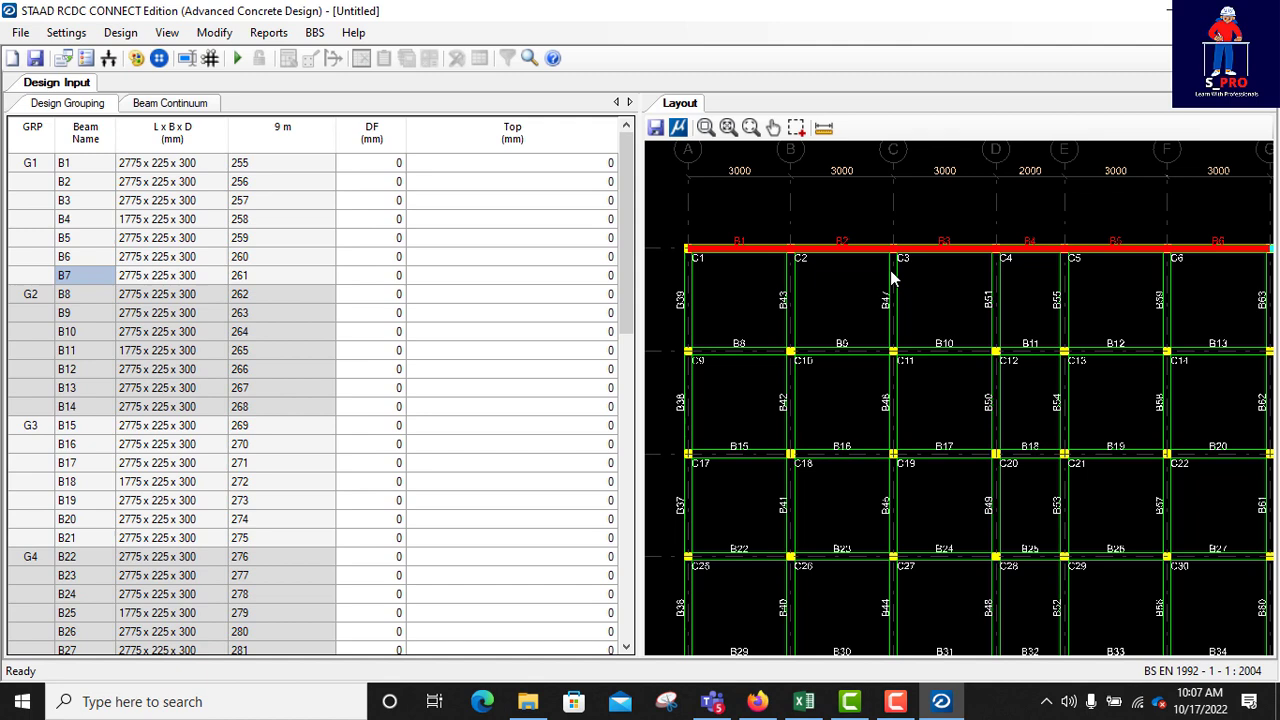
- Apply the BEAM prefix to all beam marks via Edit Beam Description / Prefix
click(214, 32)
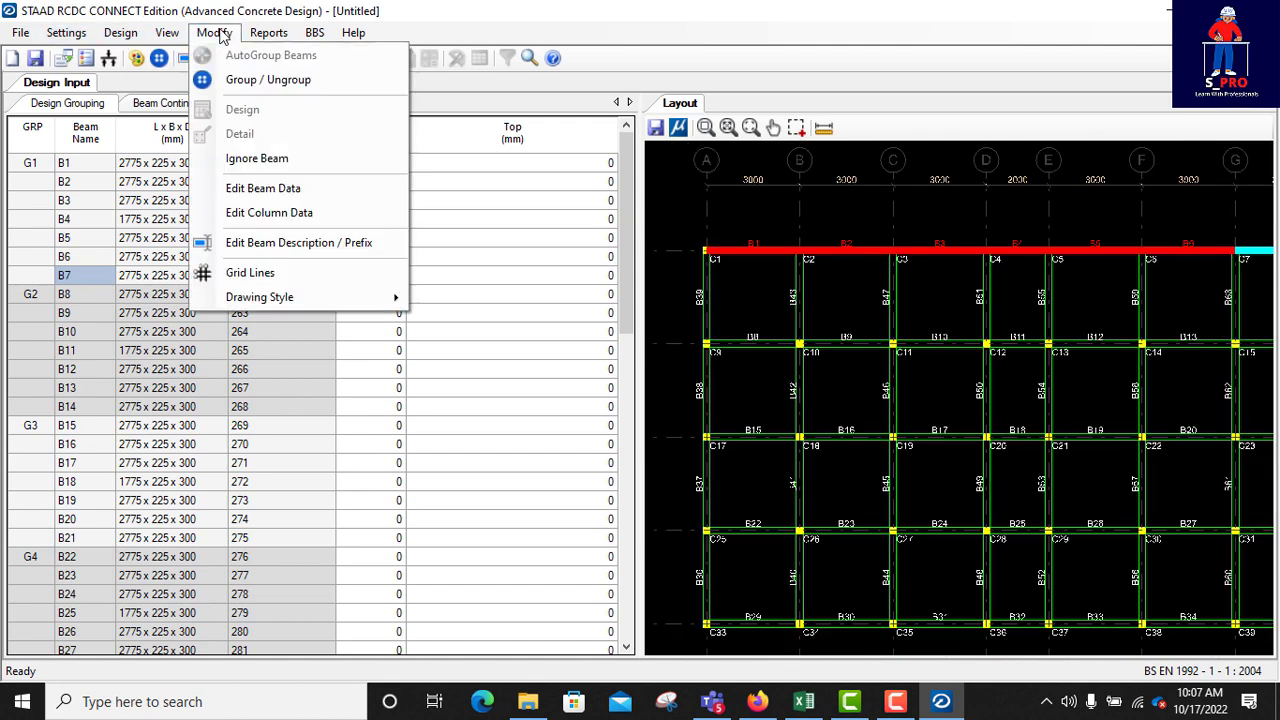
mouse_move(269, 212)
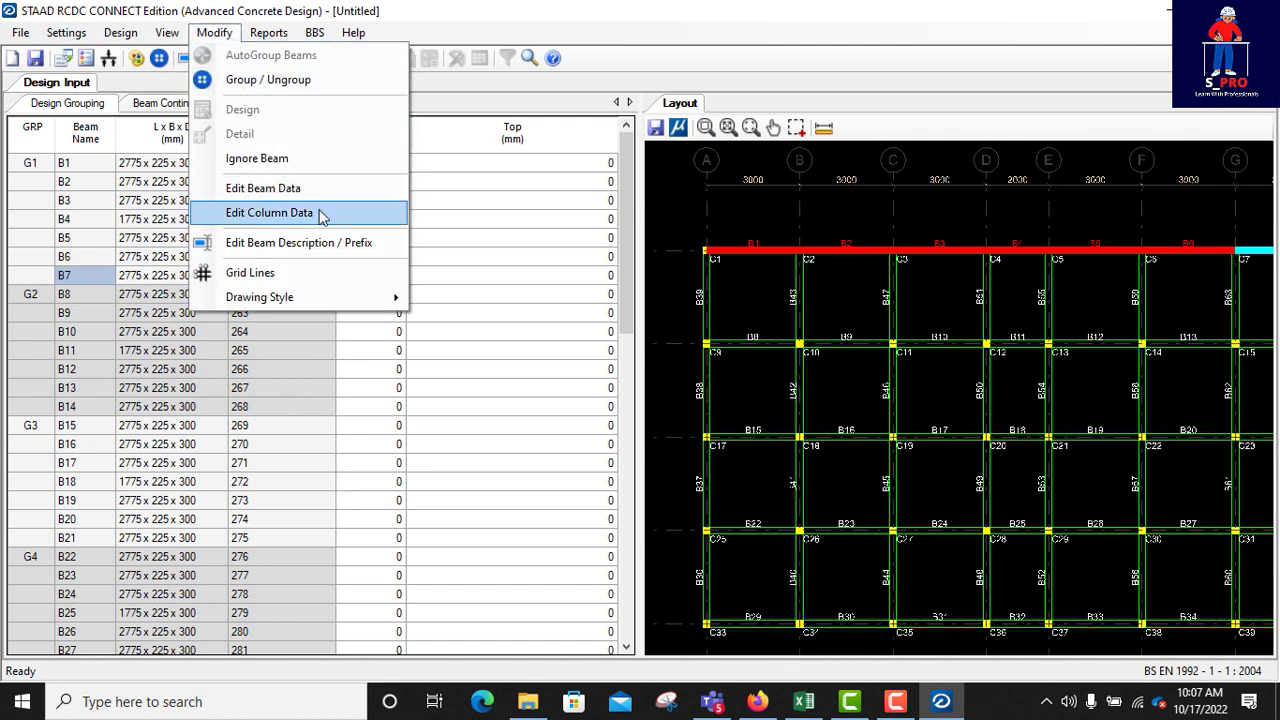
mouse_move(298, 242)
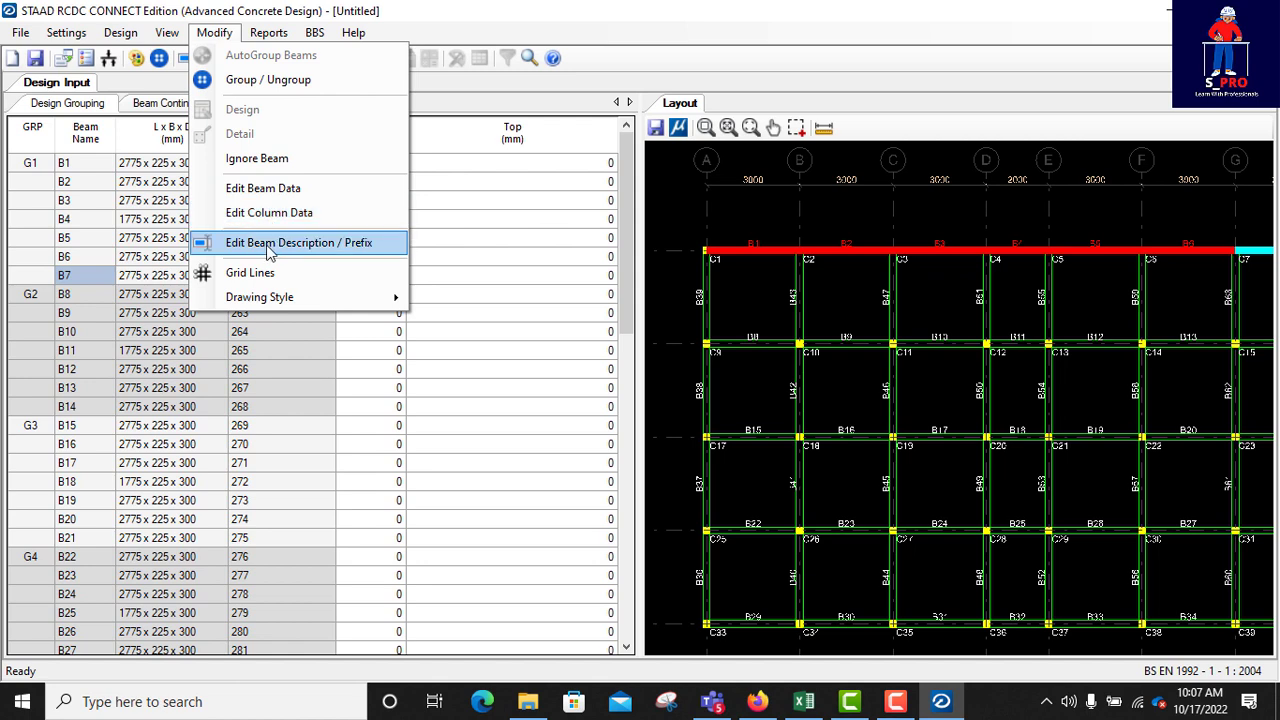
click(298, 242)
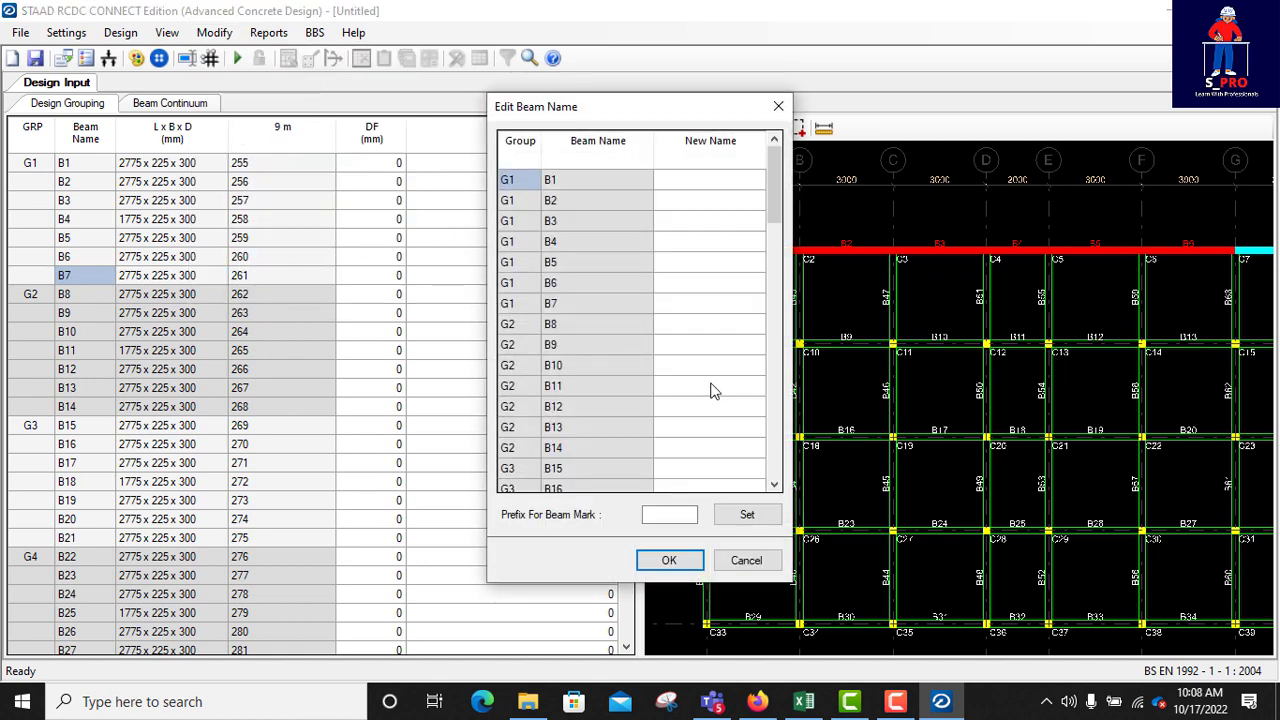
click(669, 514)
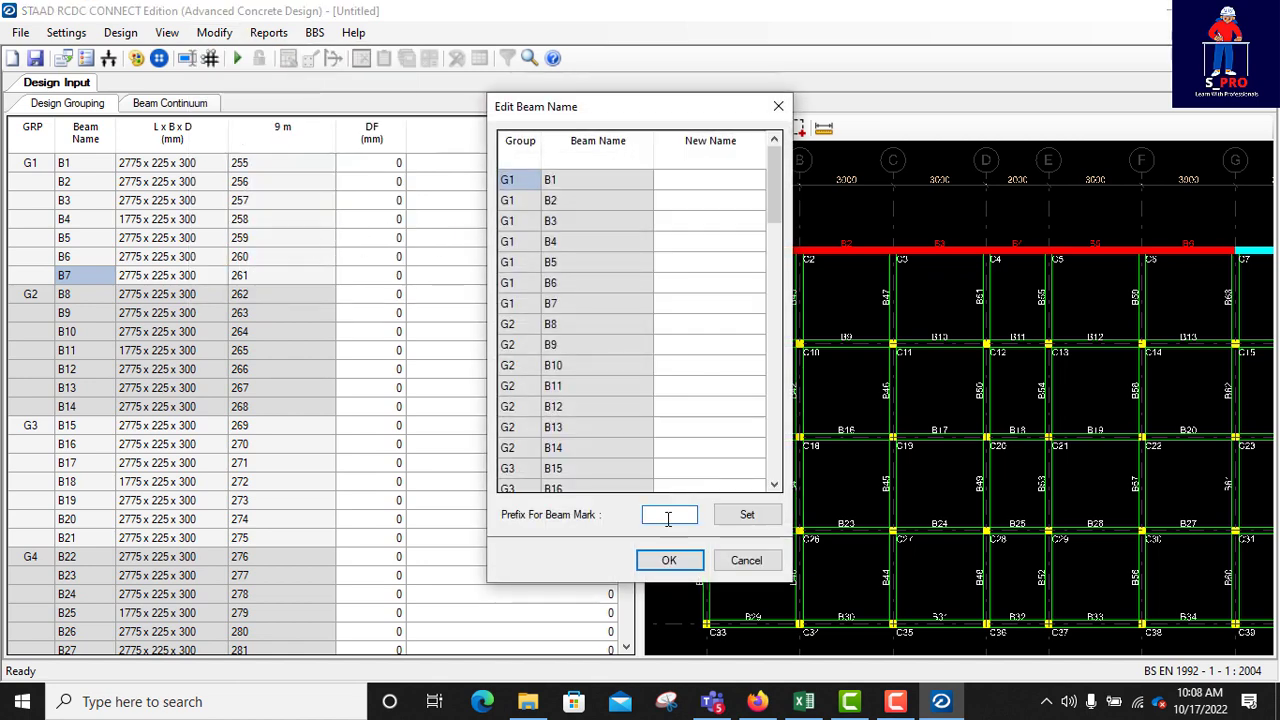
text(BEAM)
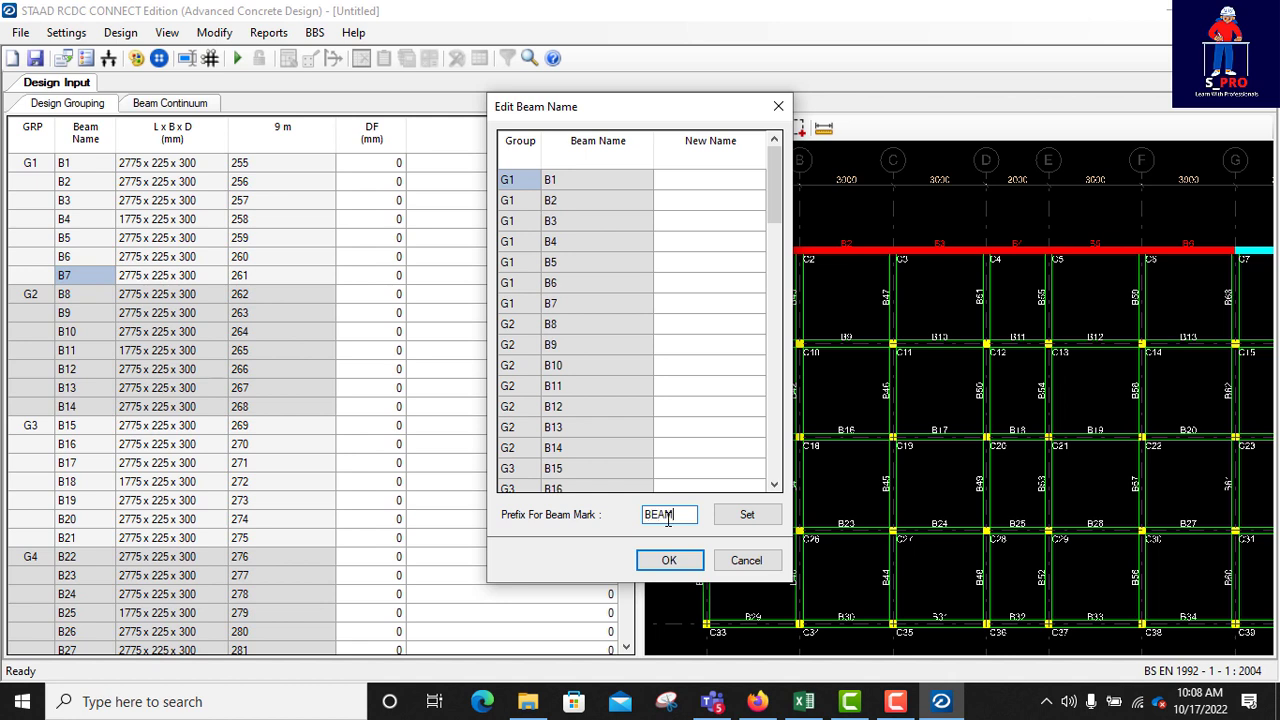
click(747, 514)
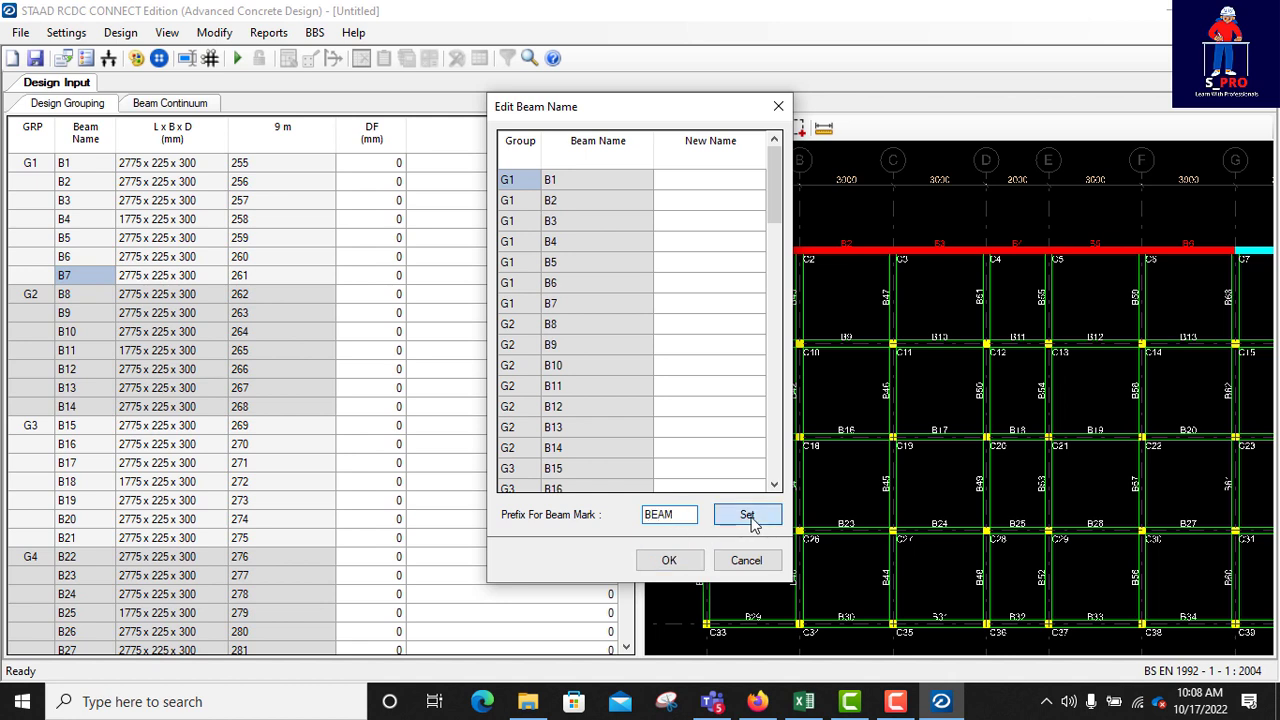
click(746, 514)
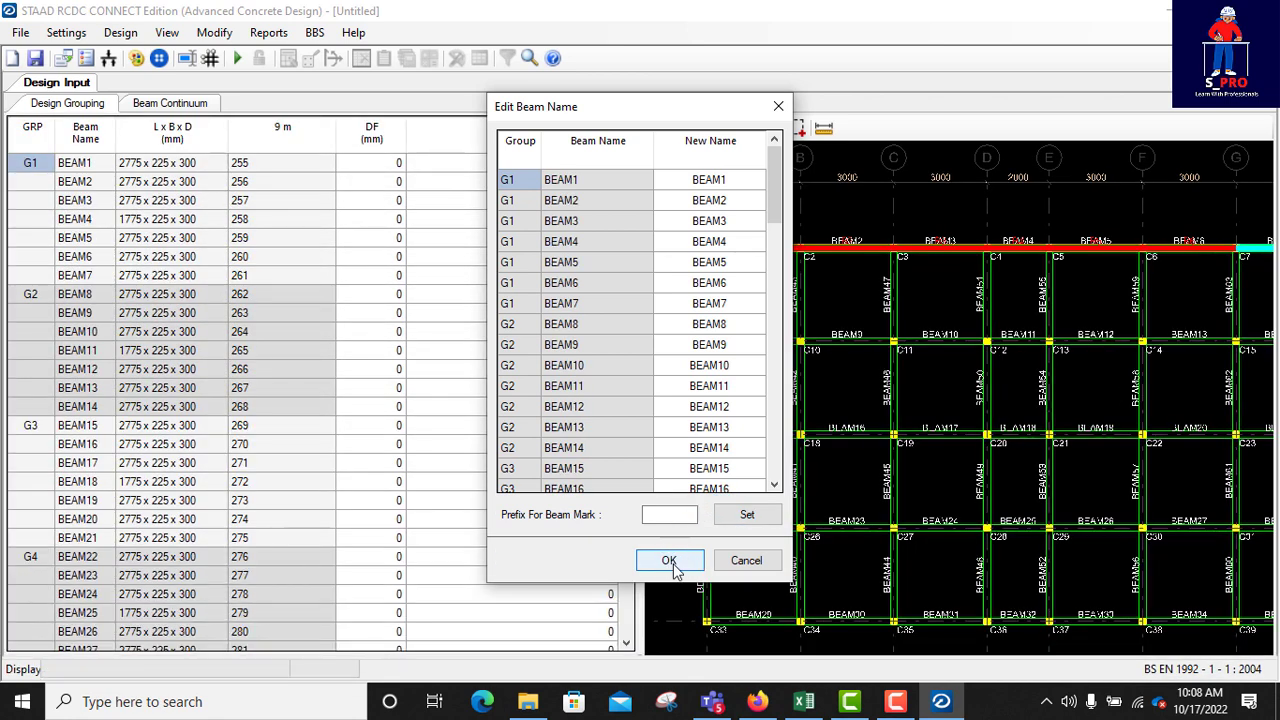
click(669, 560)
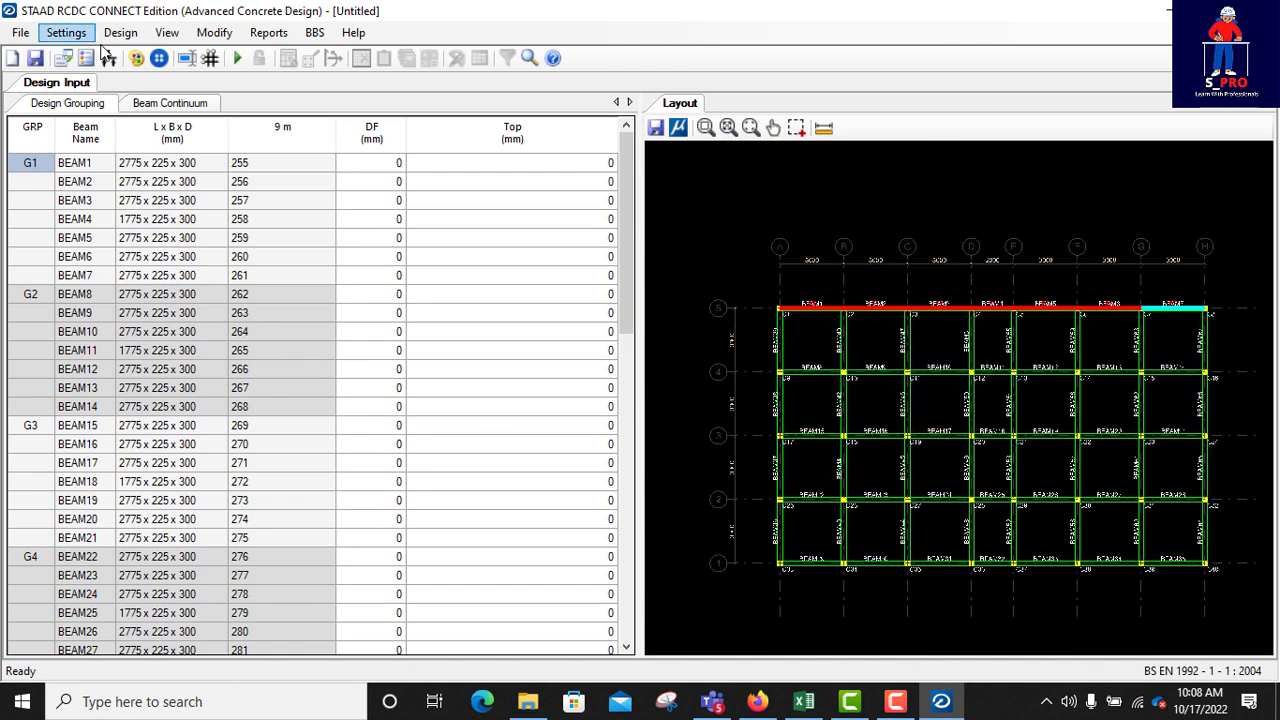
- Run Auto Design on all beams from the Design menu
click(66, 32)
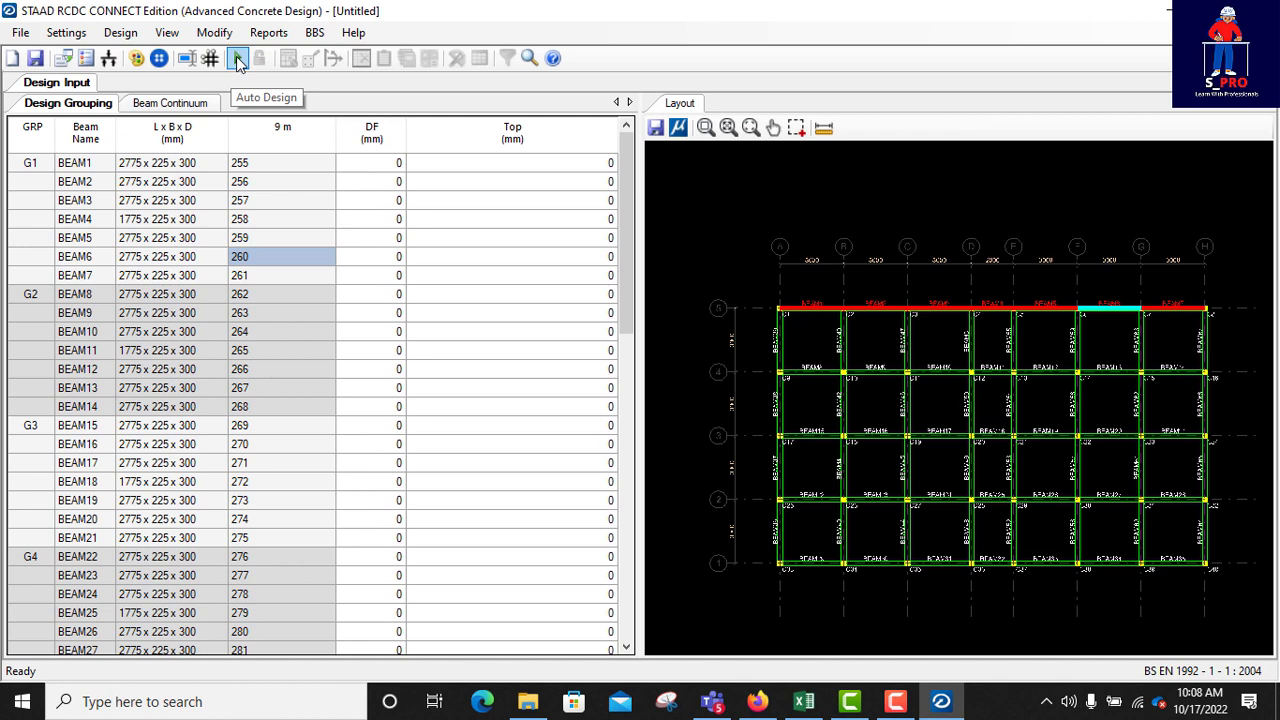
click(120, 32)
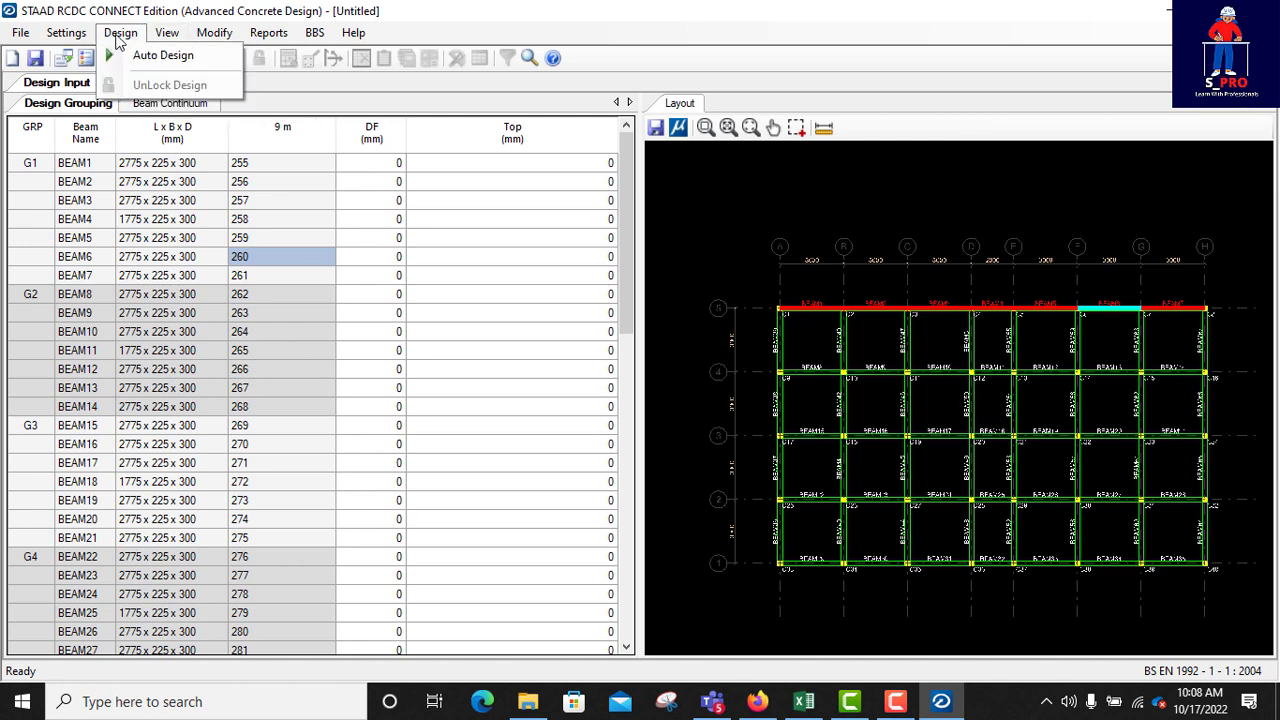
click(162, 55)
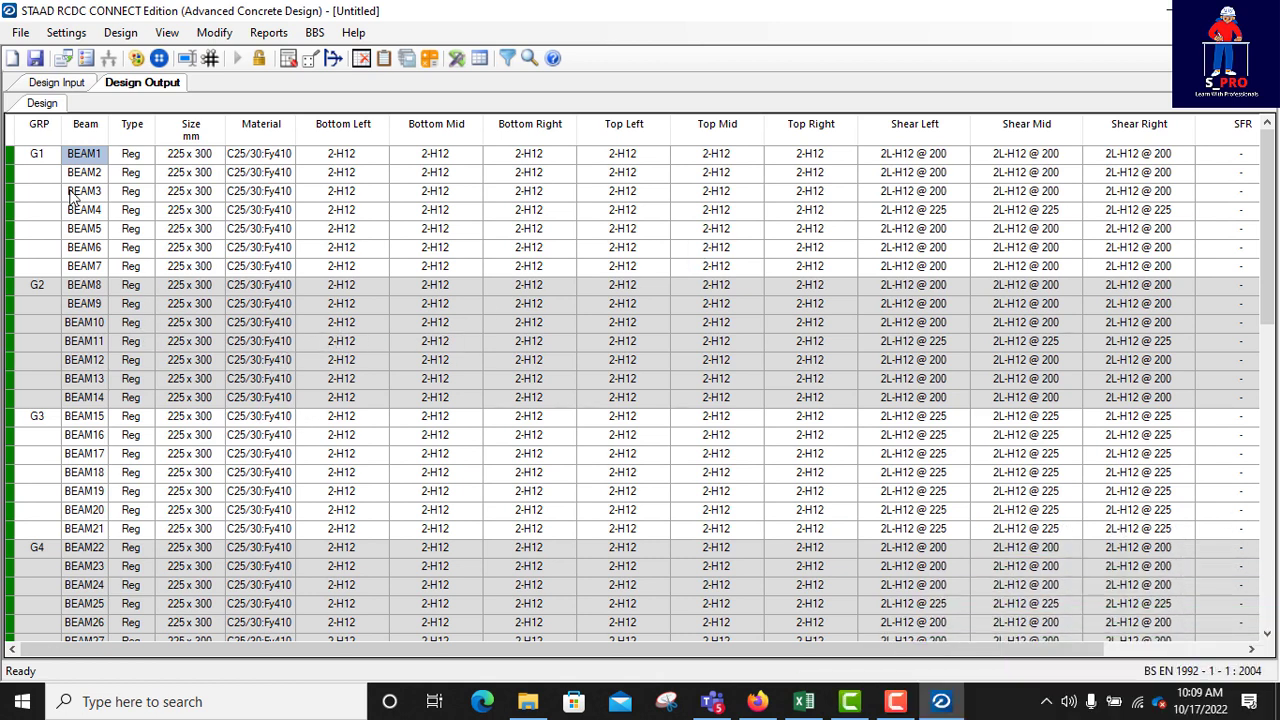
scroll(down, 3)
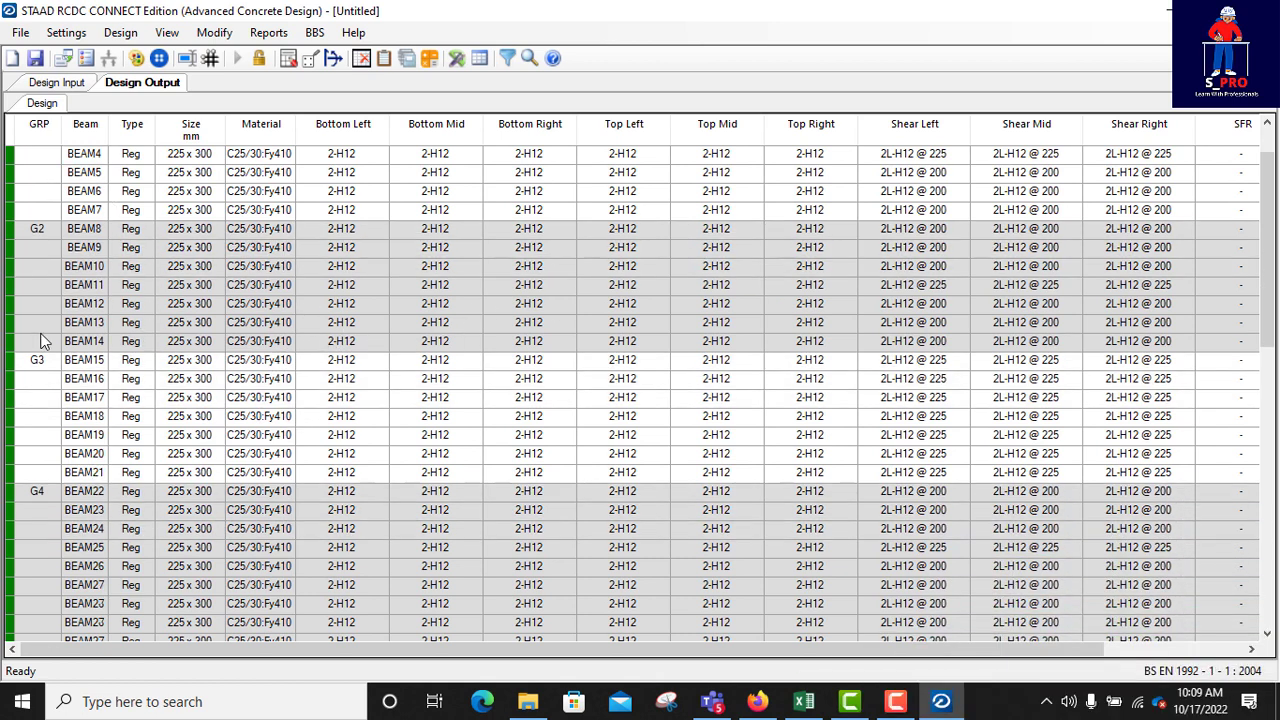
scroll(down, 3)
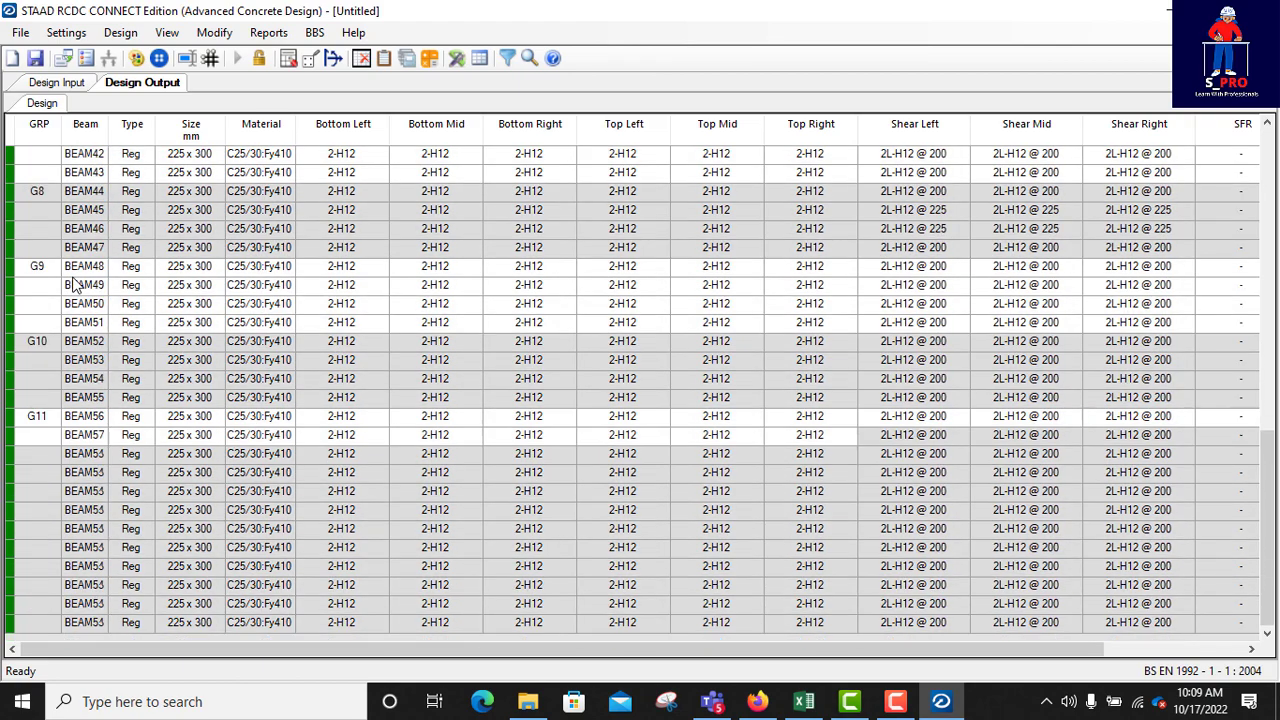
scroll(up, 3)
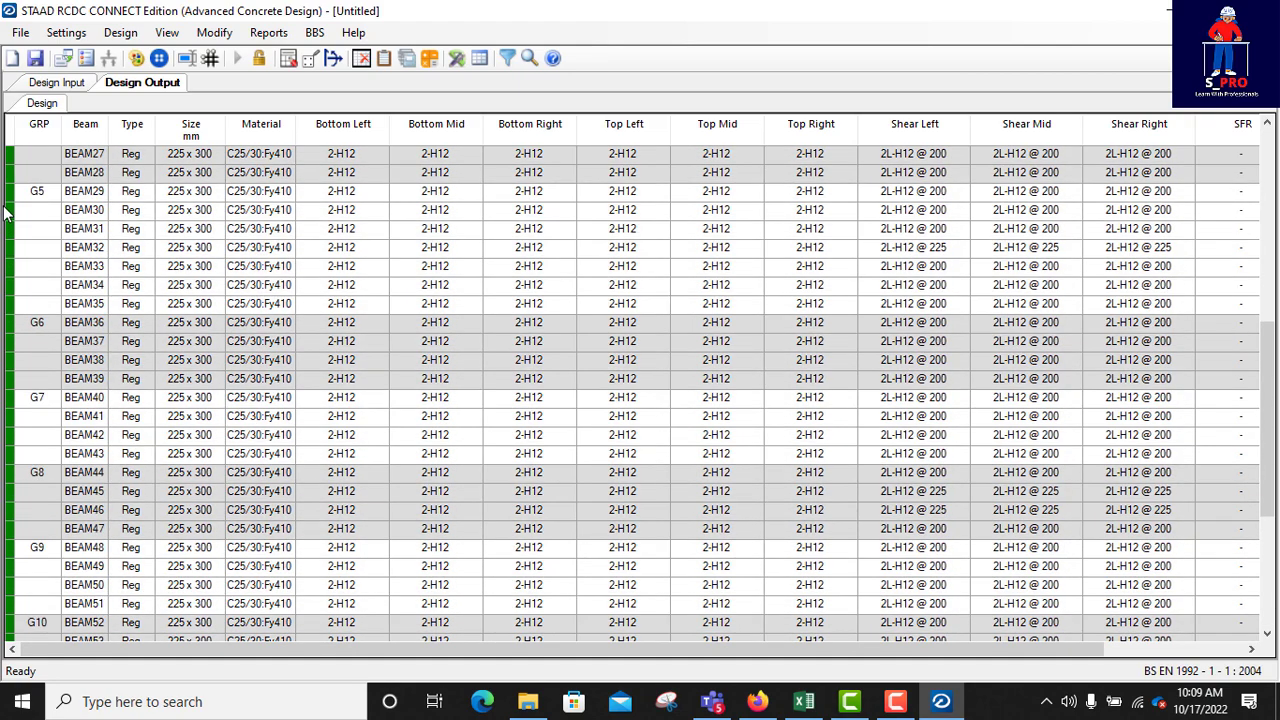
mouse_move(3, 490)
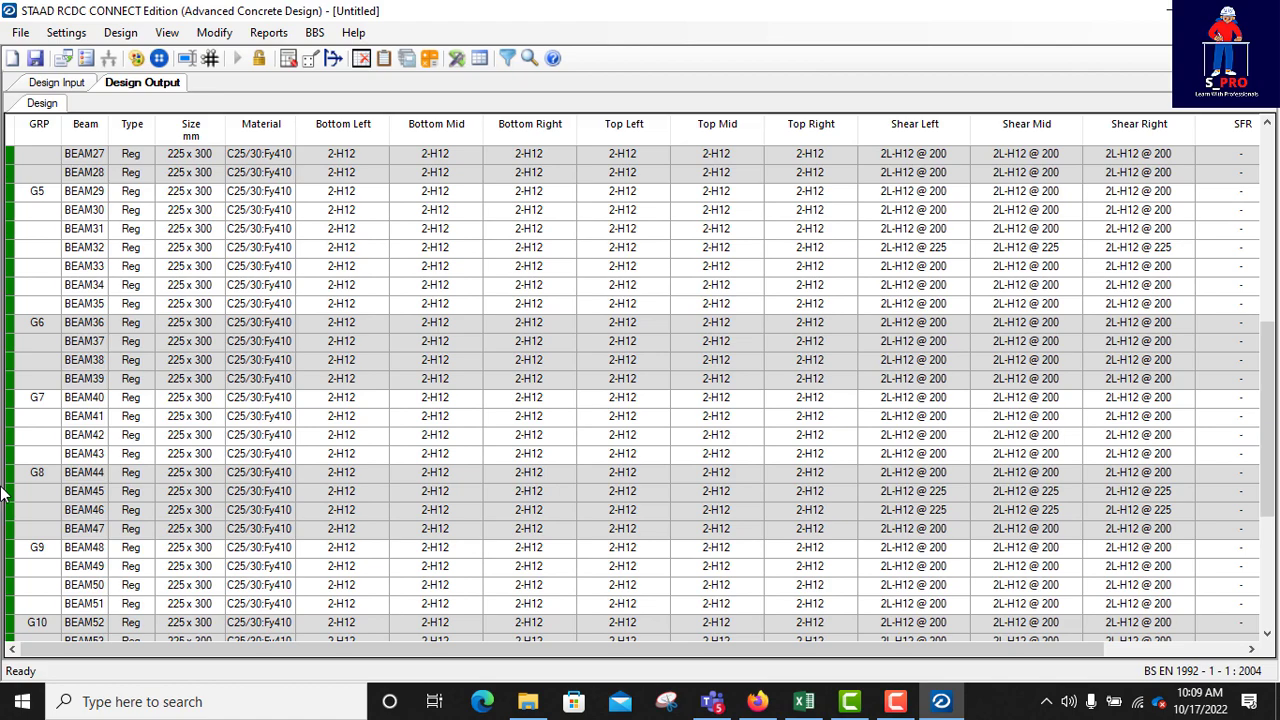
scroll(down, 3)
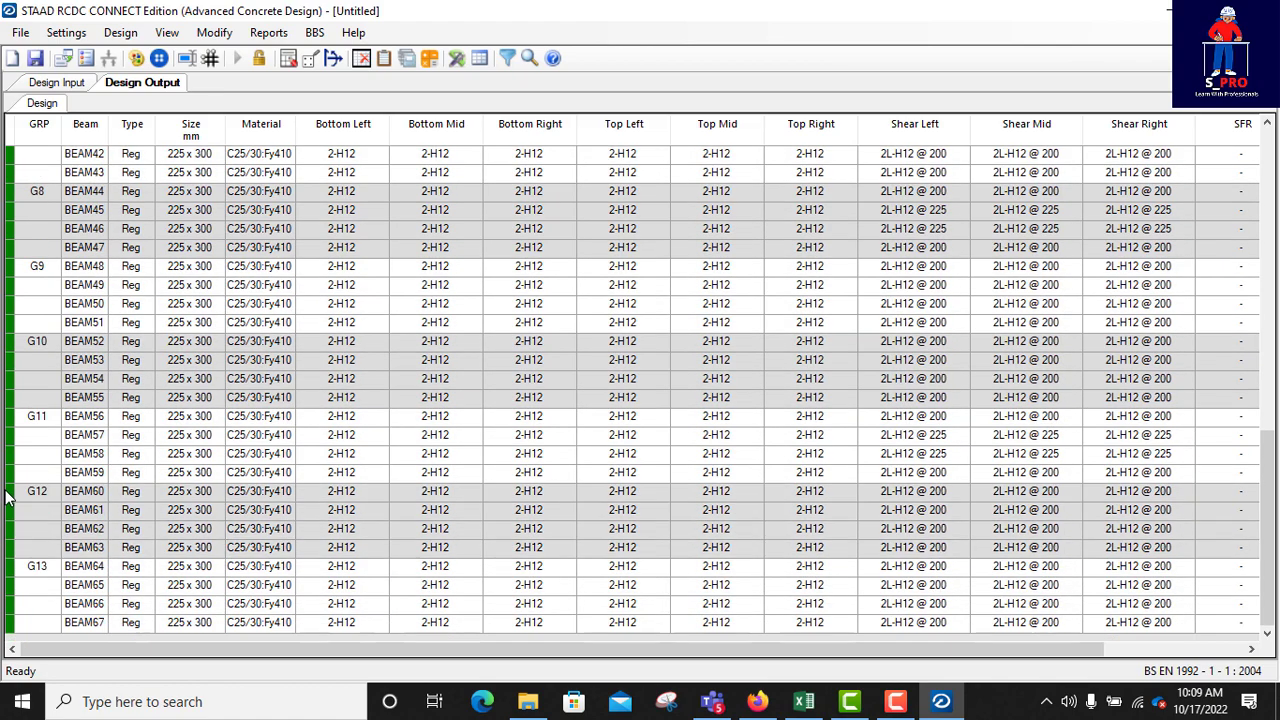
mouse_move(425, 511)
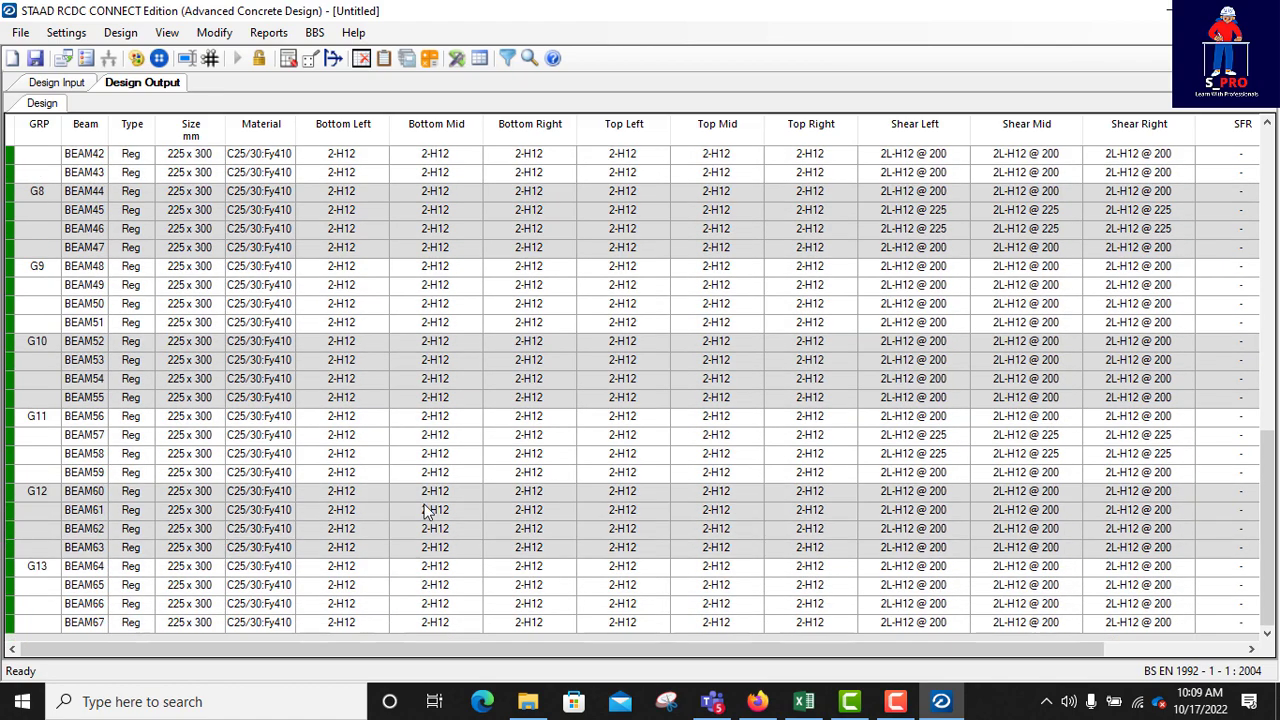
scroll(up, 3)
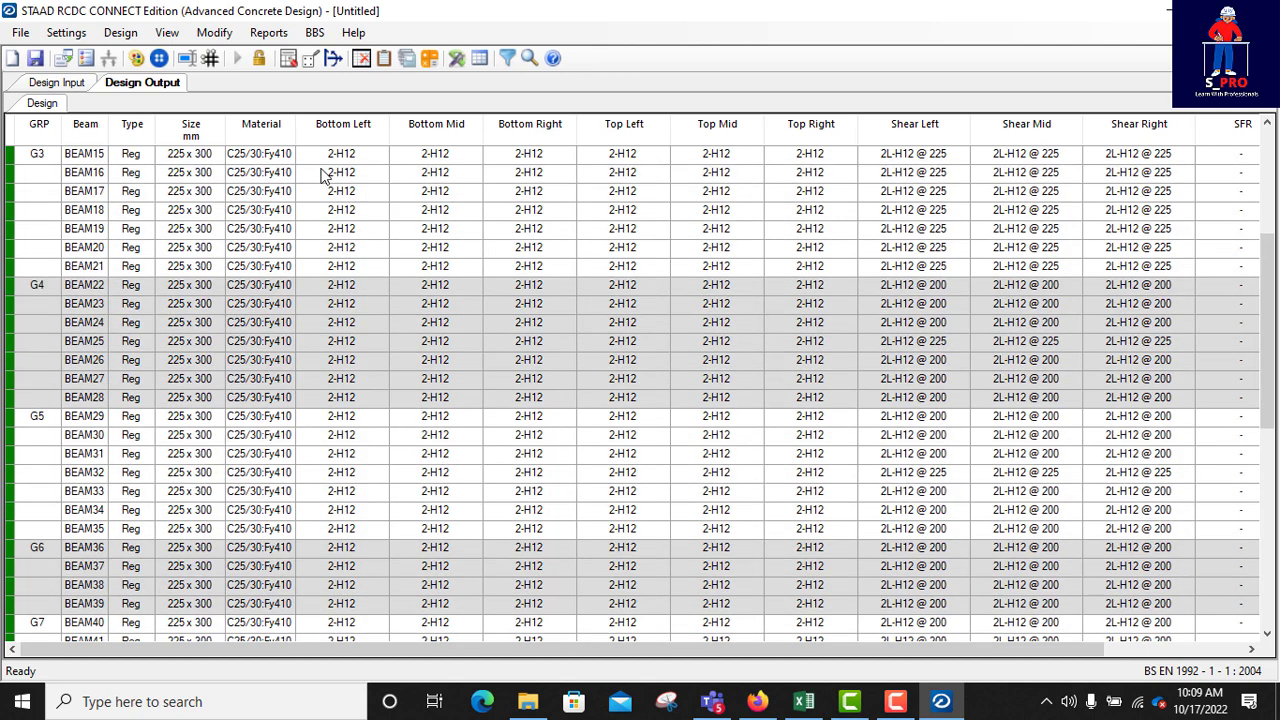
mouse_move(362, 166)
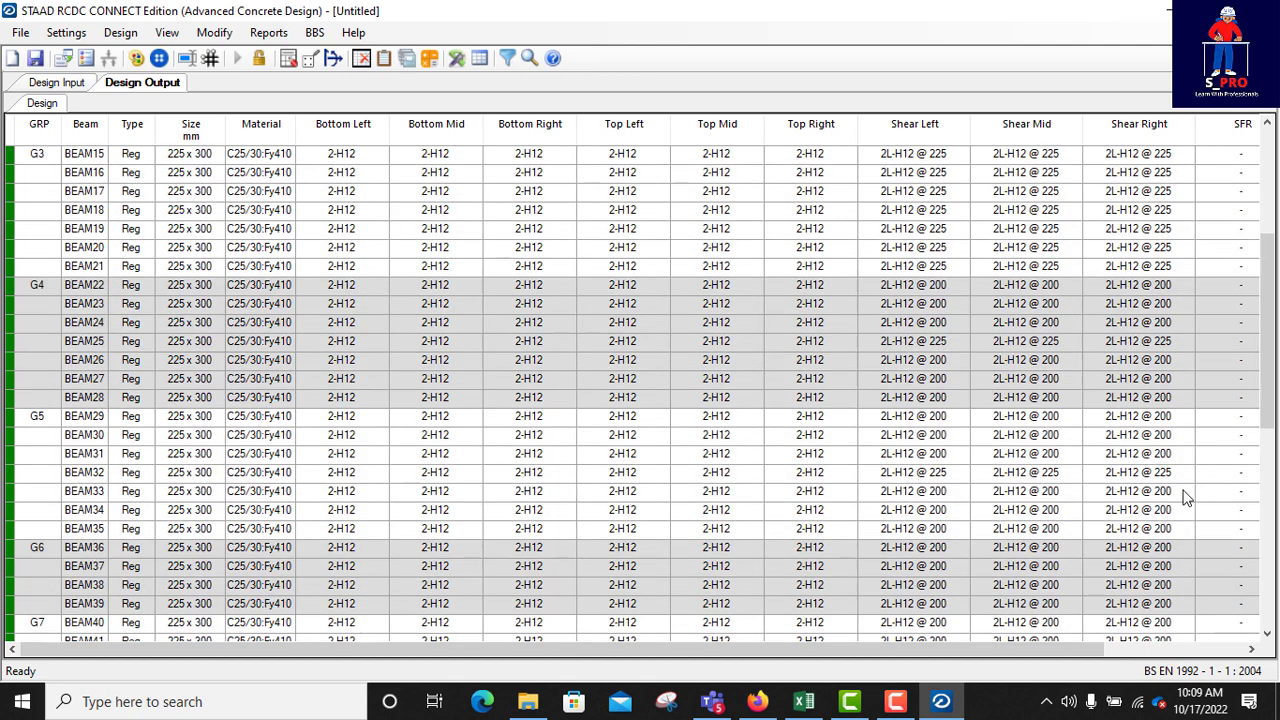
mouse_move(1160, 243)
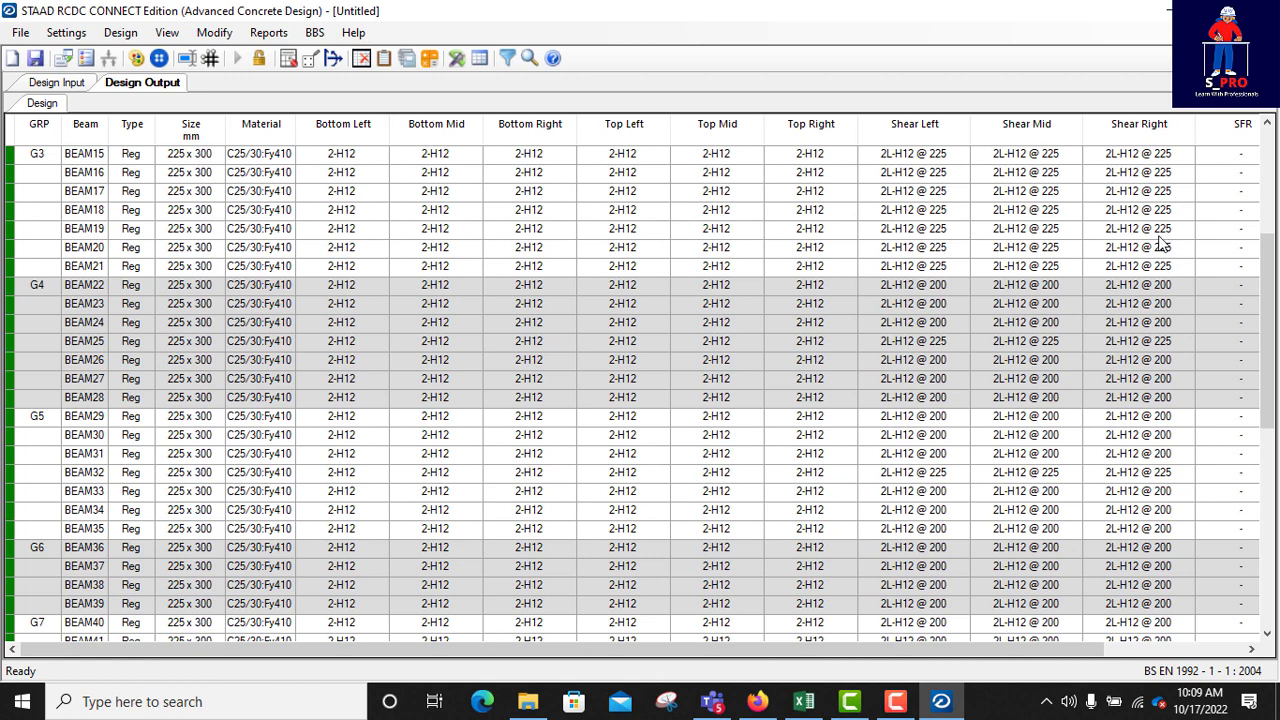
mouse_move(1157, 297)
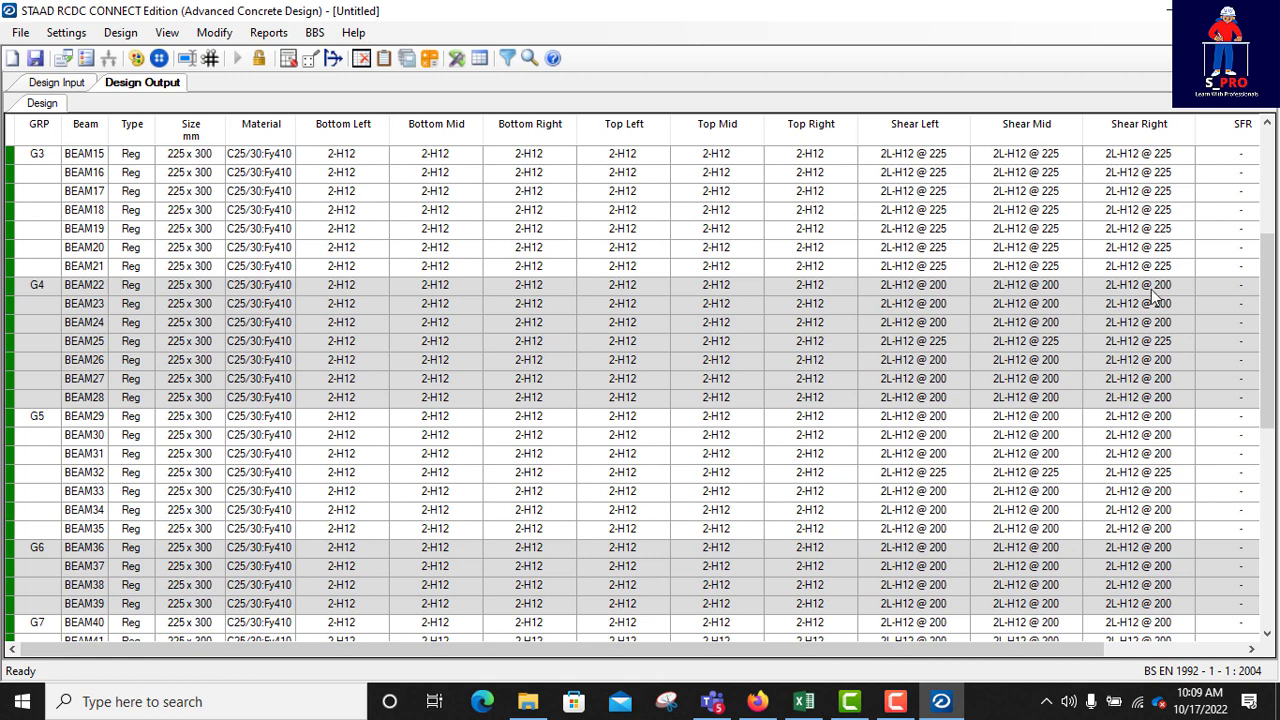
mouse_move(1173, 313)
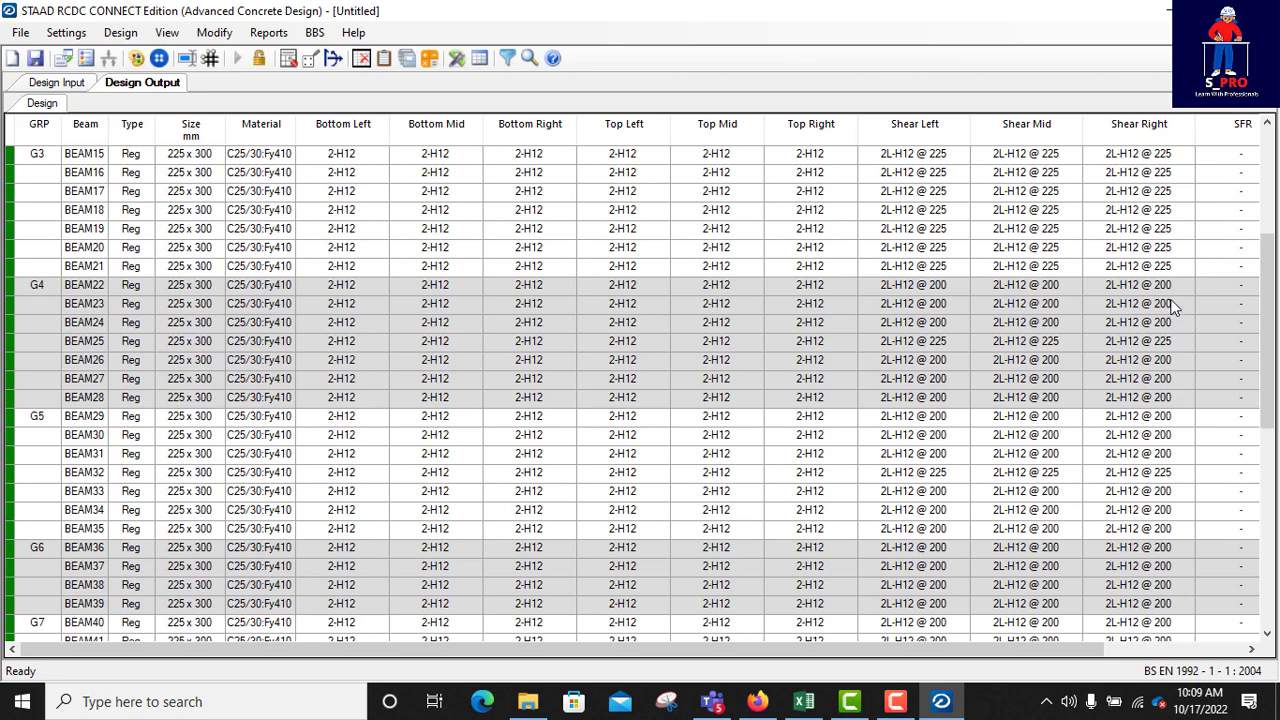
scroll(down, 3)
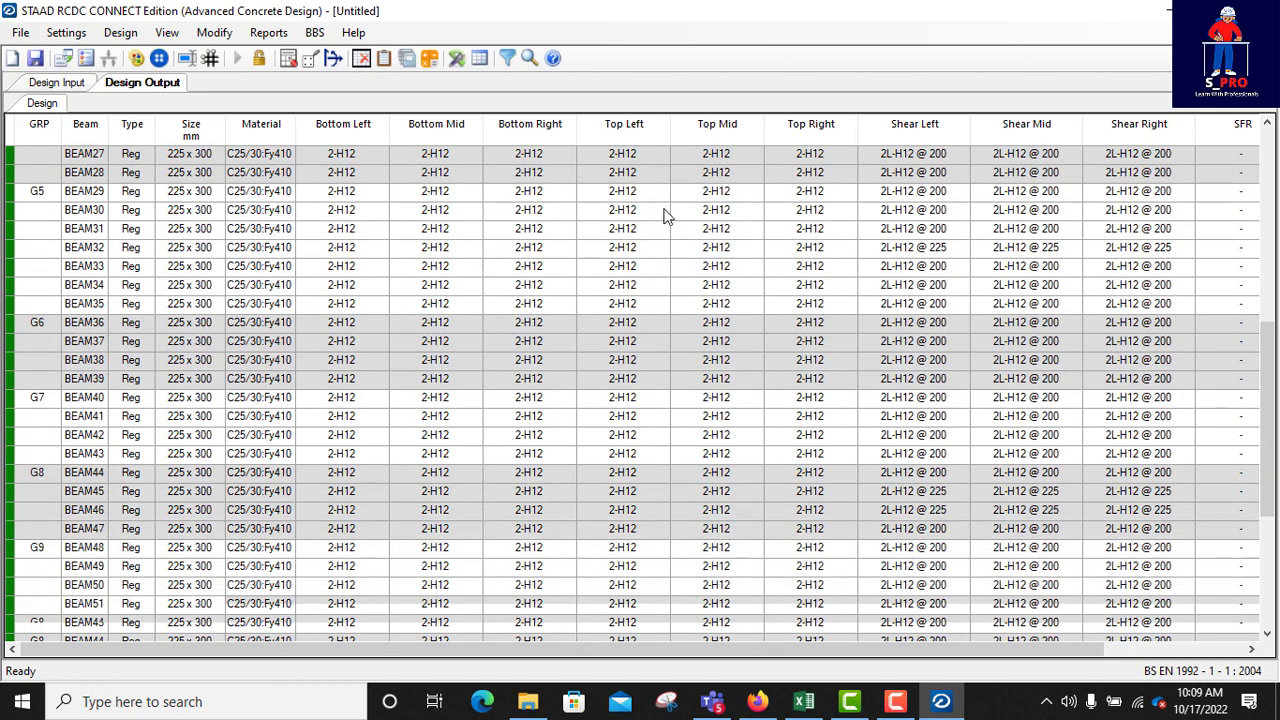
scroll(down, 3)
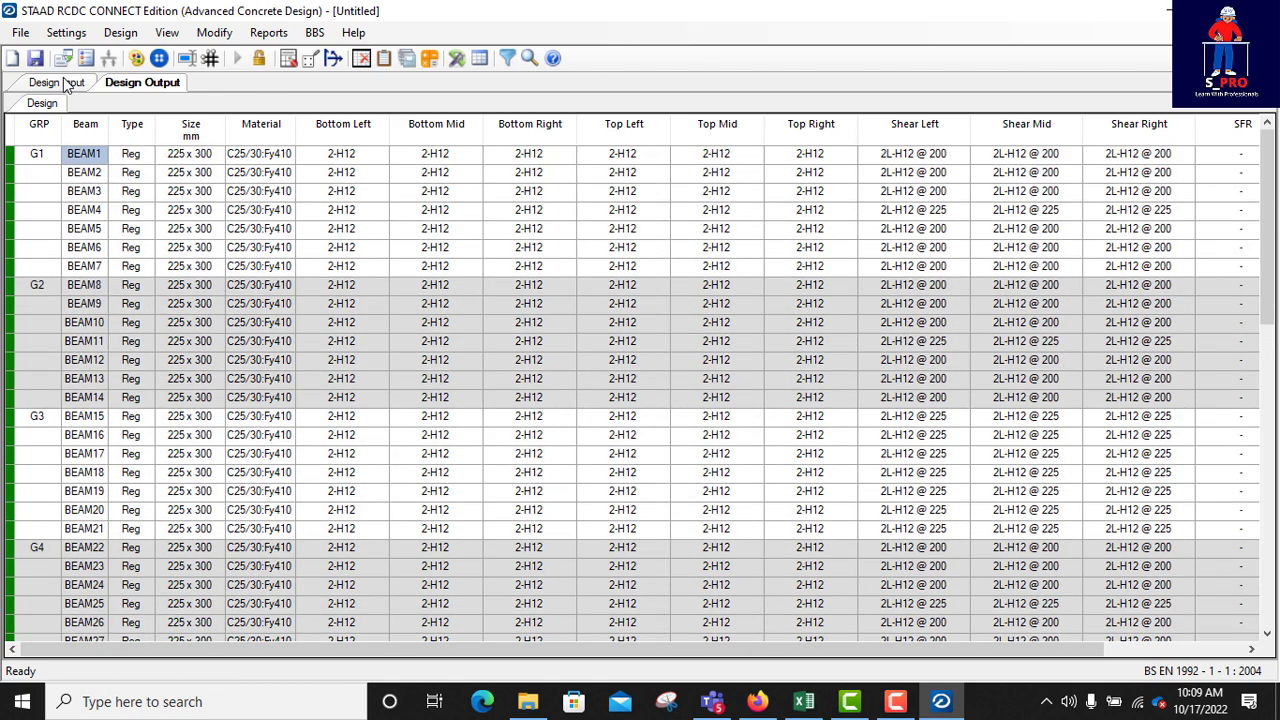
mouse_move(268, 32)
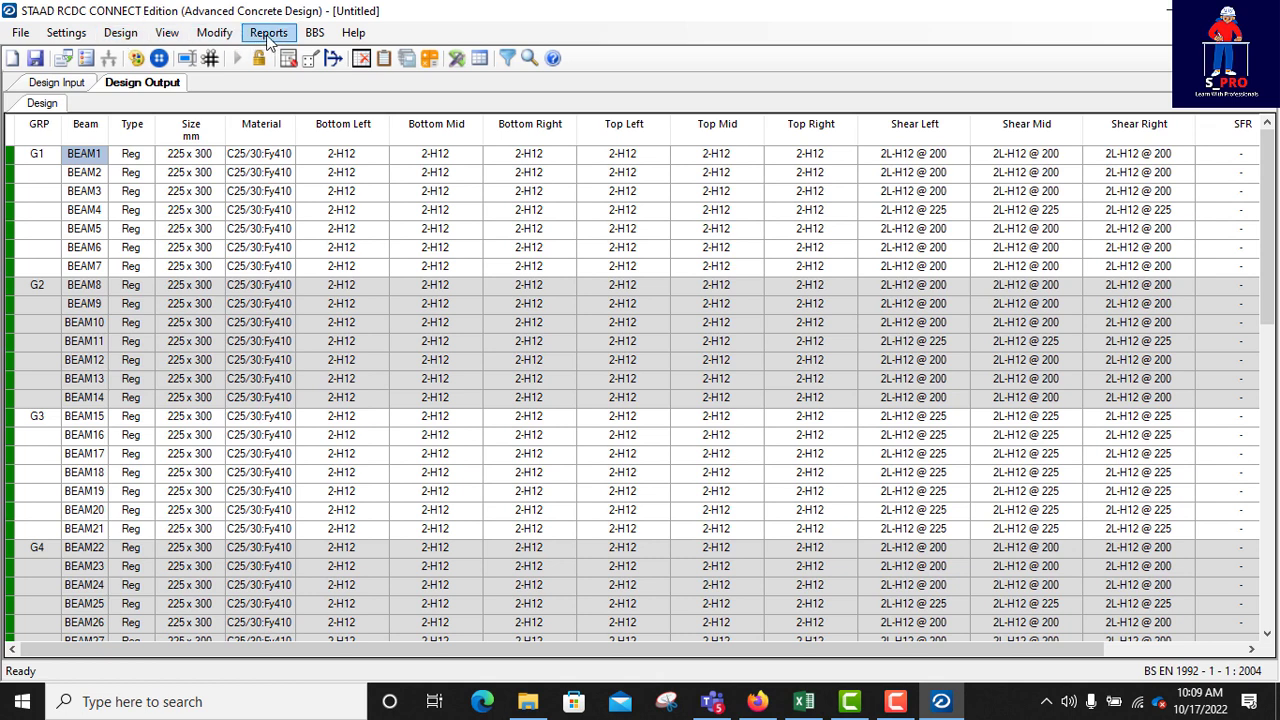
- Generate a Type 1 text schedule listing all beams ungrouped
click(268, 32)
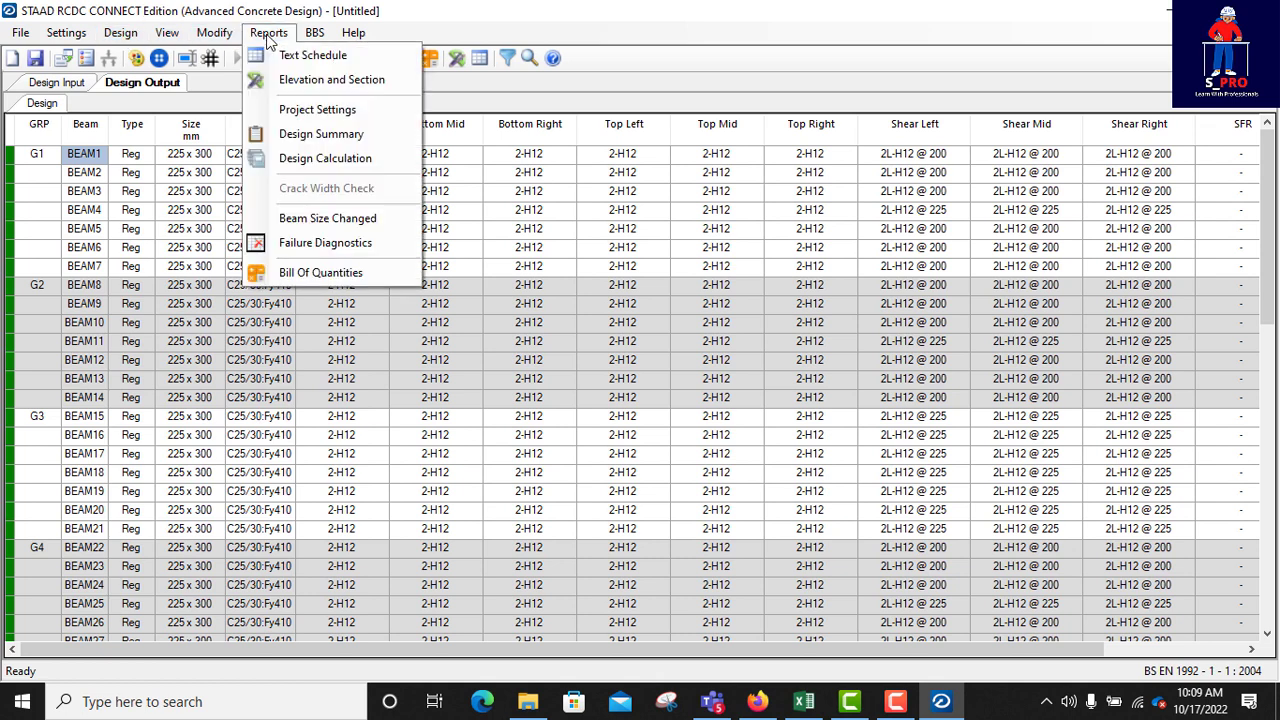
mouse_move(313, 55)
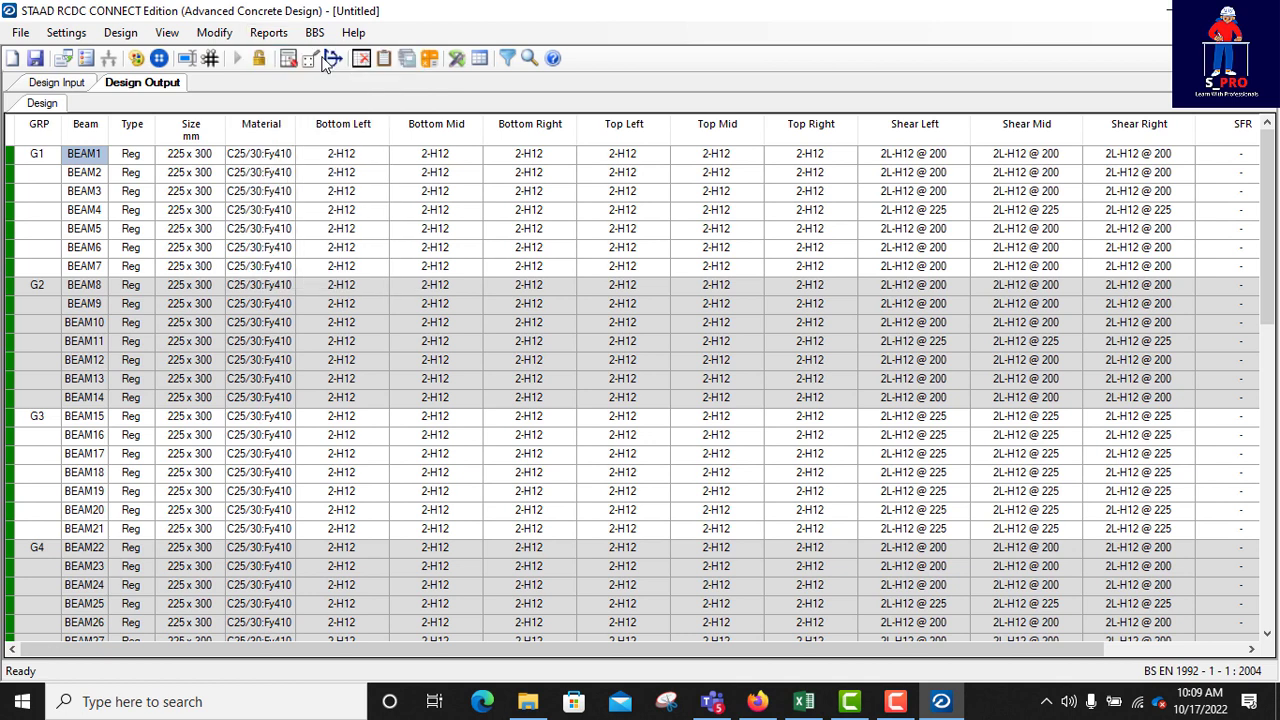
click(310, 58)
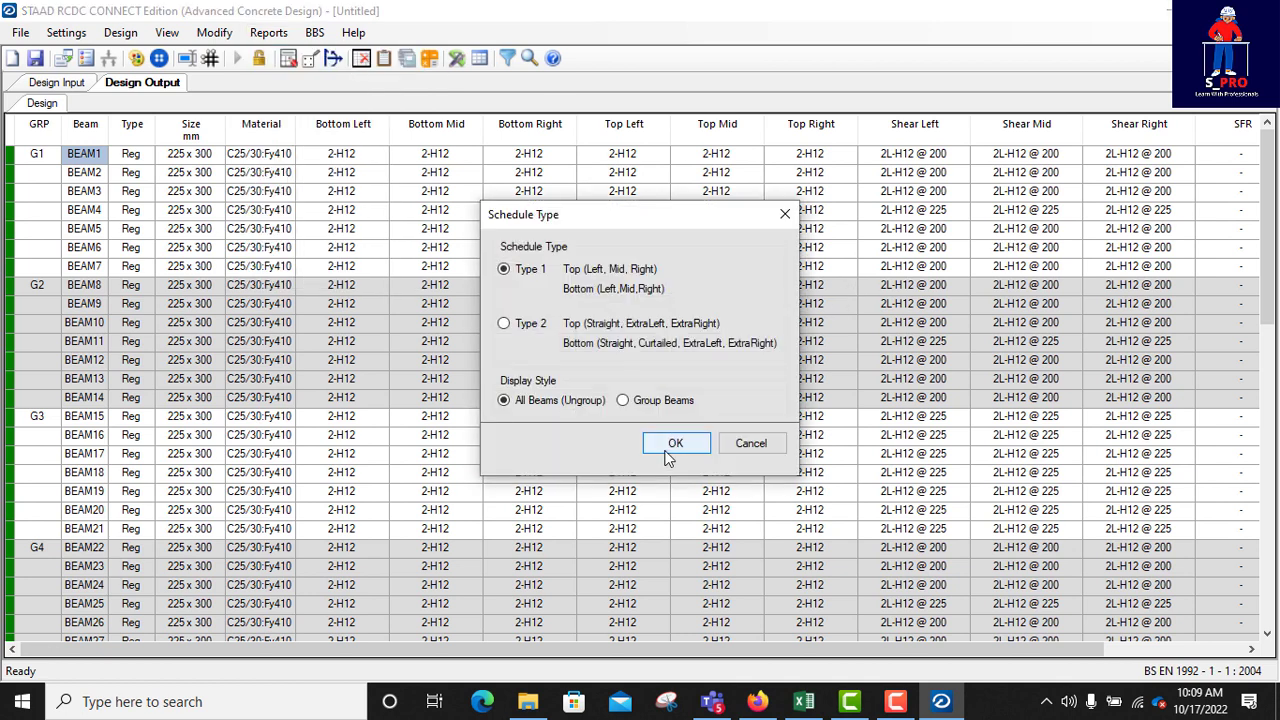
click(675, 443)
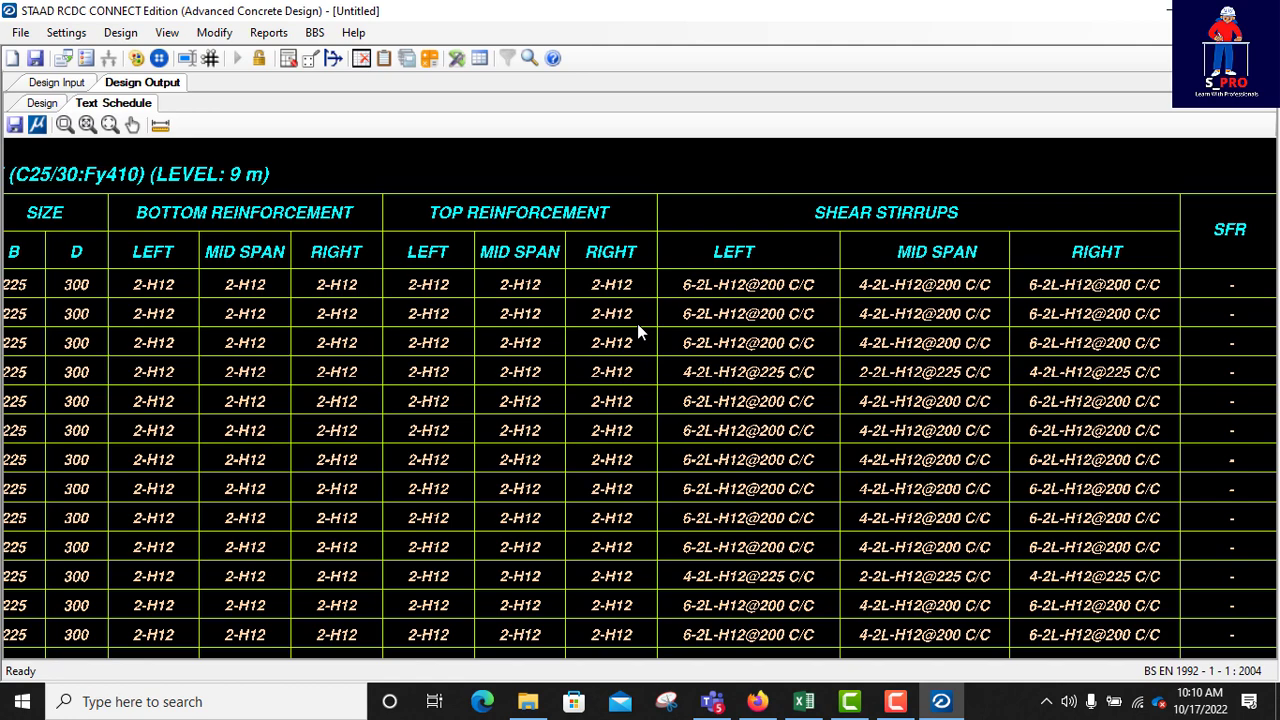
click(268, 32)
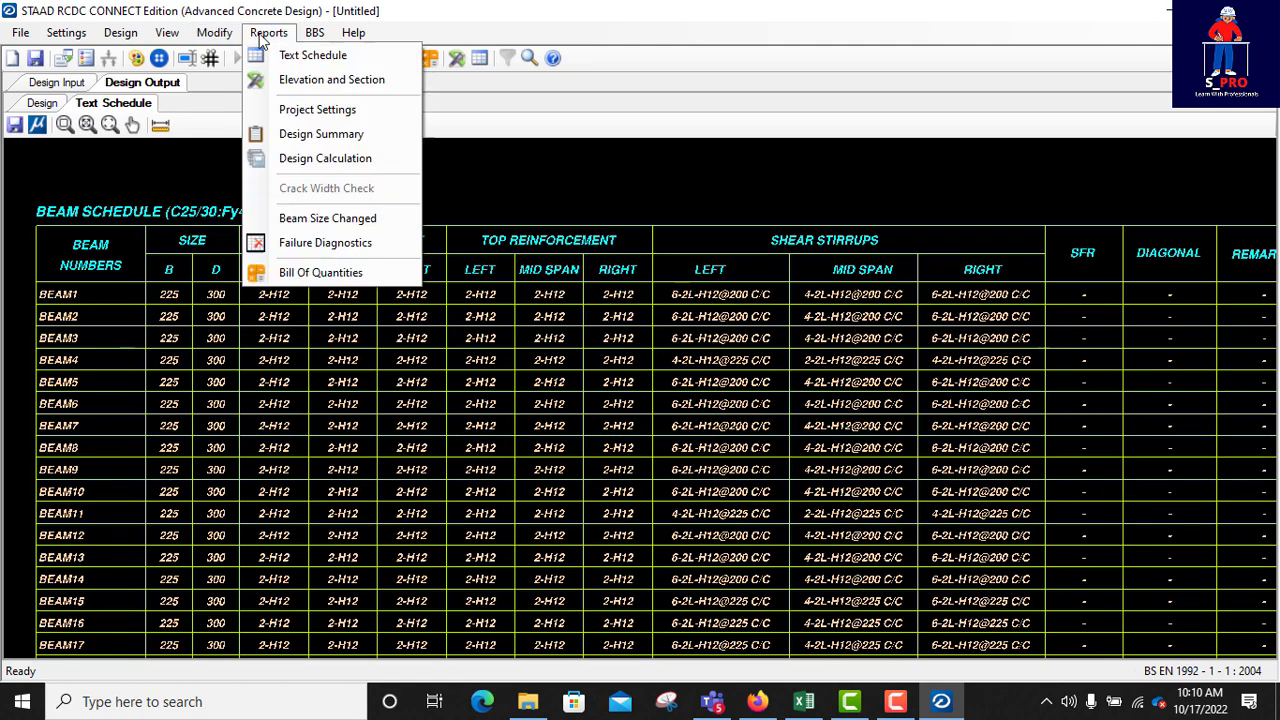
mouse_move(331, 79)
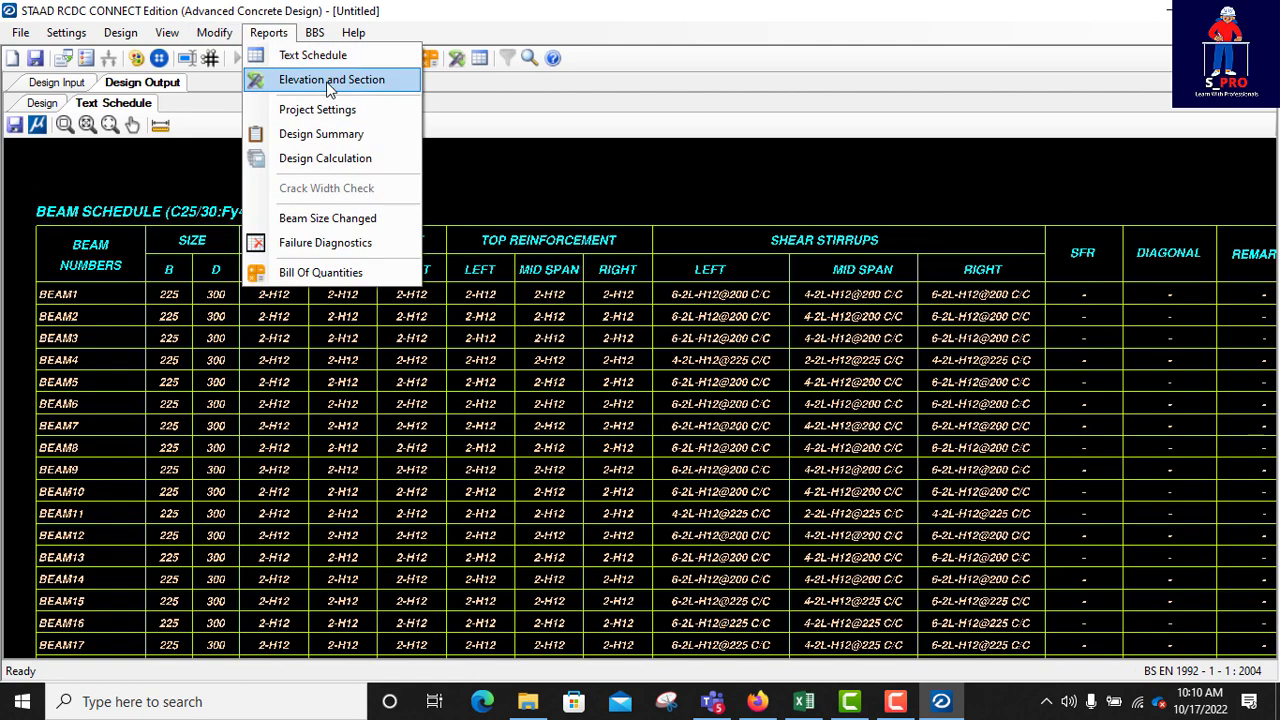
- Generate elevation and section drawings for all beams with section marks, and view the Elevation sheet
click(331, 79)
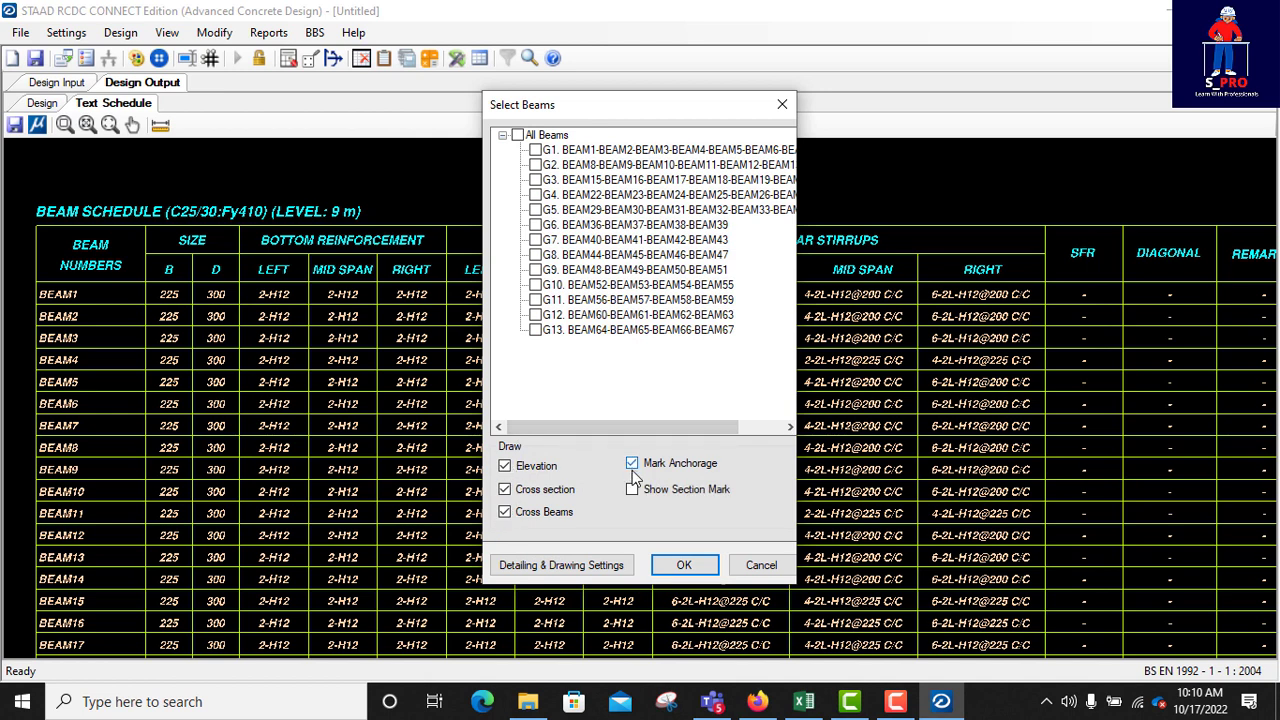
click(632, 489)
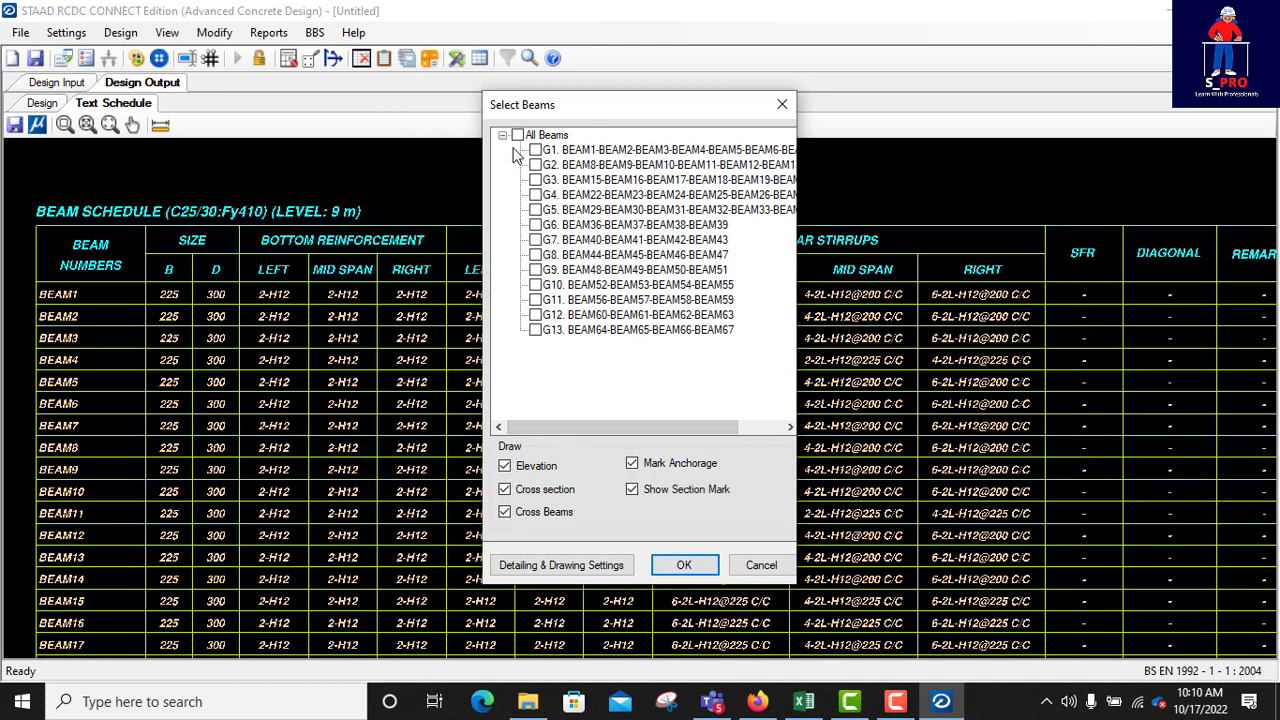
click(670, 149)
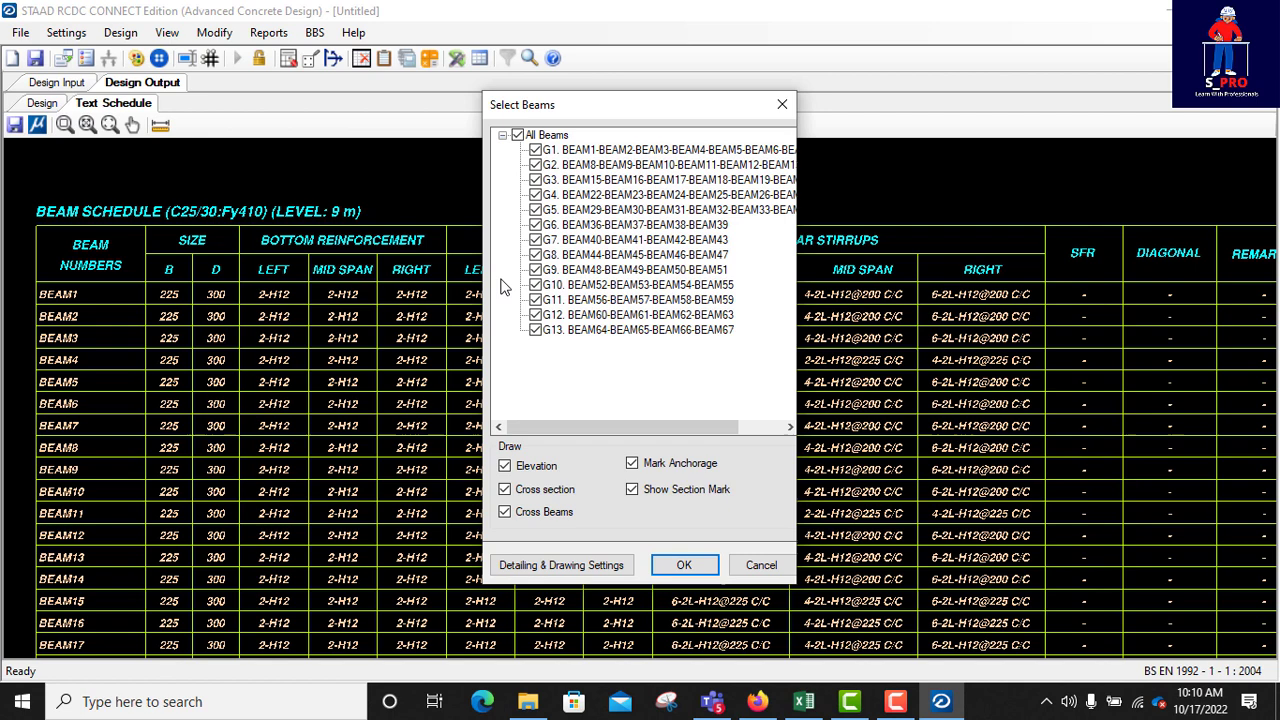
click(683, 565)
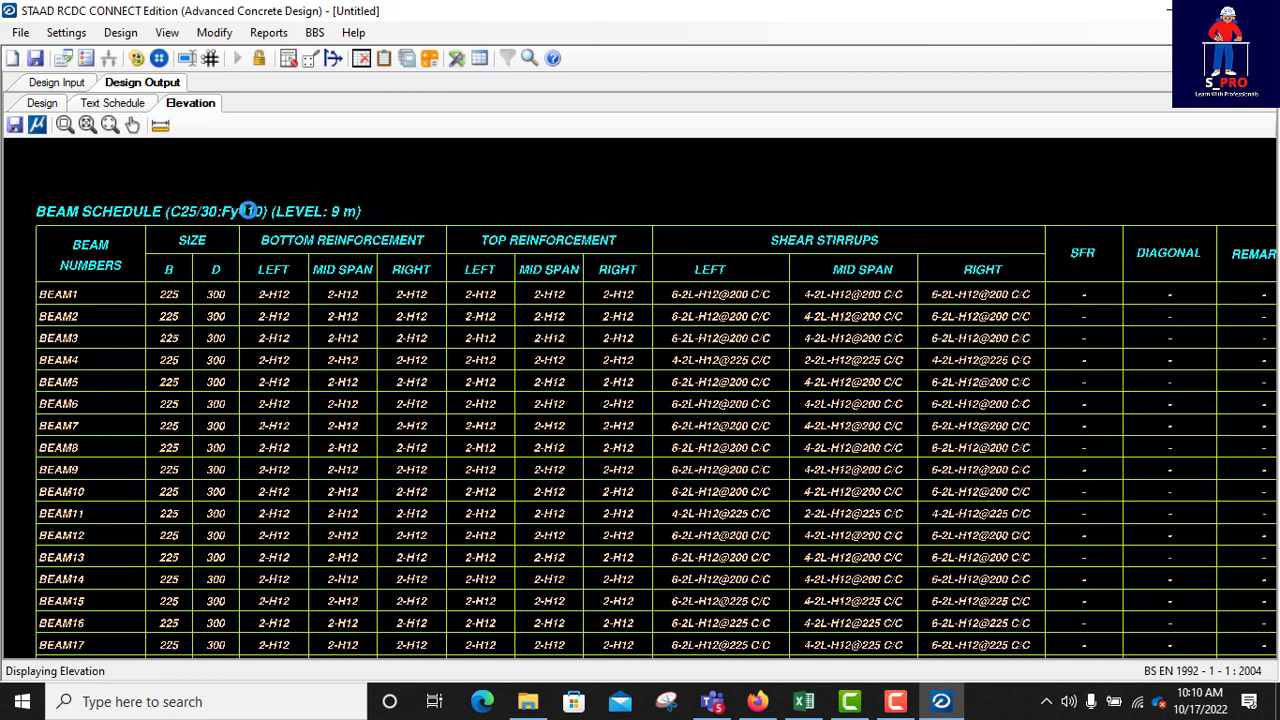
mouse_move(258, 166)
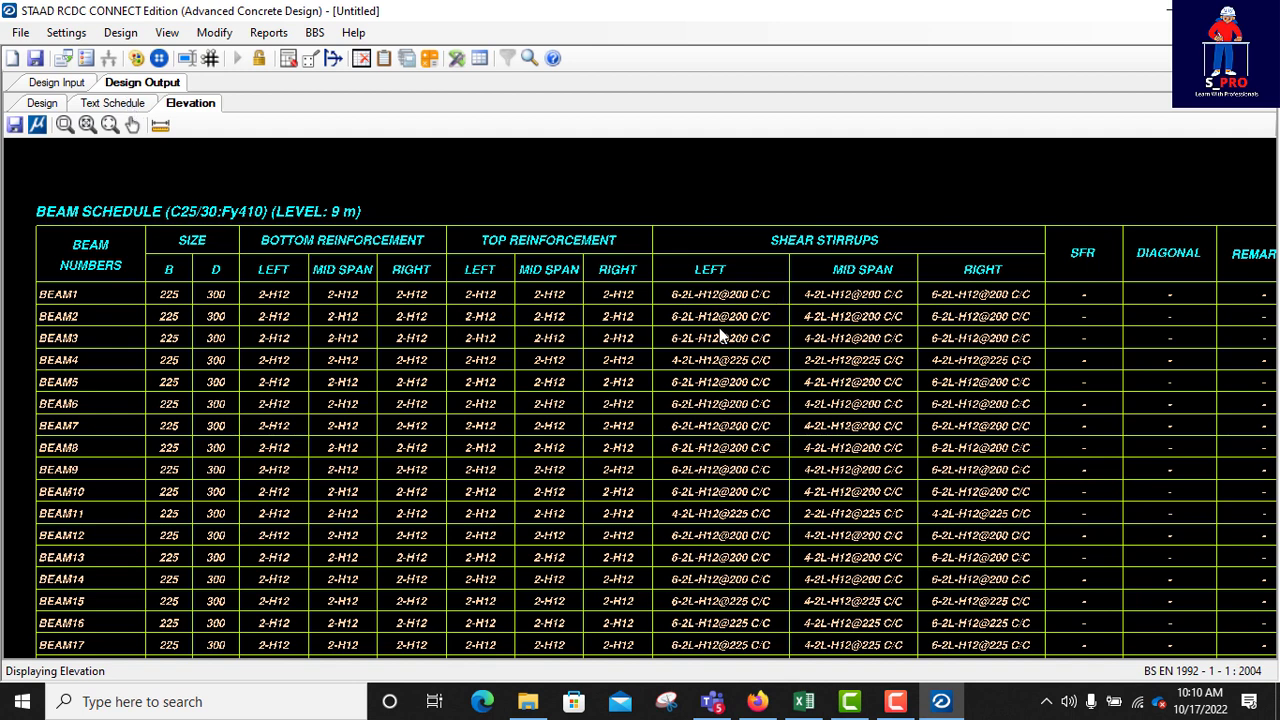
mouse_move(1155, 640)
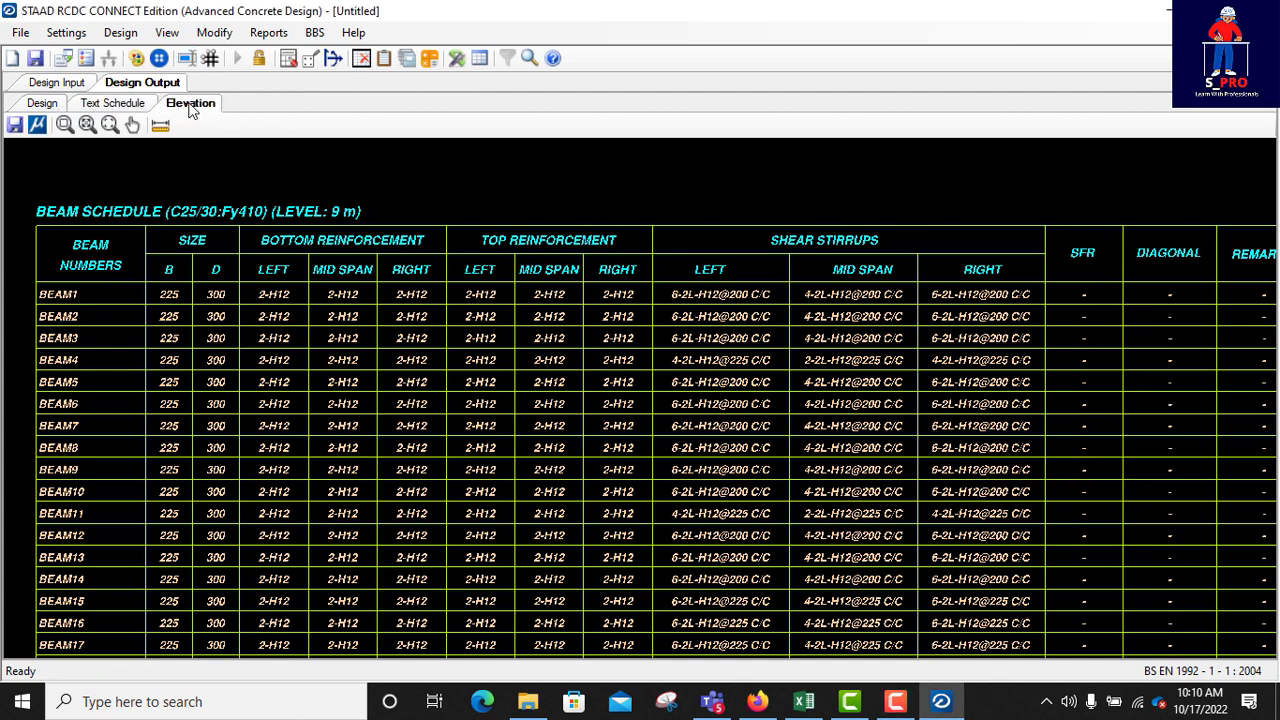
mouse_move(472, 185)
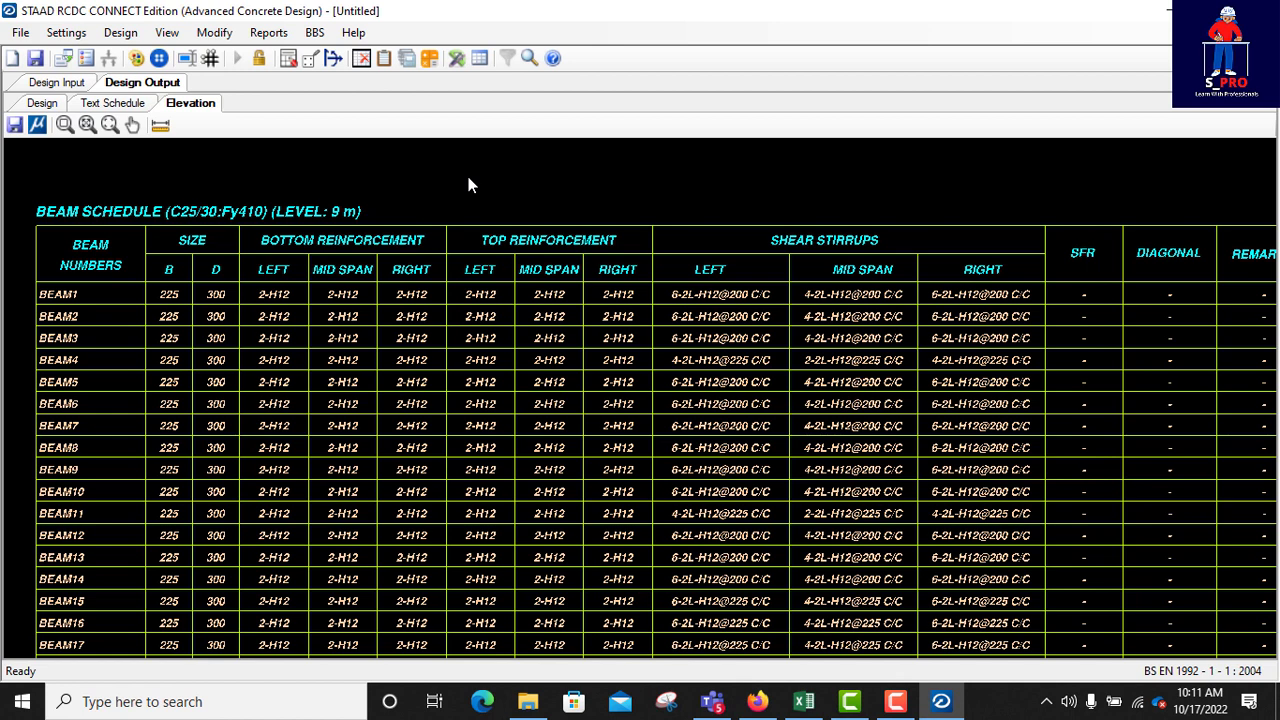
mouse_move(258, 180)
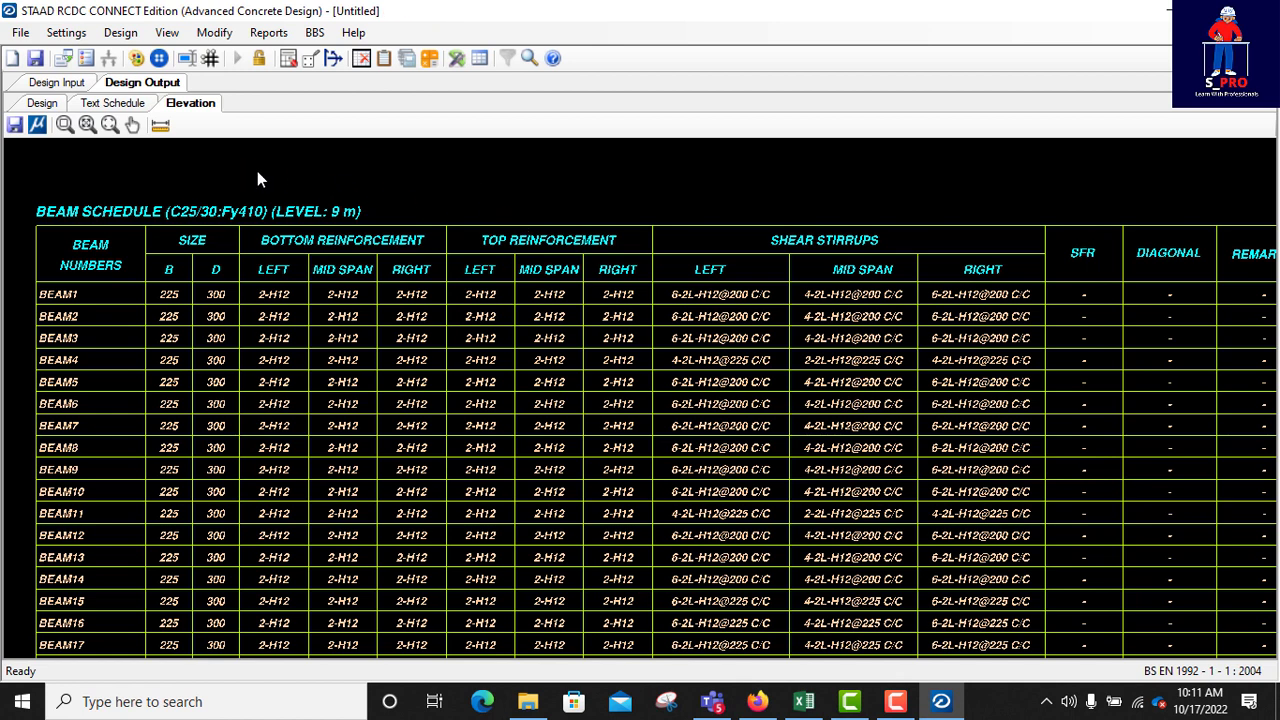
mouse_move(445, 248)
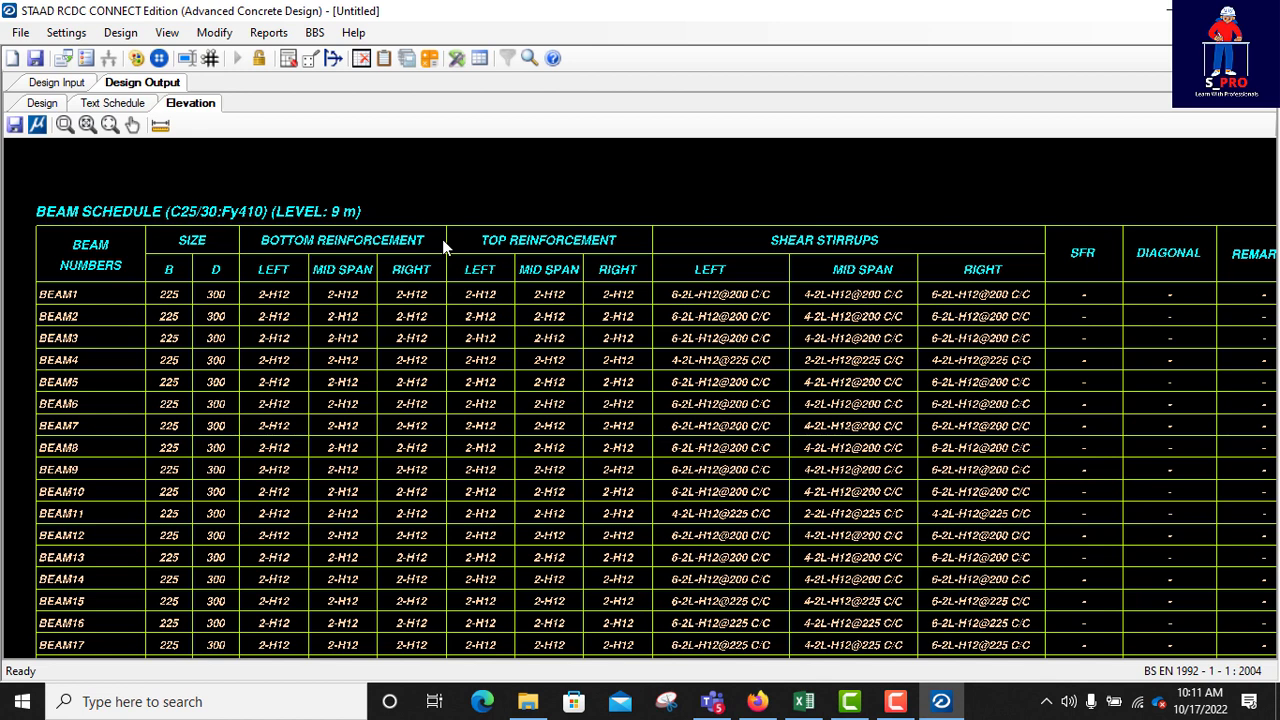
click(190, 103)
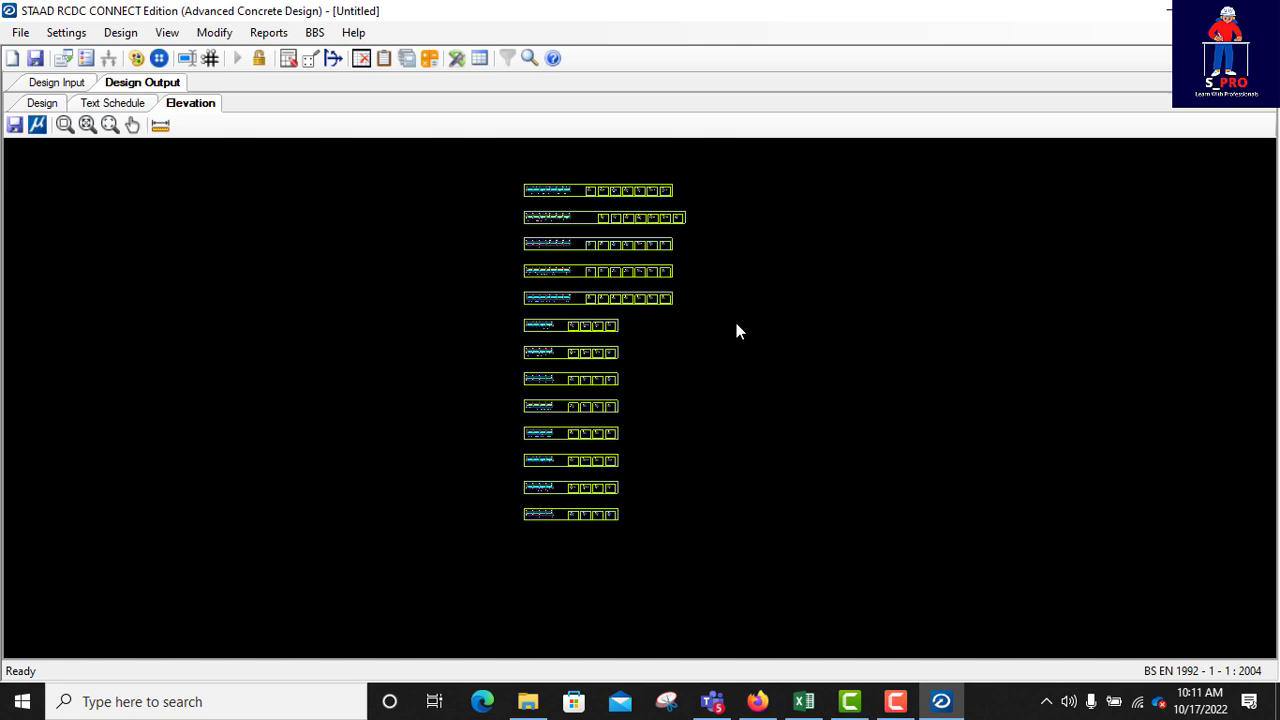
mouse_move(560, 197)
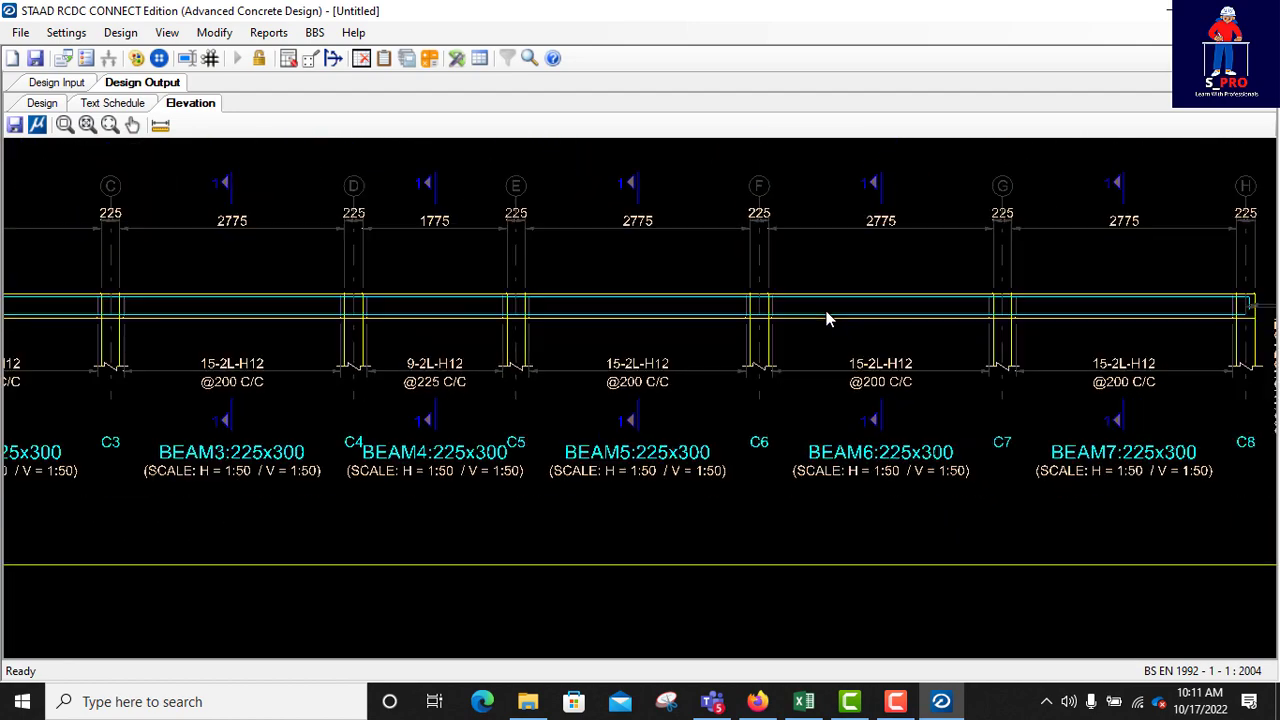
- View the beam elevation drawings, zooming into BEAM6's 225x300 section with 2-H12 bars
click(87, 124)
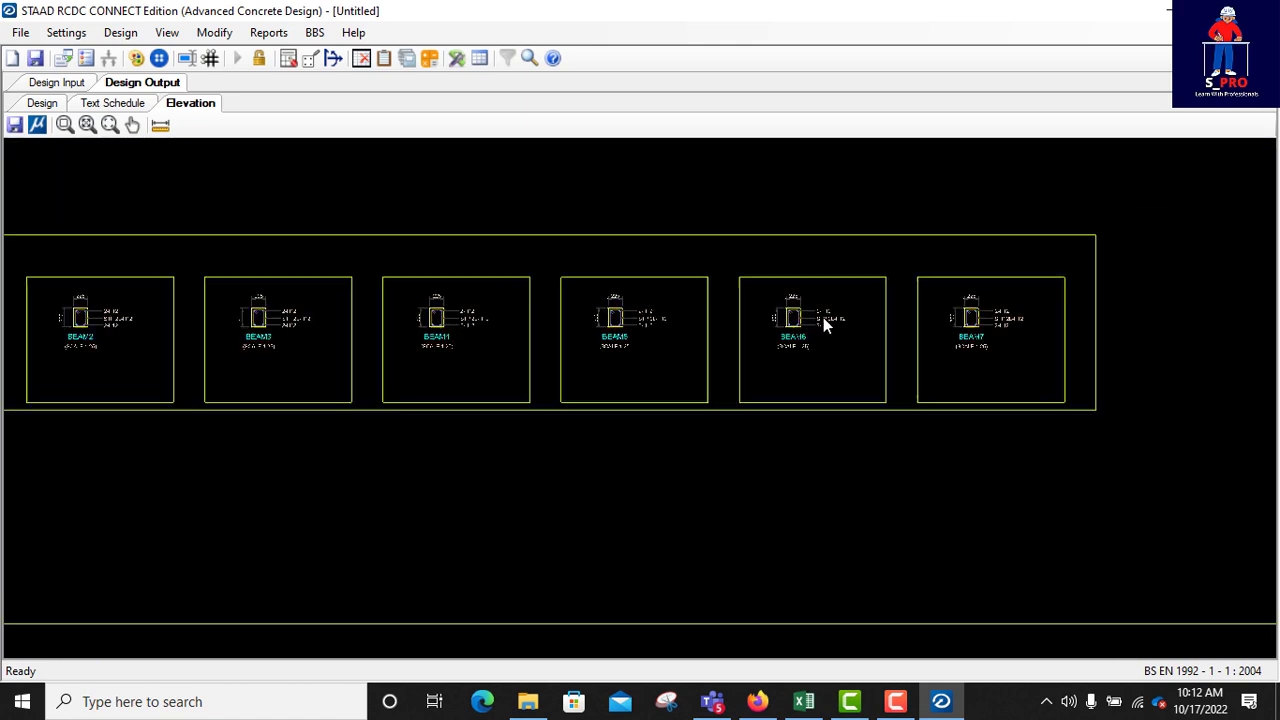
double_click(812, 340)
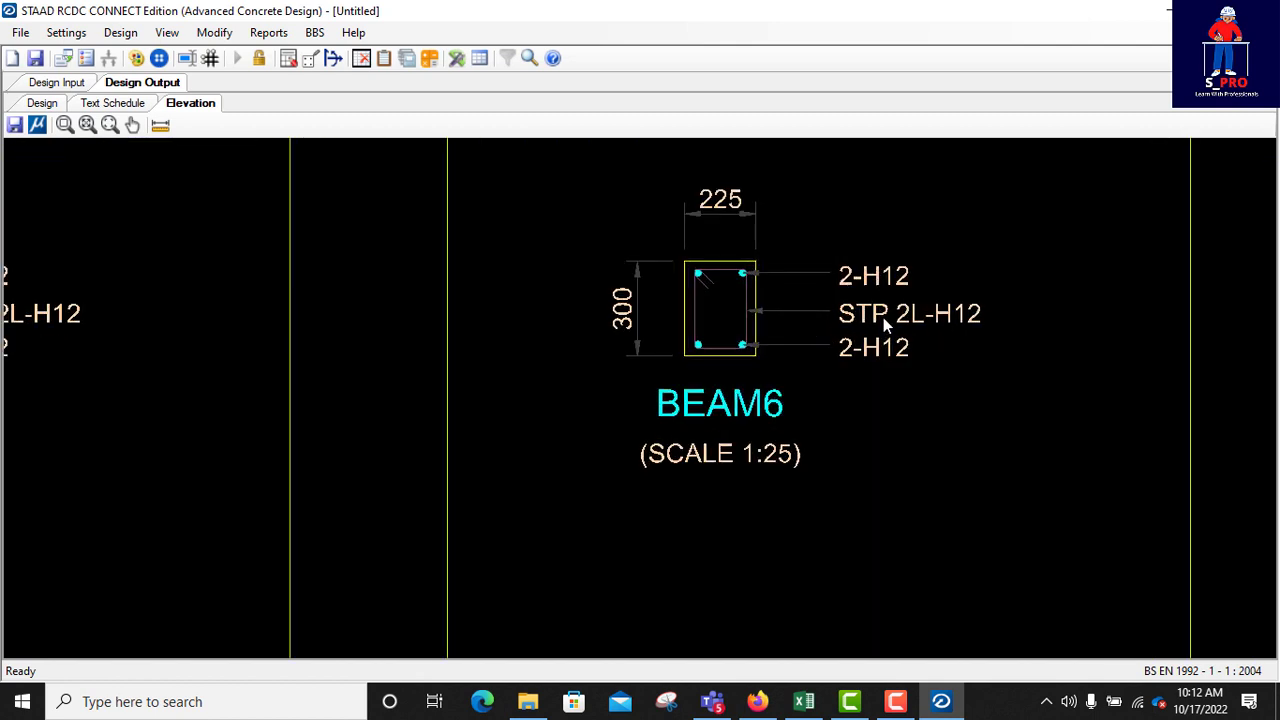
mouse_move(700, 352)
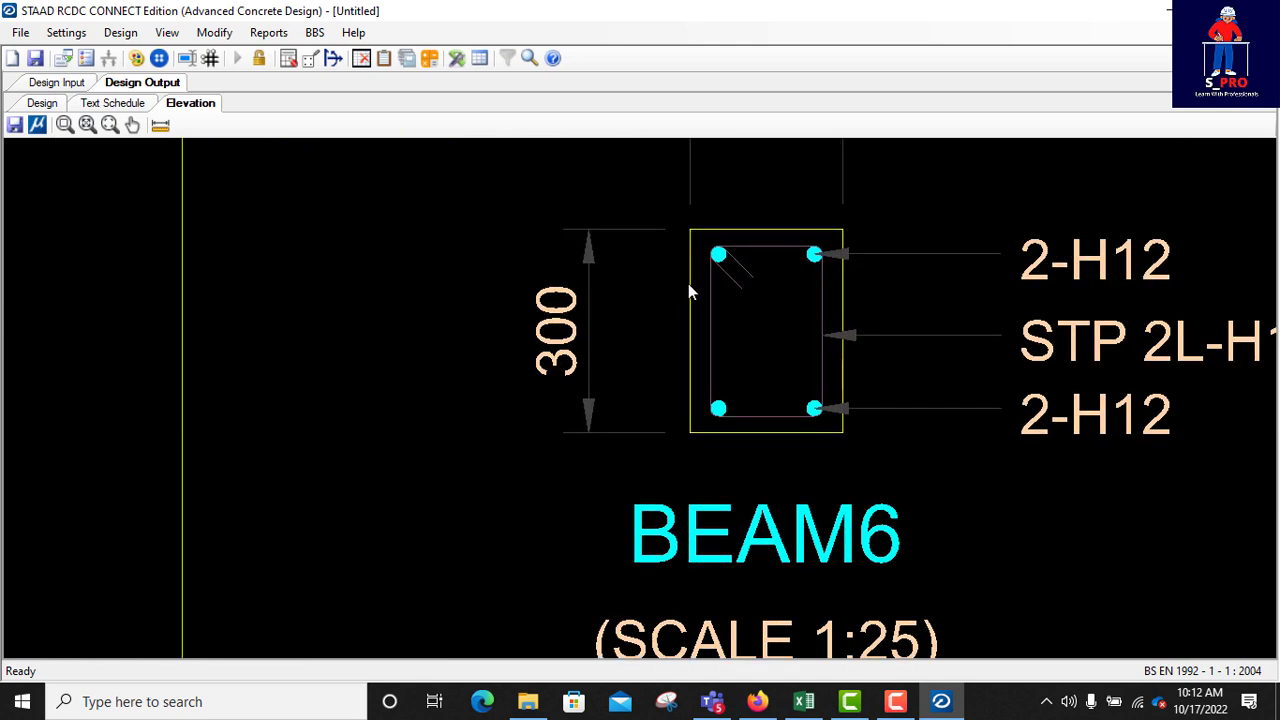
mouse_move(755, 270)
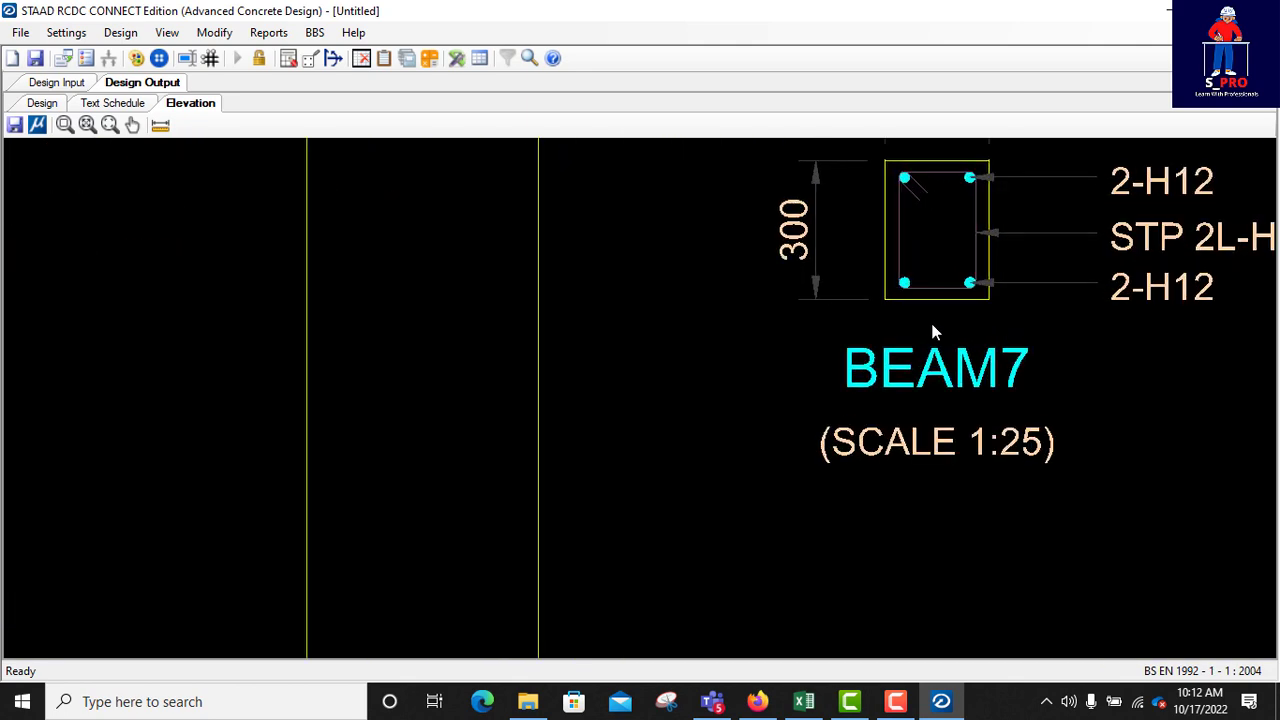
click(87, 124)
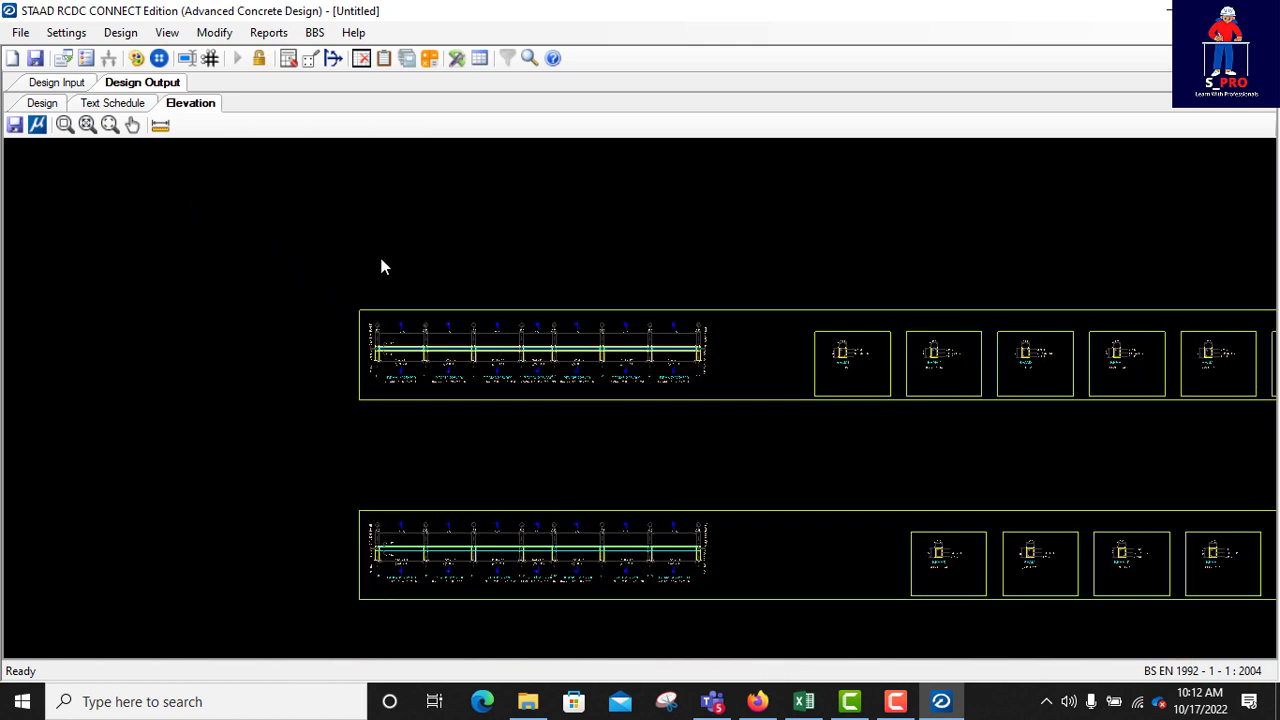
click(268, 32)
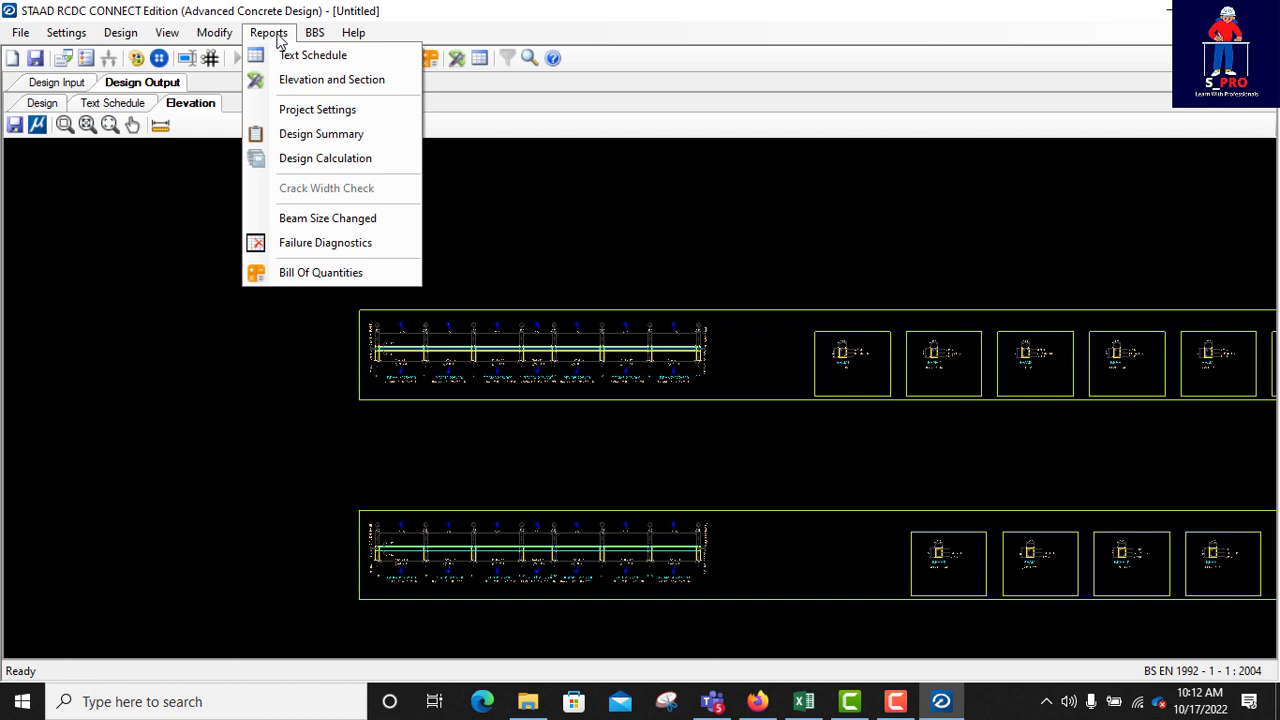
mouse_move(317, 109)
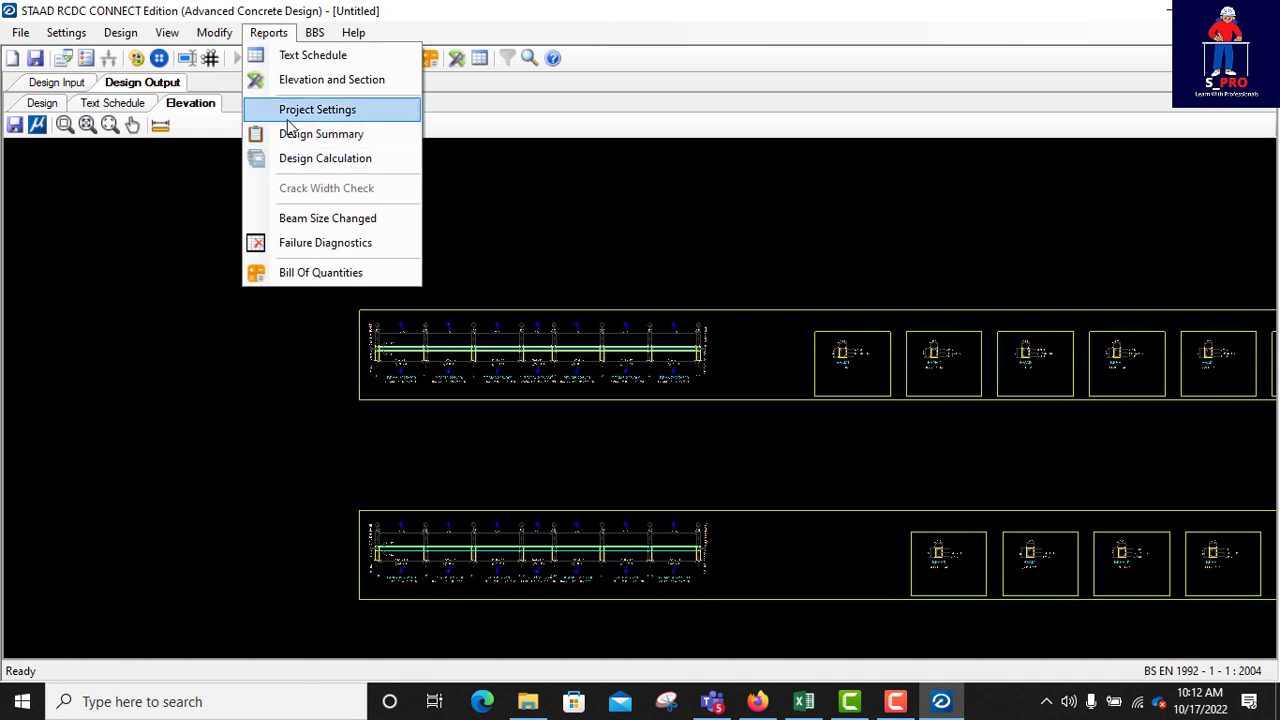
mouse_move(321, 133)
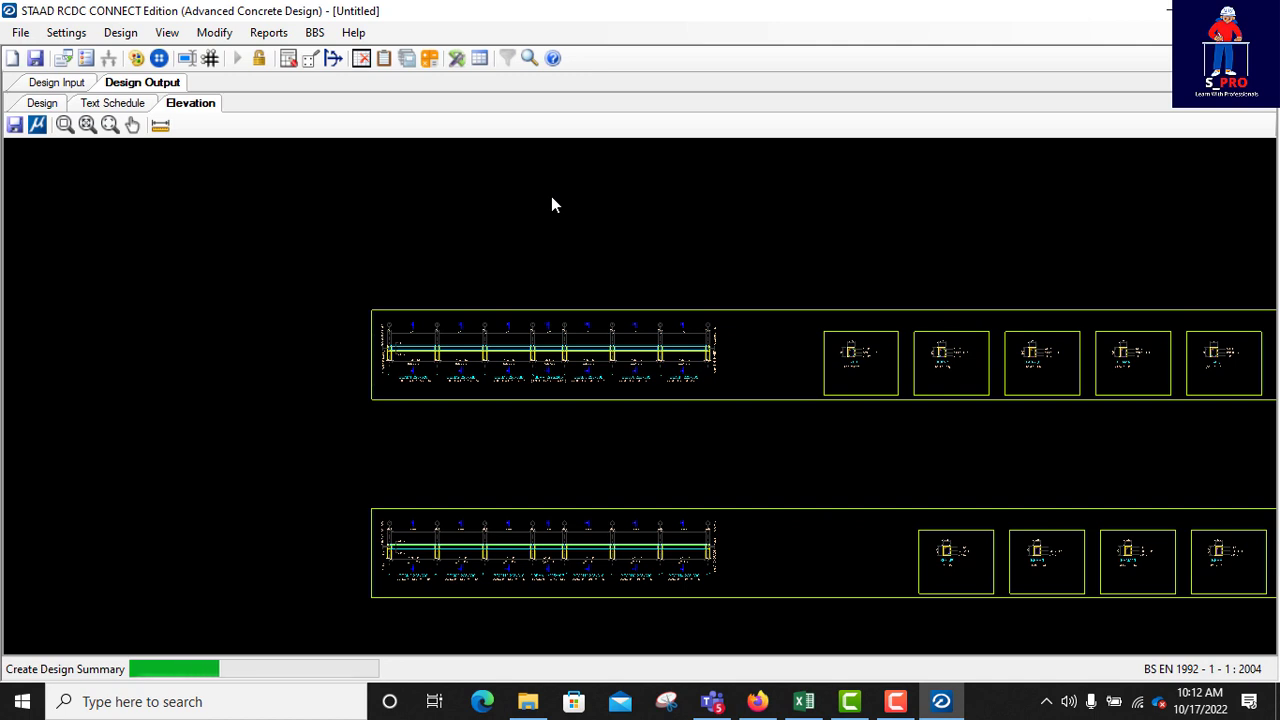
- Generate the Design Summary and scroll through BEAM1's 2-H12 bars and 2L-H12@200 links
click(273, 103)
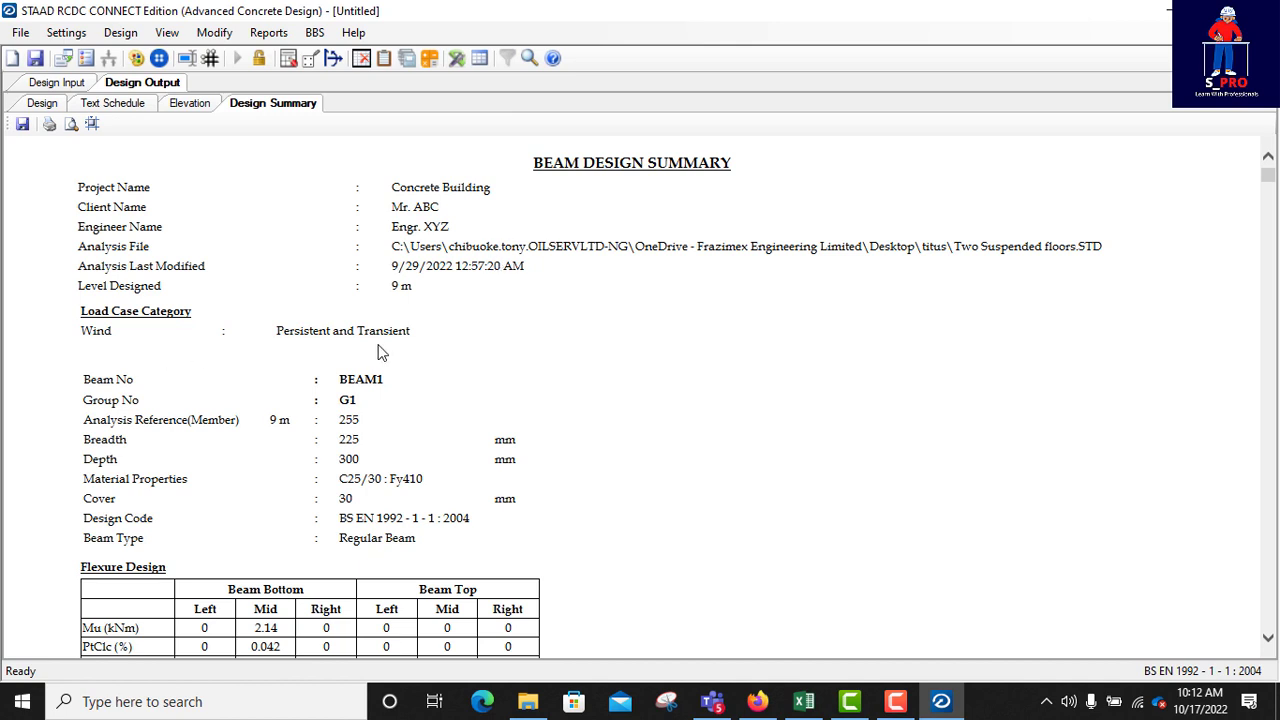
scroll(down, 3)
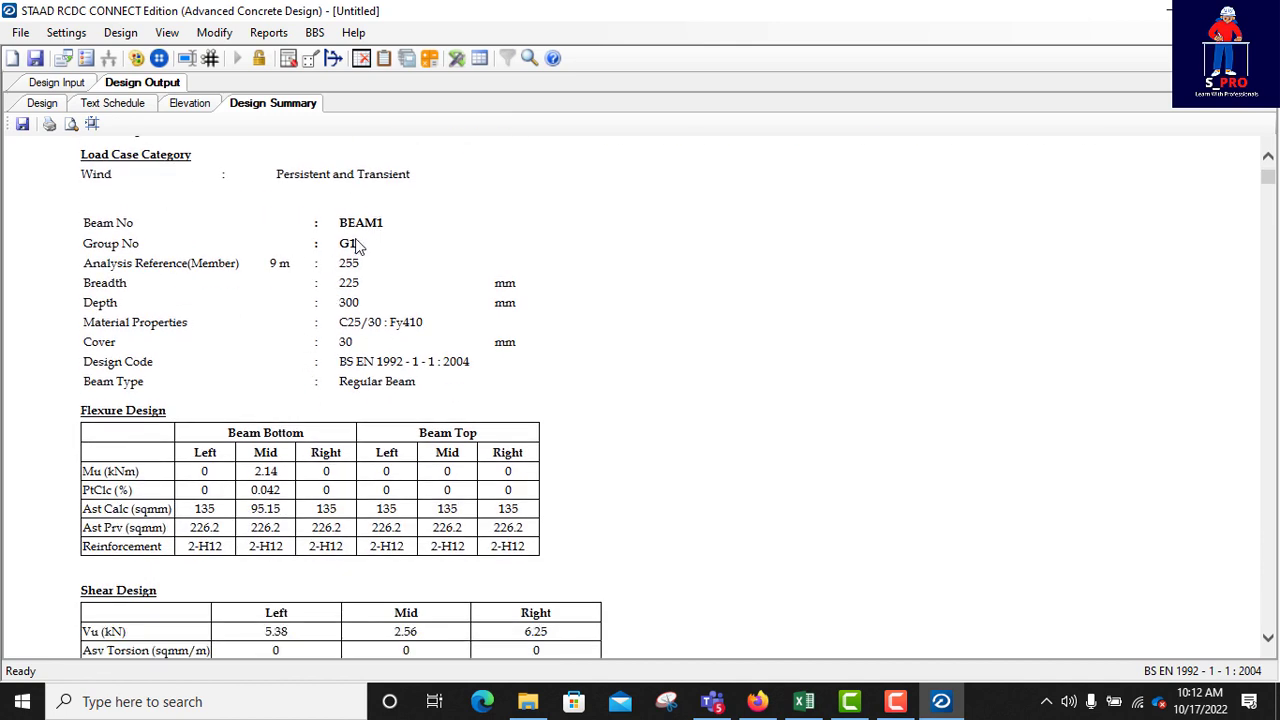
mouse_move(228, 290)
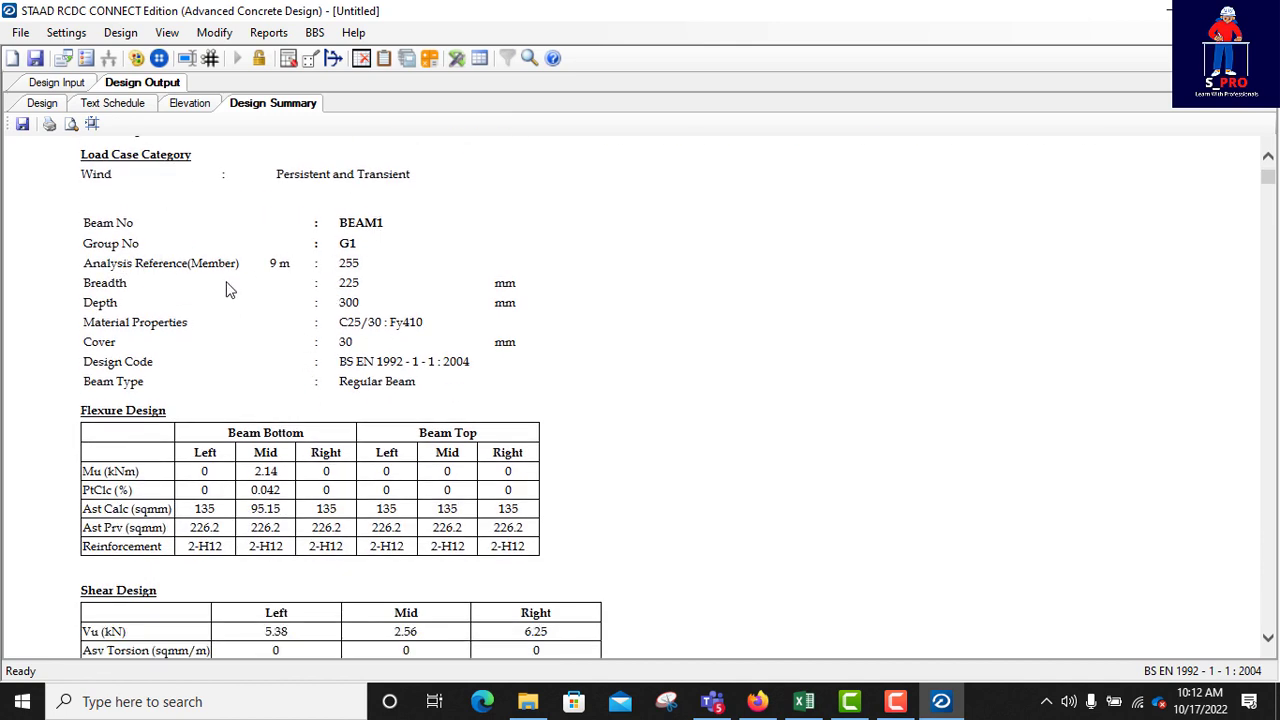
mouse_move(126, 307)
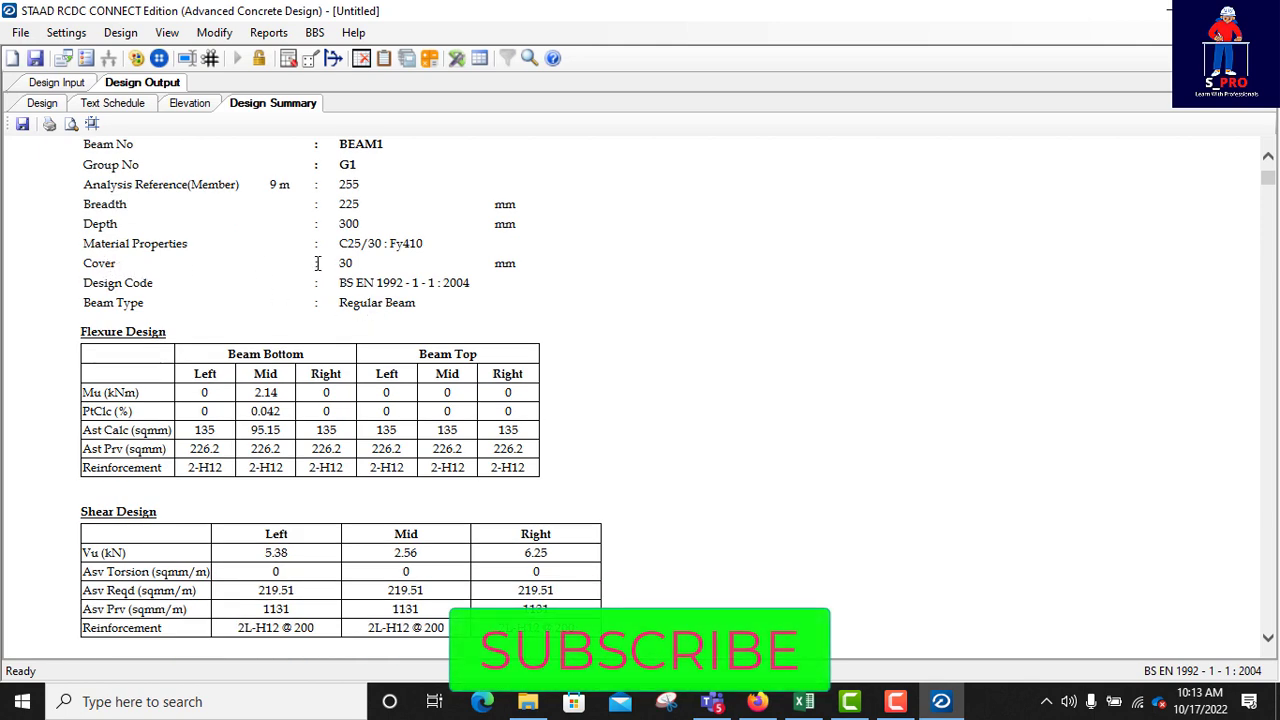
mouse_move(415, 260)
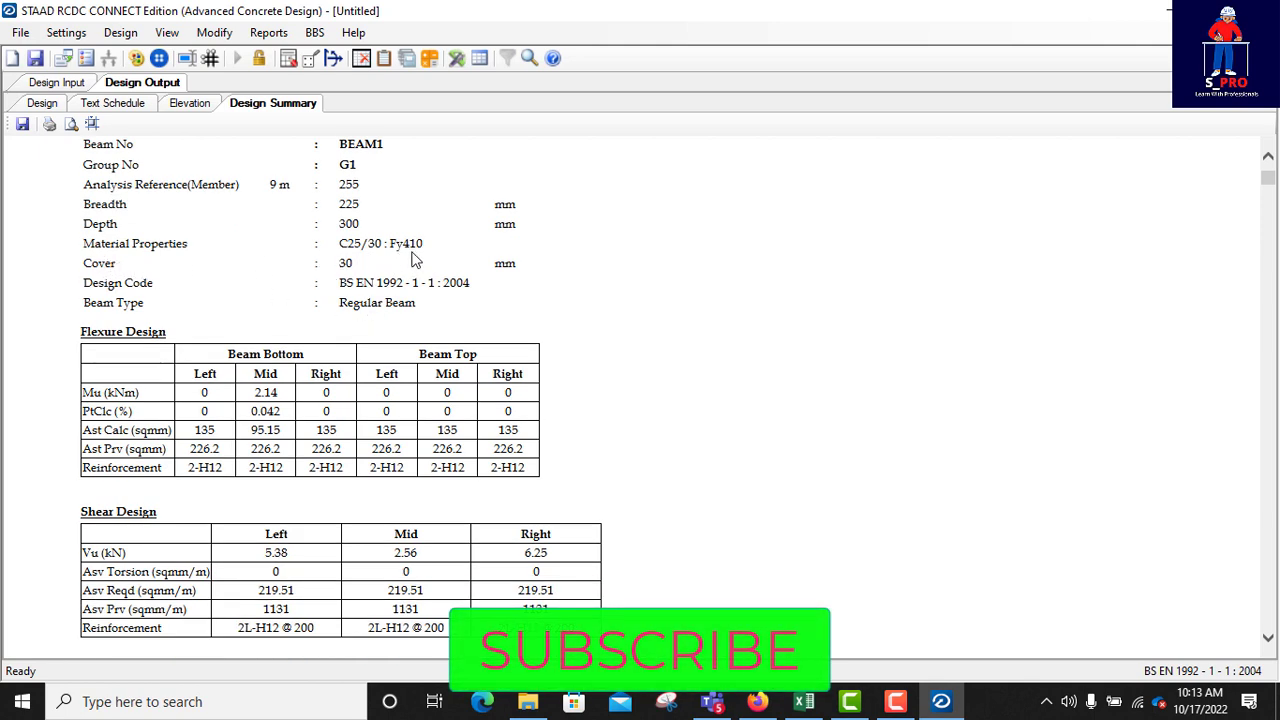
mouse_move(337, 281)
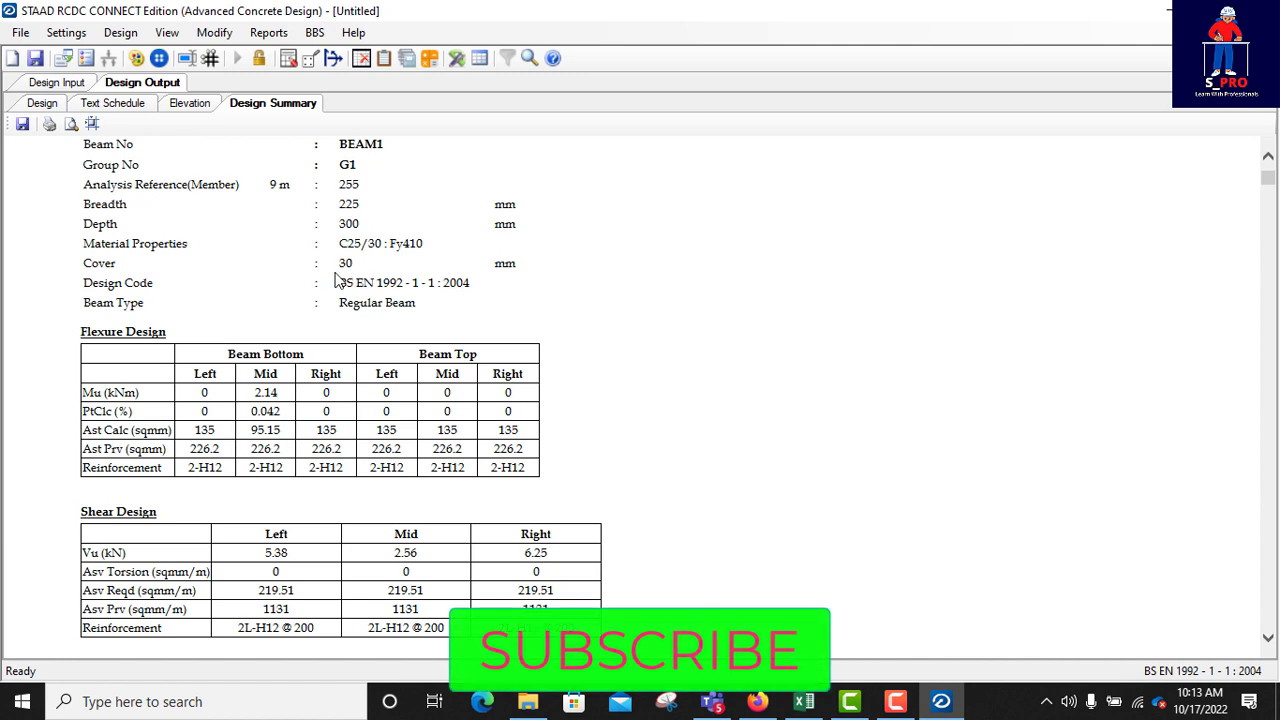
mouse_move(90, 310)
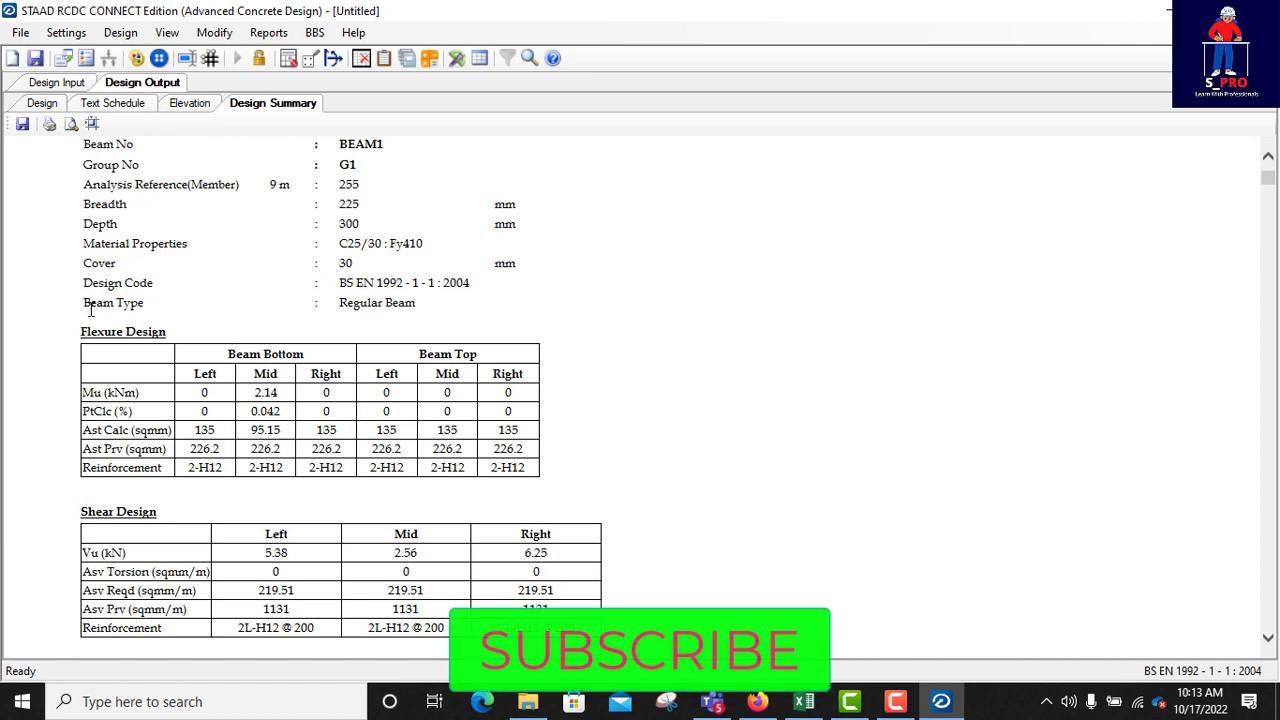
scroll(down, 3)
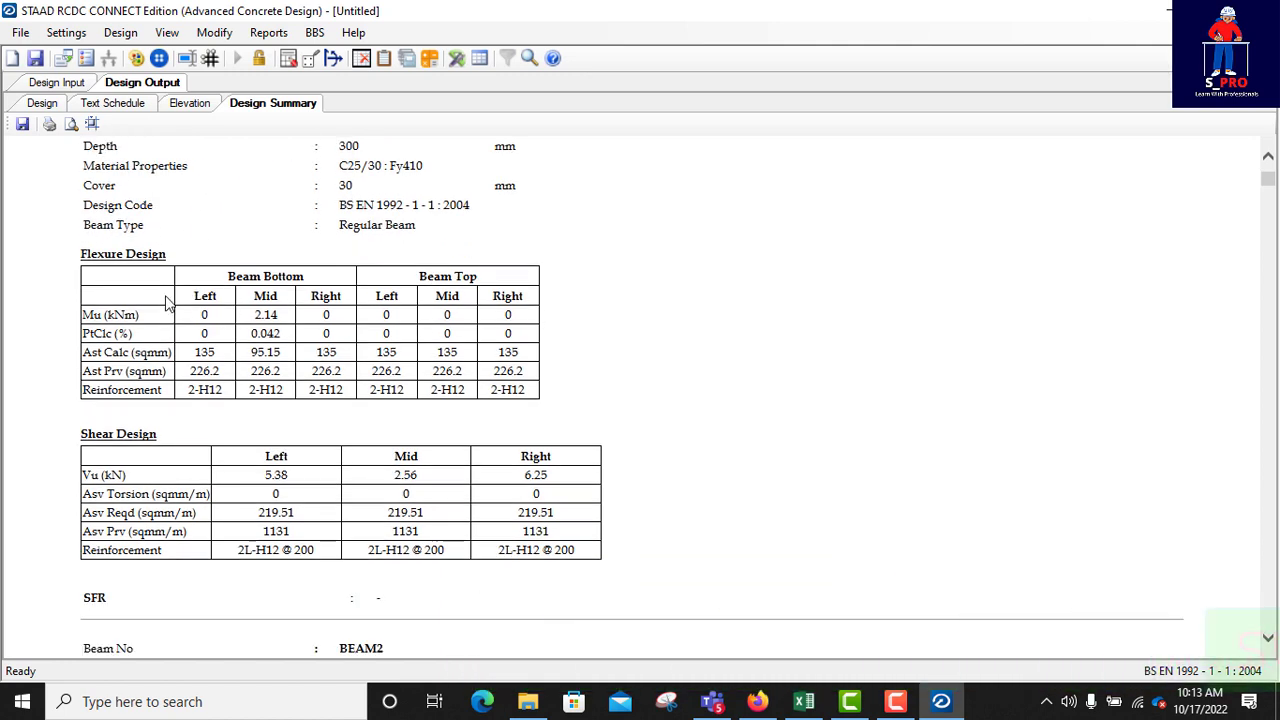
scroll(down, 3)
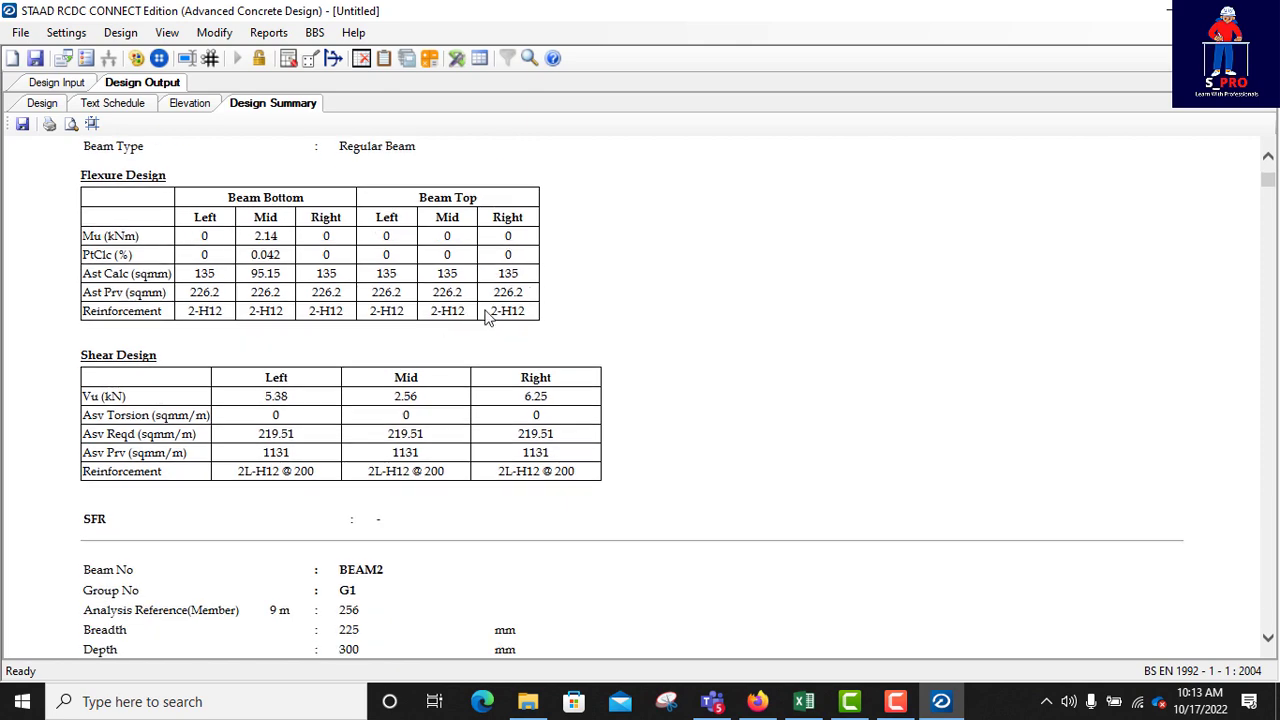
scroll(down, 3)
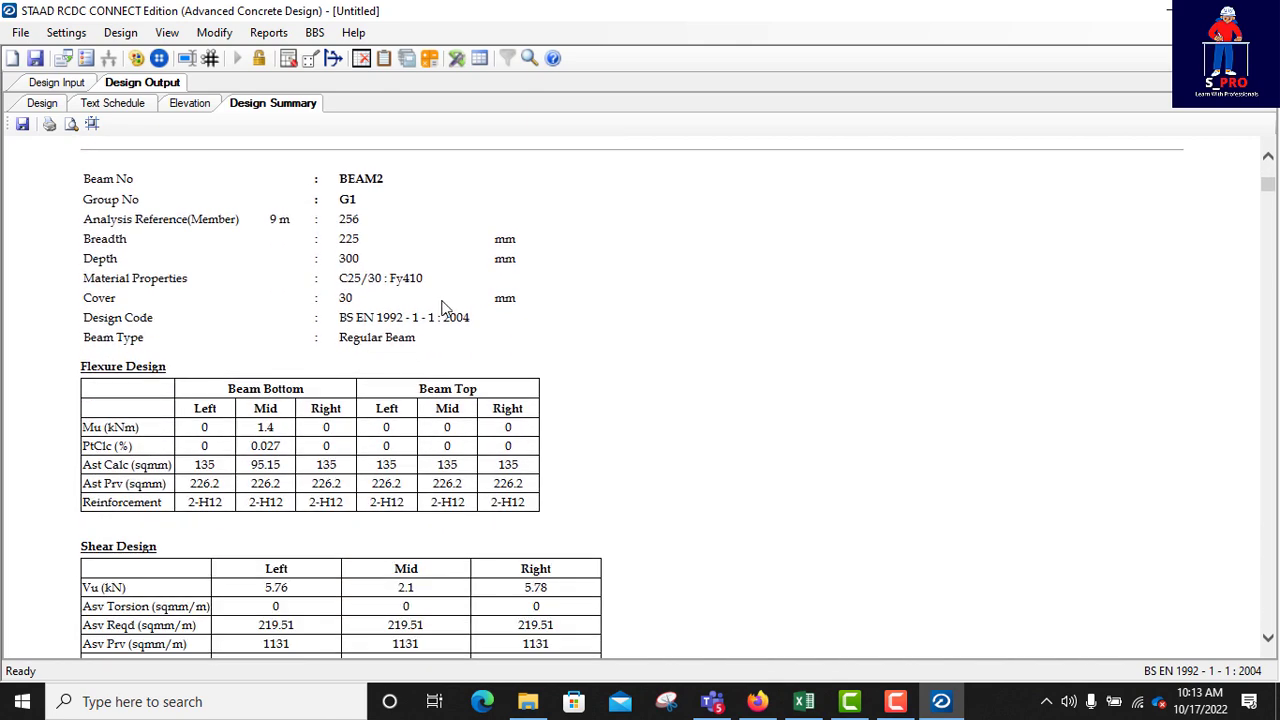
scroll(down, 3)
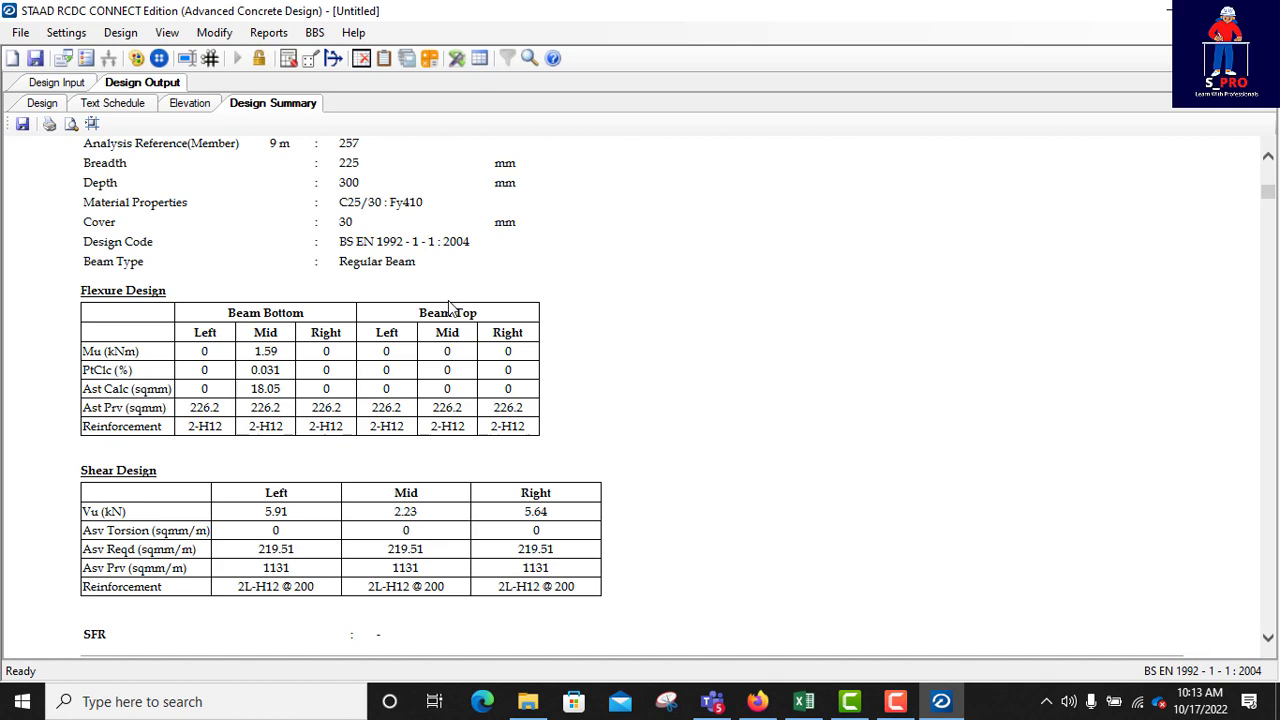
scroll(down, 3)
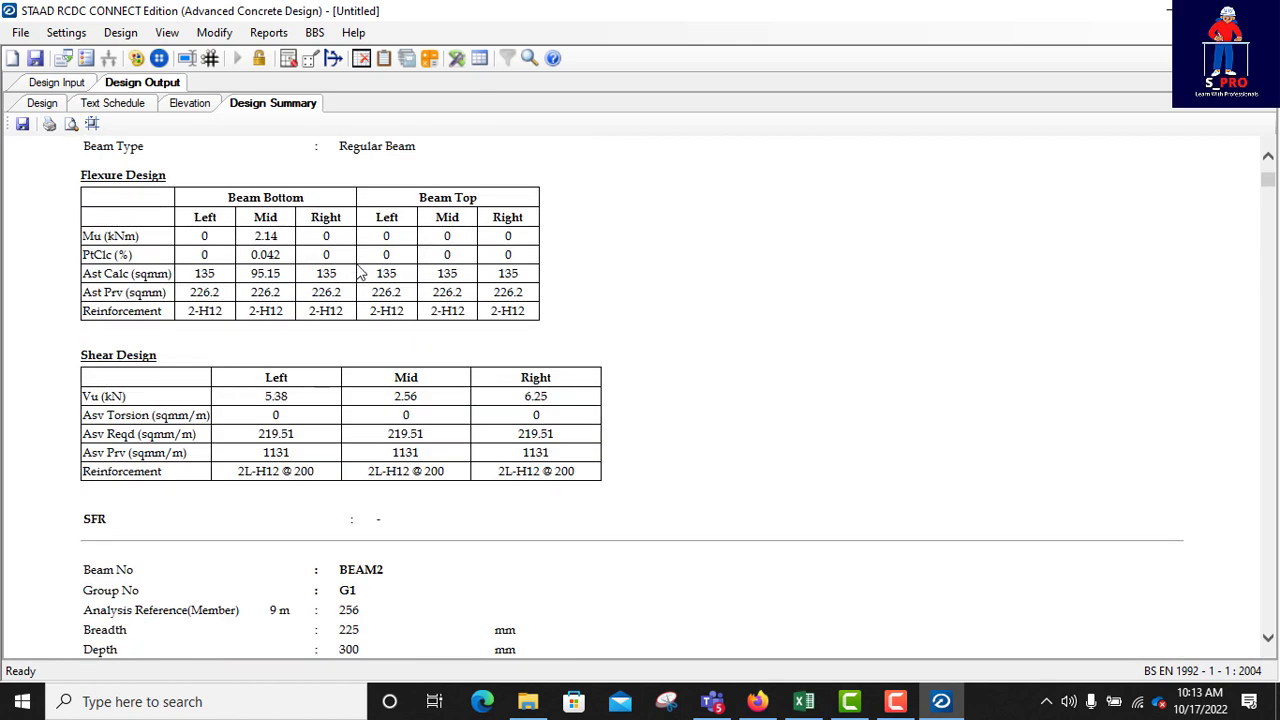
click(268, 32)
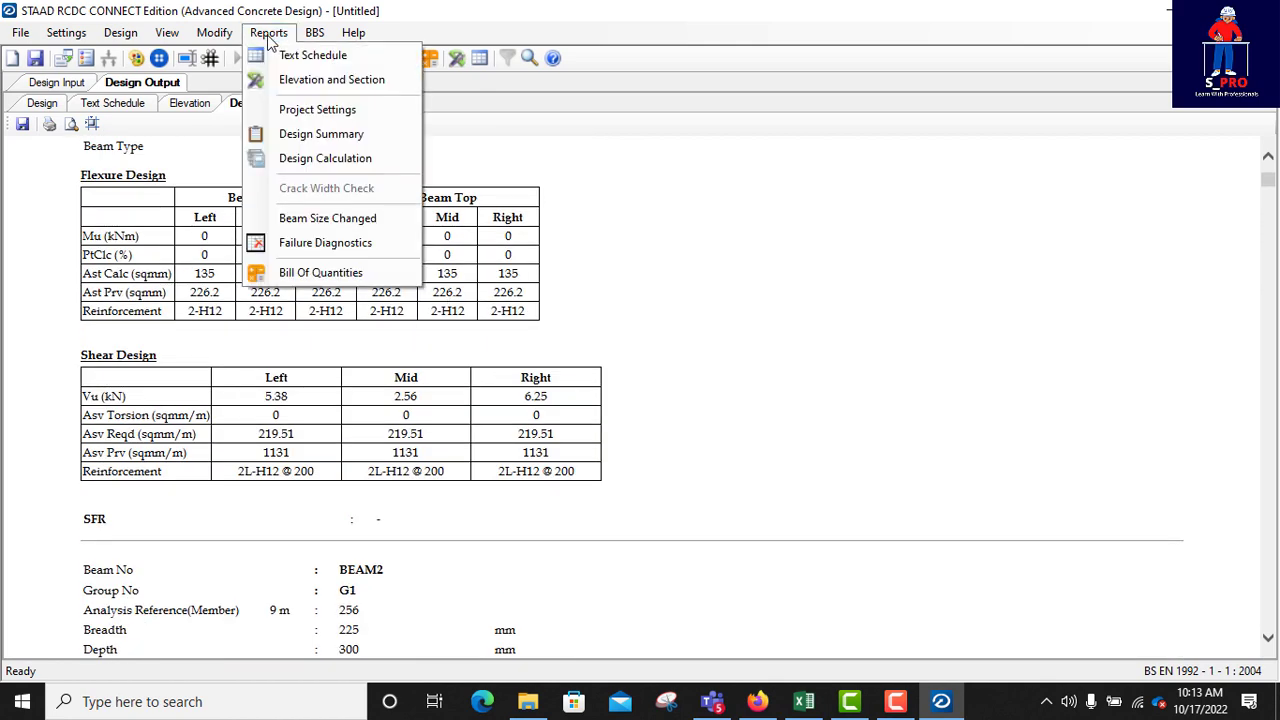
- Generate the Design Calculation report for beam group G1 and scroll its project details
click(321, 133)
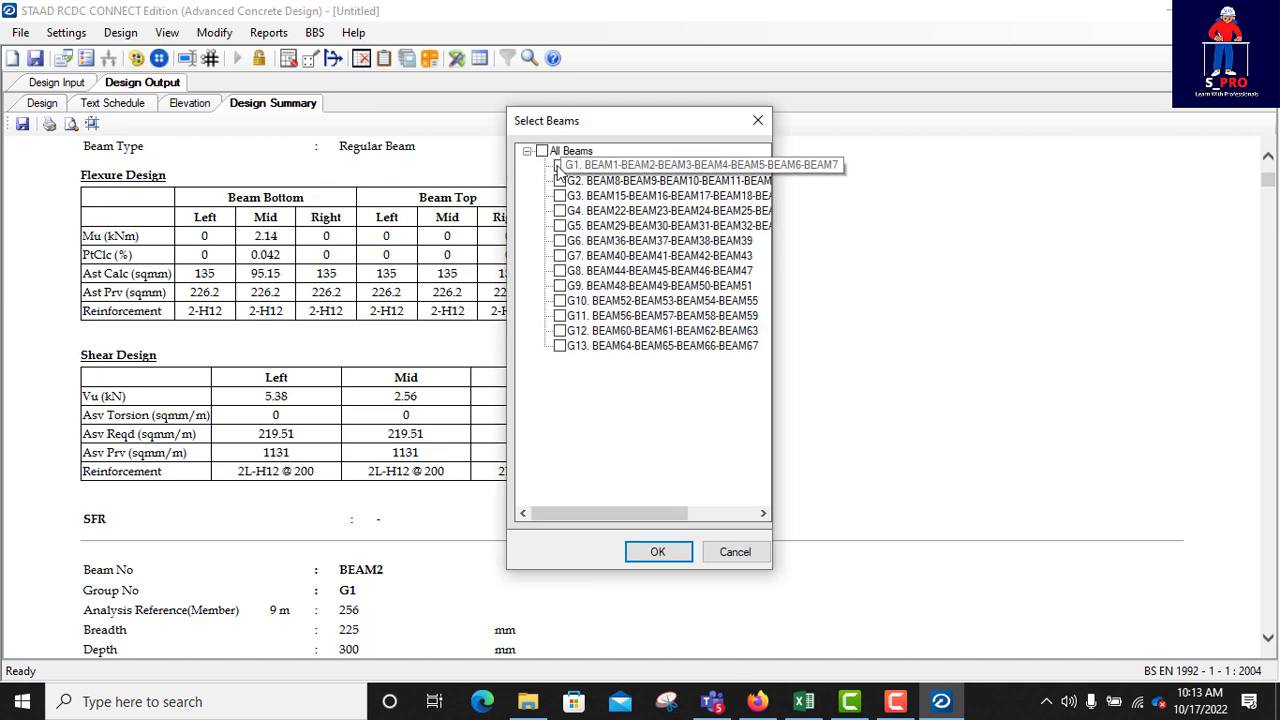
click(559, 165)
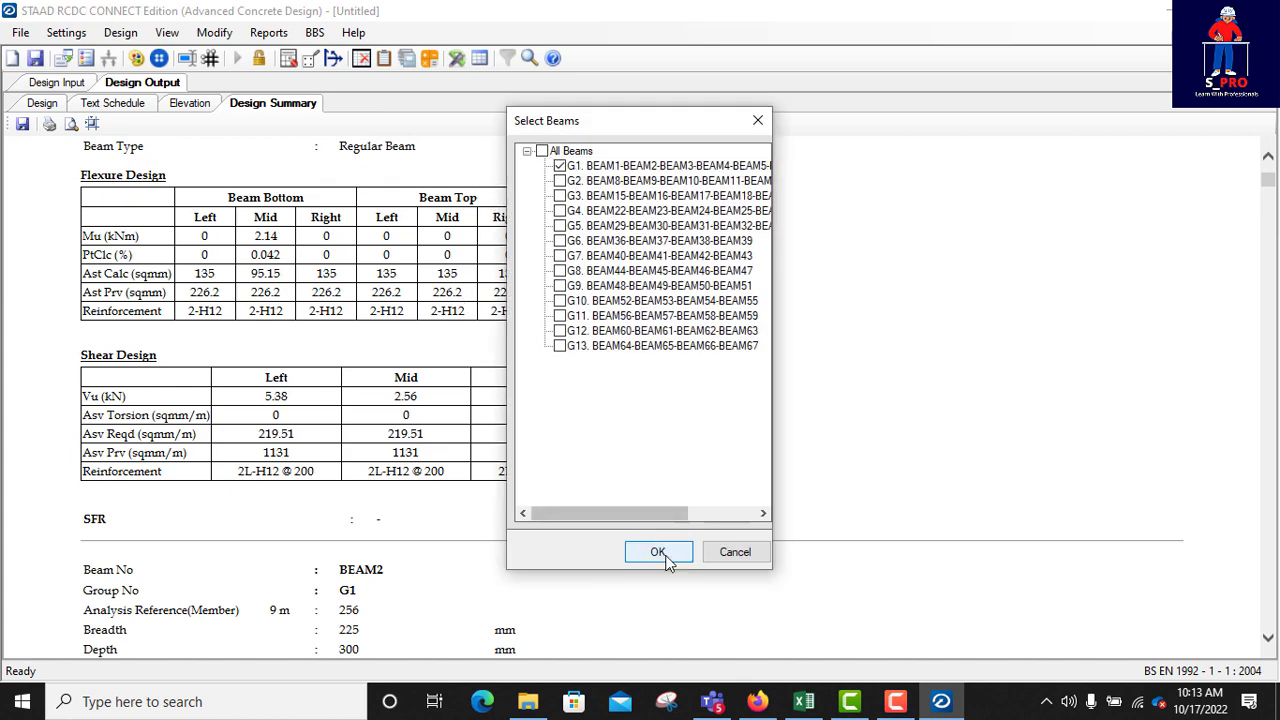
click(658, 552)
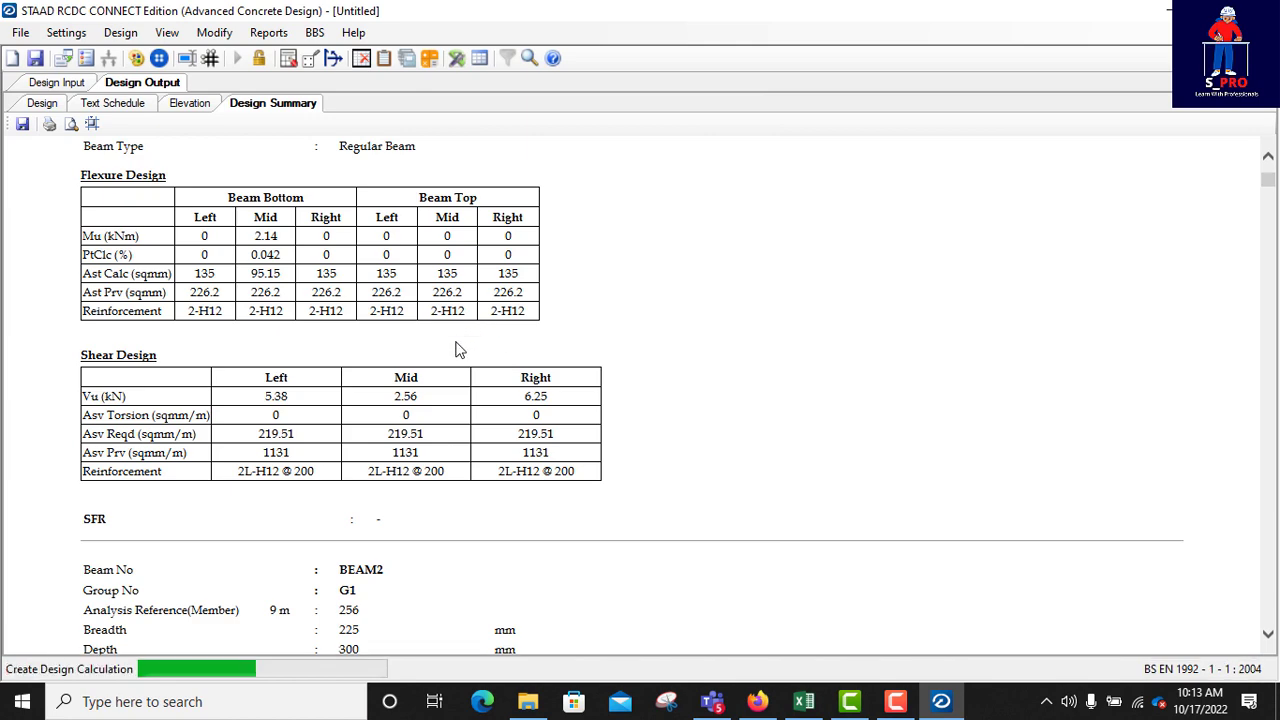
click(380, 102)
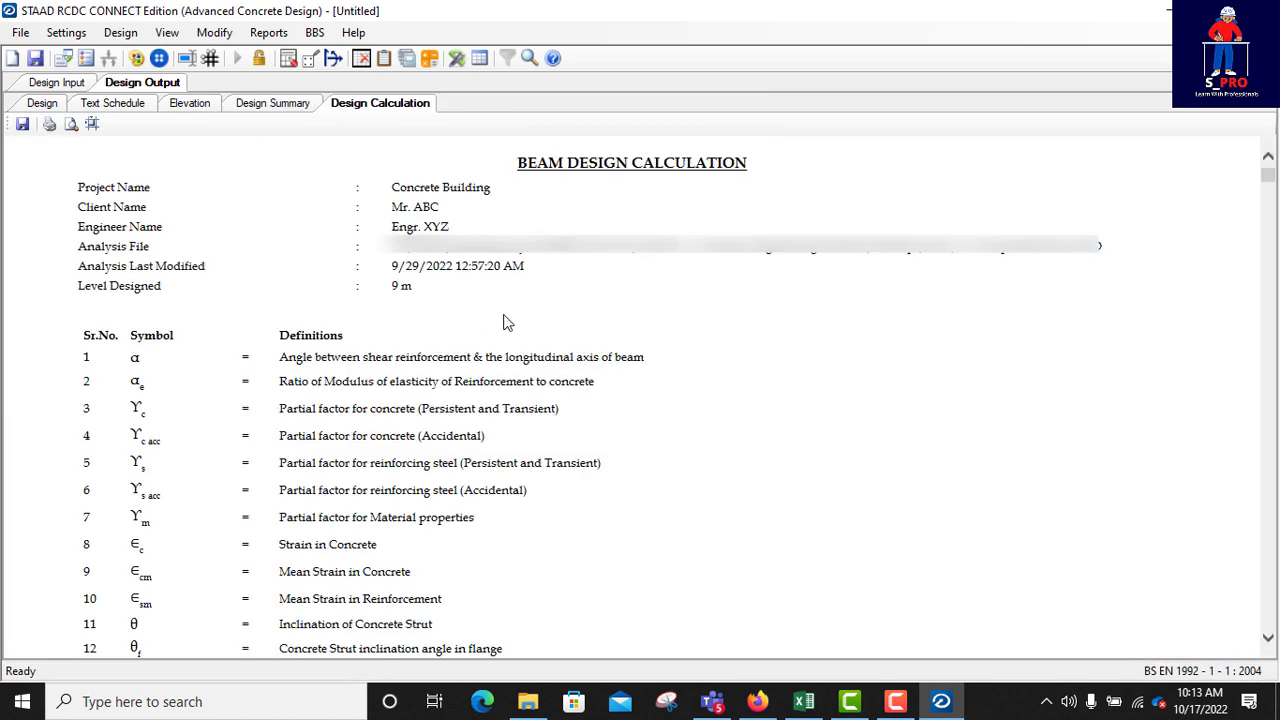
mouse_move(347, 195)
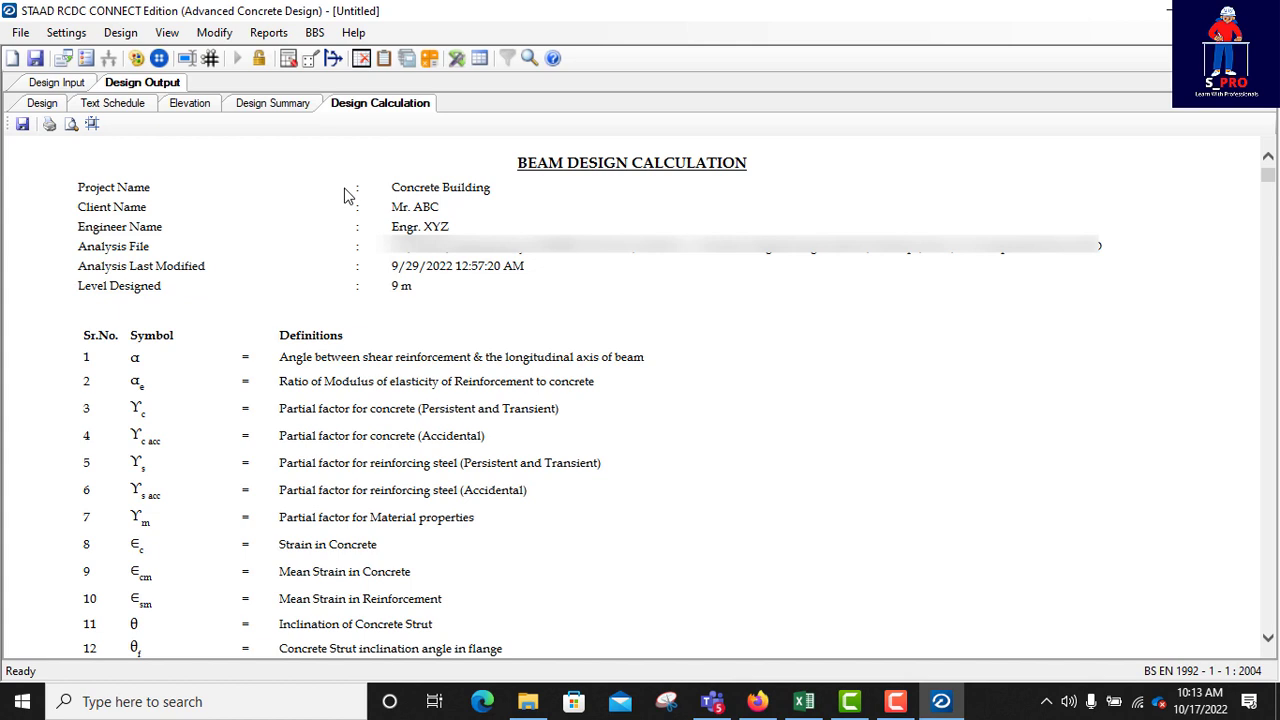
mouse_move(372, 193)
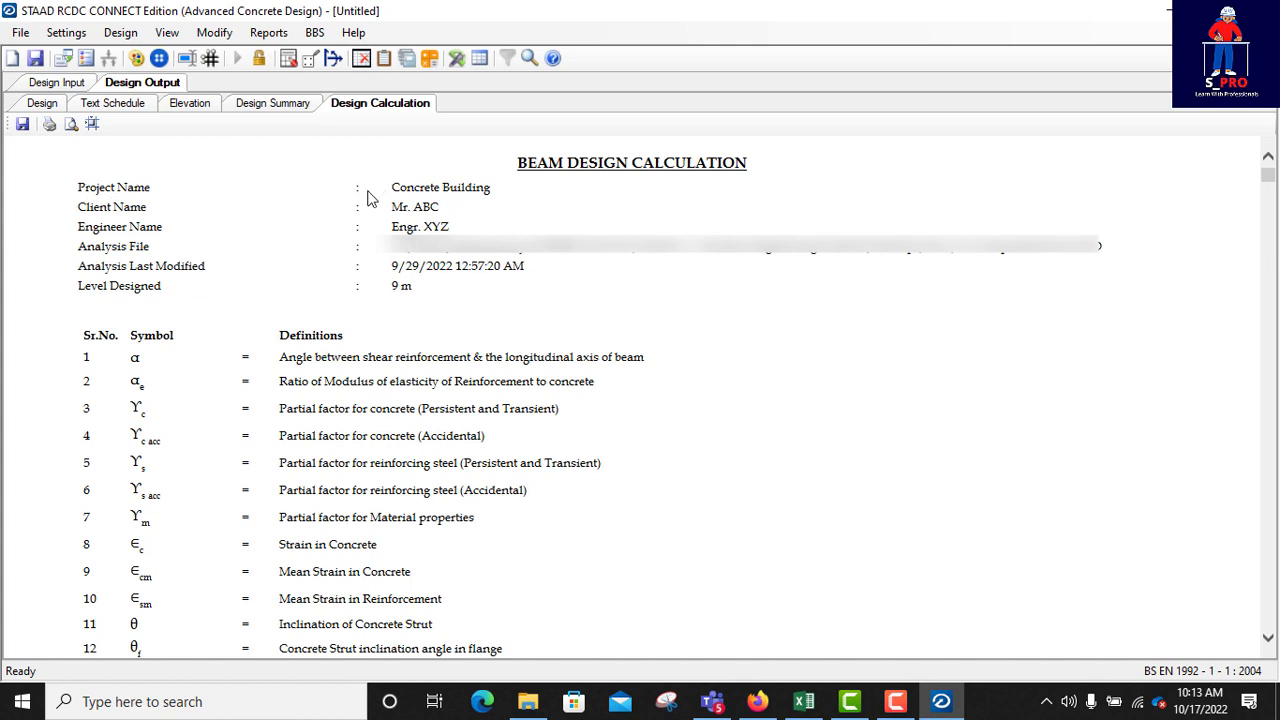
mouse_move(408, 197)
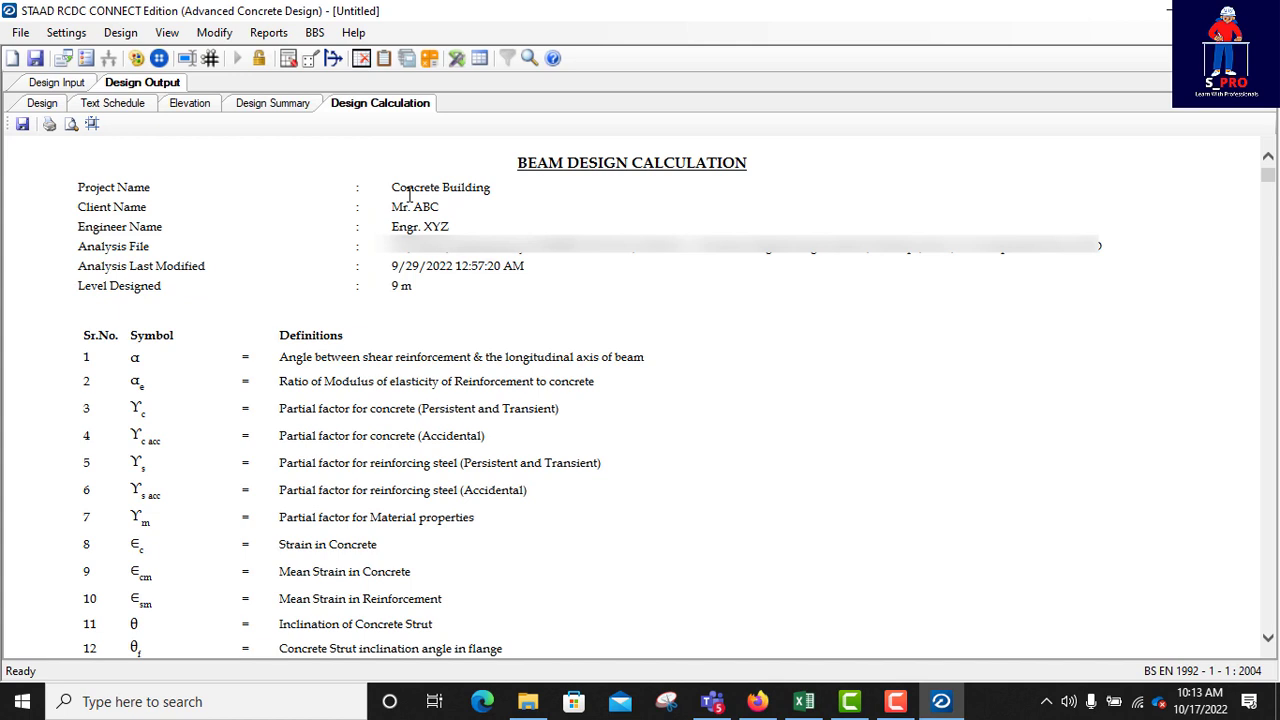
mouse_move(348, 204)
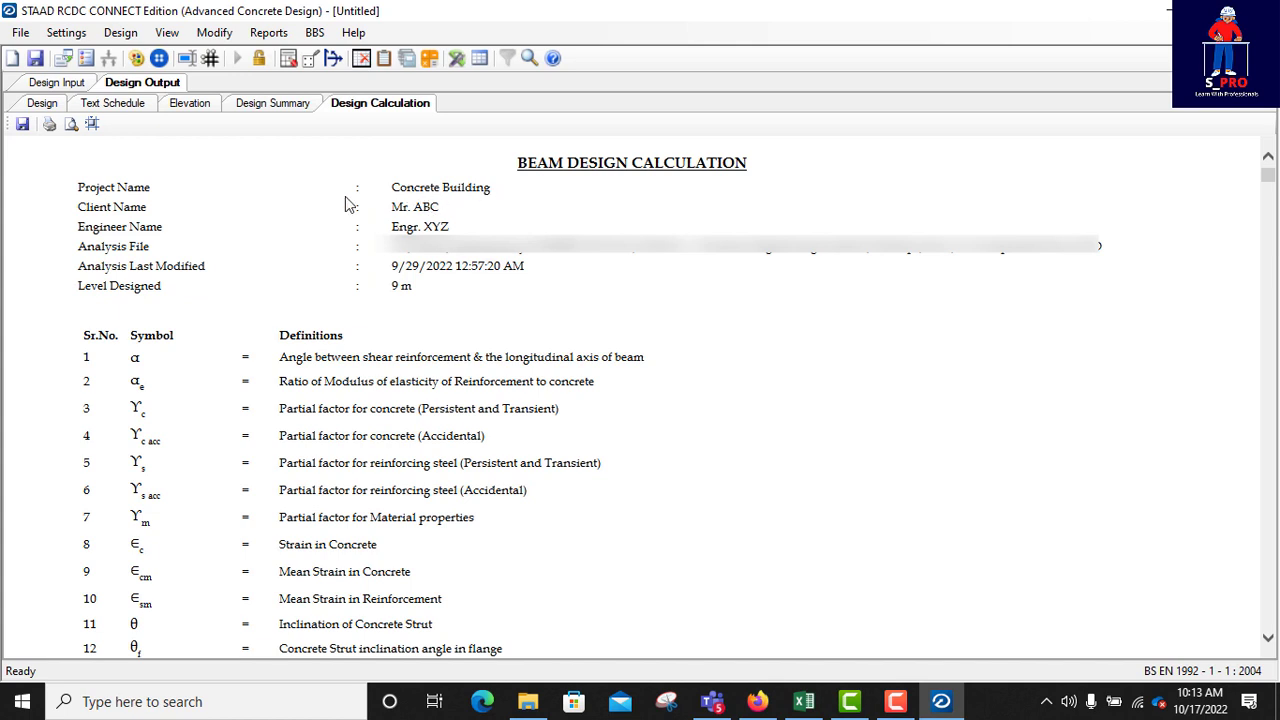
mouse_move(510, 199)
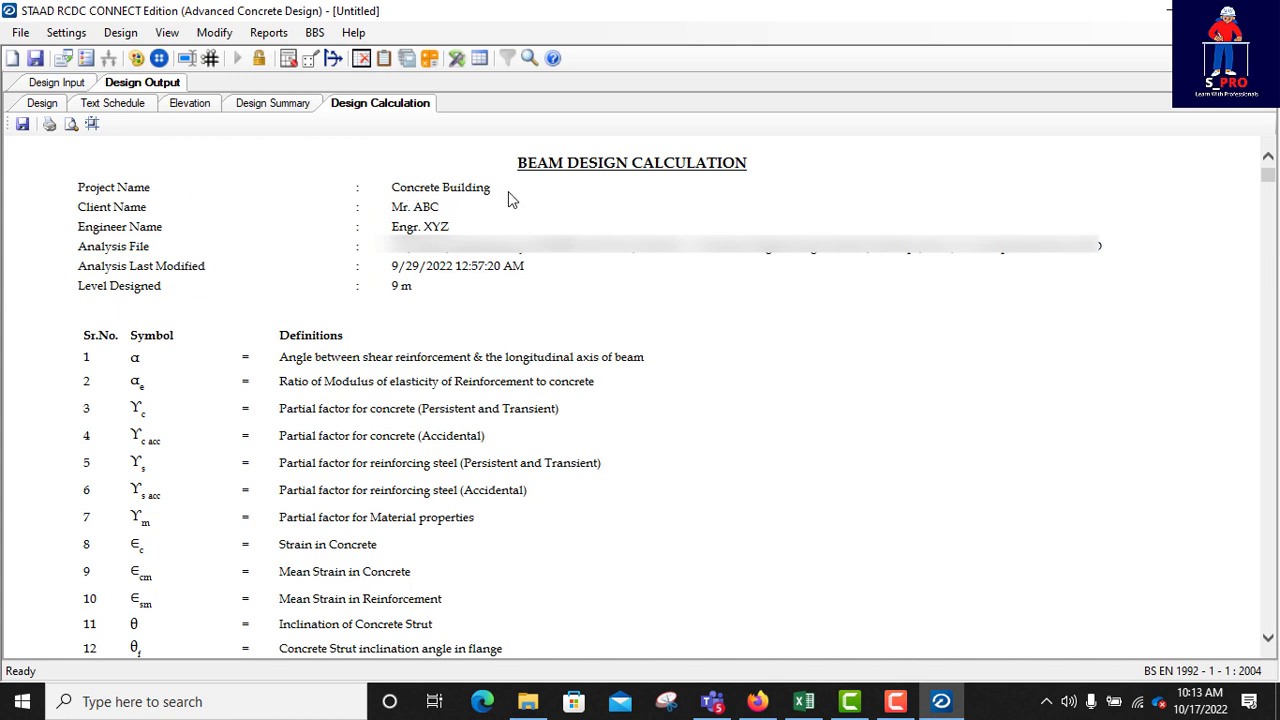
mouse_move(88, 202)
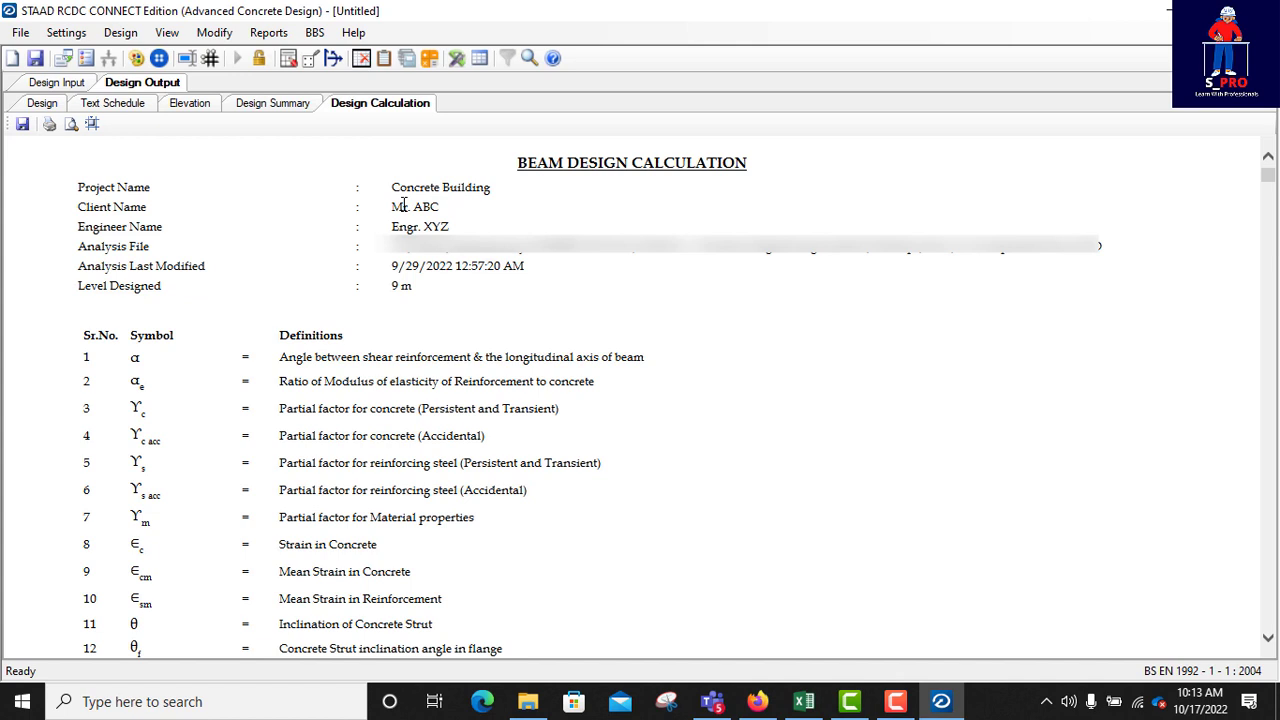
mouse_move(253, 231)
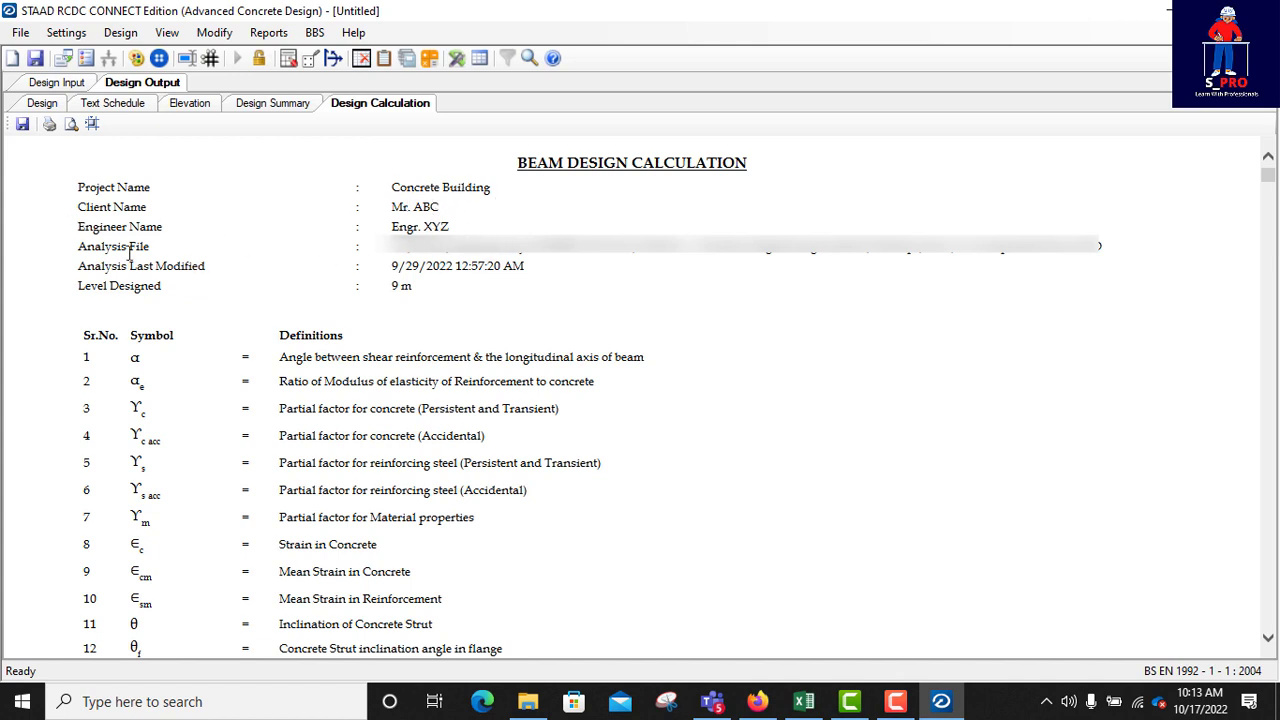
mouse_move(440, 230)
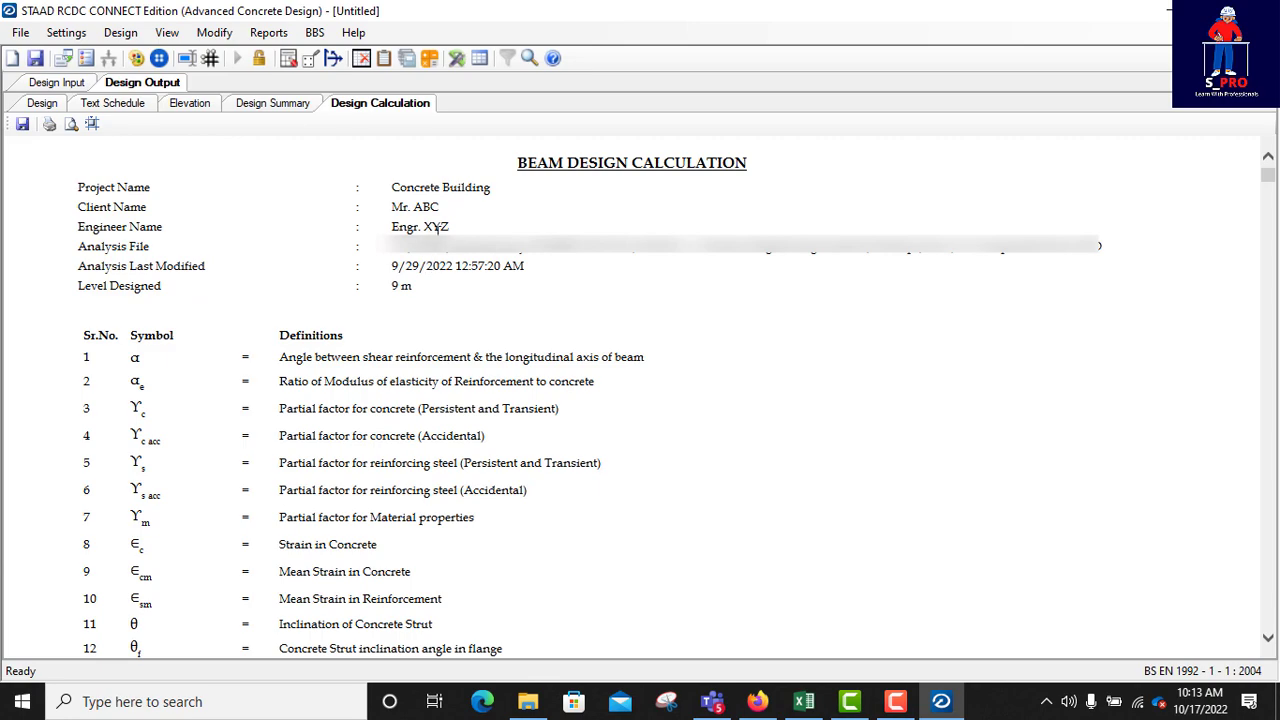
scroll(down, 3)
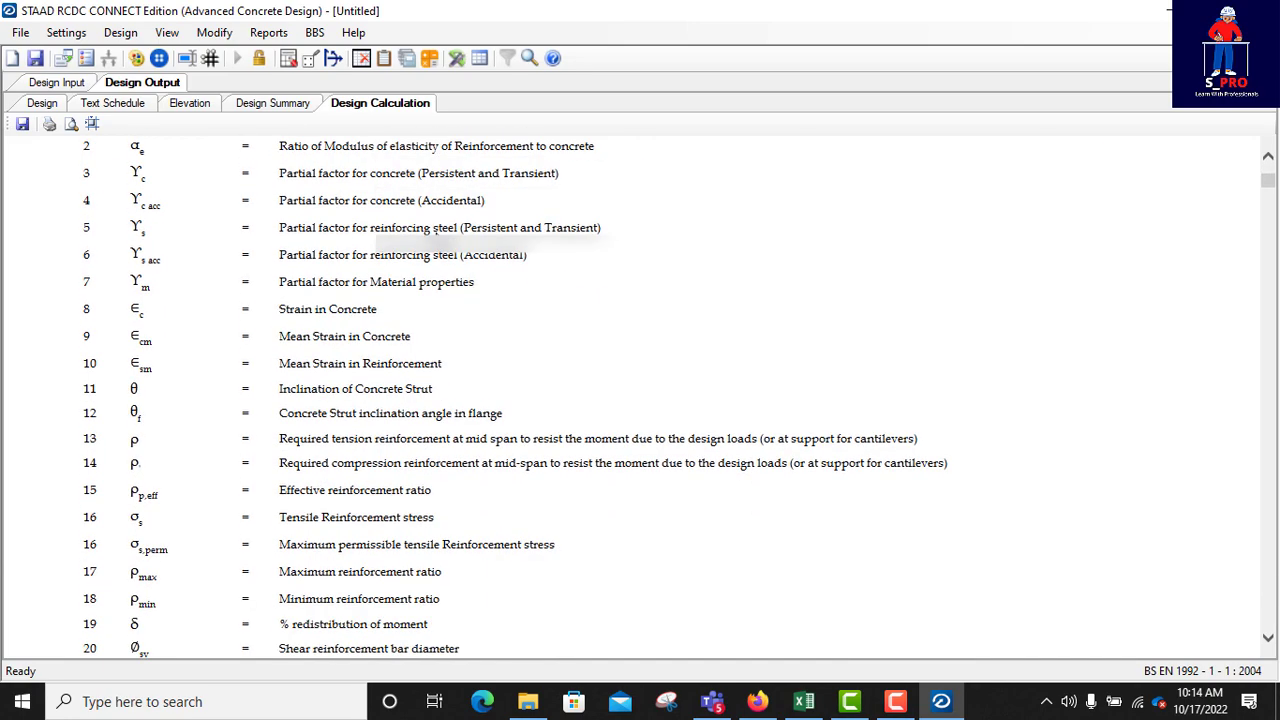
scroll(down, 3)
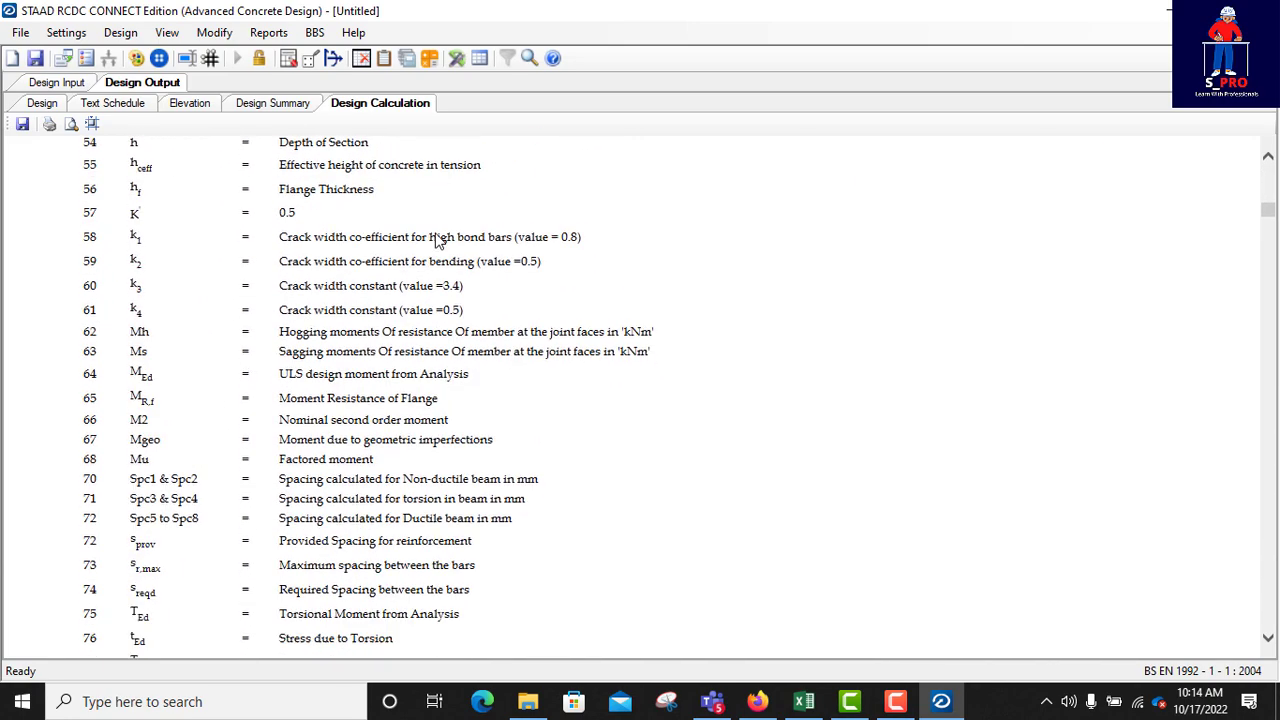
scroll(down, 3)
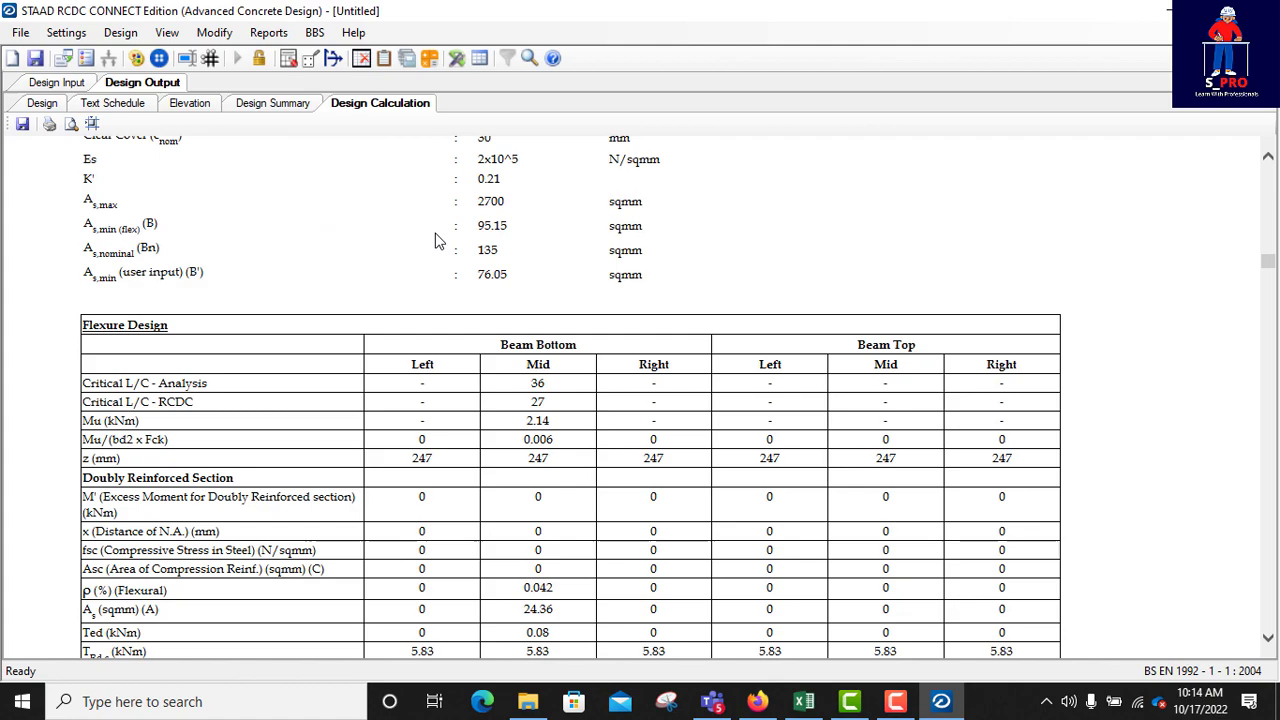
scroll(down, 3)
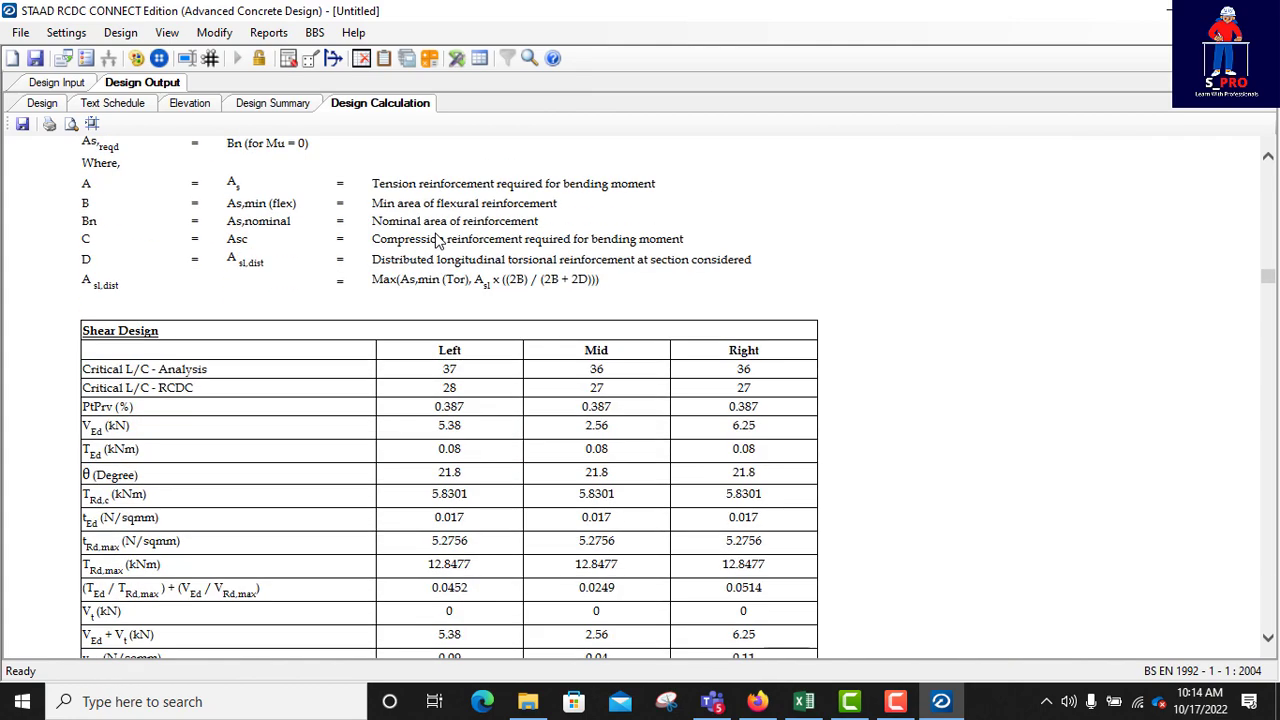
scroll(up, 3)
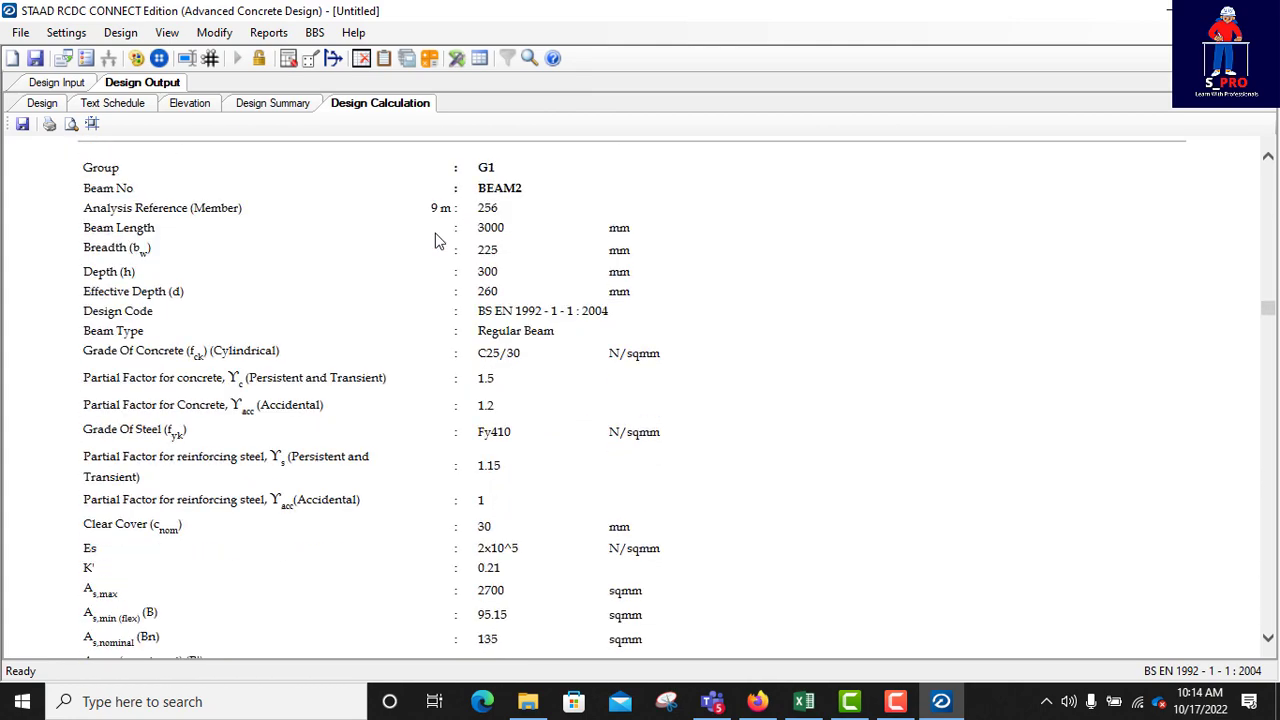
scroll(down, 3)
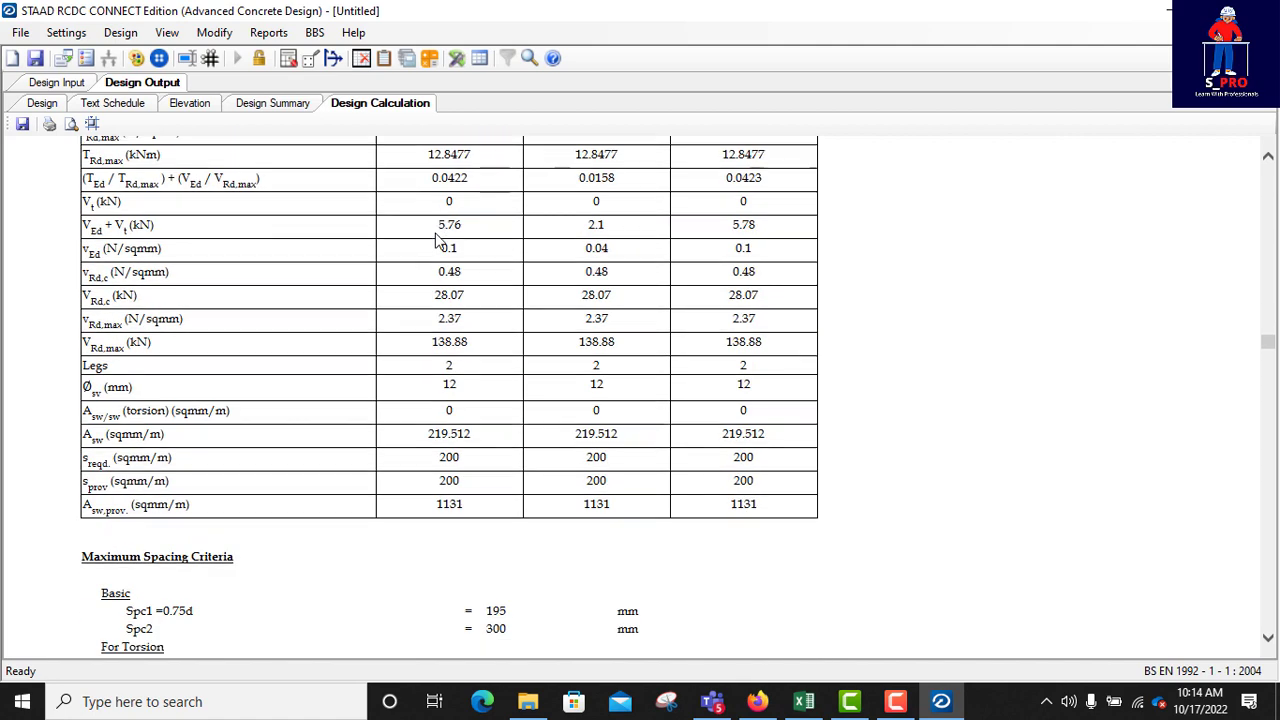
scroll(up, 3)
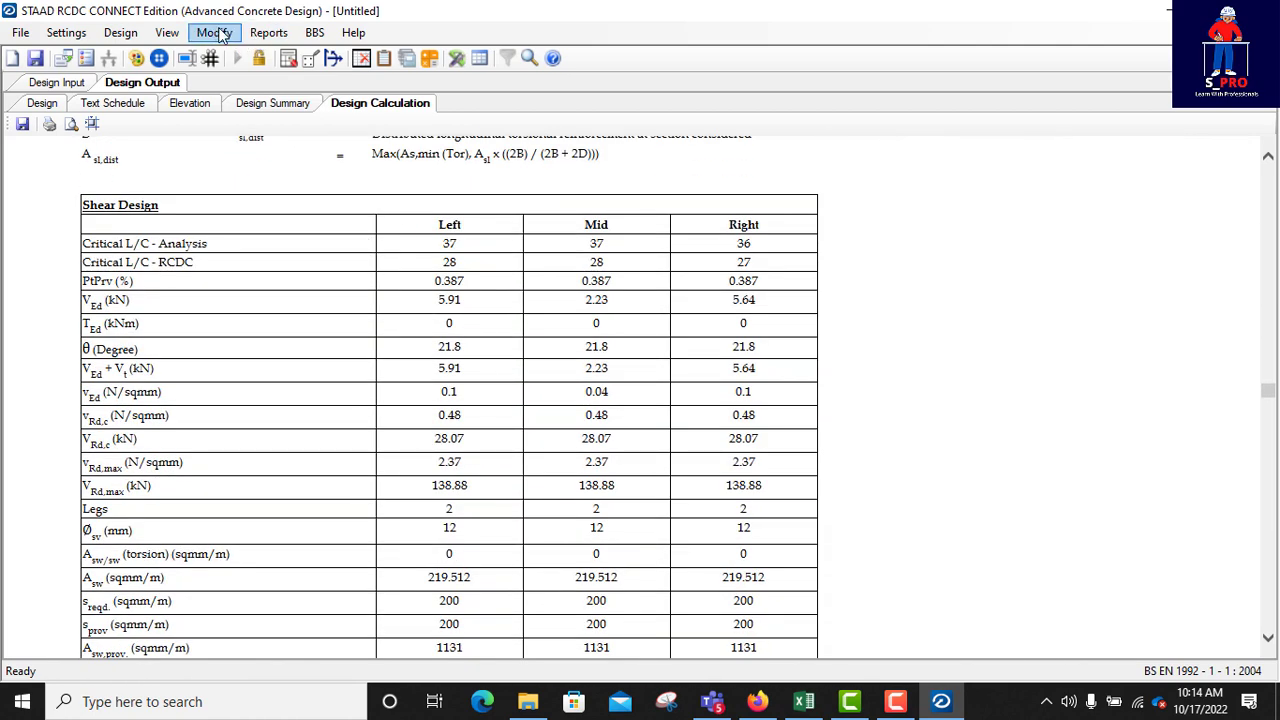
click(268, 32)
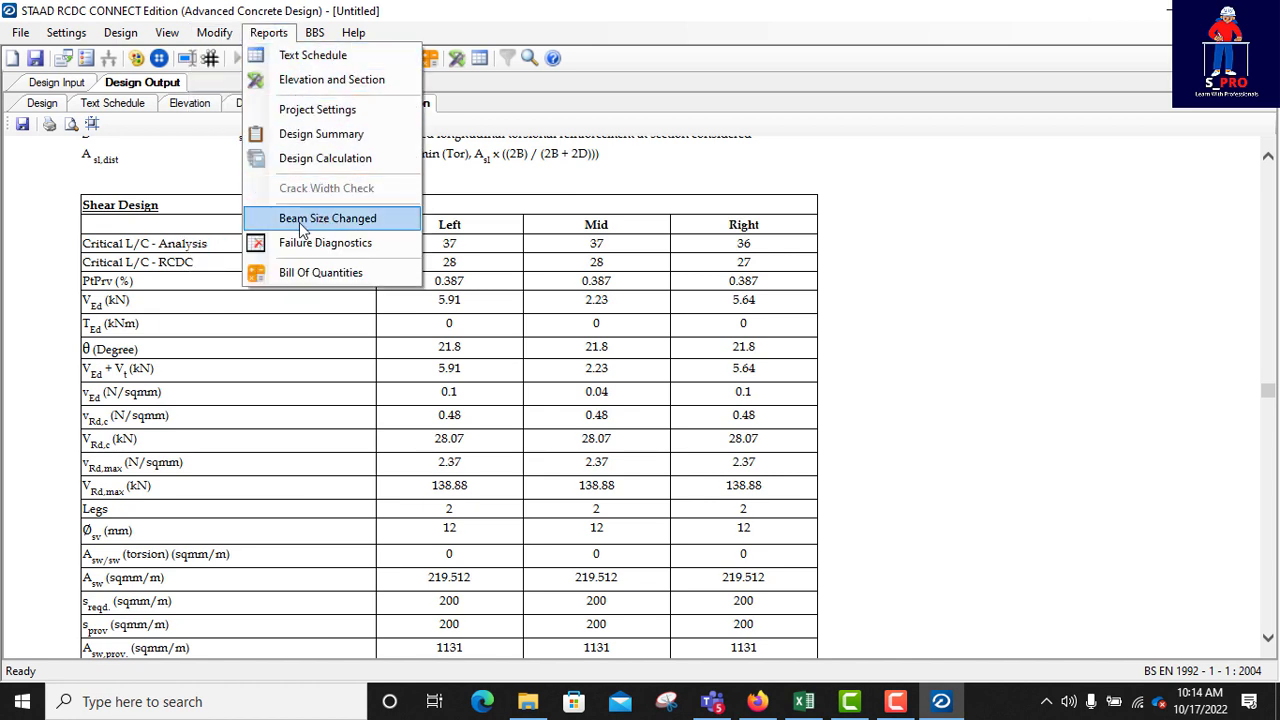
mouse_move(325, 242)
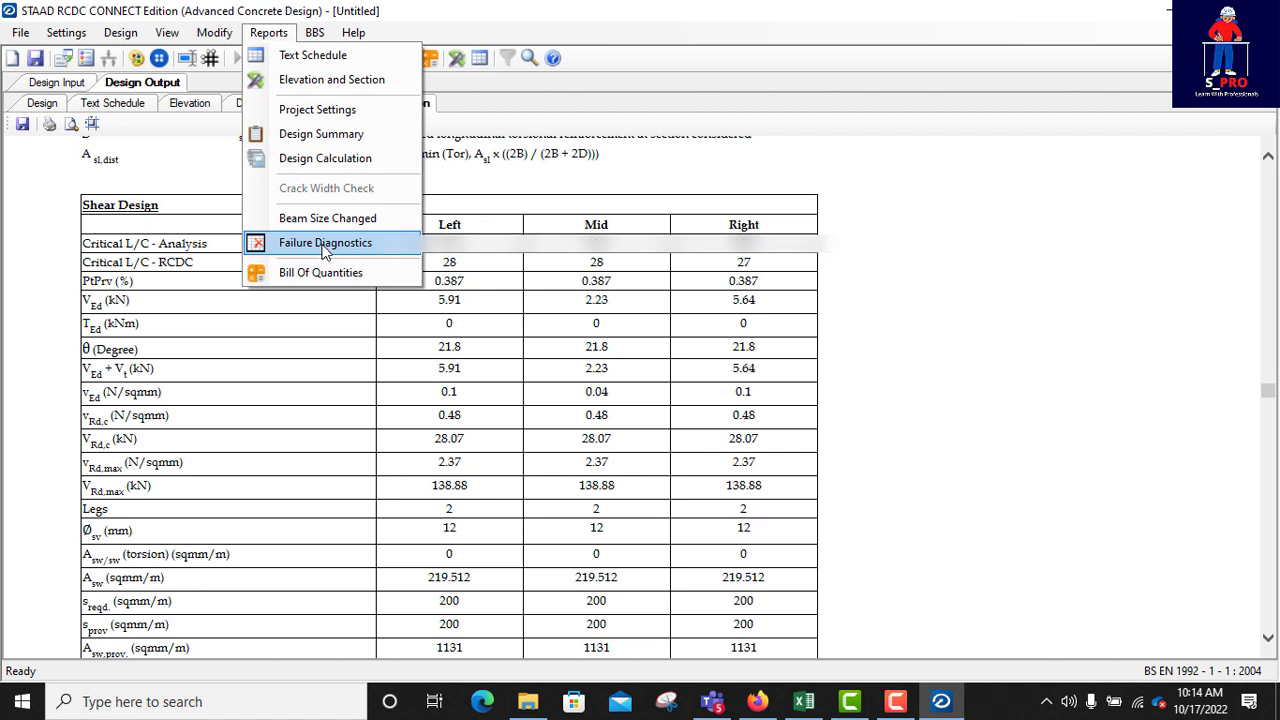
- Generate the Failure Diagnostics report confirming no beams have failed
click(325, 242)
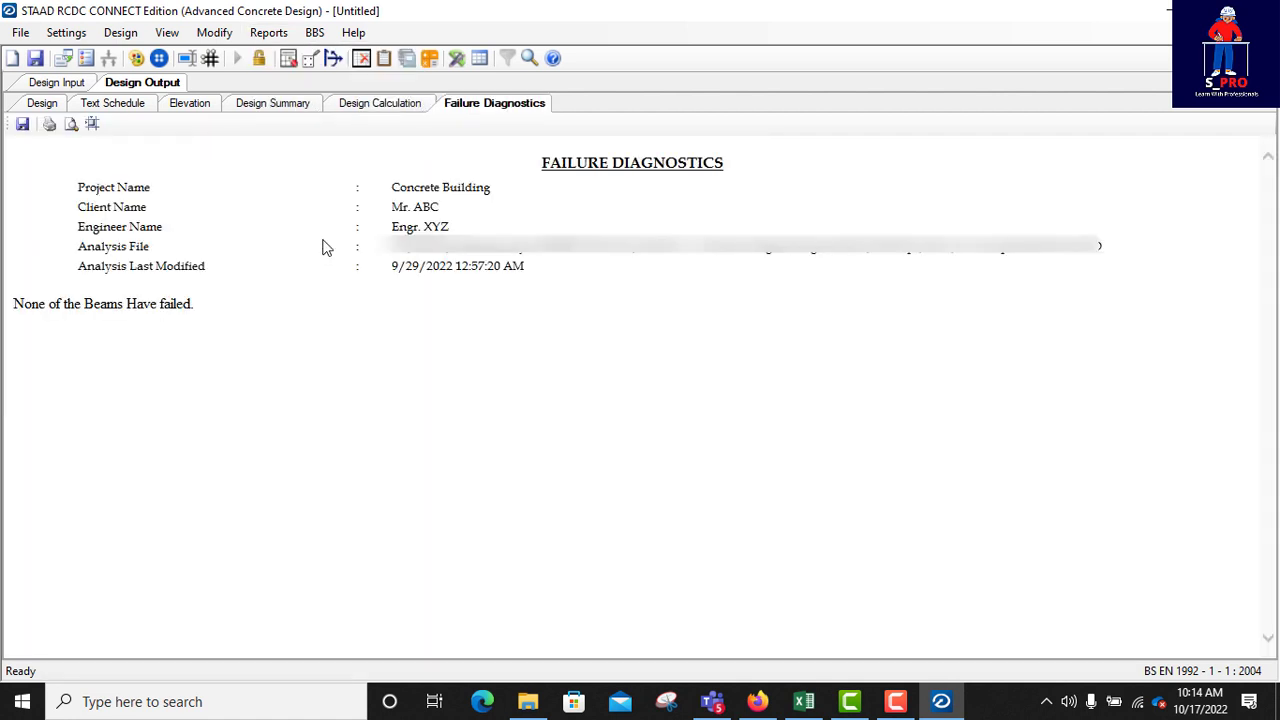
mouse_move(462, 250)
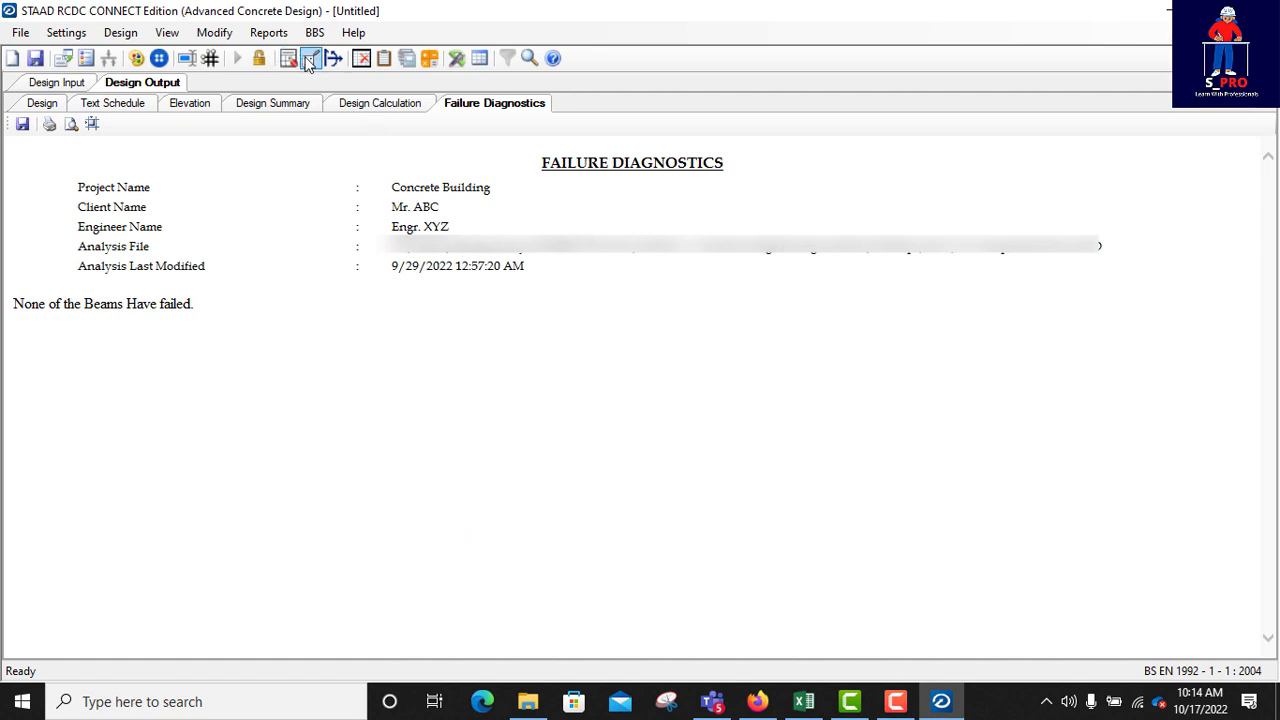
click(268, 32)
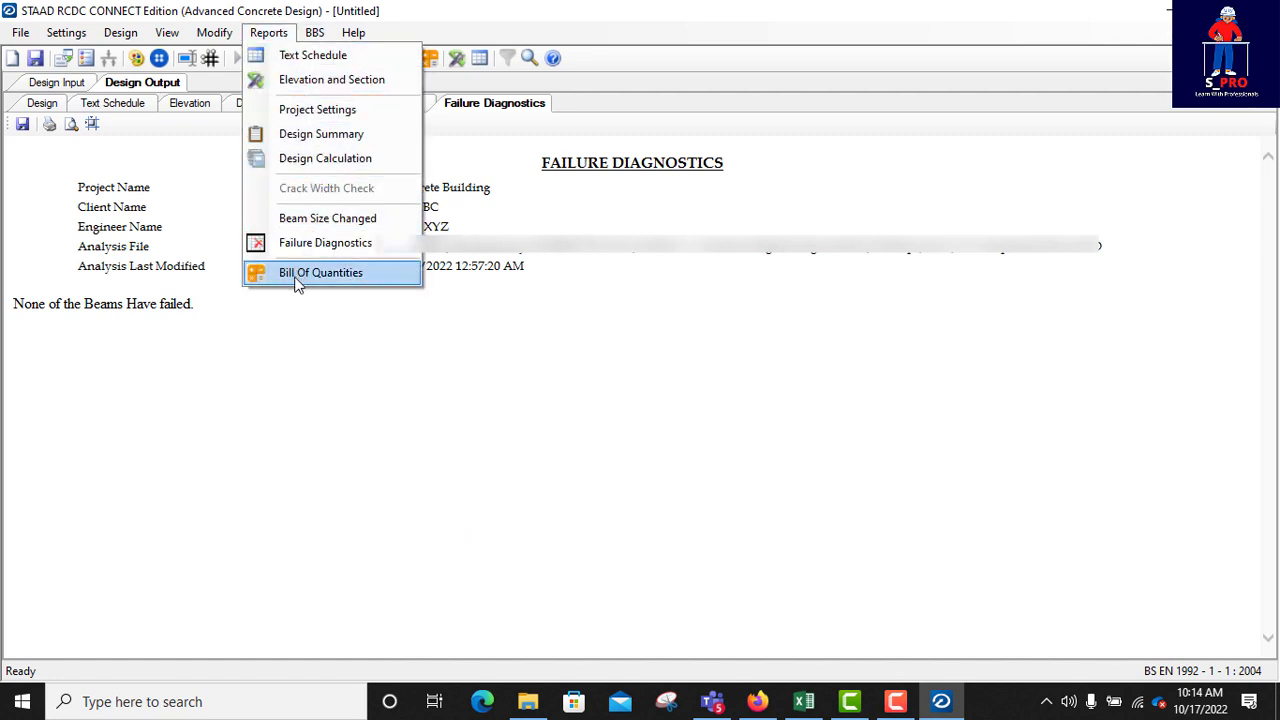
click(320, 272)
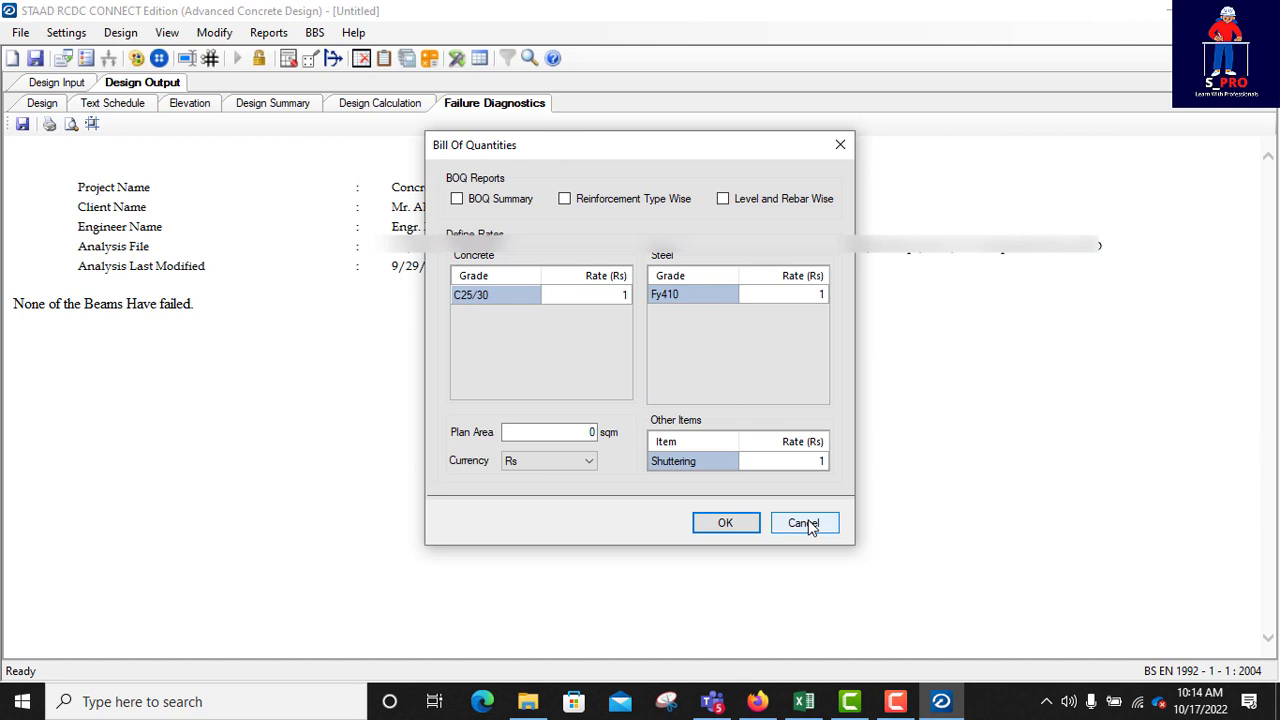
click(805, 522)
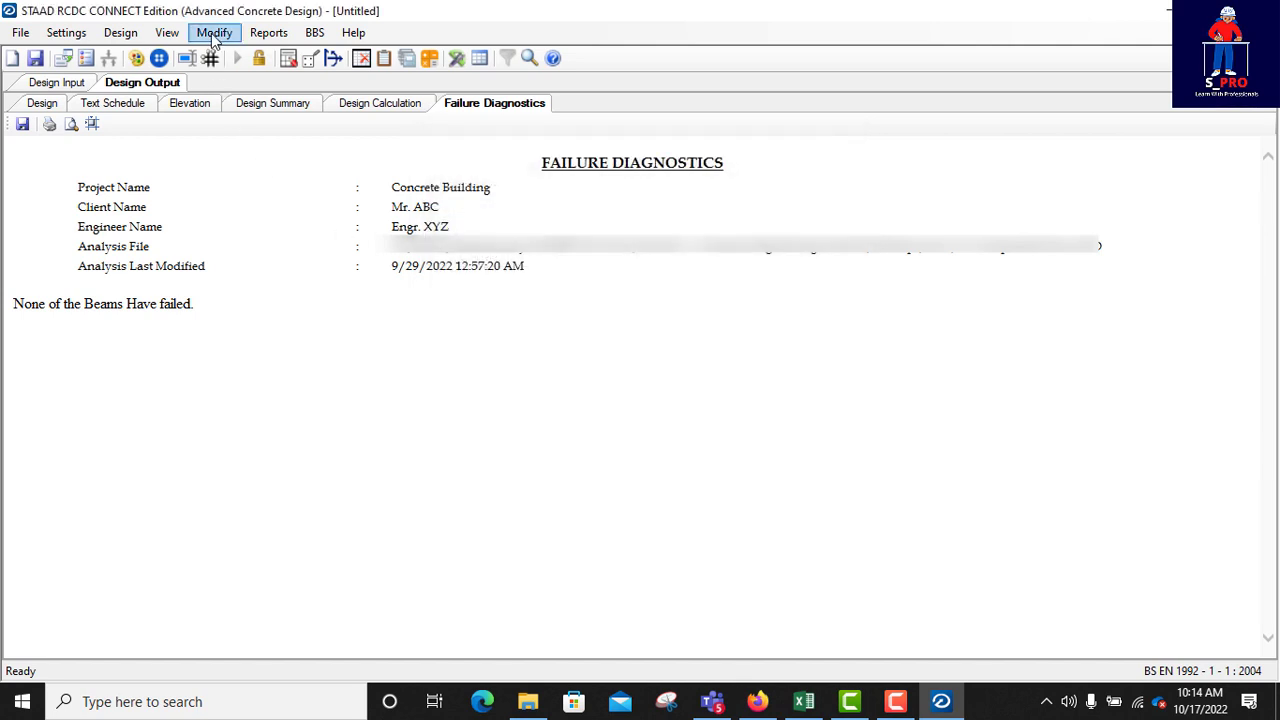
click(268, 32)
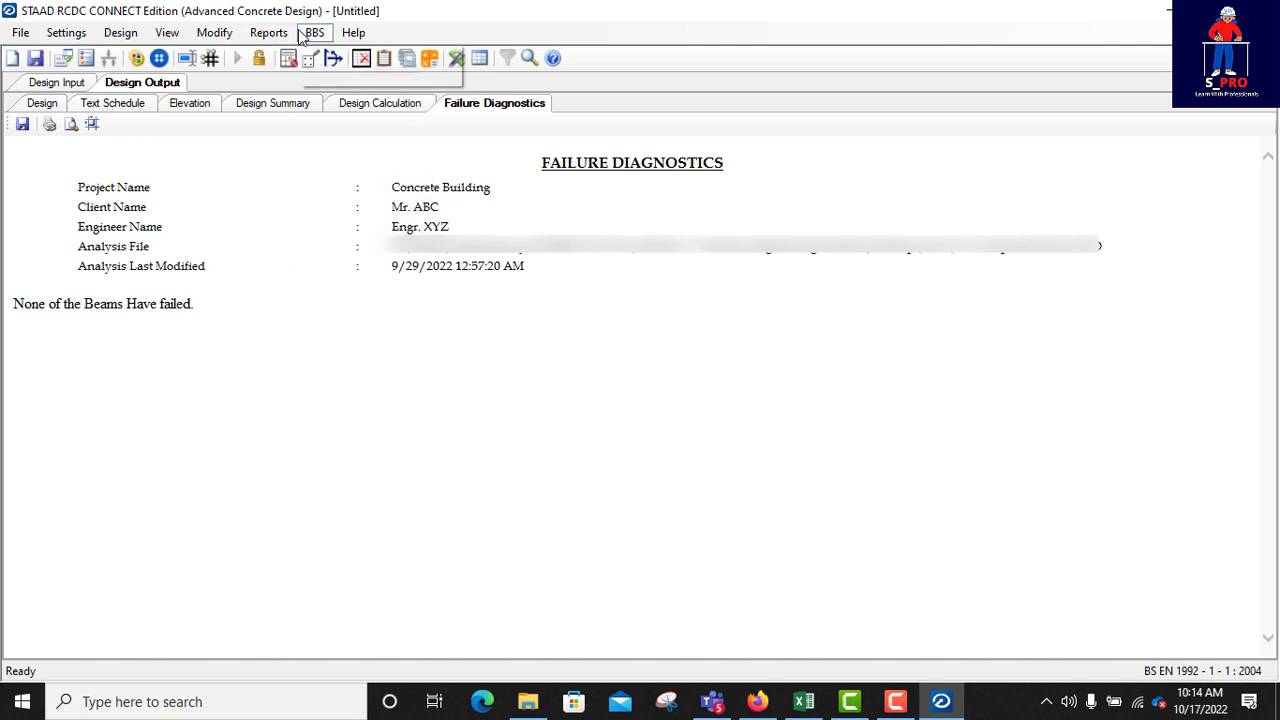
mouse_move(389, 152)
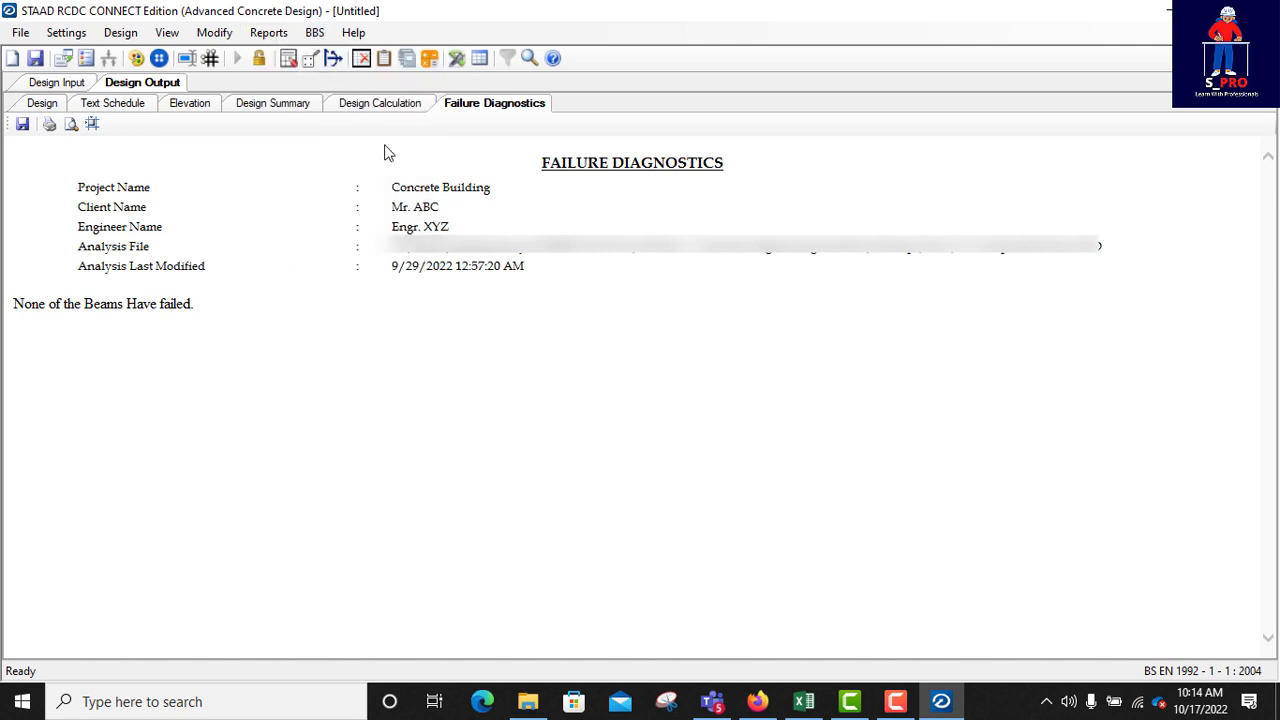
- Open the Generate BBS dialog for beam groups G1–G13 with 12 m maximum rebar length
click(314, 32)
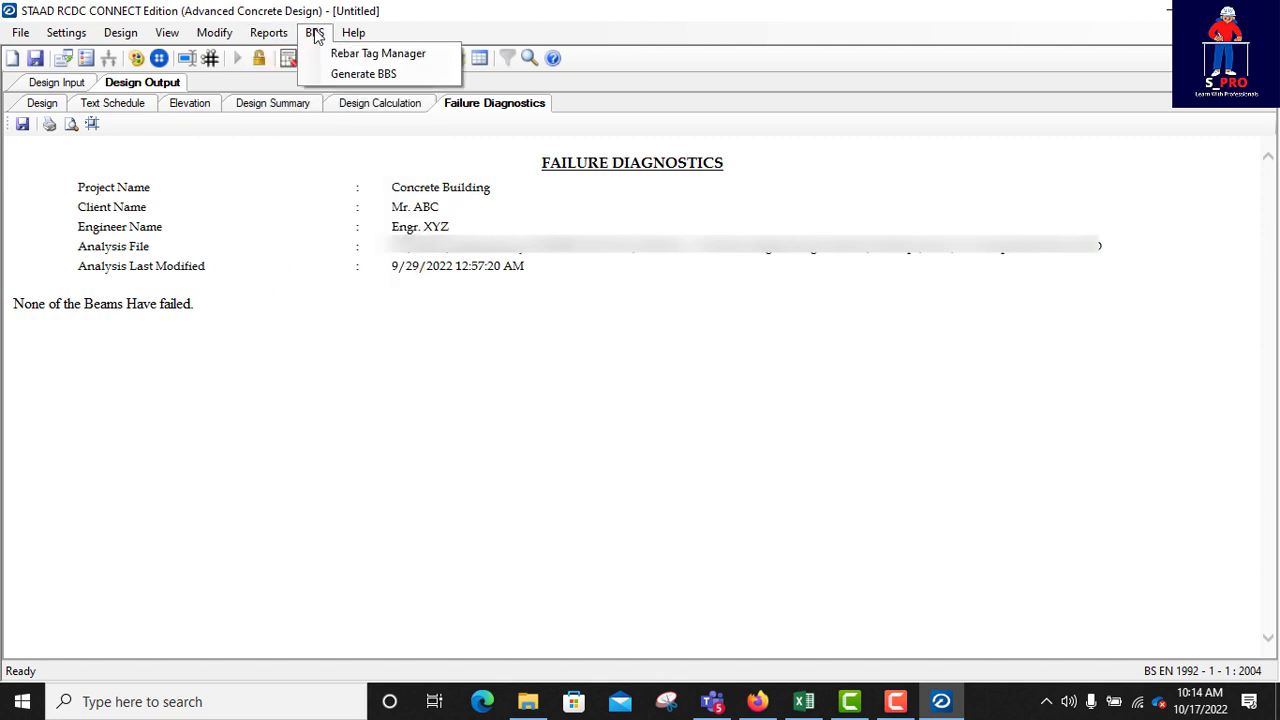
click(363, 73)
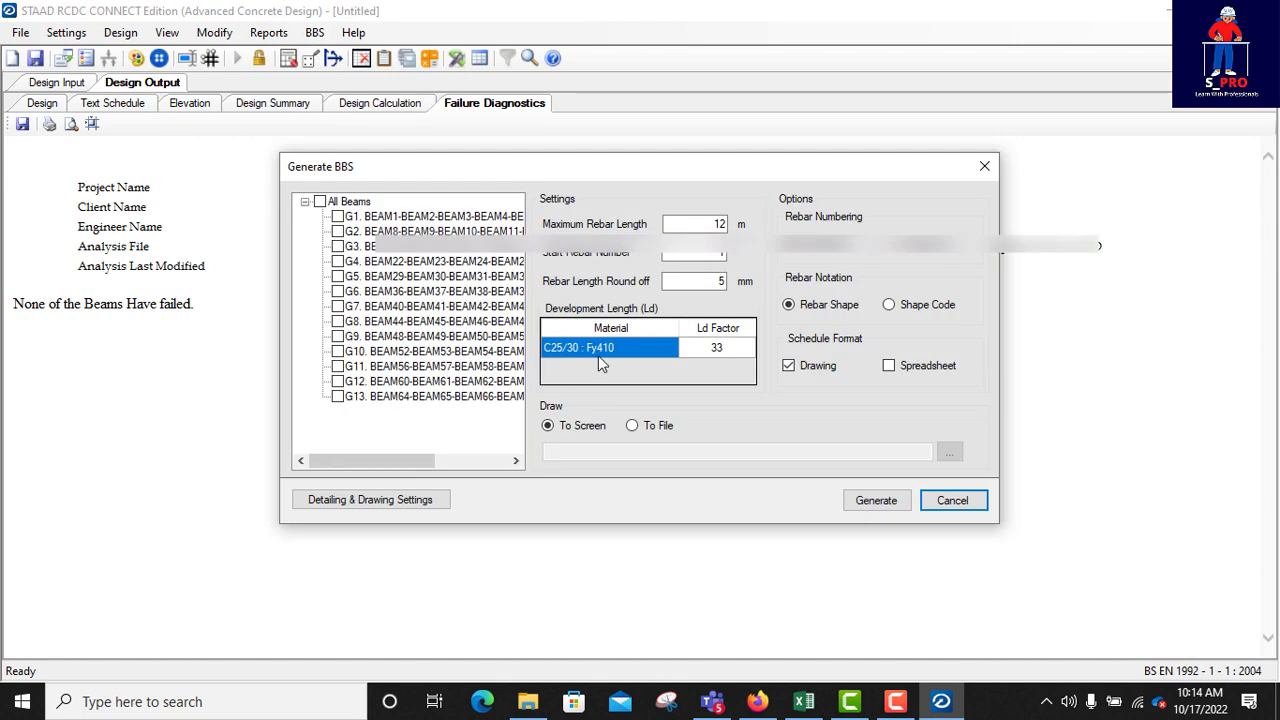
mouse_move(755, 426)
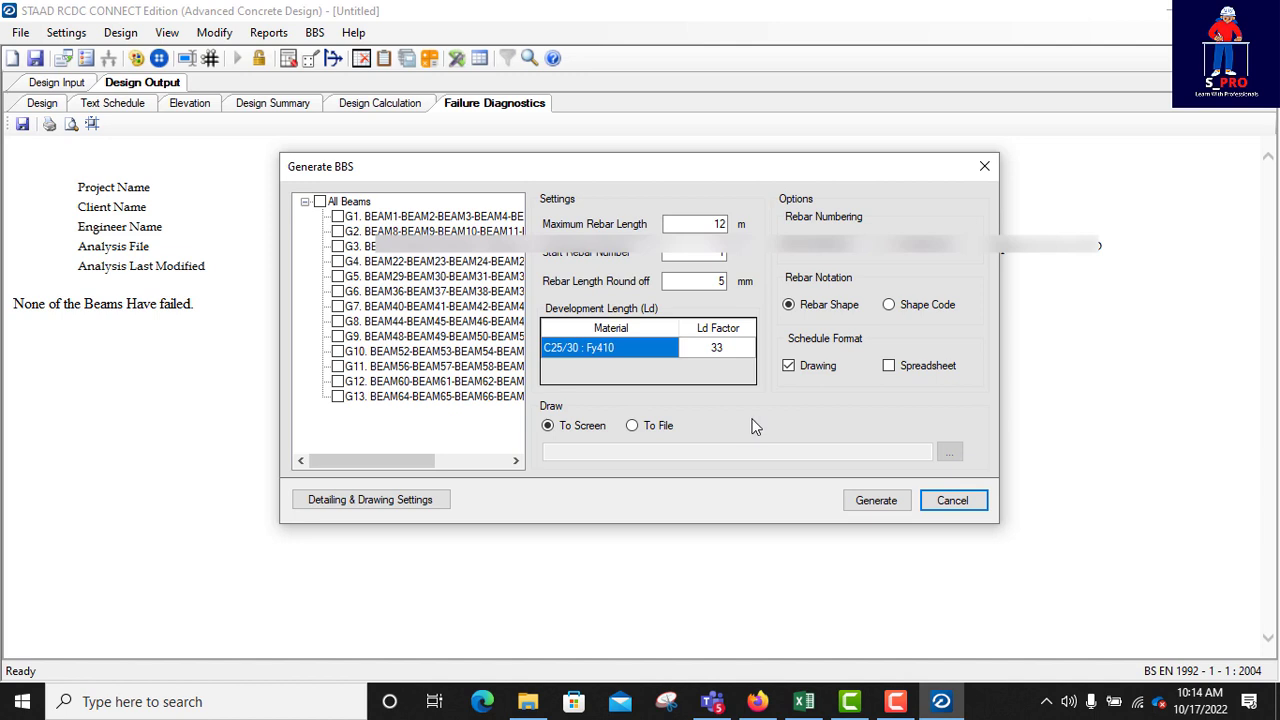
mouse_move(575, 425)
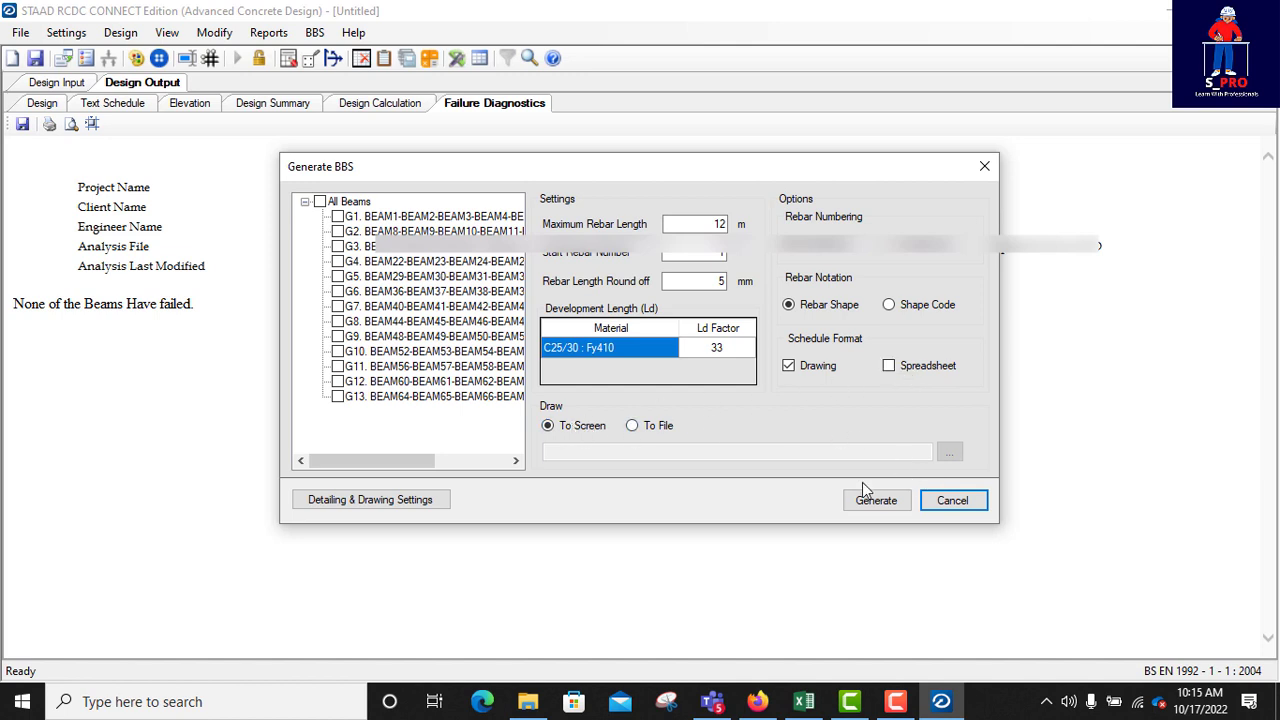
mouse_move(1026, 583)
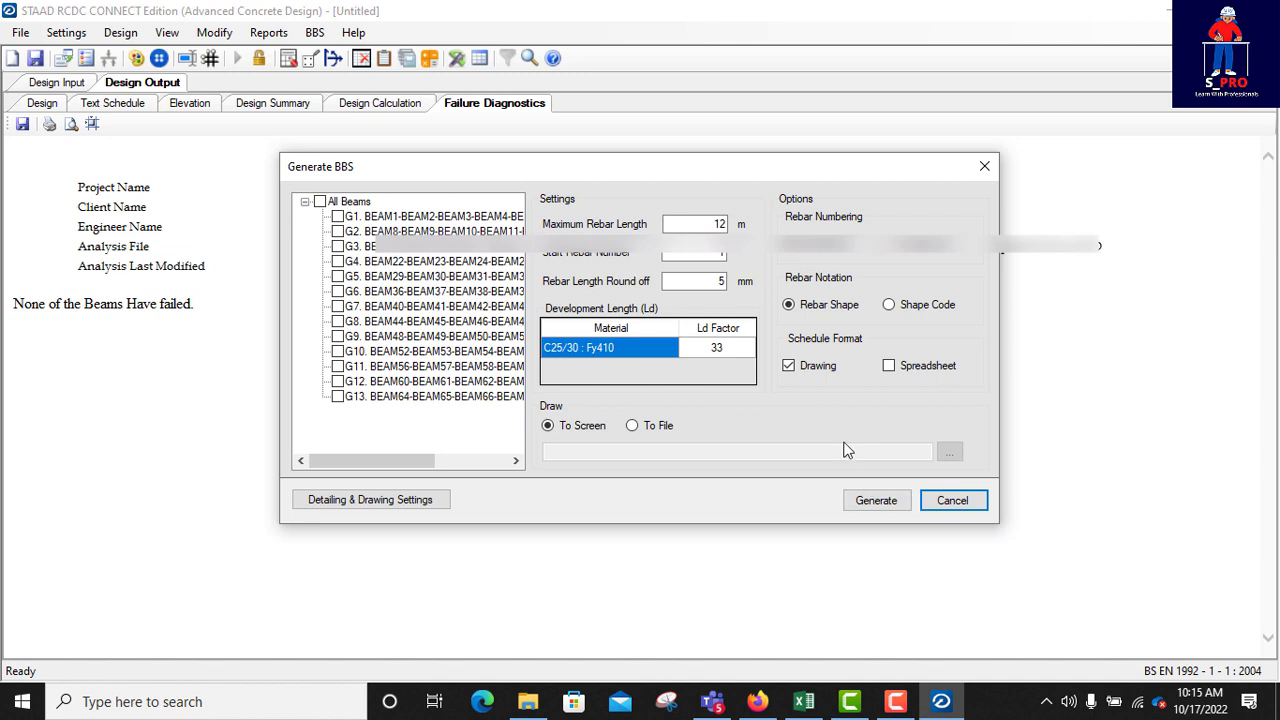
mouse_move(753, 414)
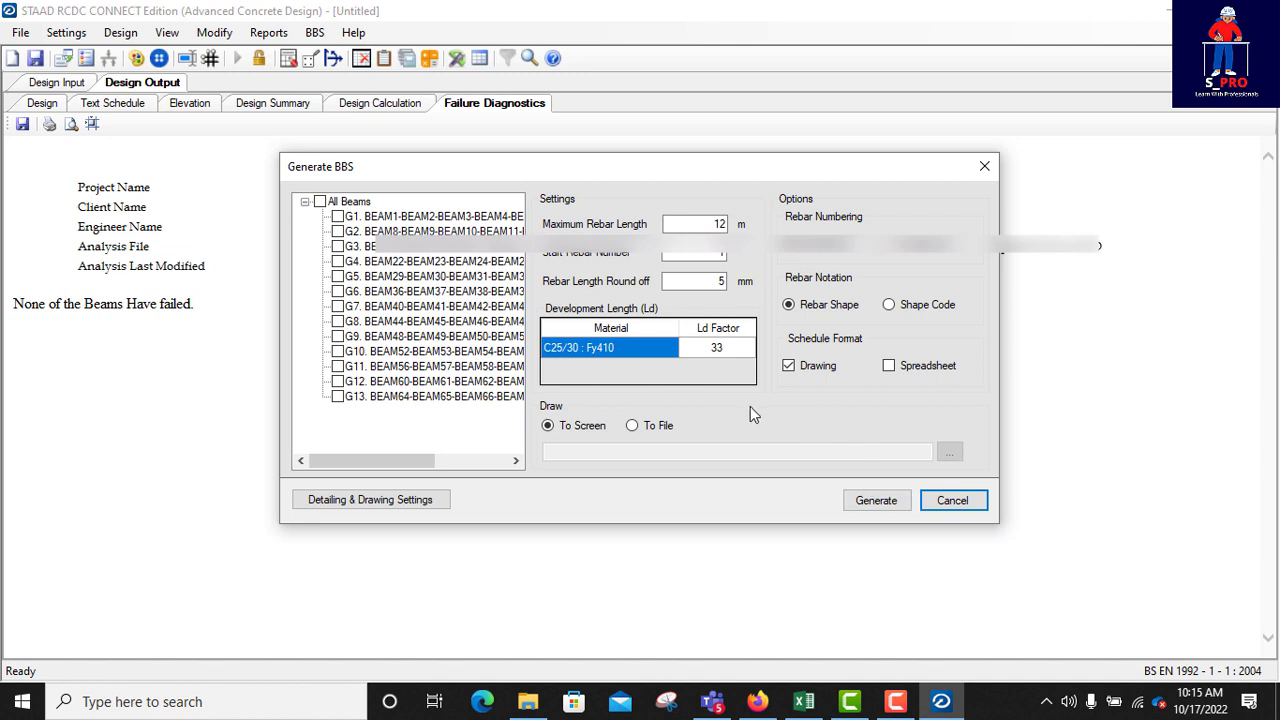
mouse_move(903, 487)
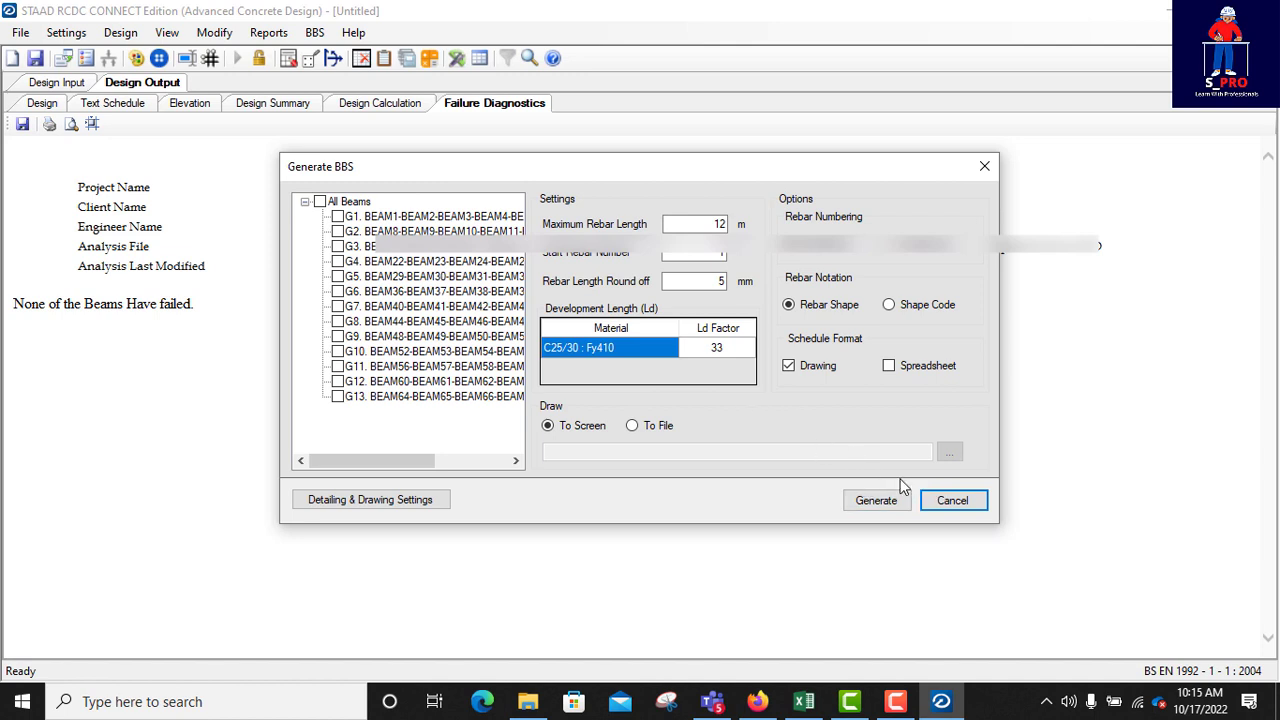
mouse_move(877, 495)
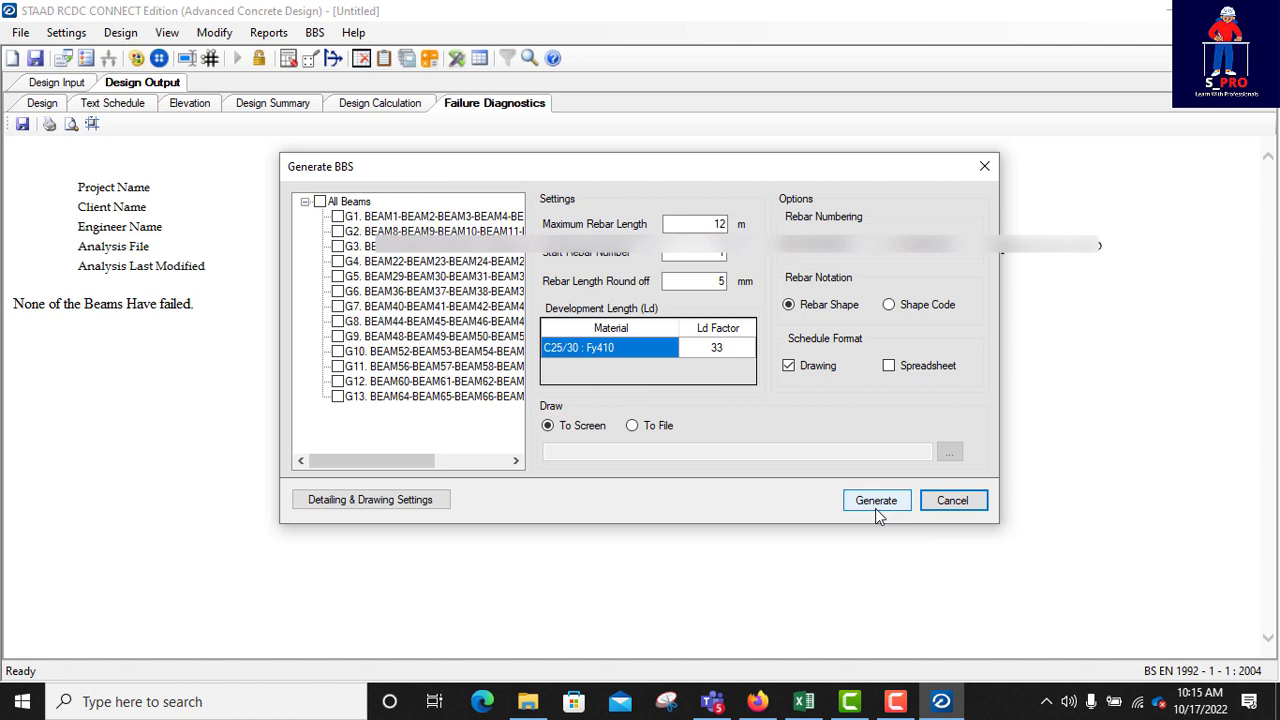
mouse_move(956, 554)
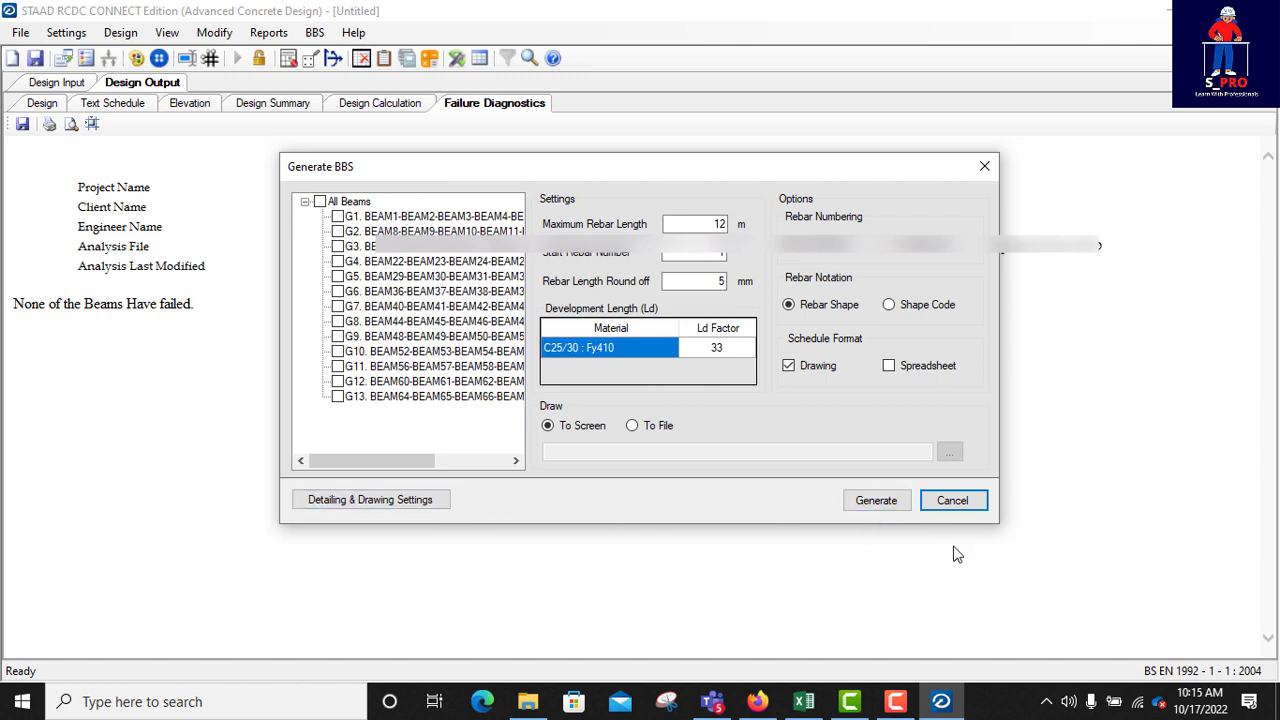